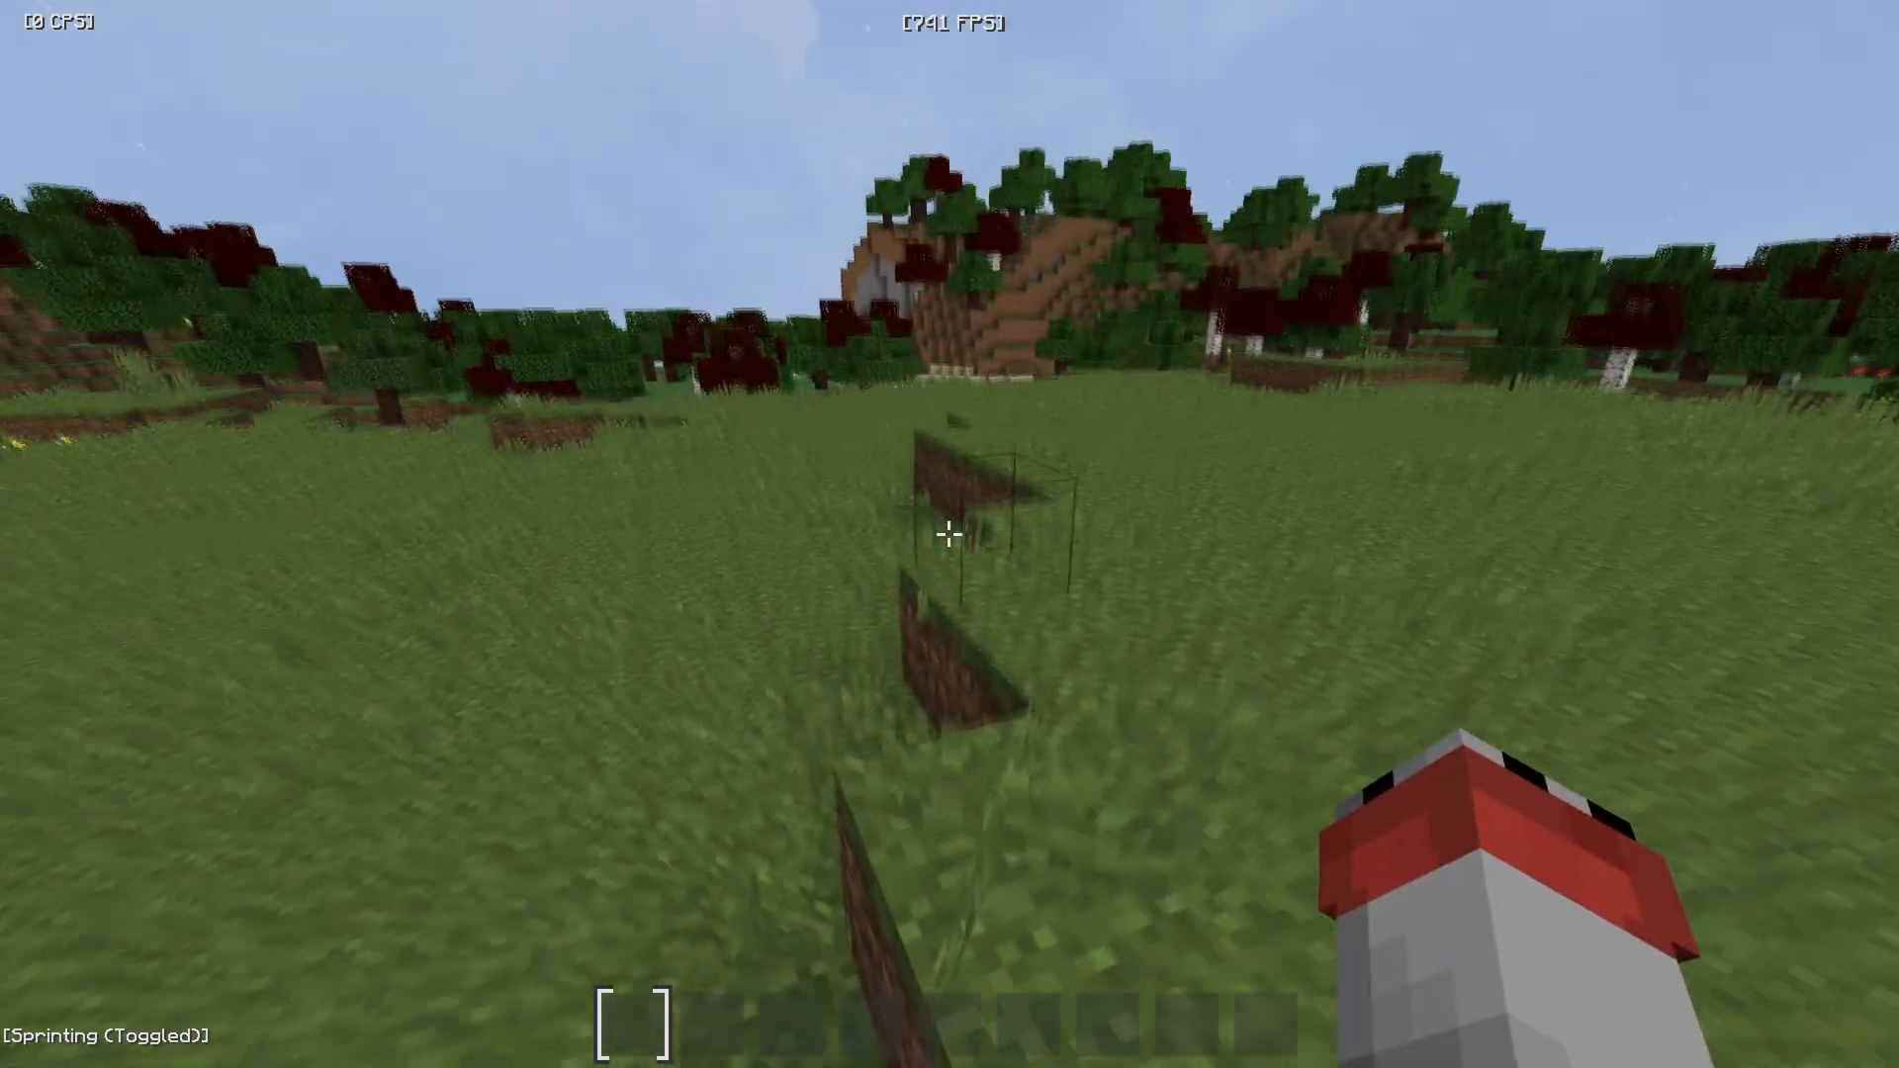
mouse_move(950, 535)
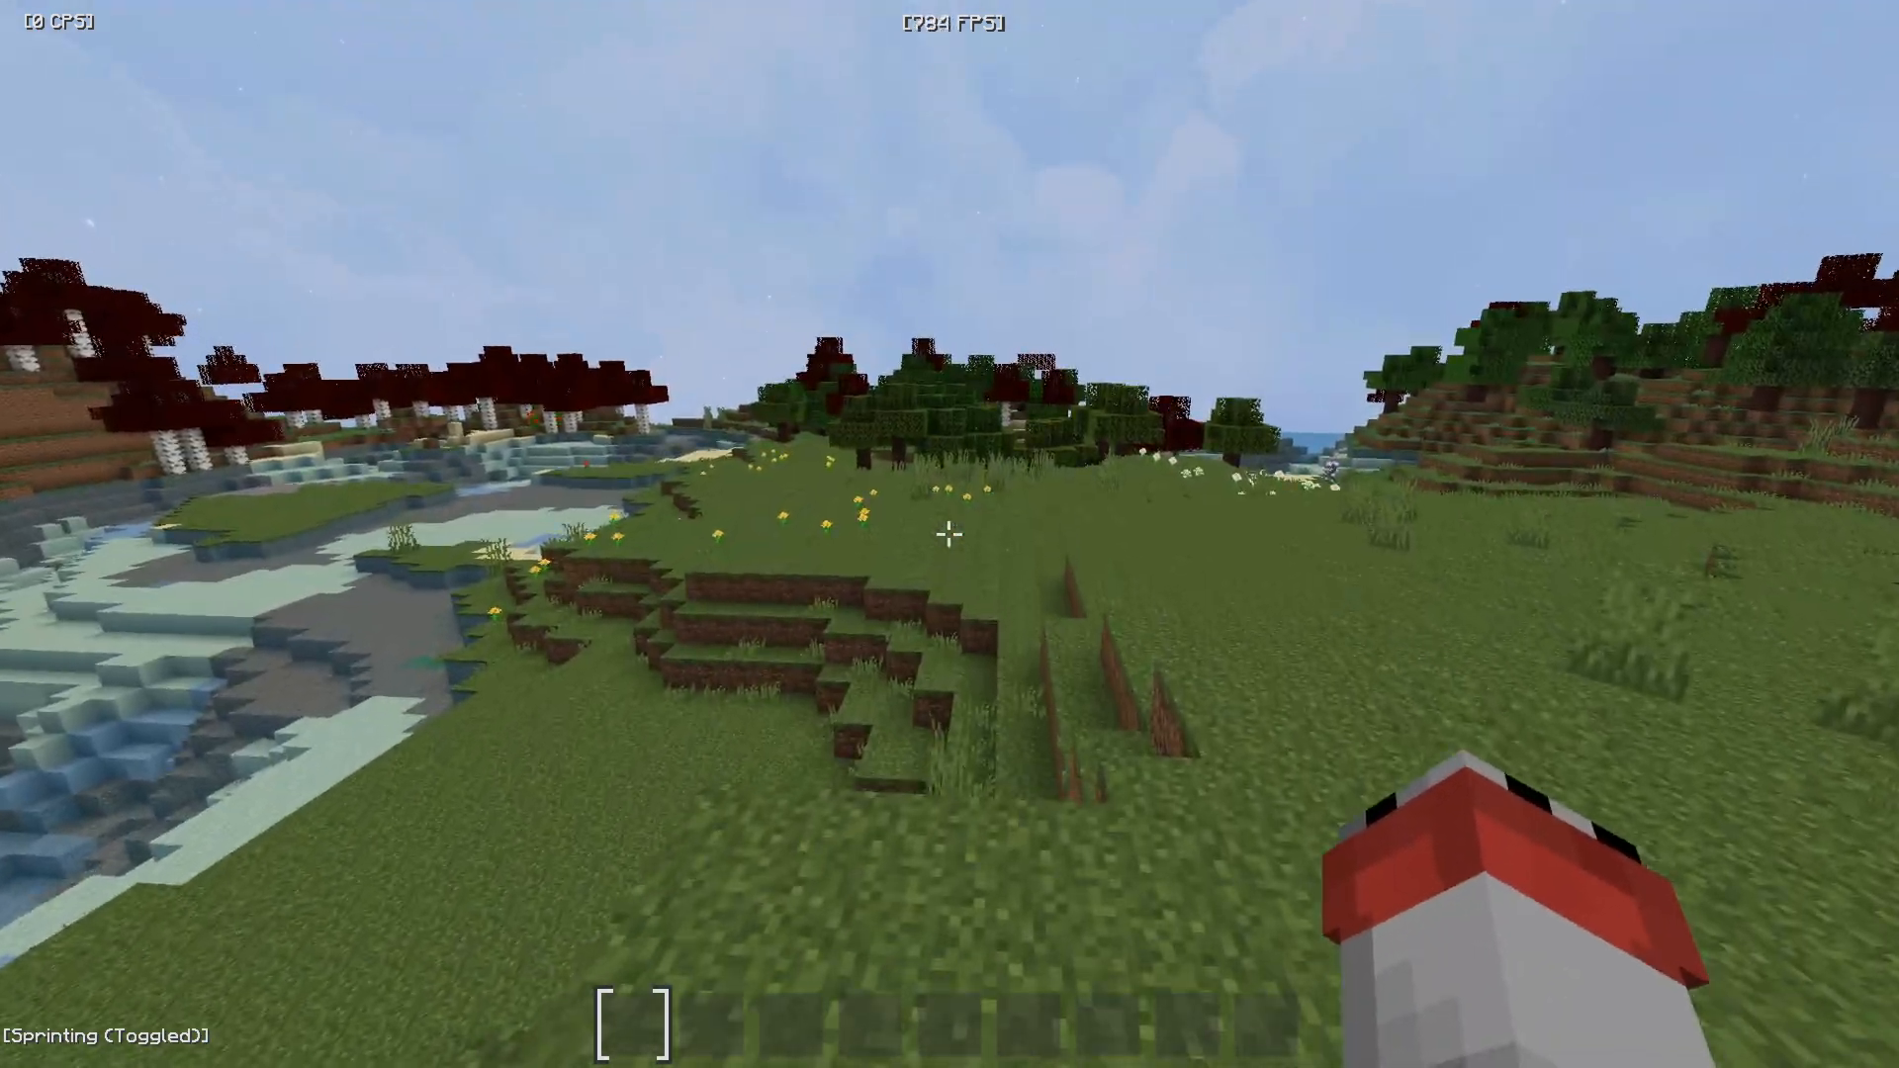
mouse_move(950, 535)
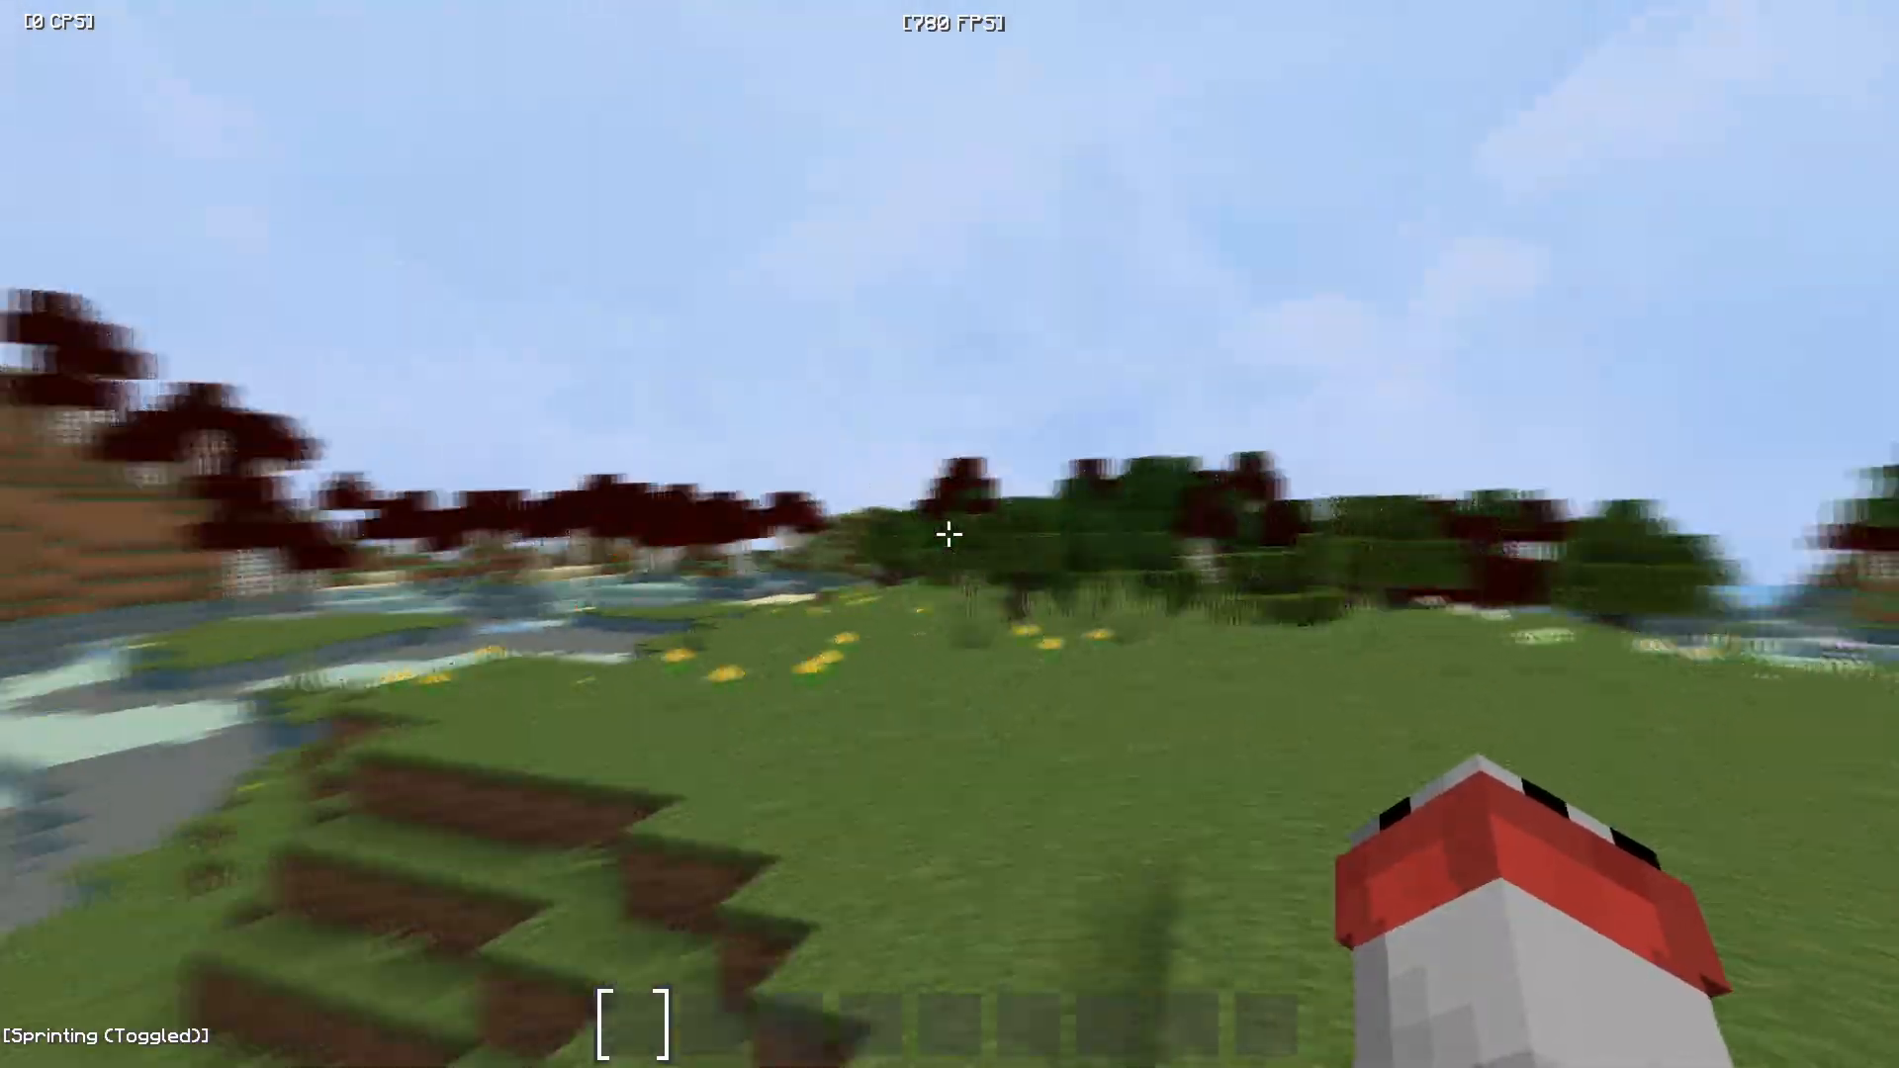
mouse_move(950, 534)
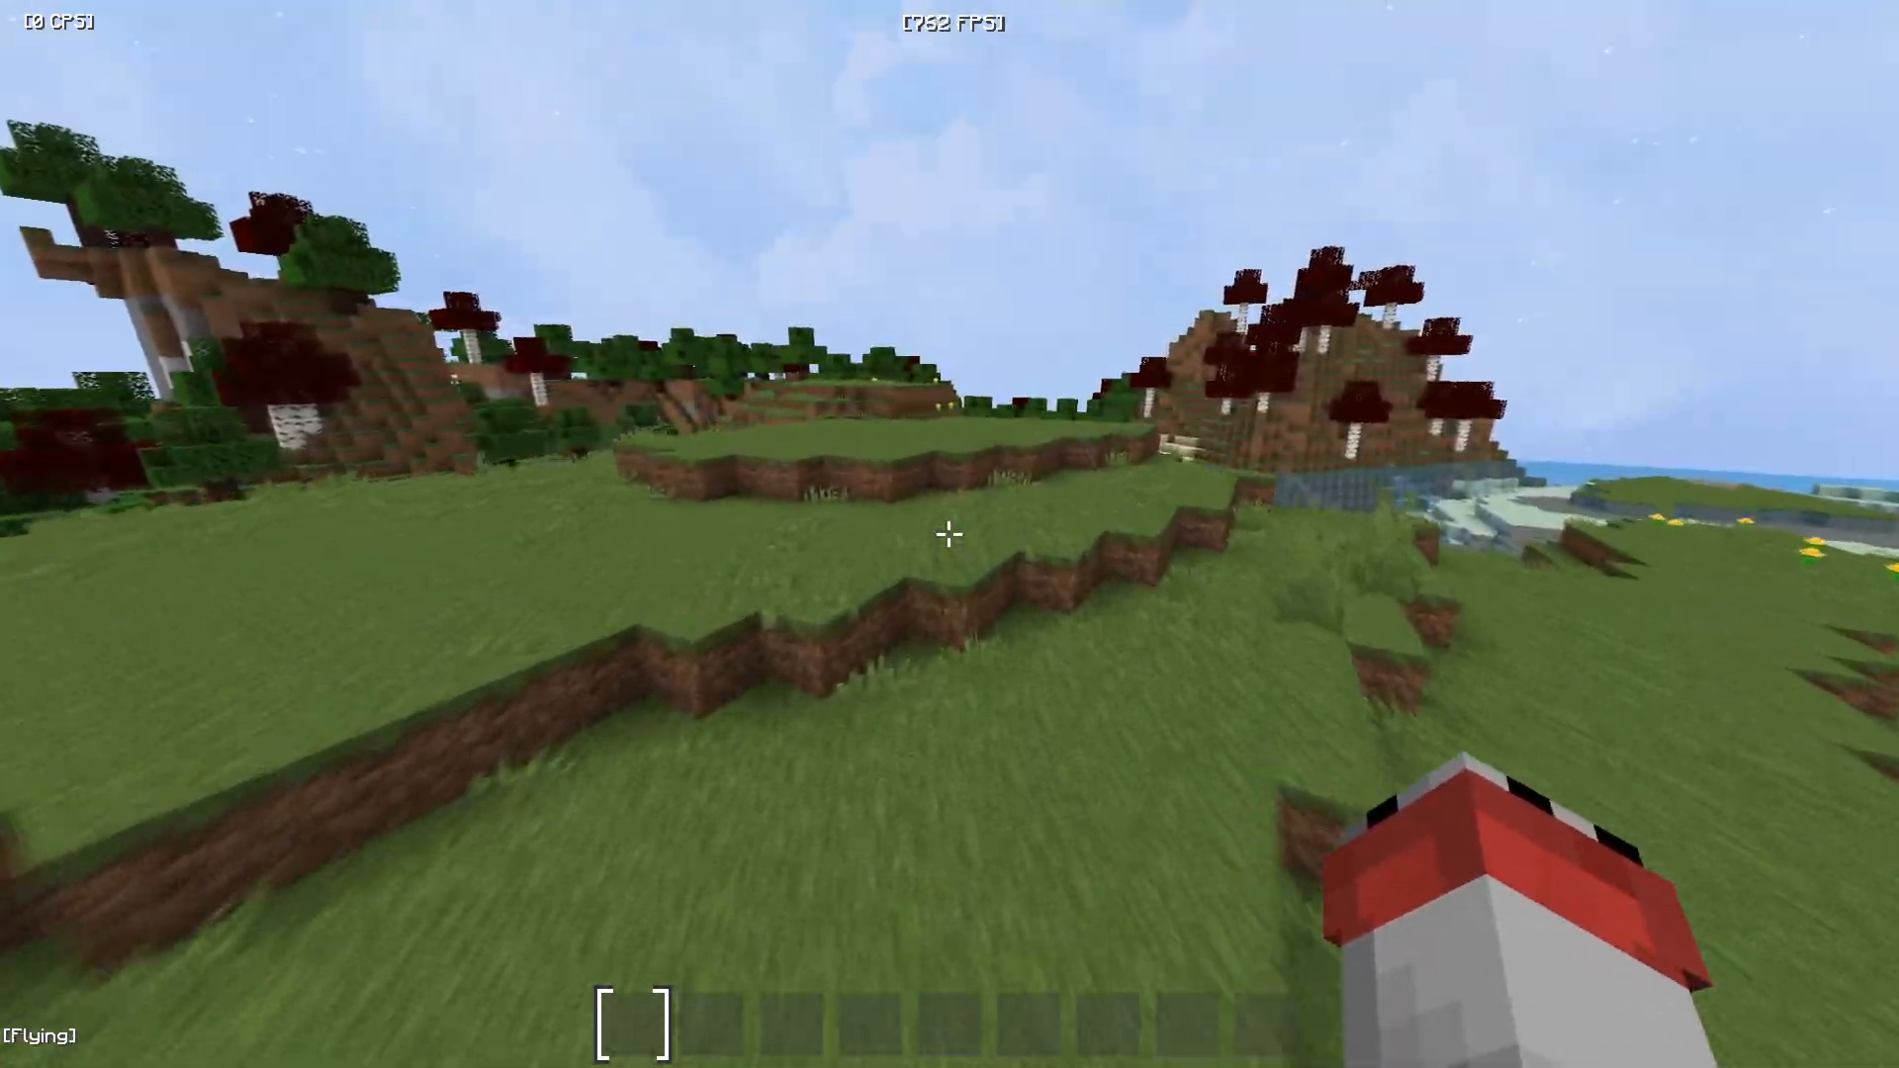
mouse_move(950, 534)
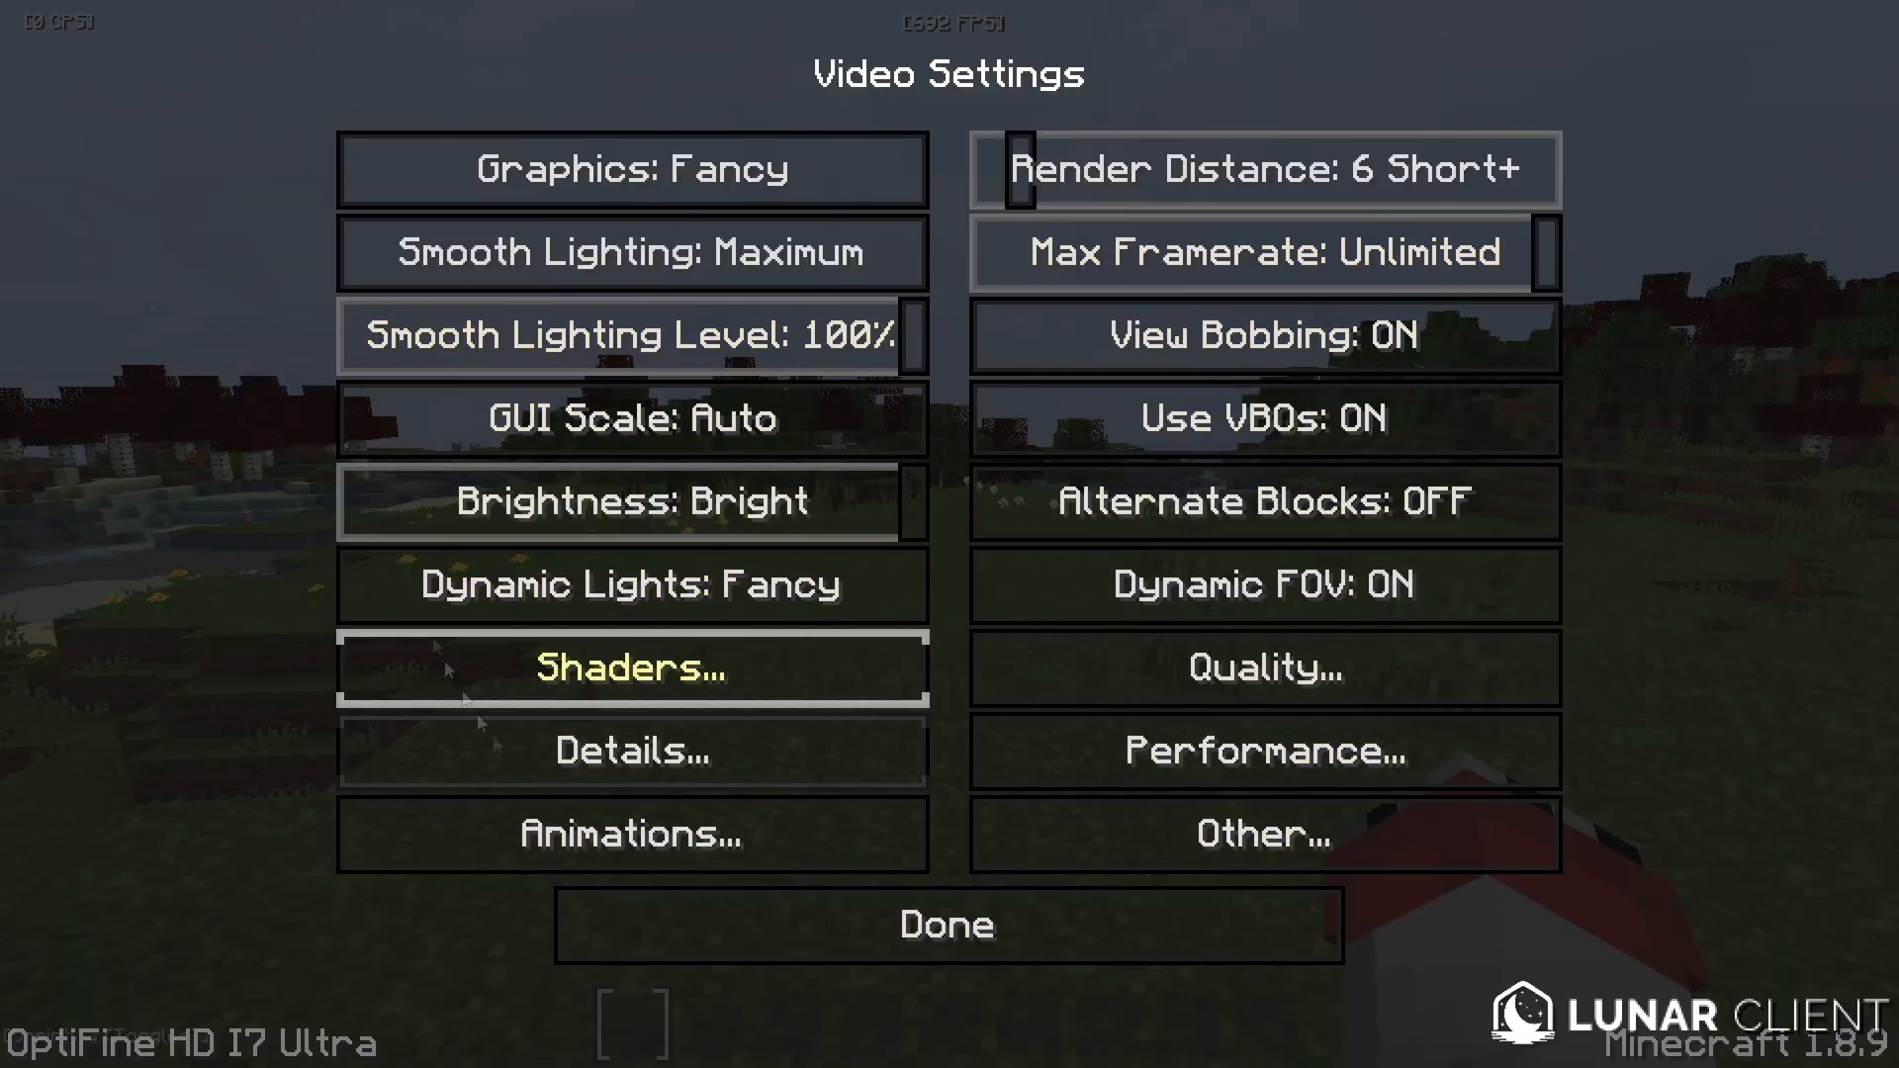
mouse_move(630, 168)
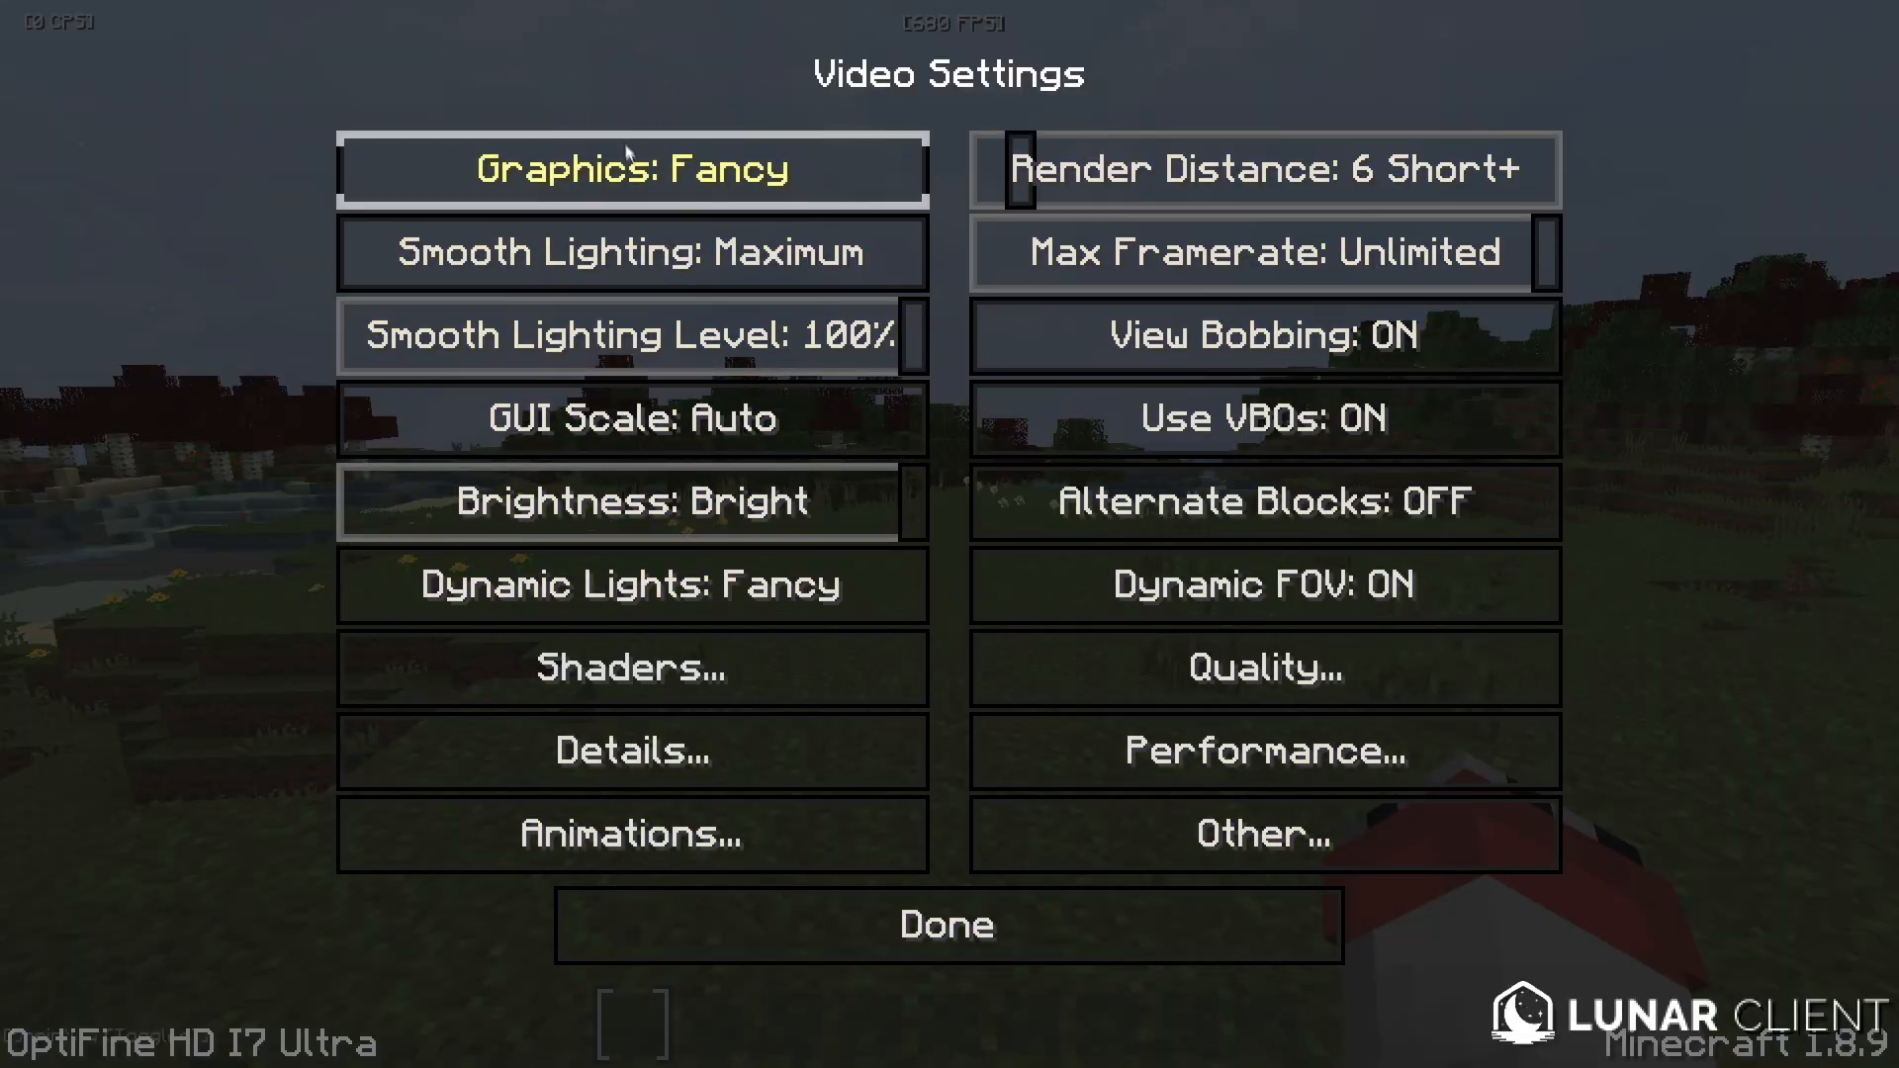
Step: Set graphics to Fast, smooth lighting off, and lower the smooth lighting level
click(631, 168)
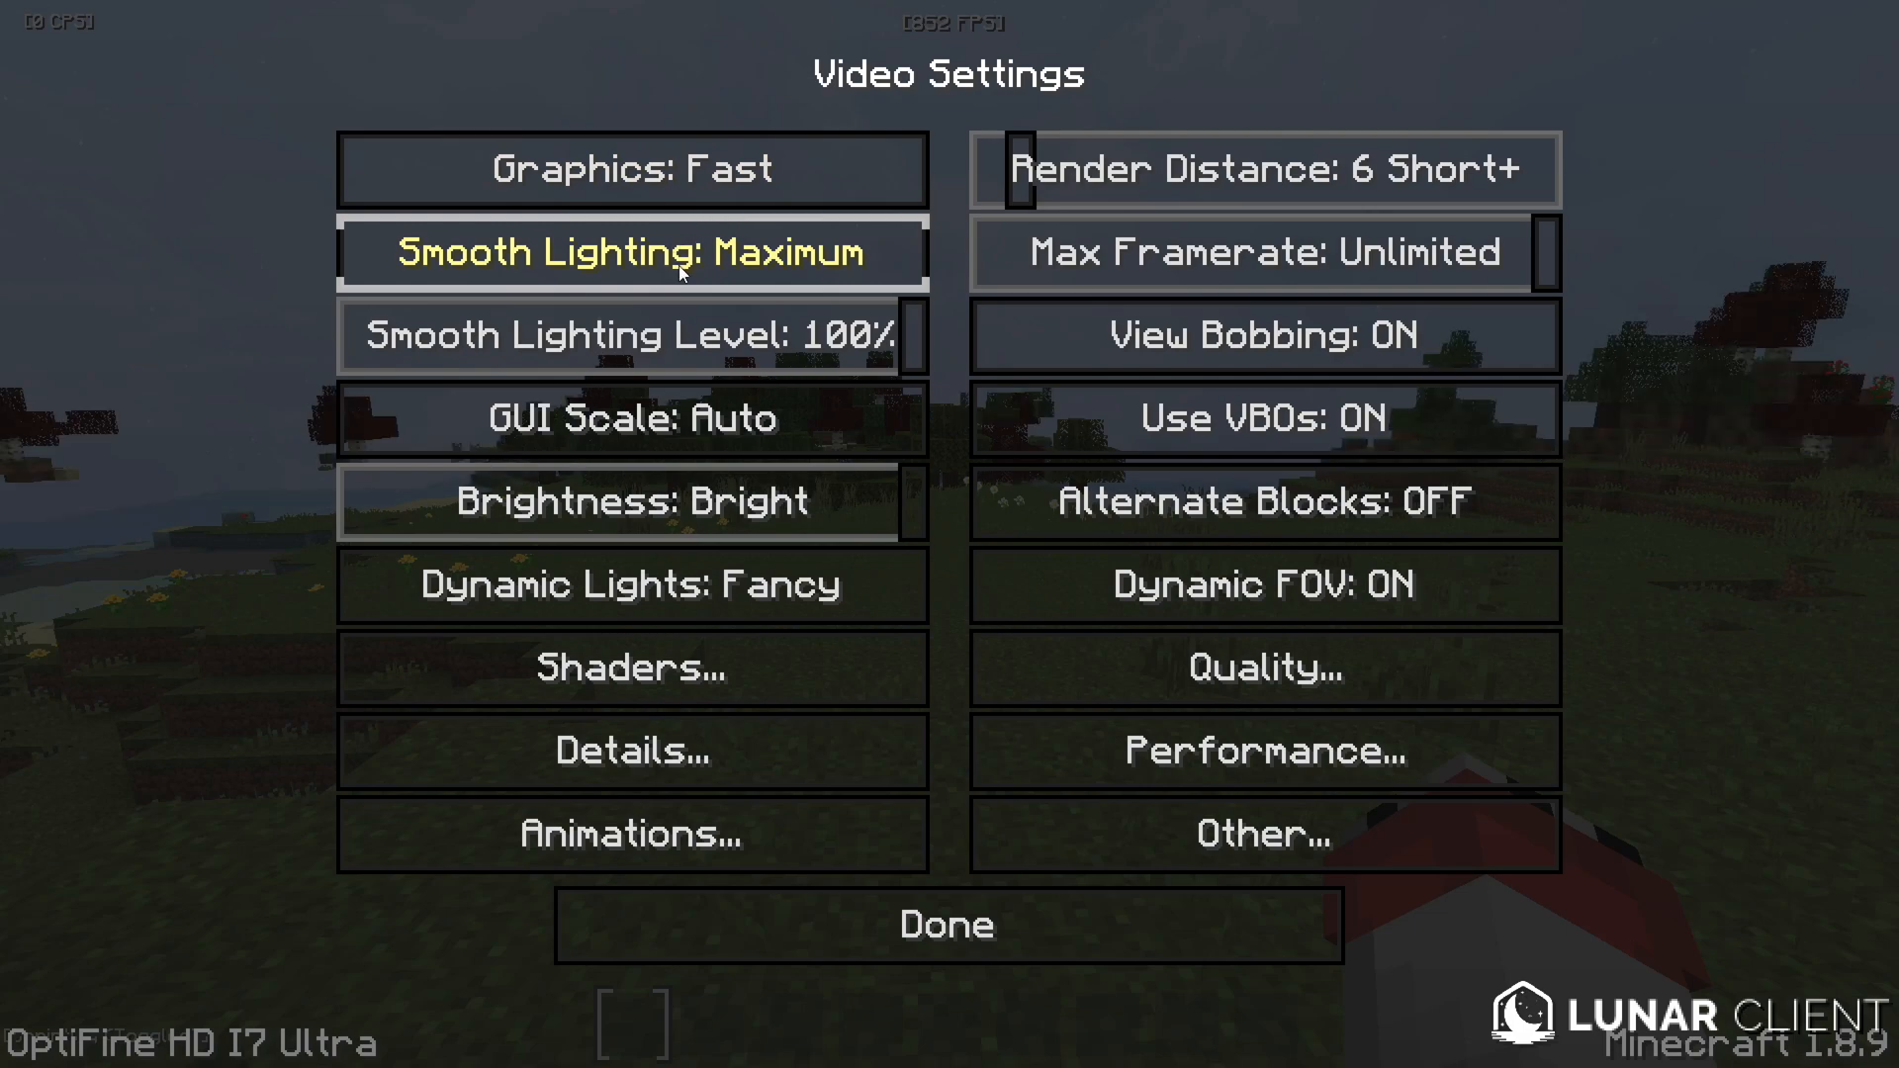
click(633, 251)
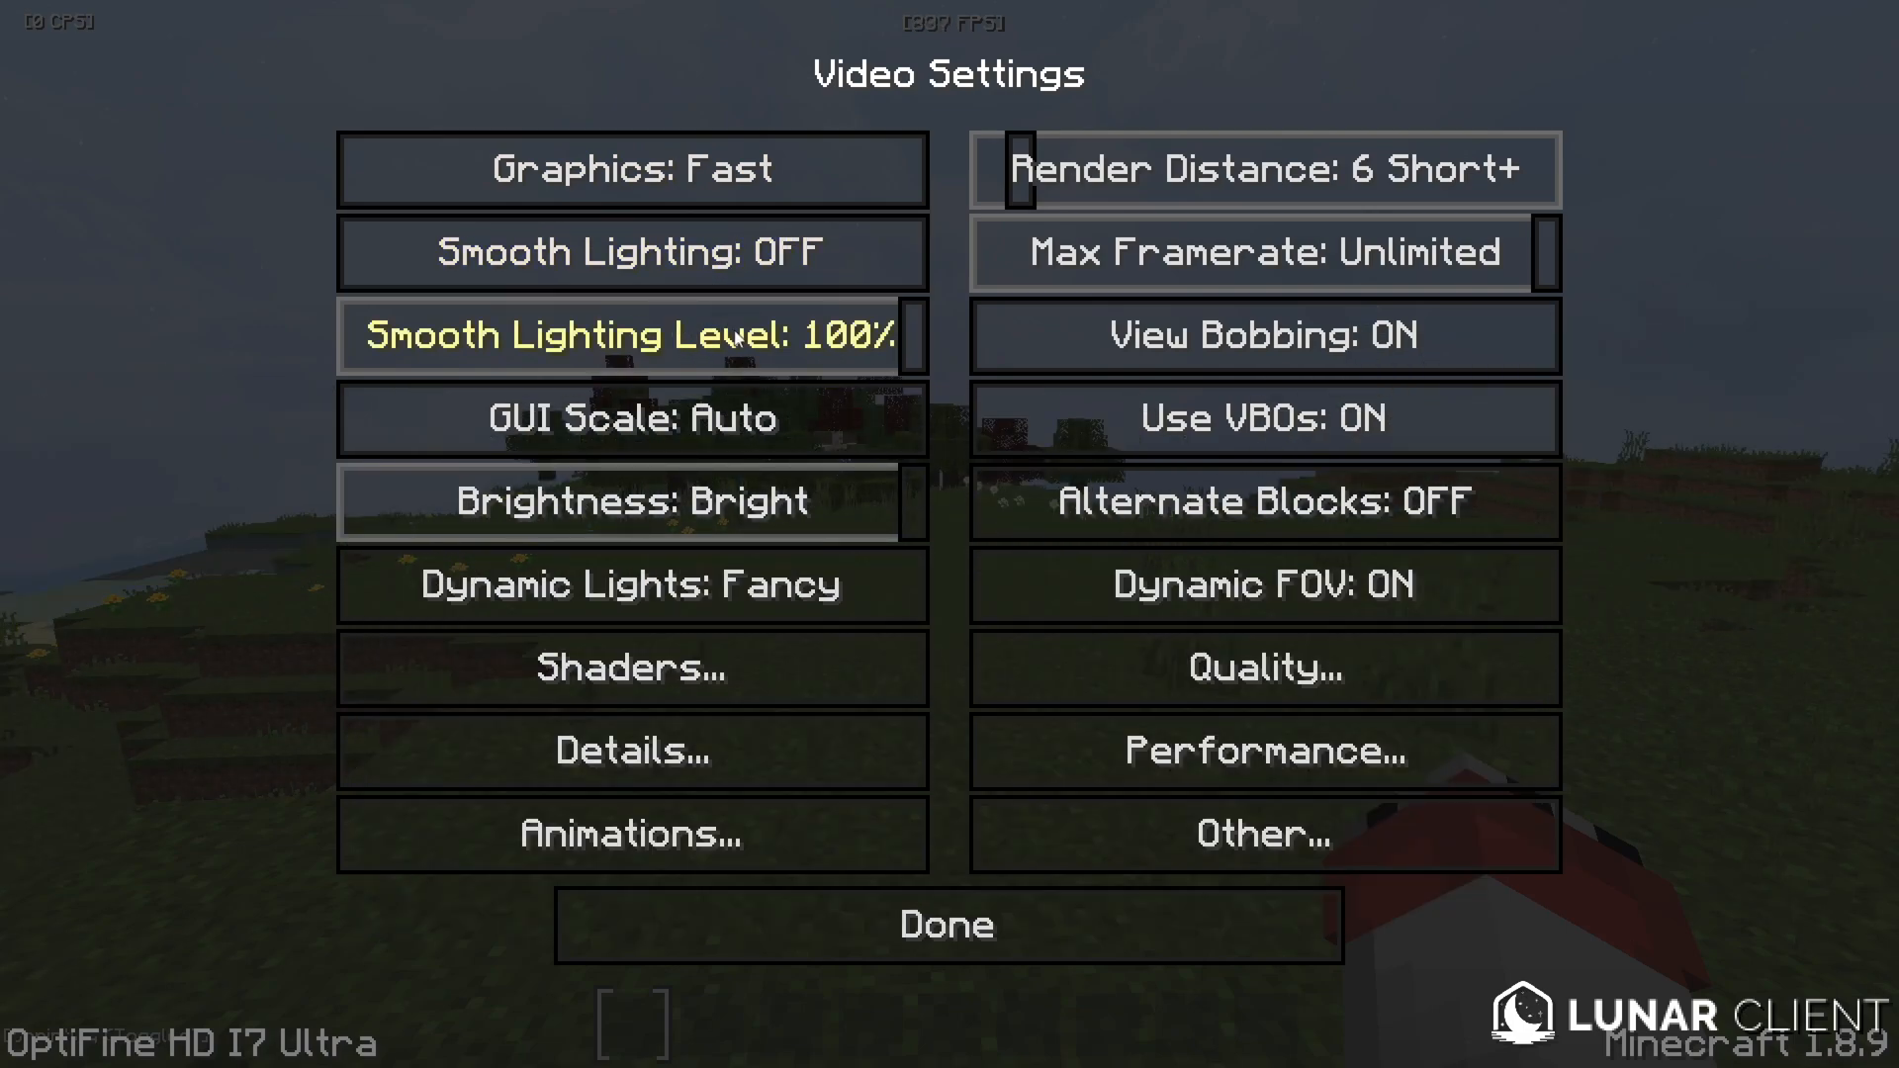
click(946, 924)
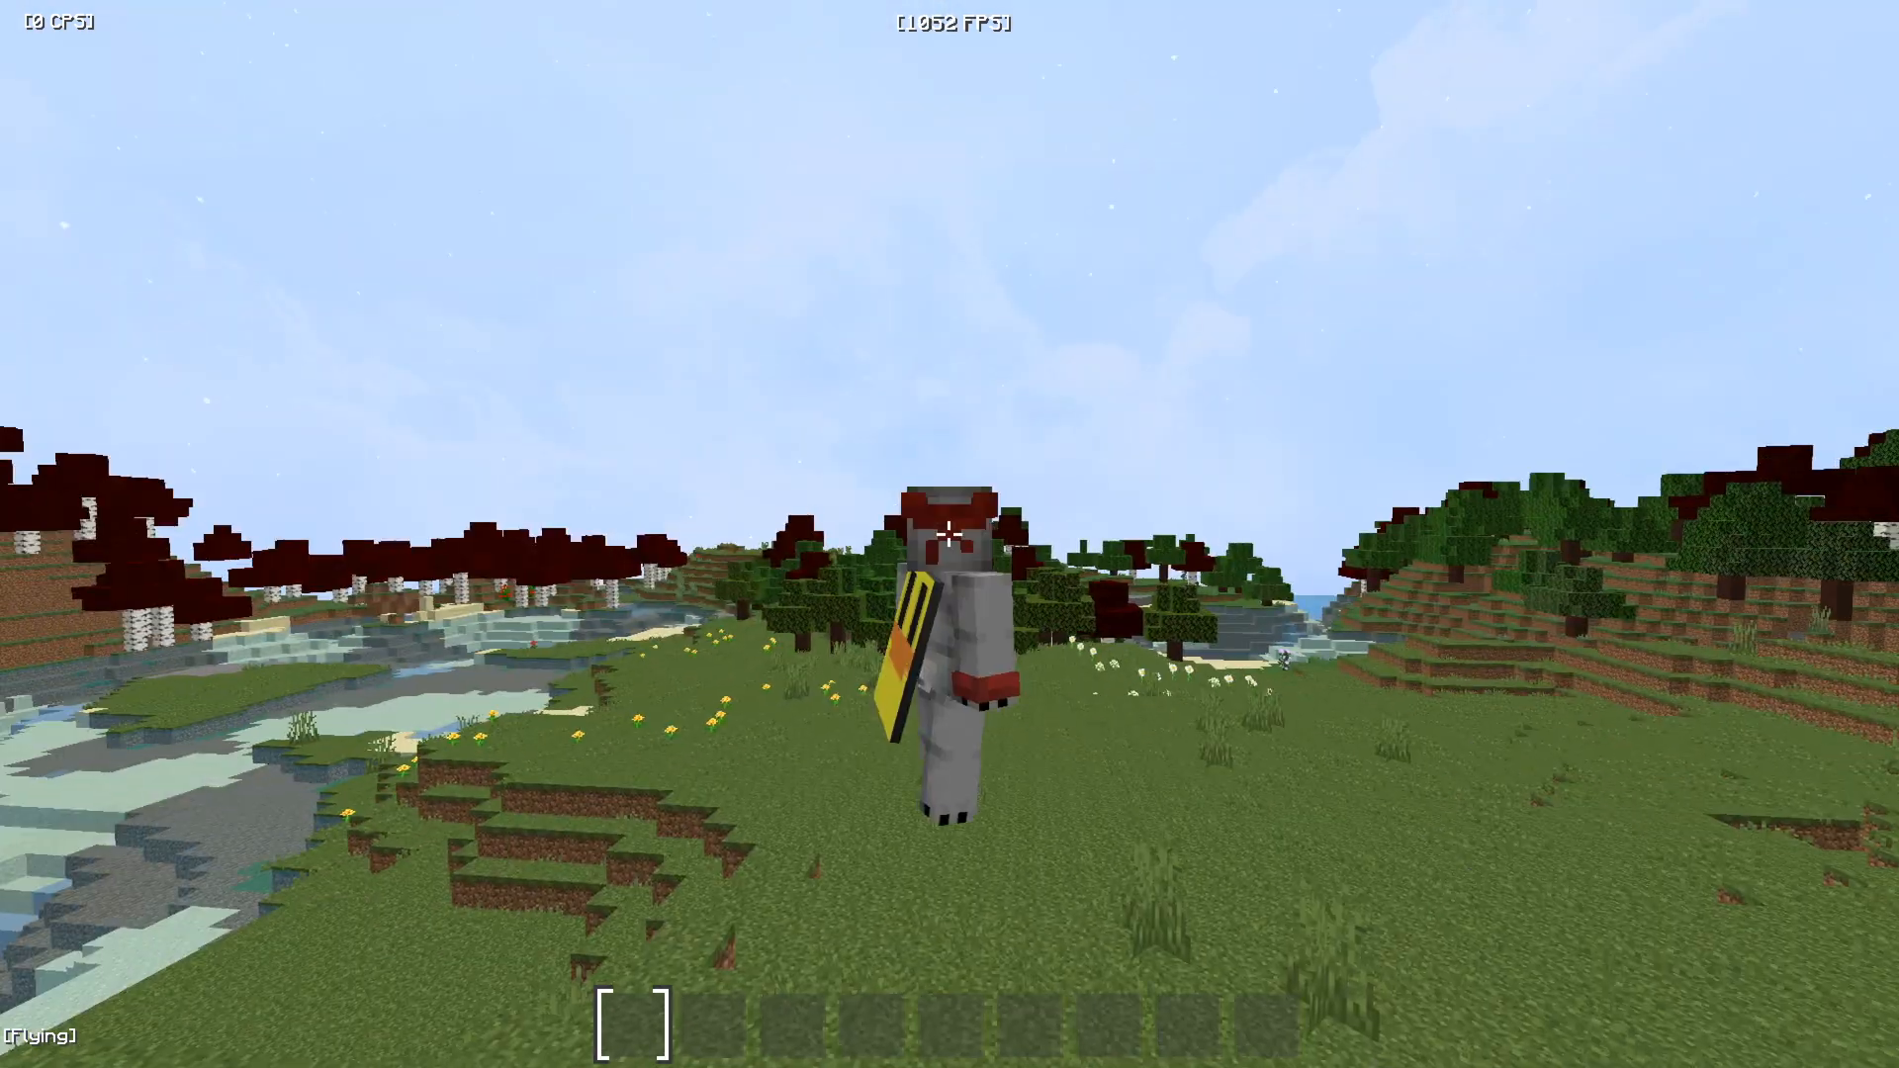
mouse_move(950, 535)
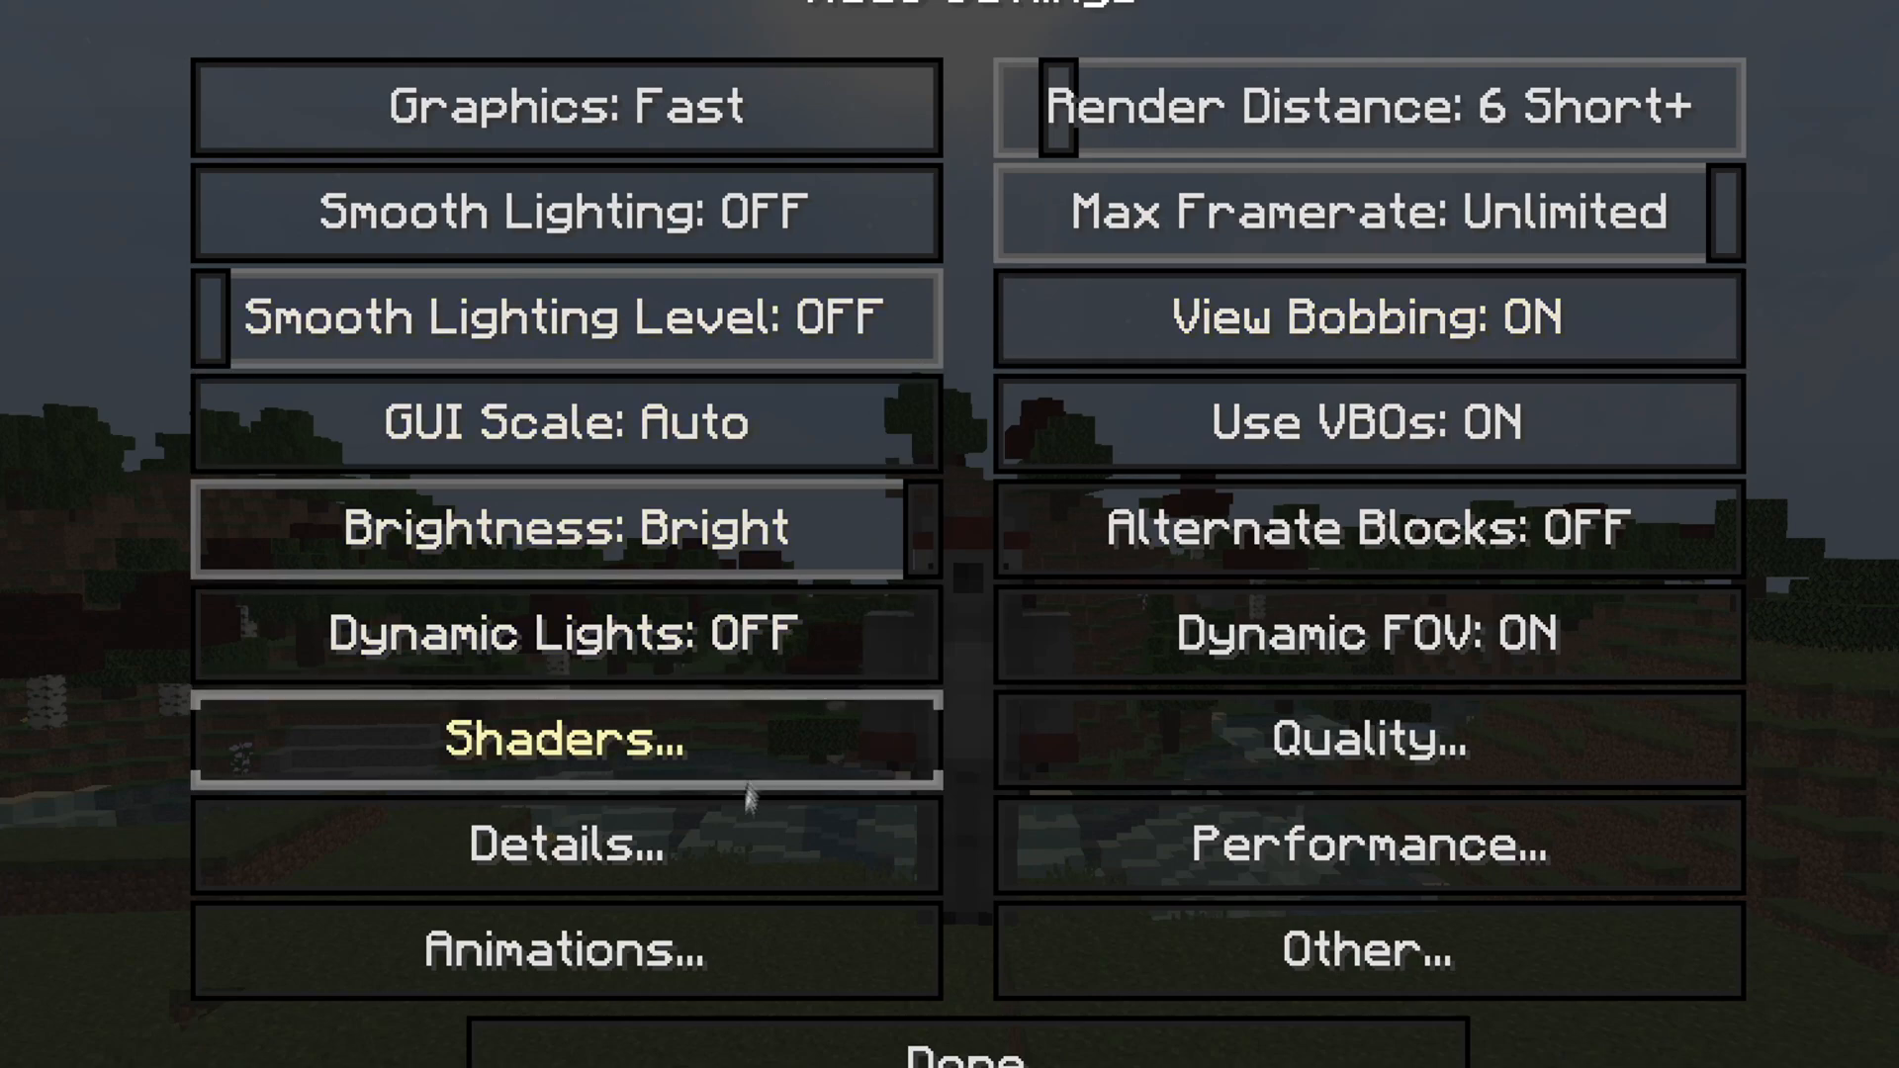
Step: Review detail settings with clouds, sky and fog off, then cycle particles down from All
click(560, 845)
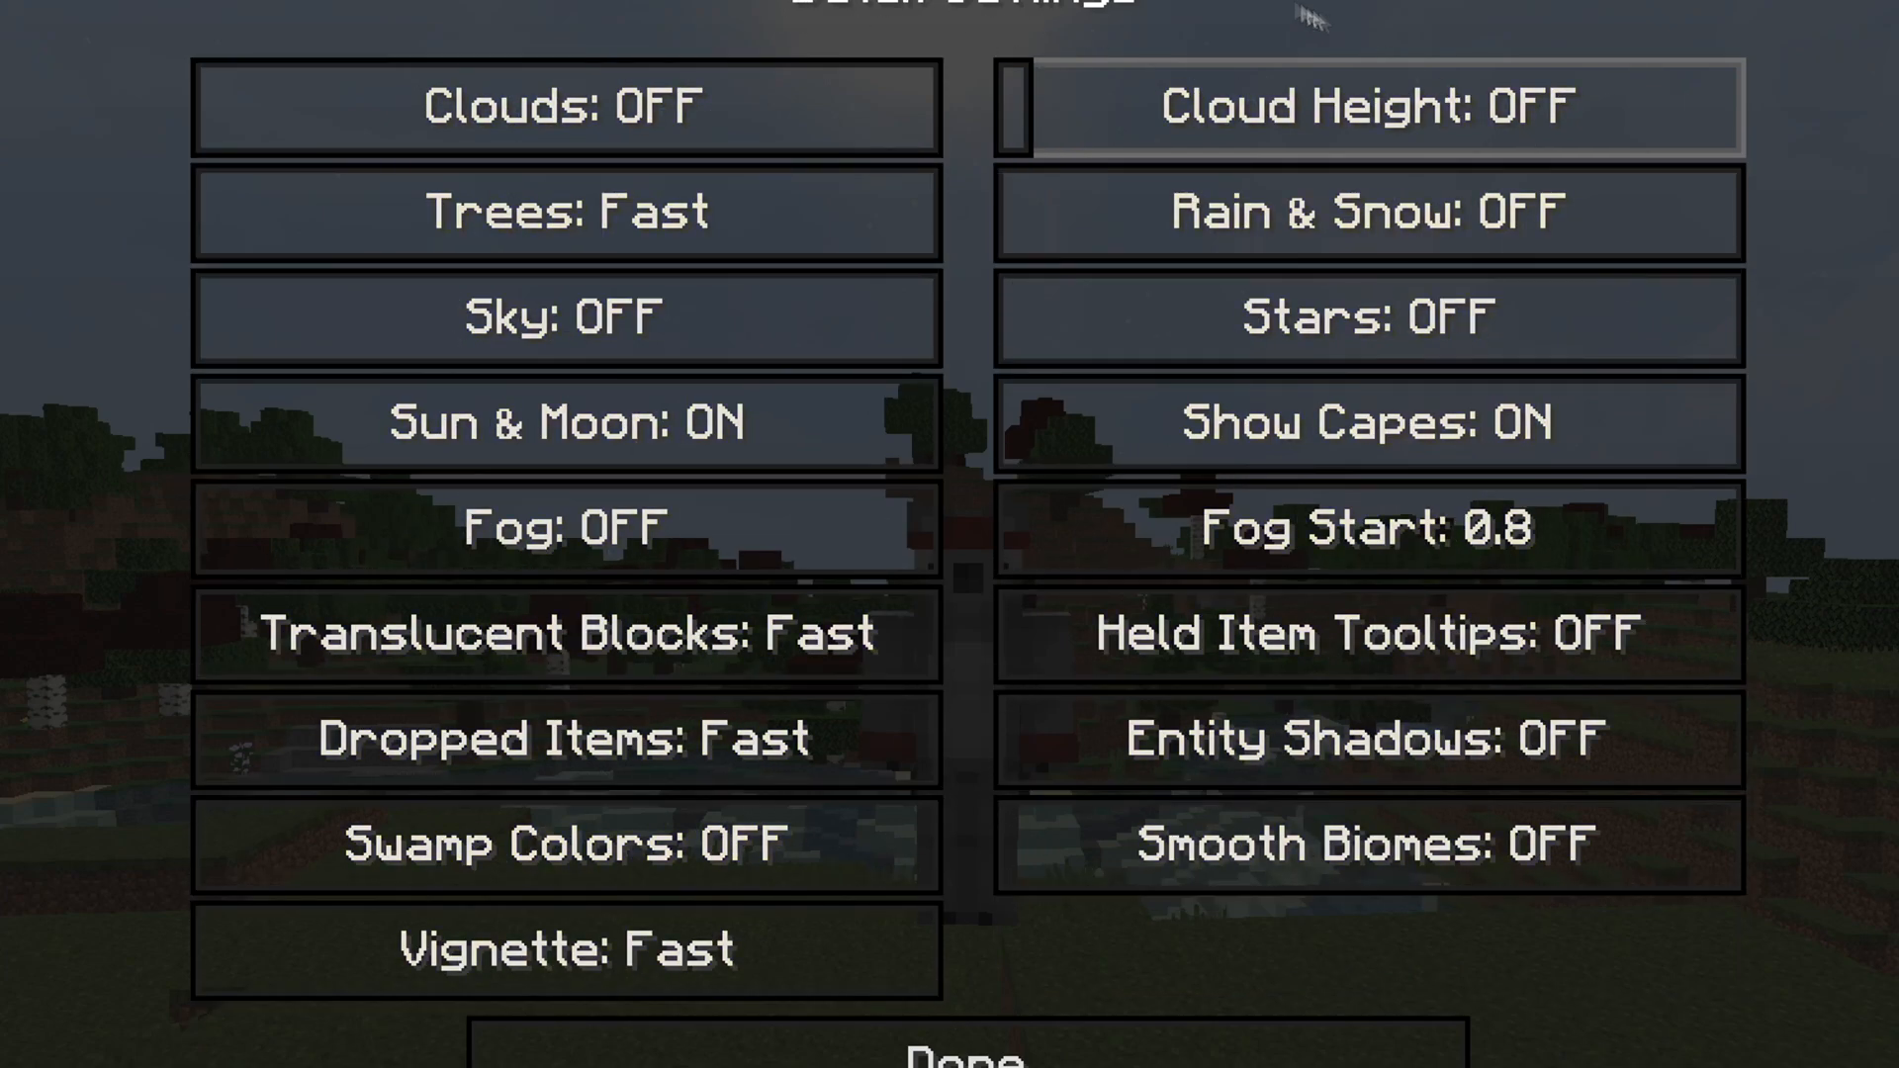
mouse_move(946, 835)
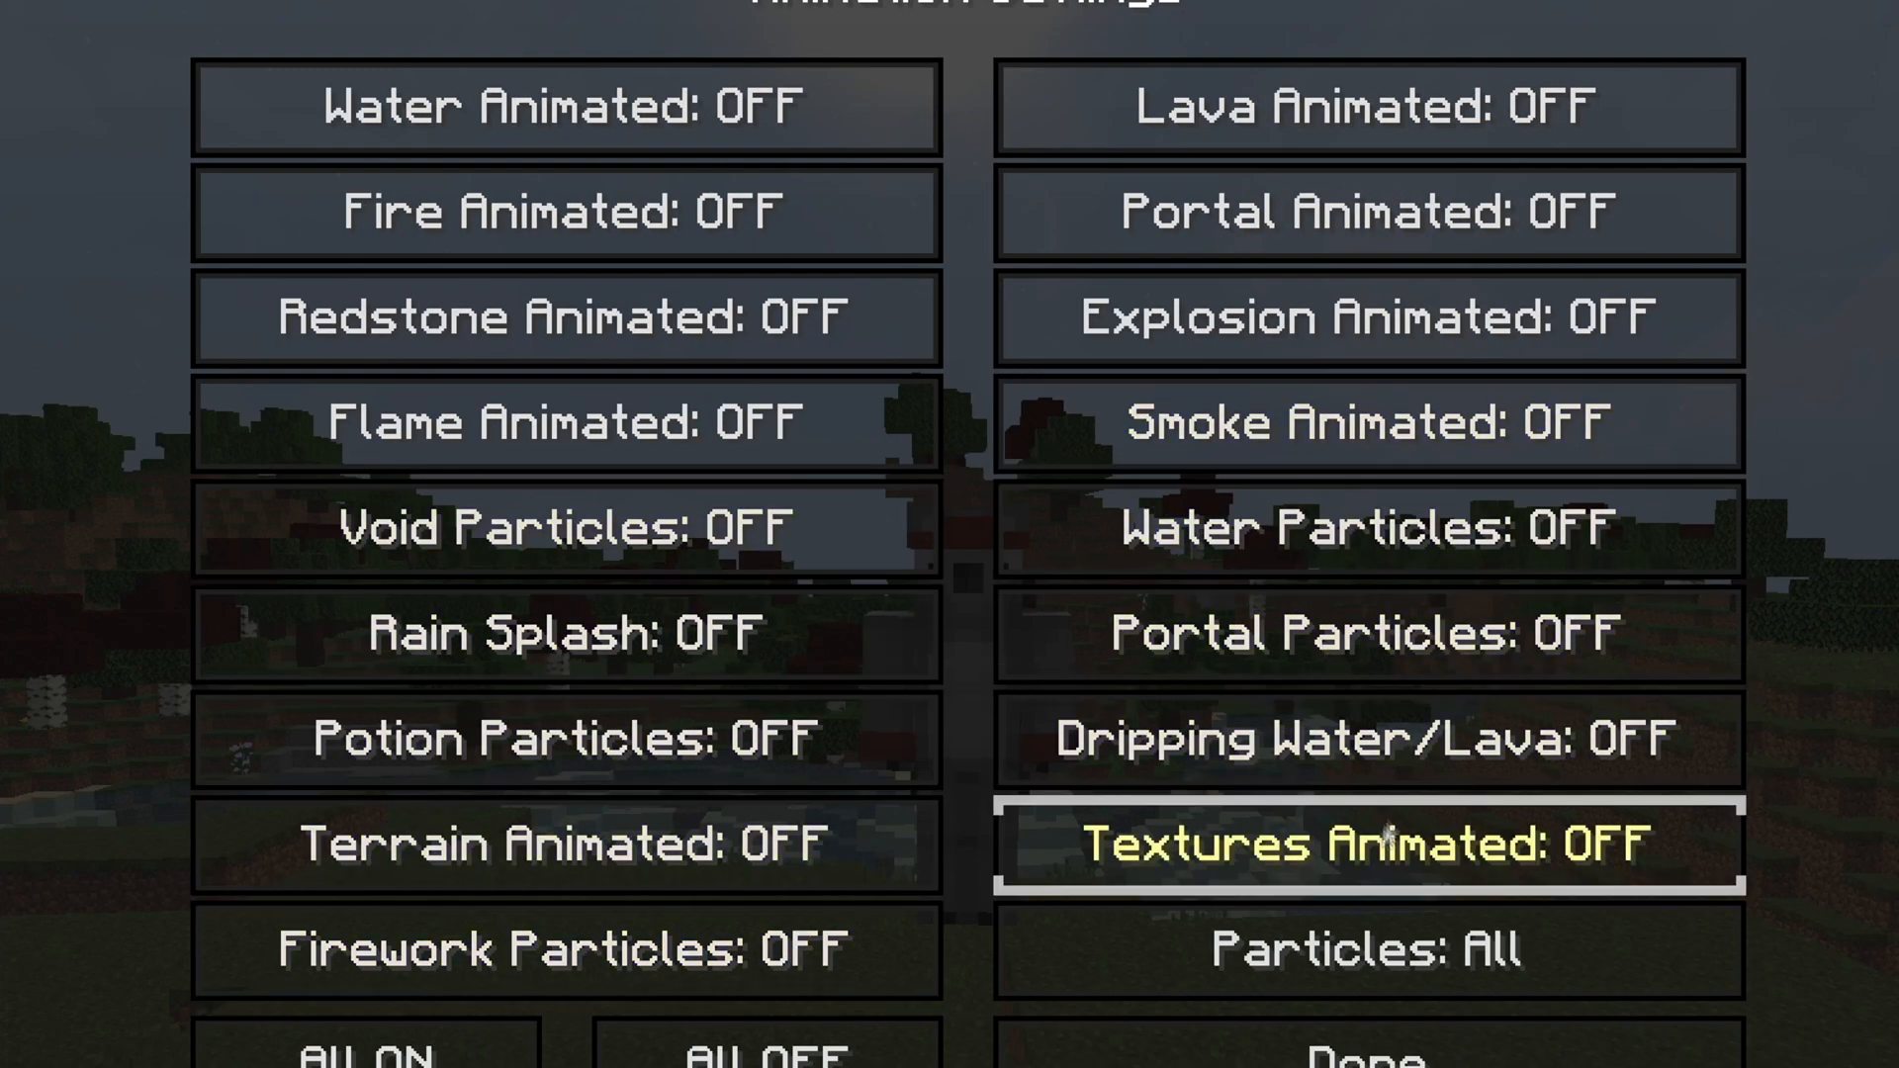
click(1370, 952)
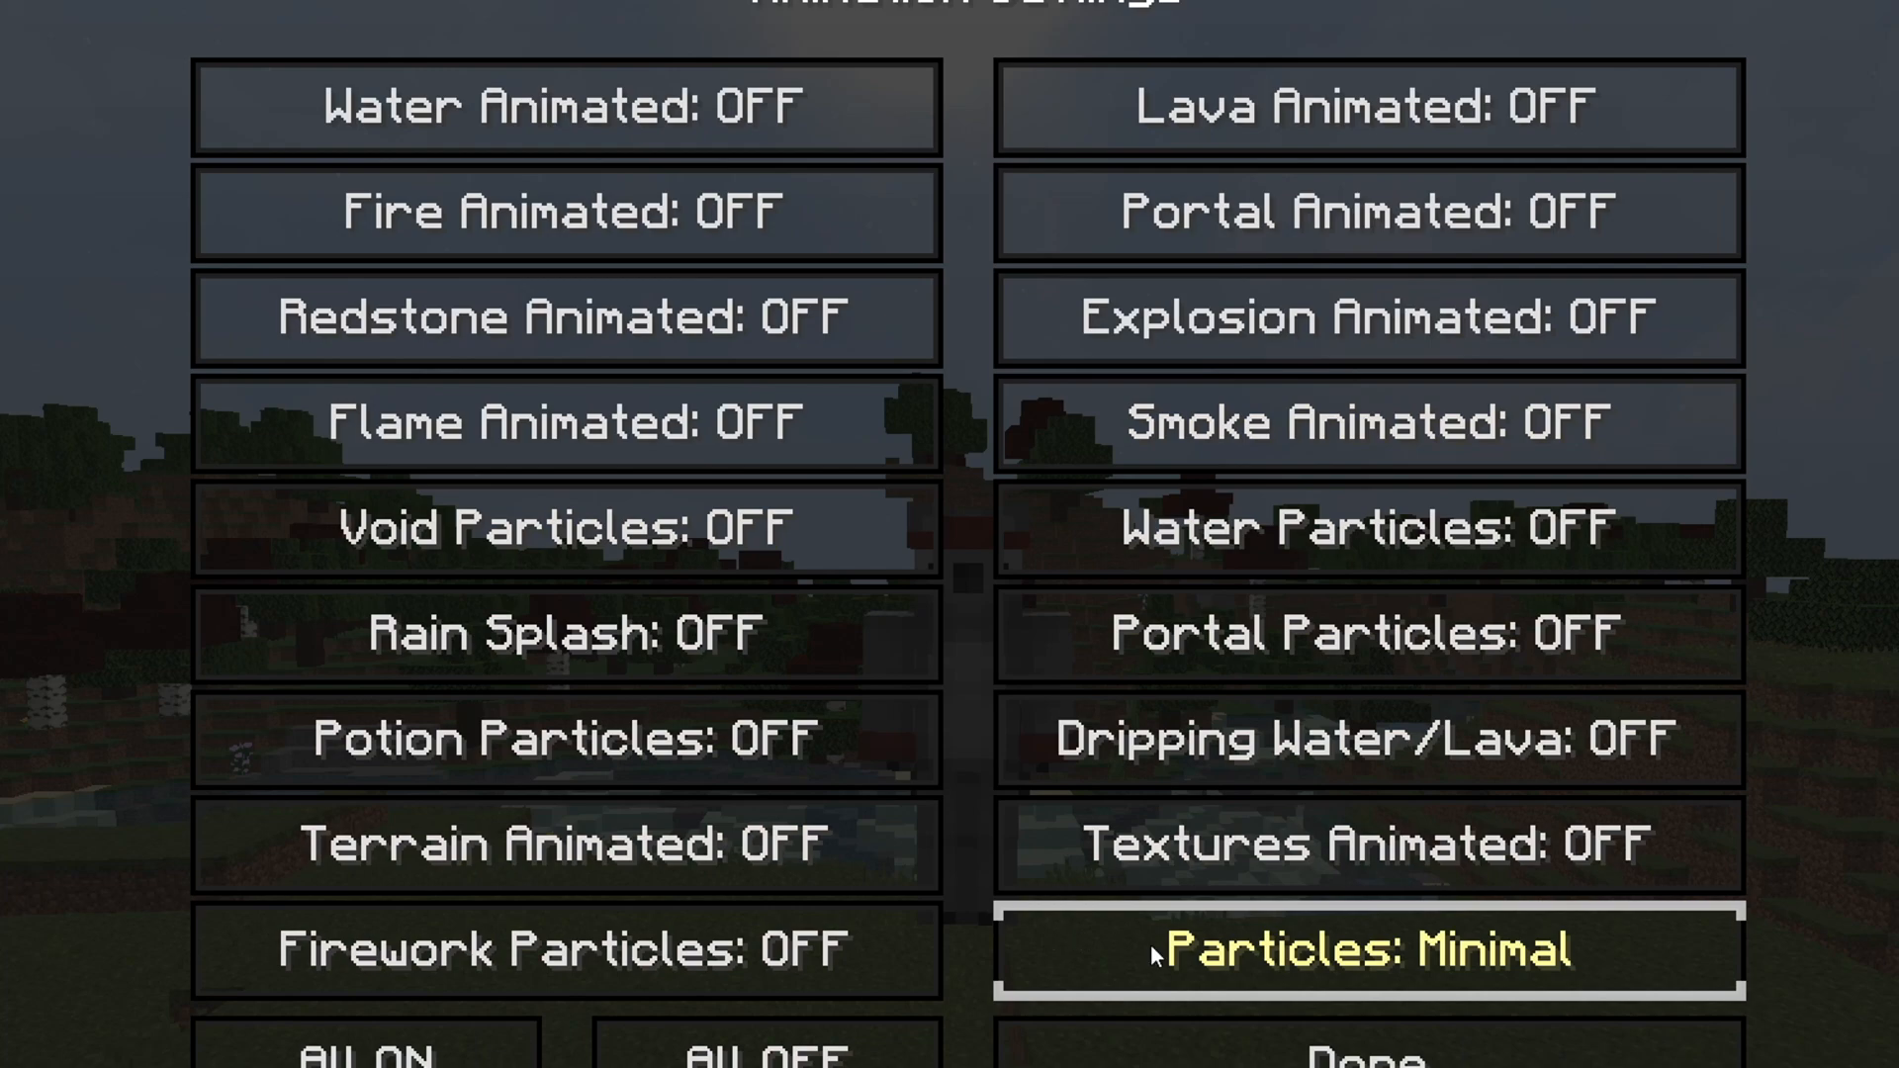
click(1369, 952)
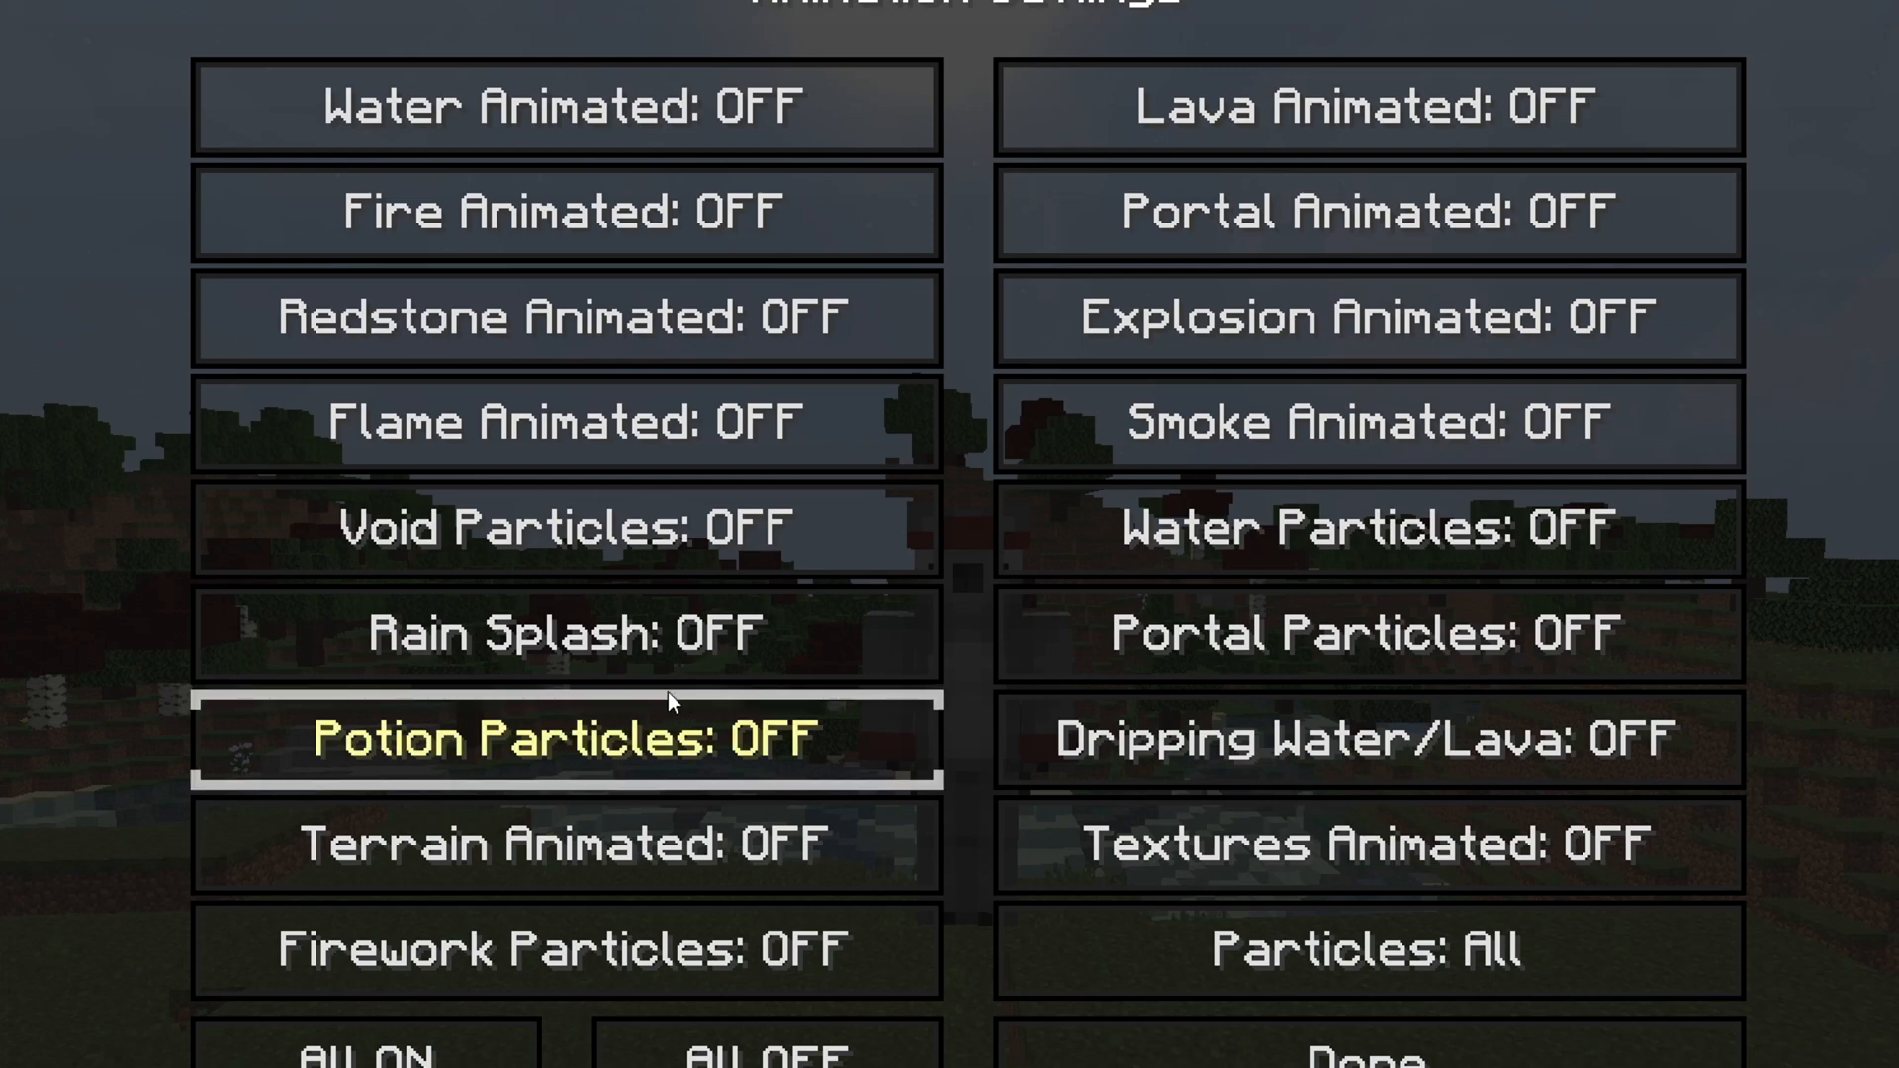
mouse_move(1195, 1042)
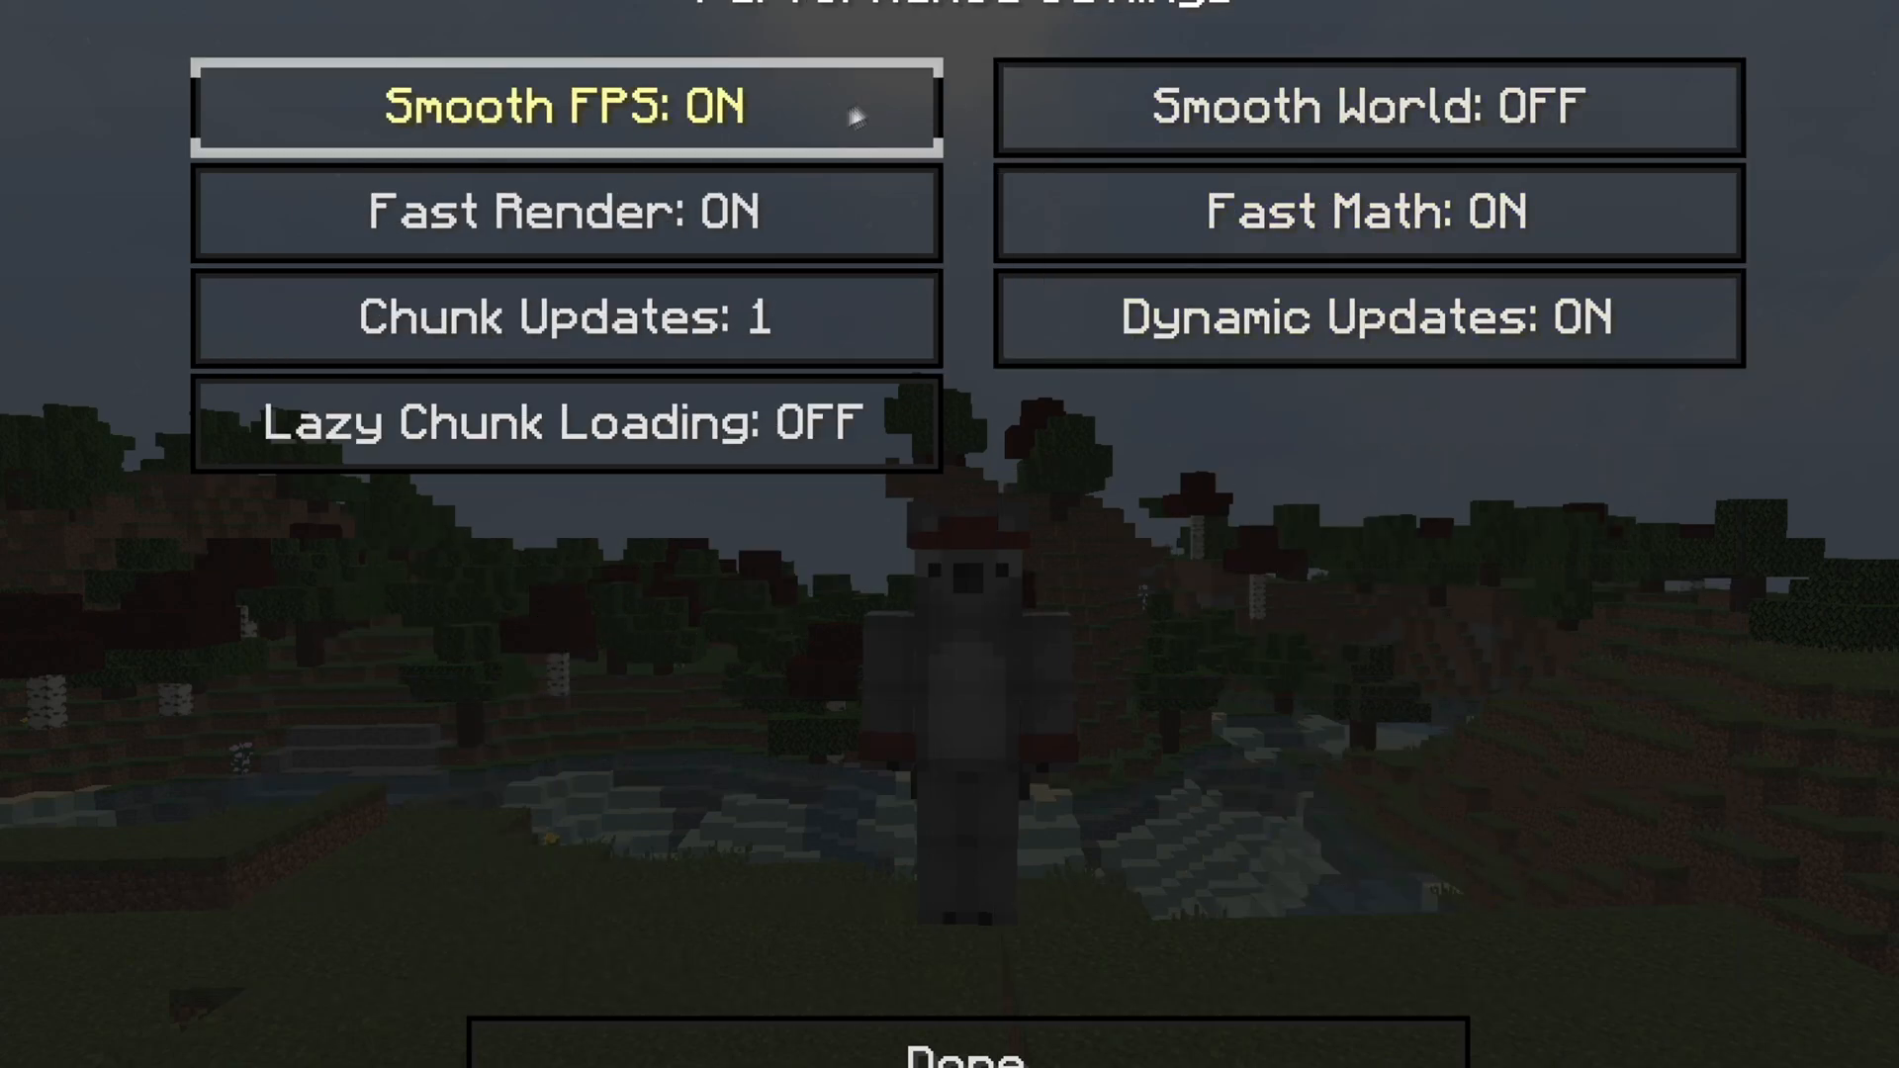
Step: Turn Smooth FPS off and dismiss the warning that shaders need Fast Render off
click(568, 105)
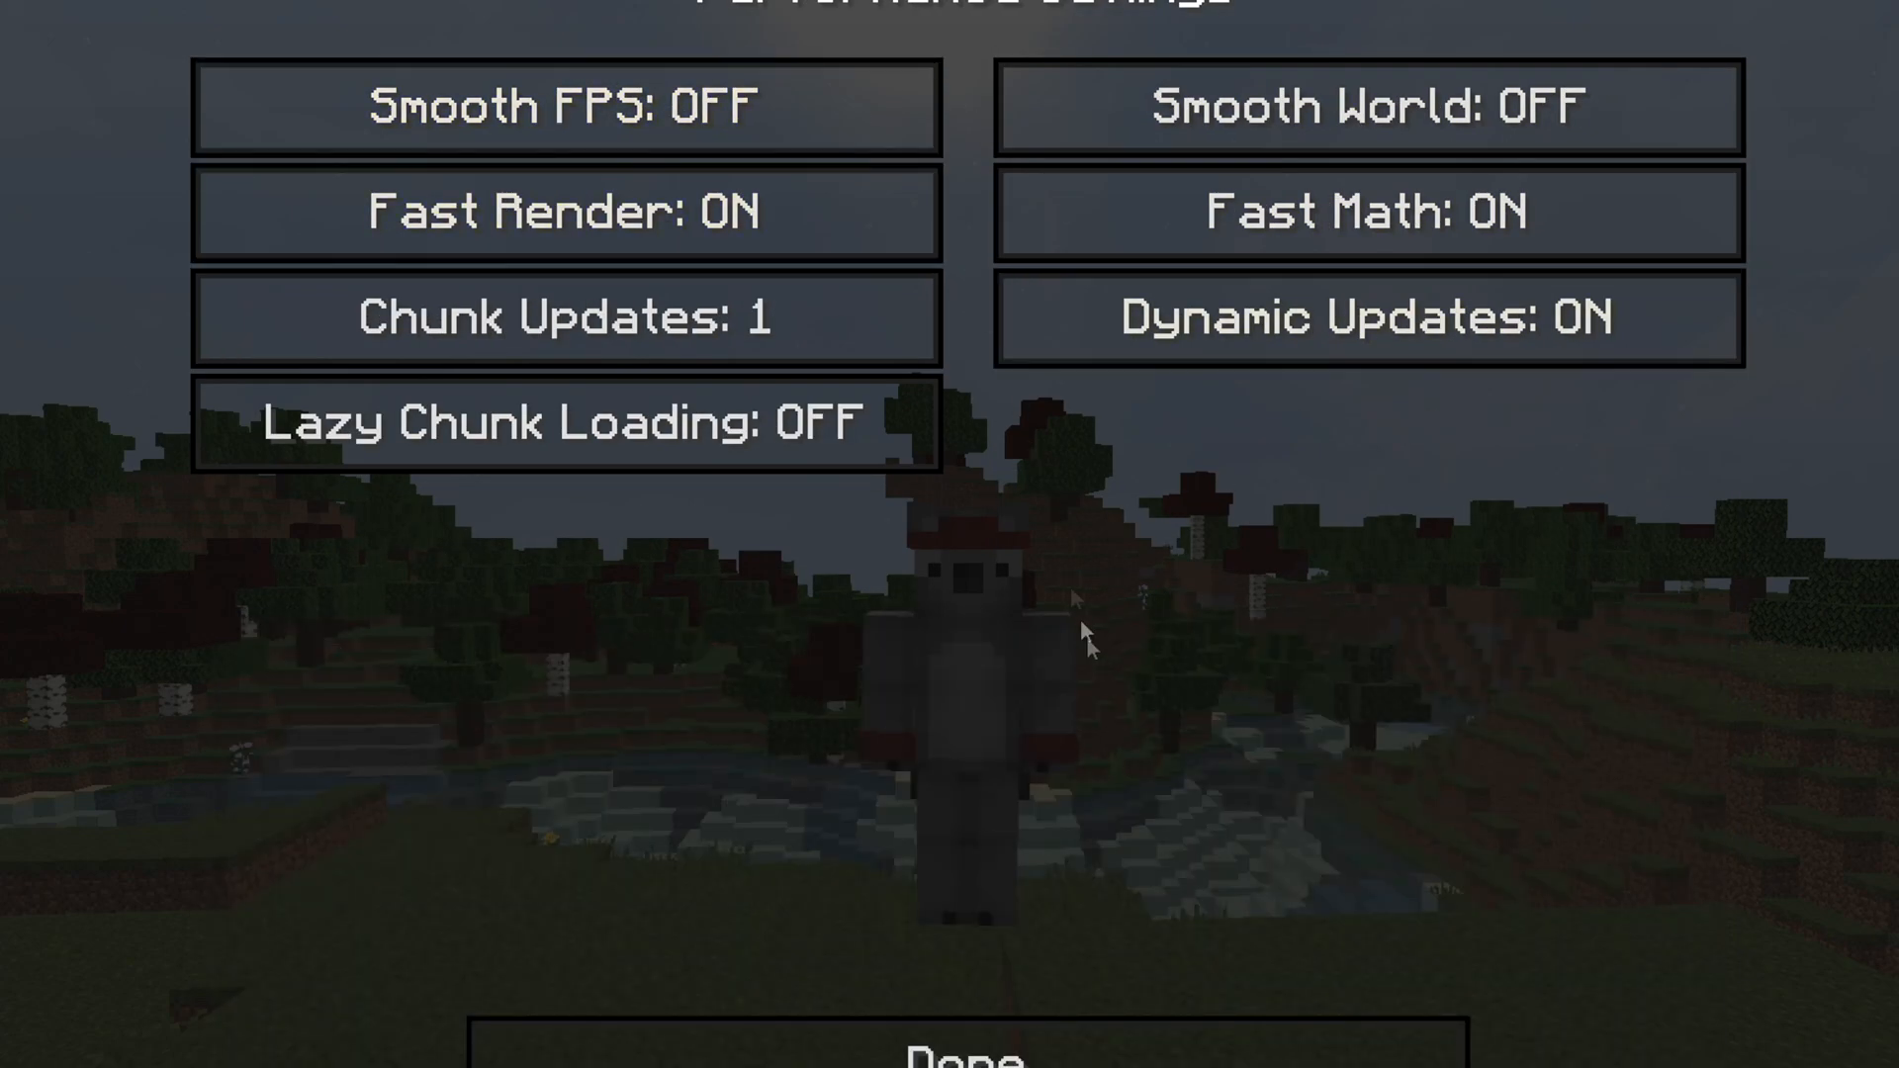
mouse_move(1193, 1055)
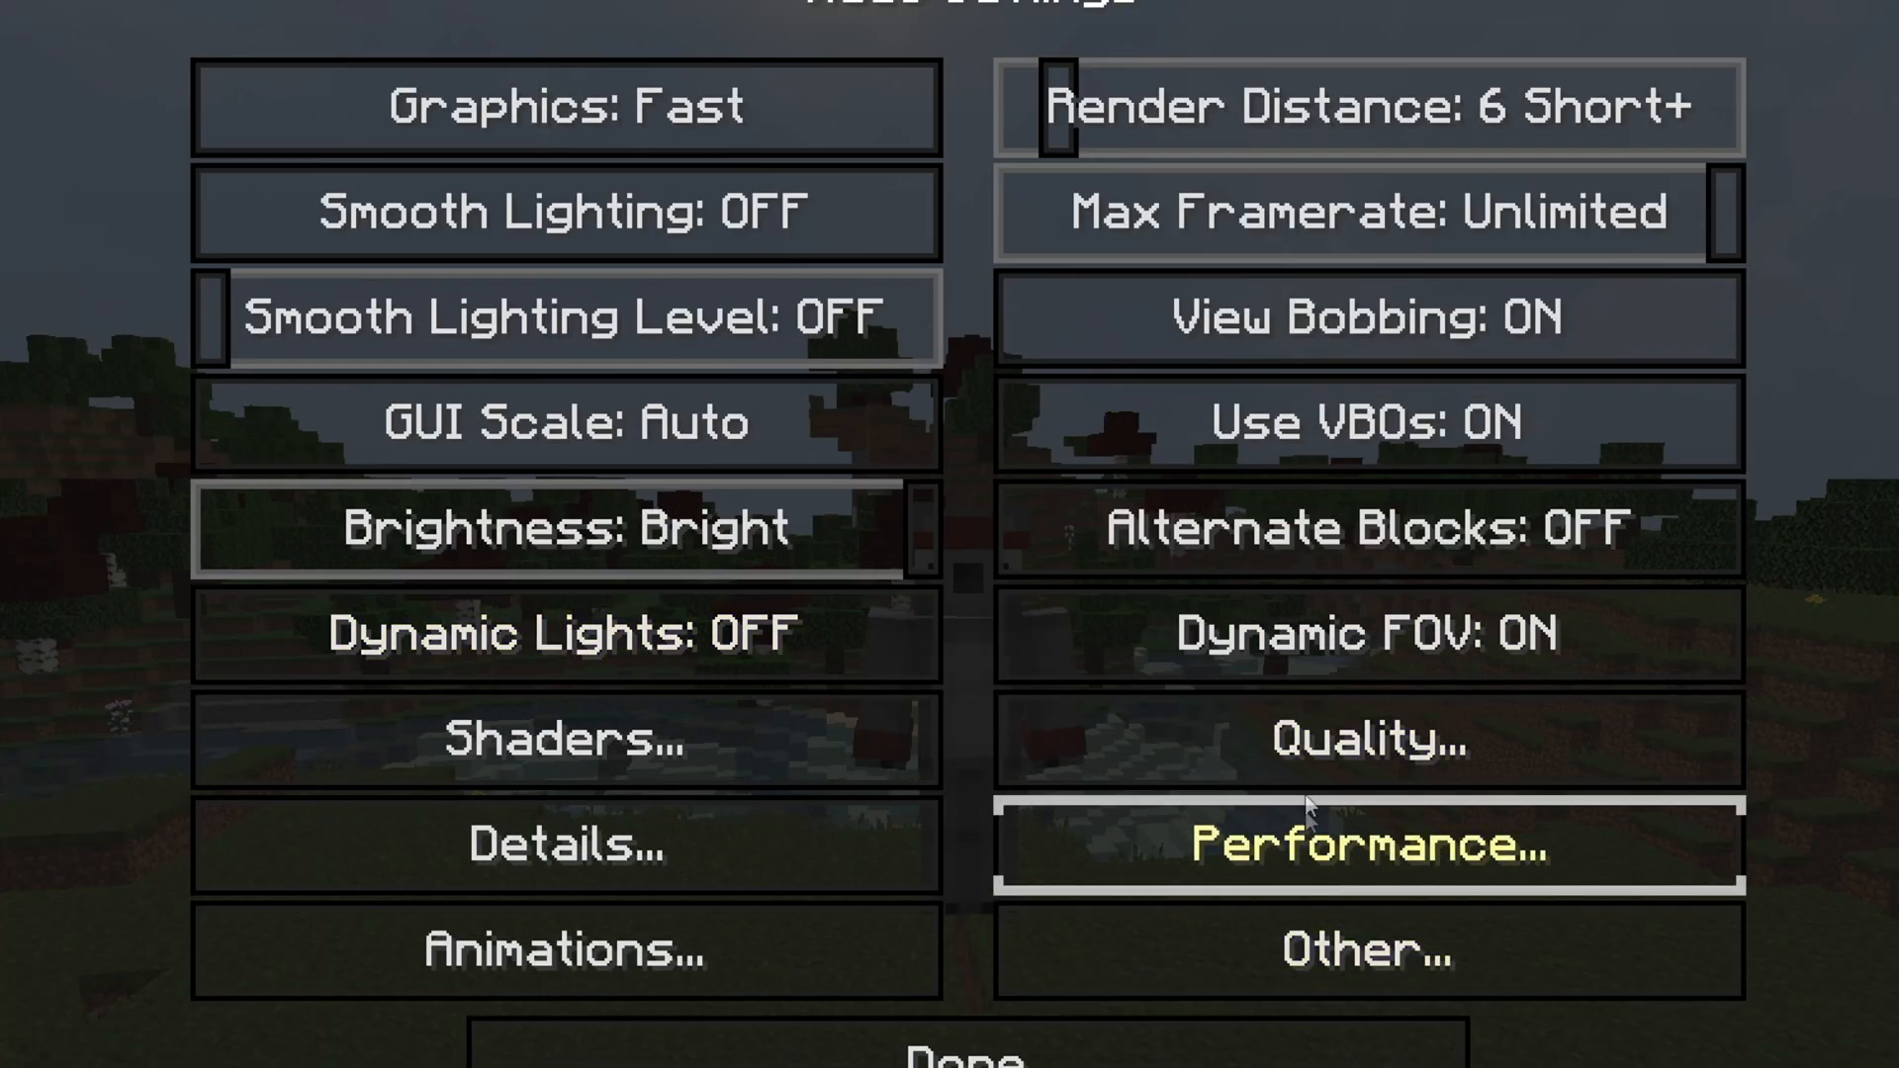
click(1367, 845)
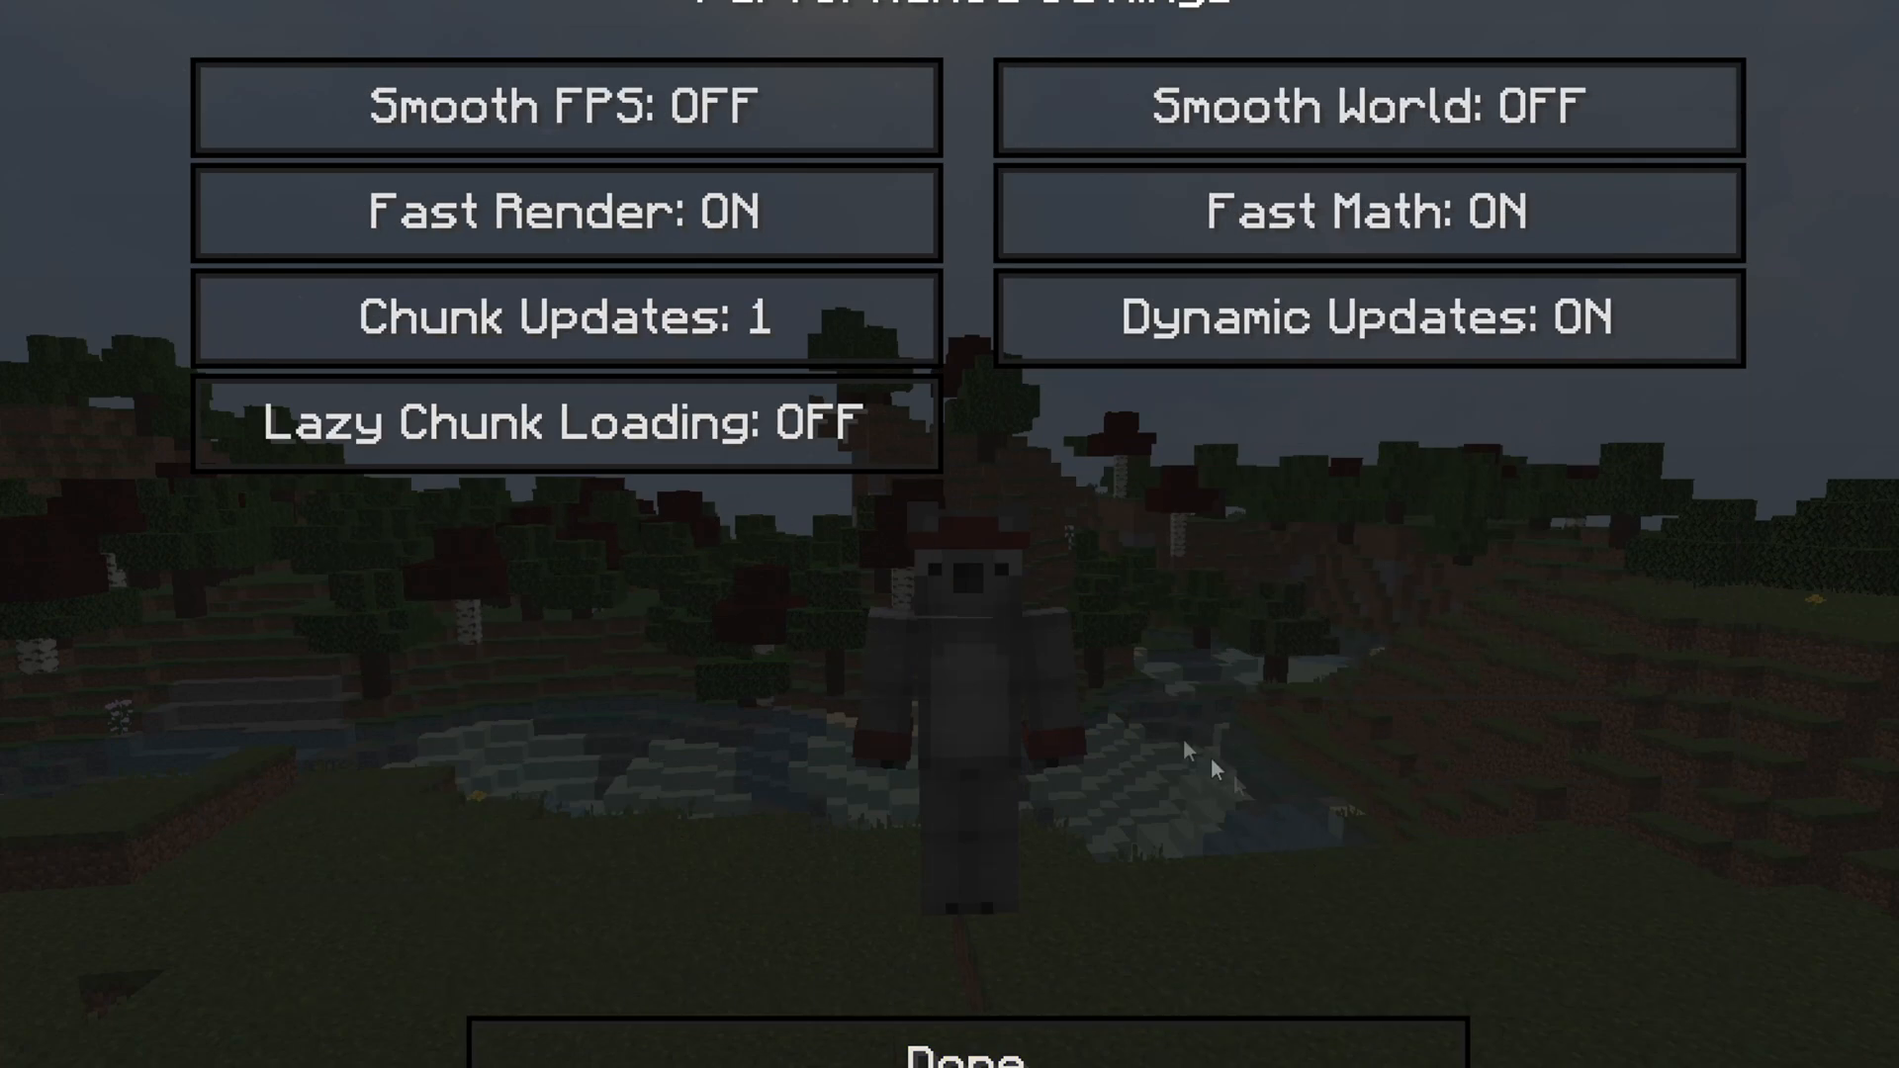
click(568, 105)
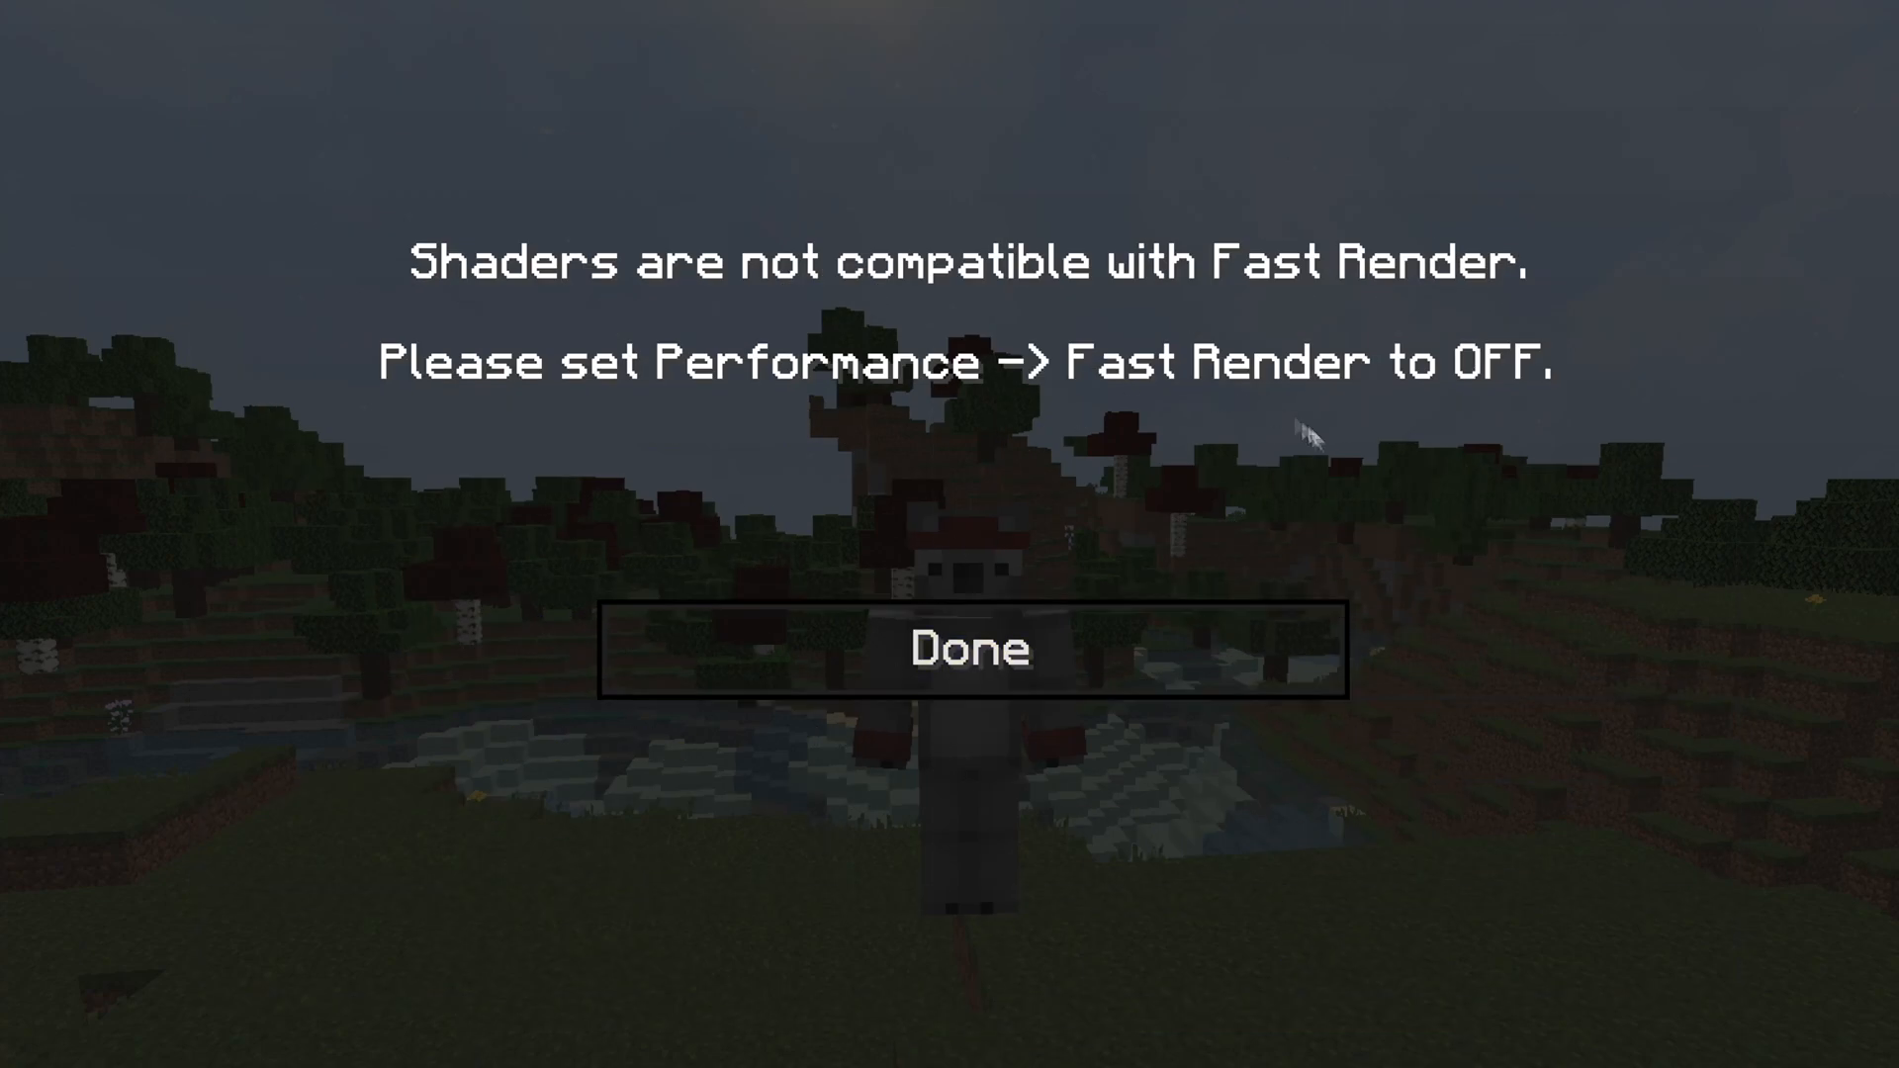
mouse_move(1441, 682)
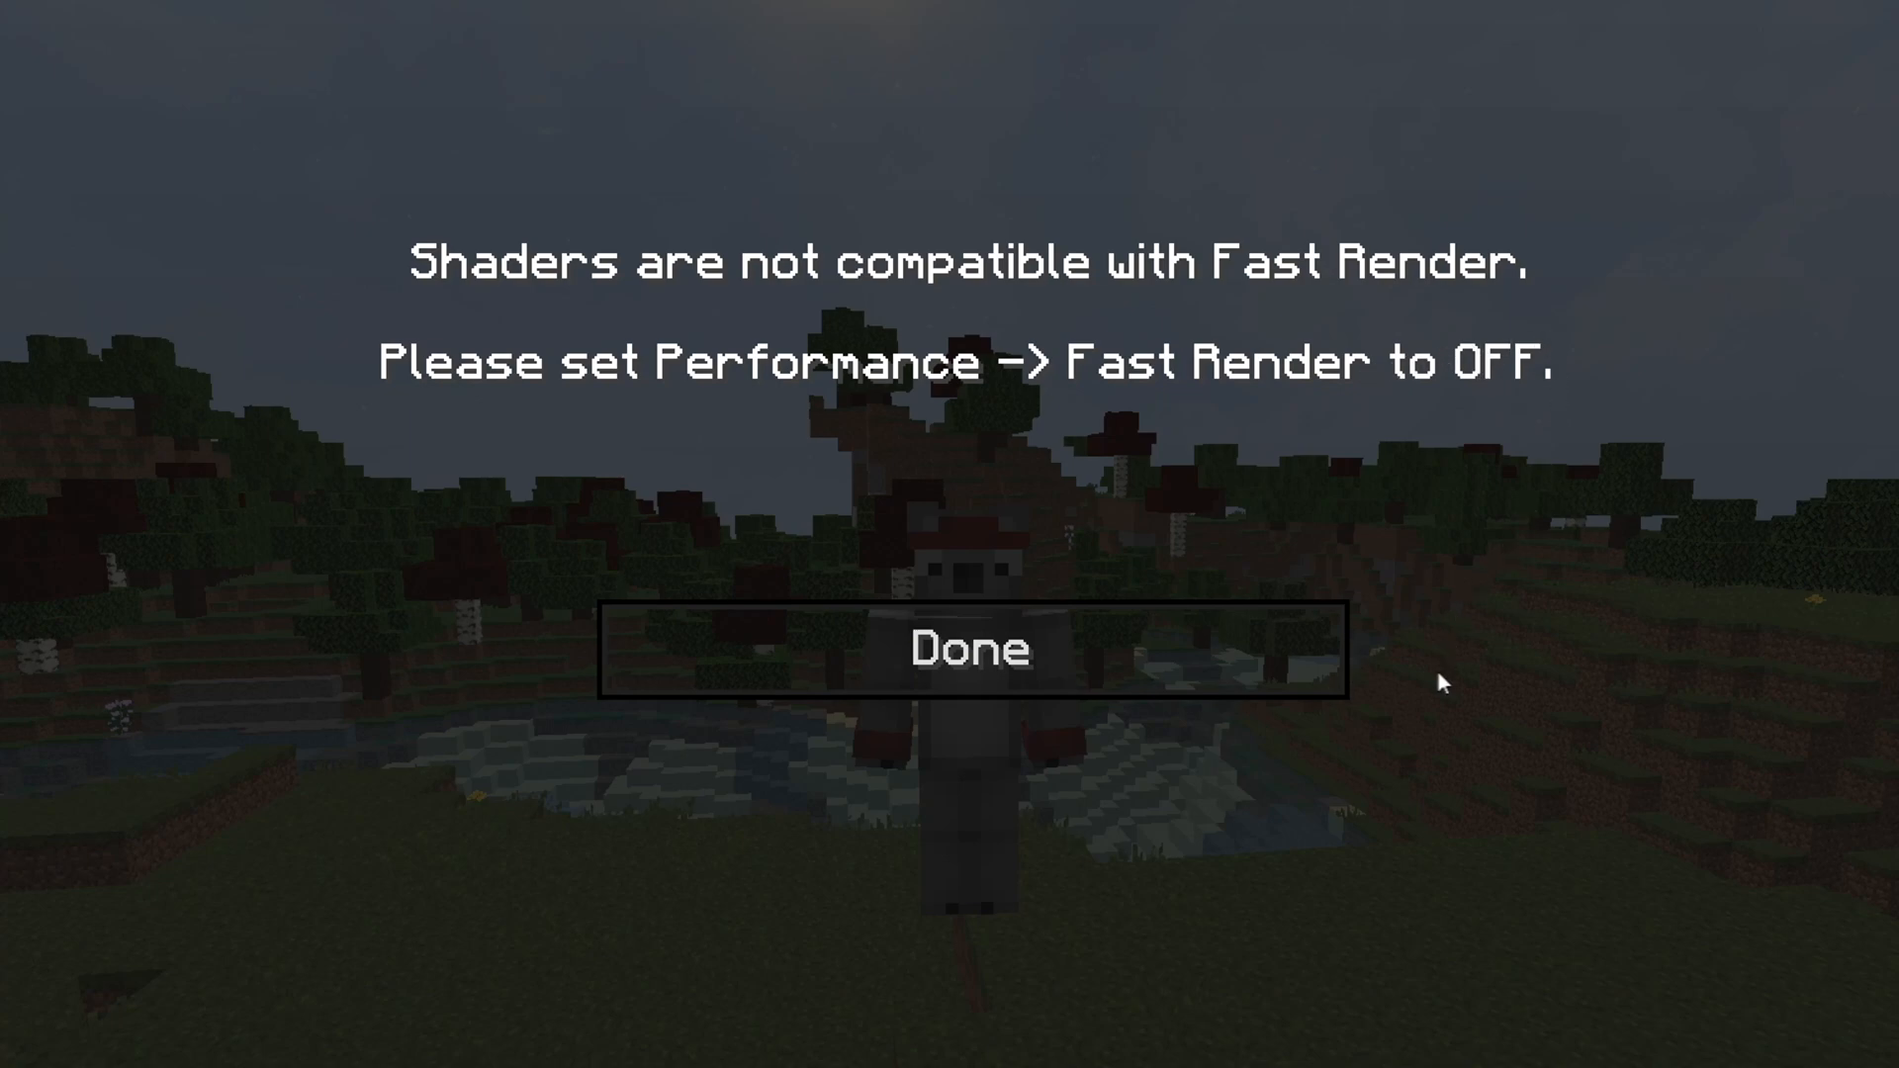
click(970, 649)
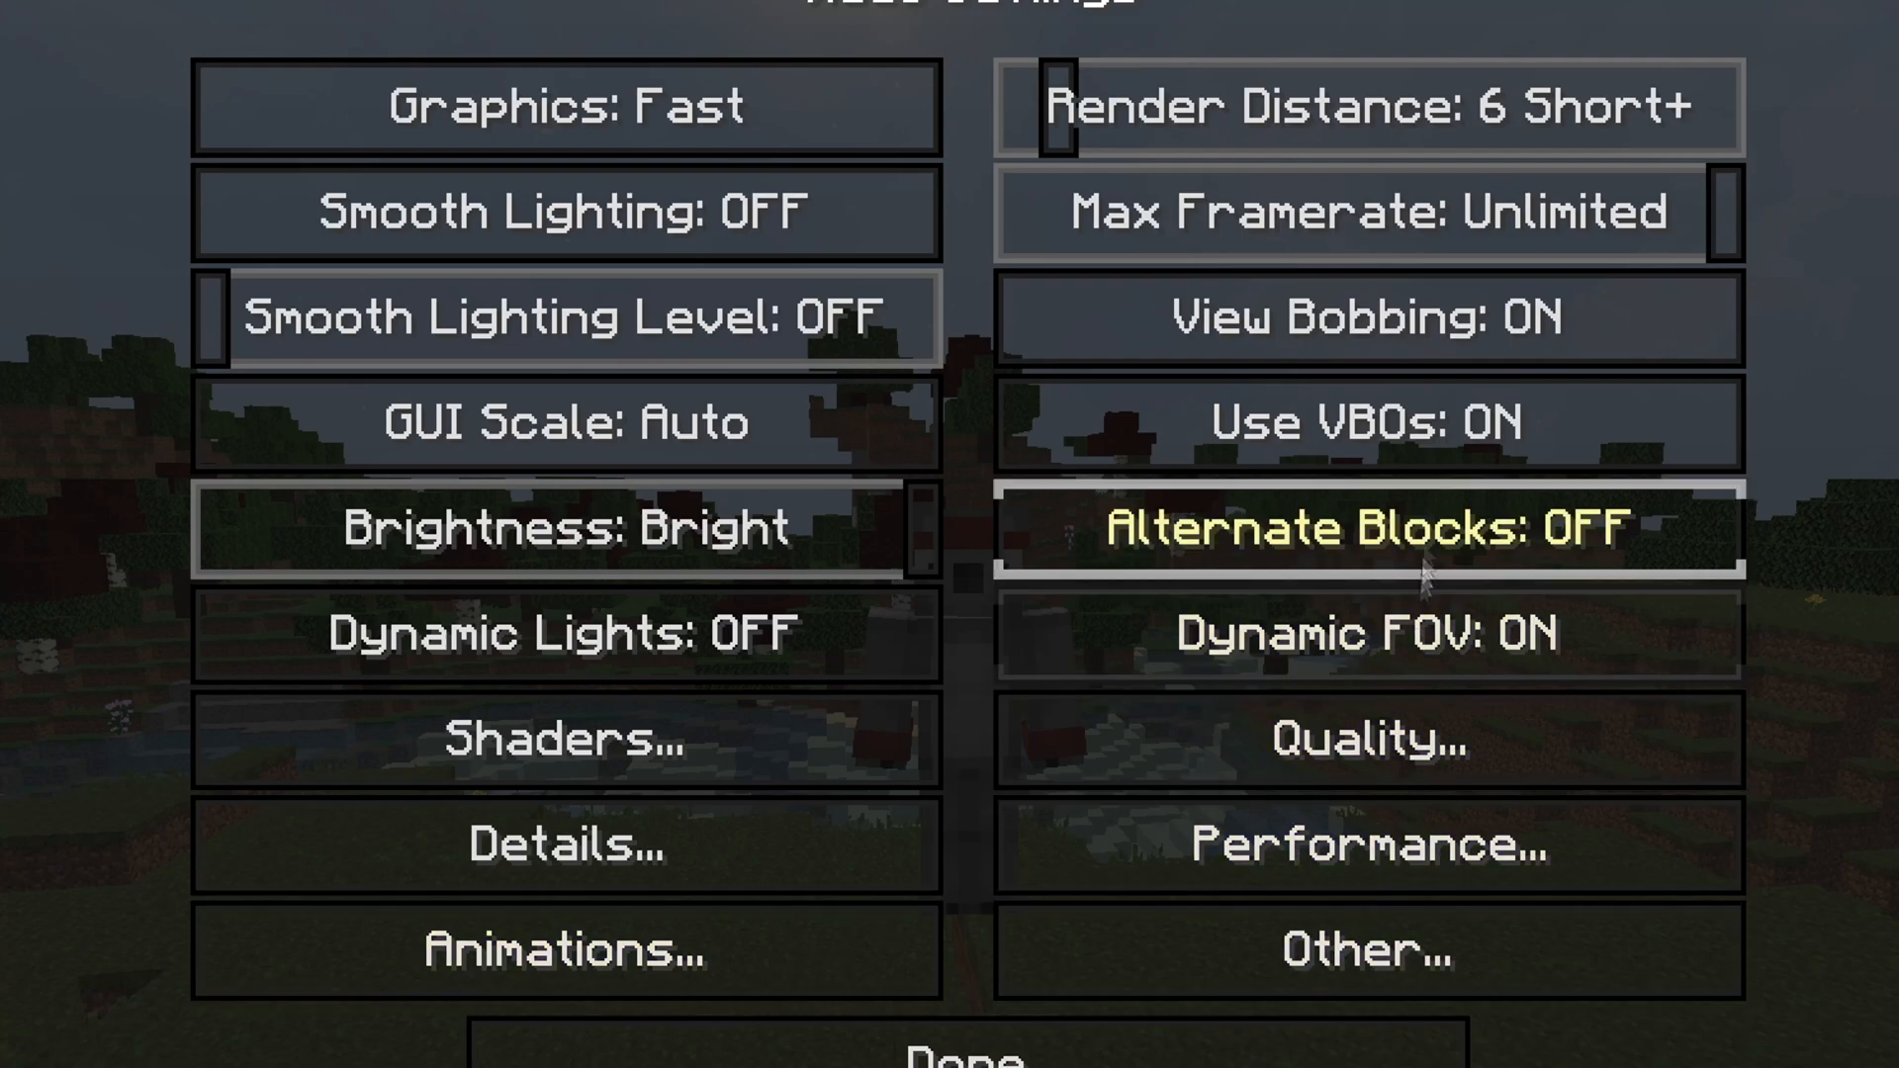
Step: Review the animation and quality settings and leave them closed
click(1367, 951)
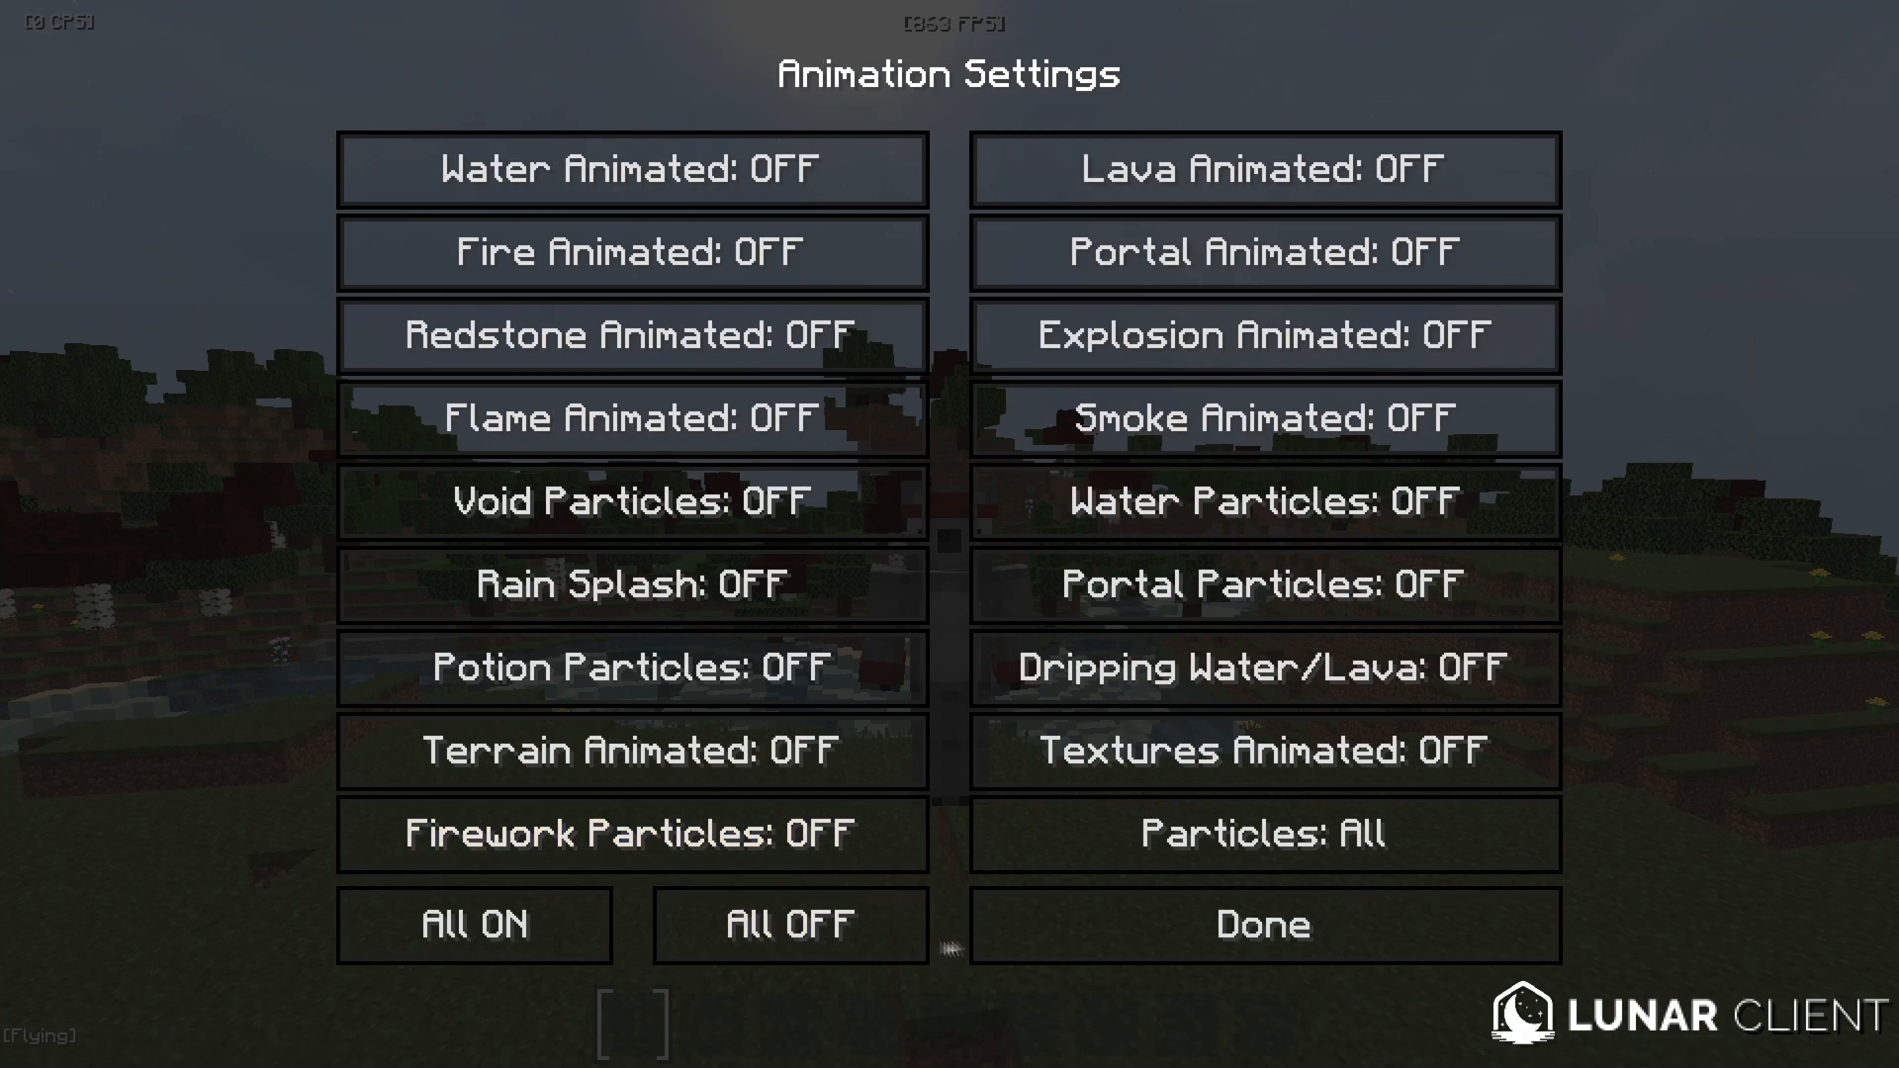
click(1260, 924)
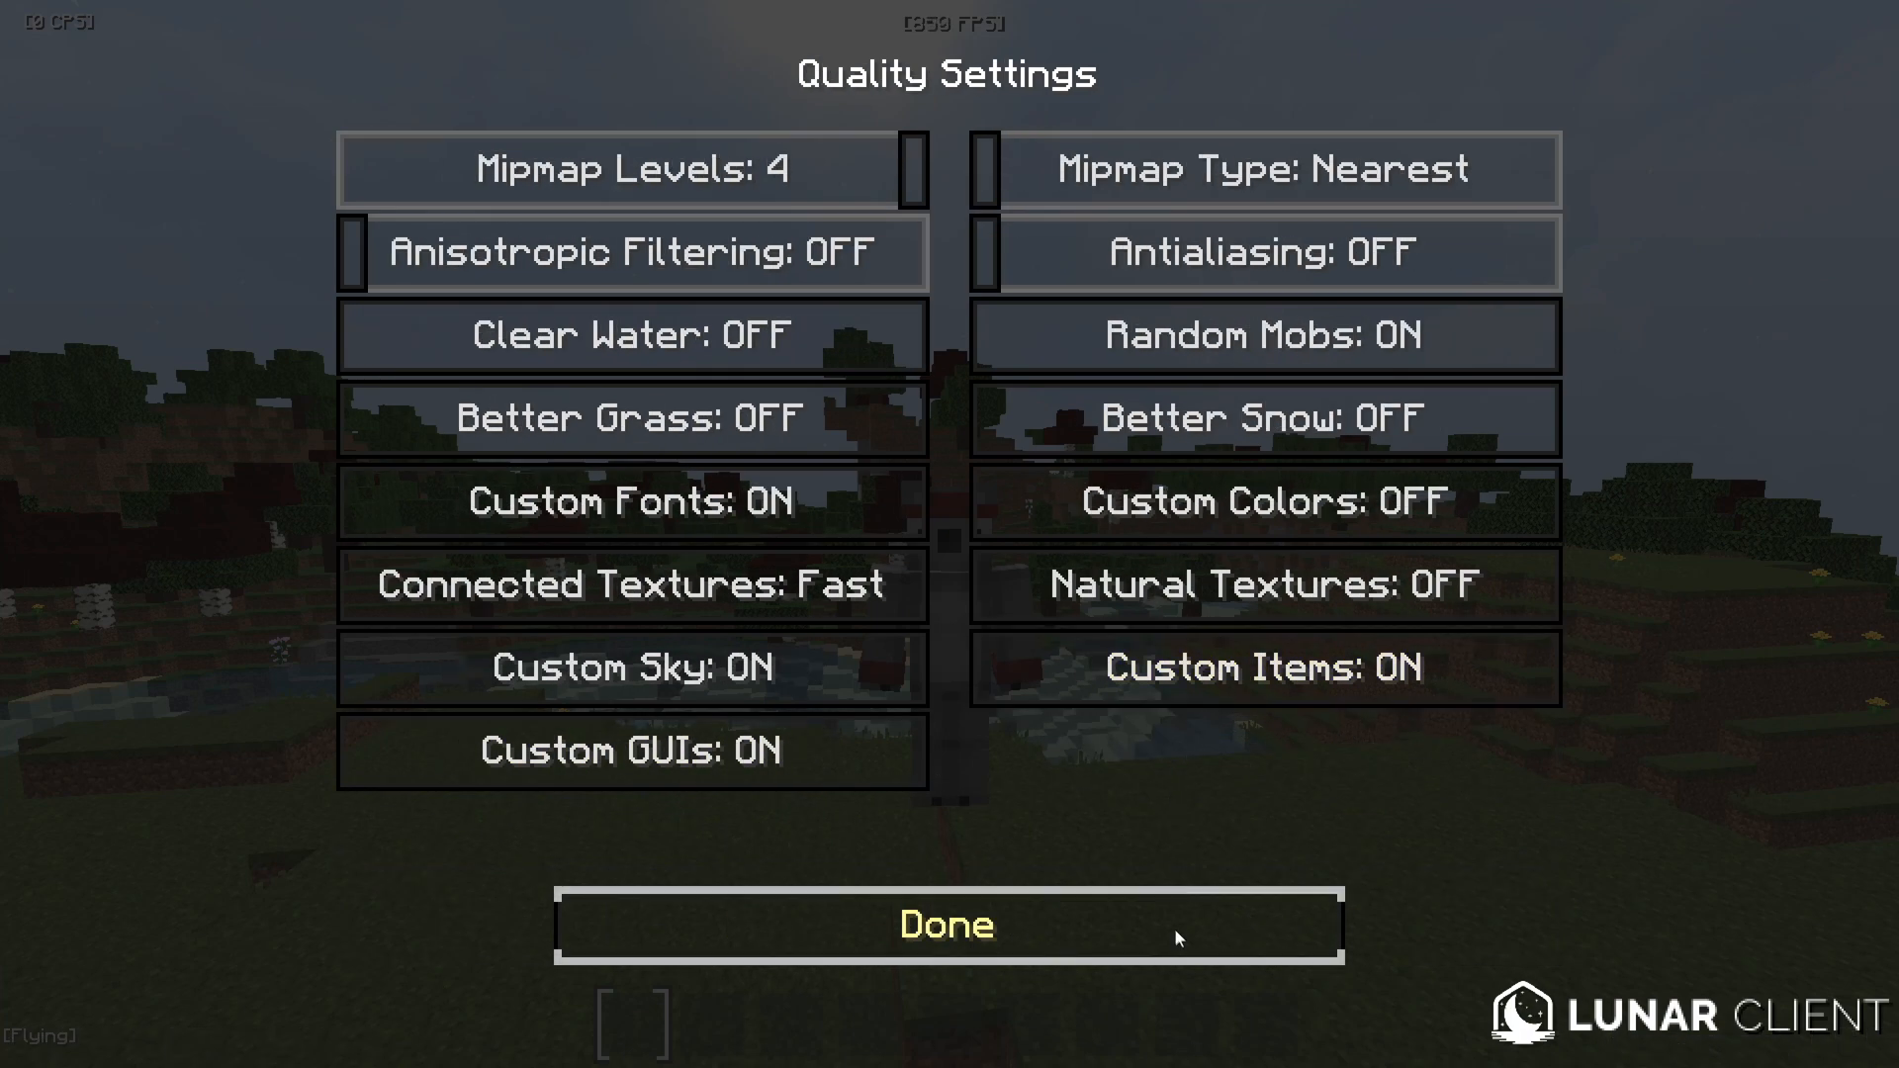
click(946, 924)
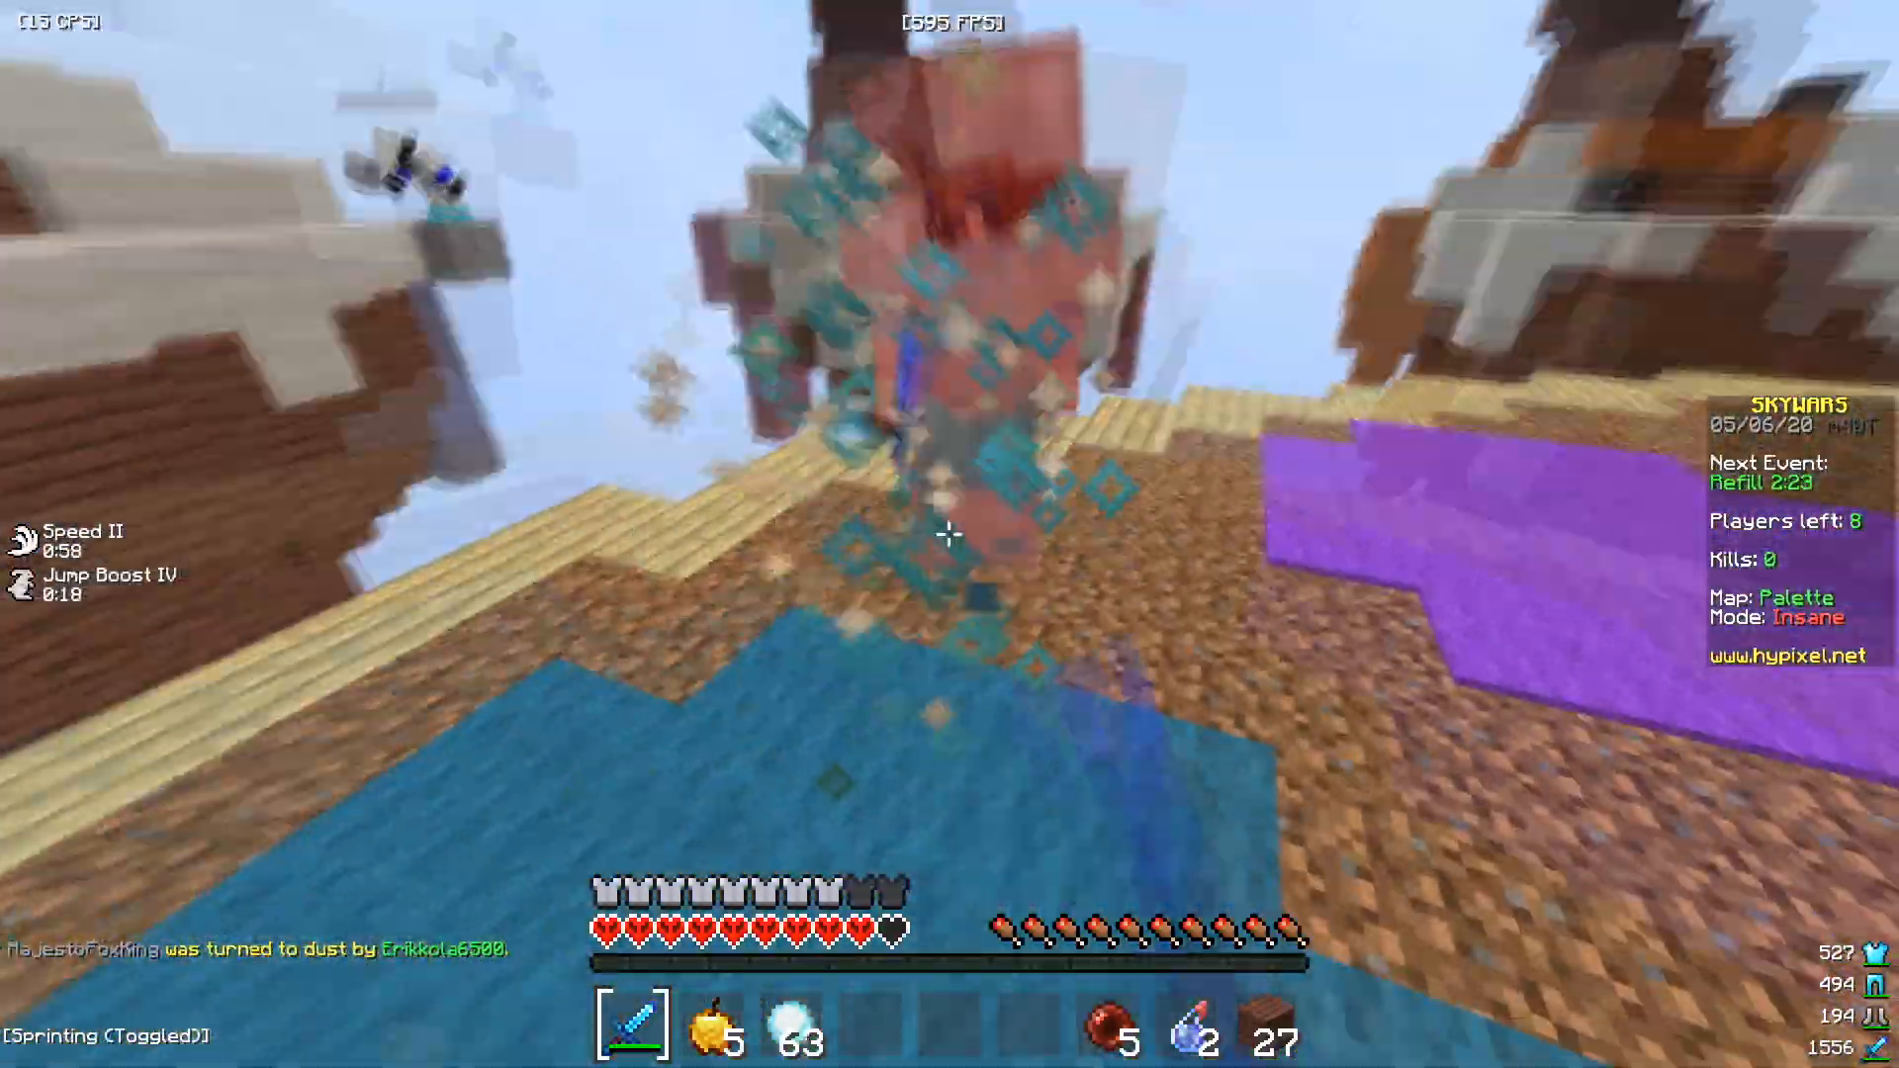
mouse_move(950, 532)
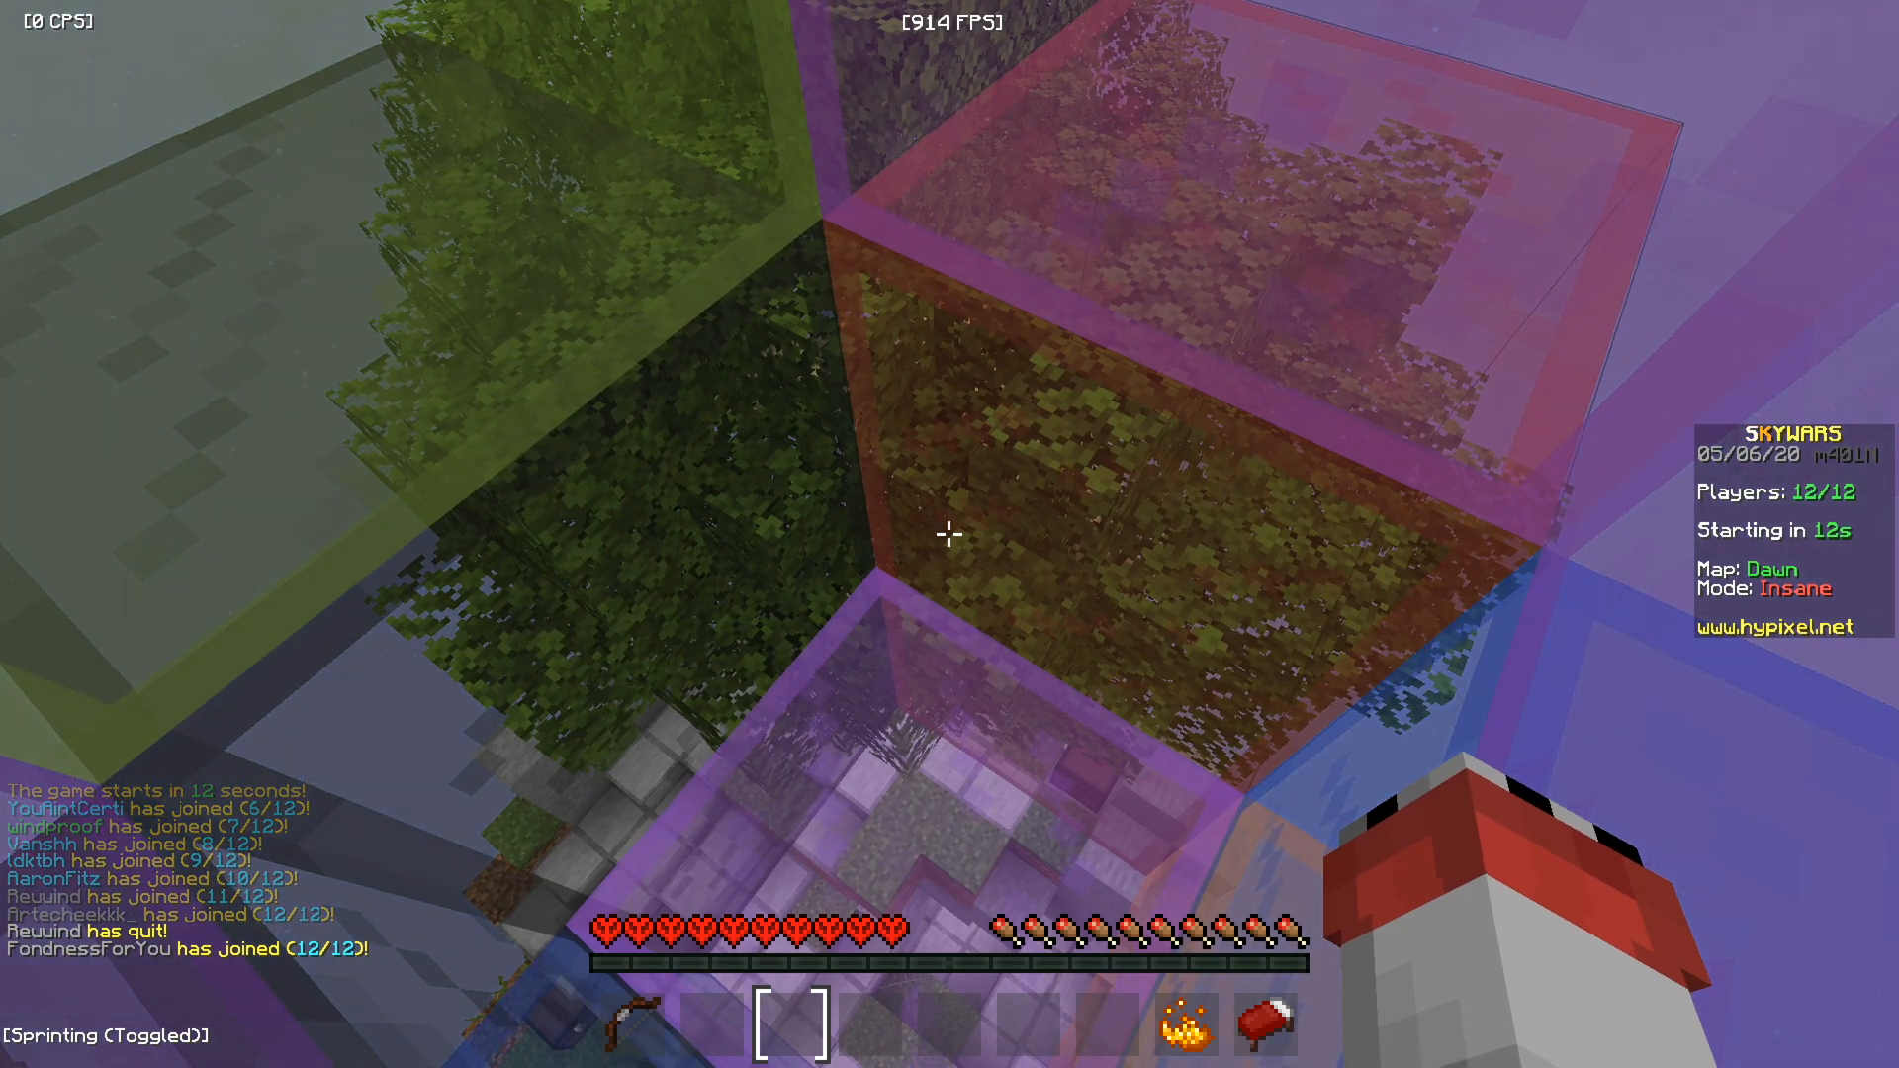
Step: Play the SkyWars round, check the player list and inventory armour, then exit to the desktop
key(tab)
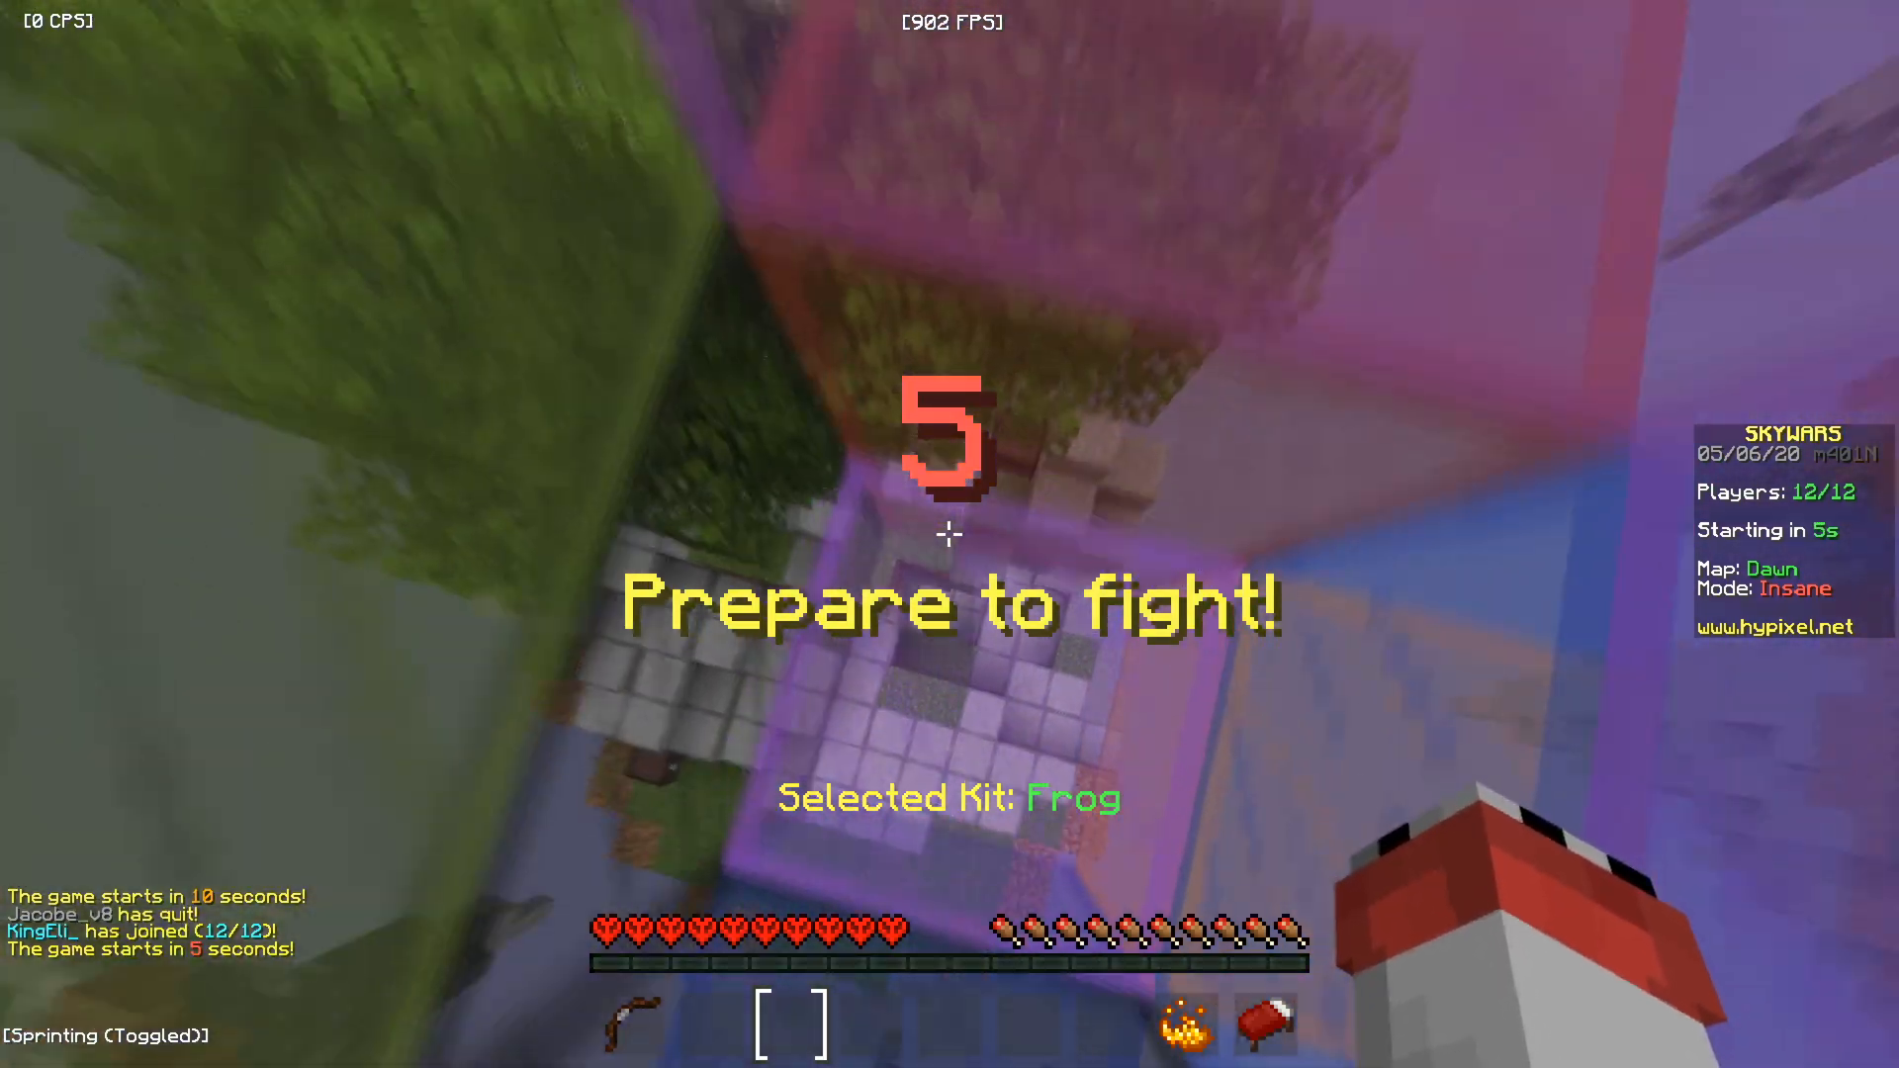
key(Tab)
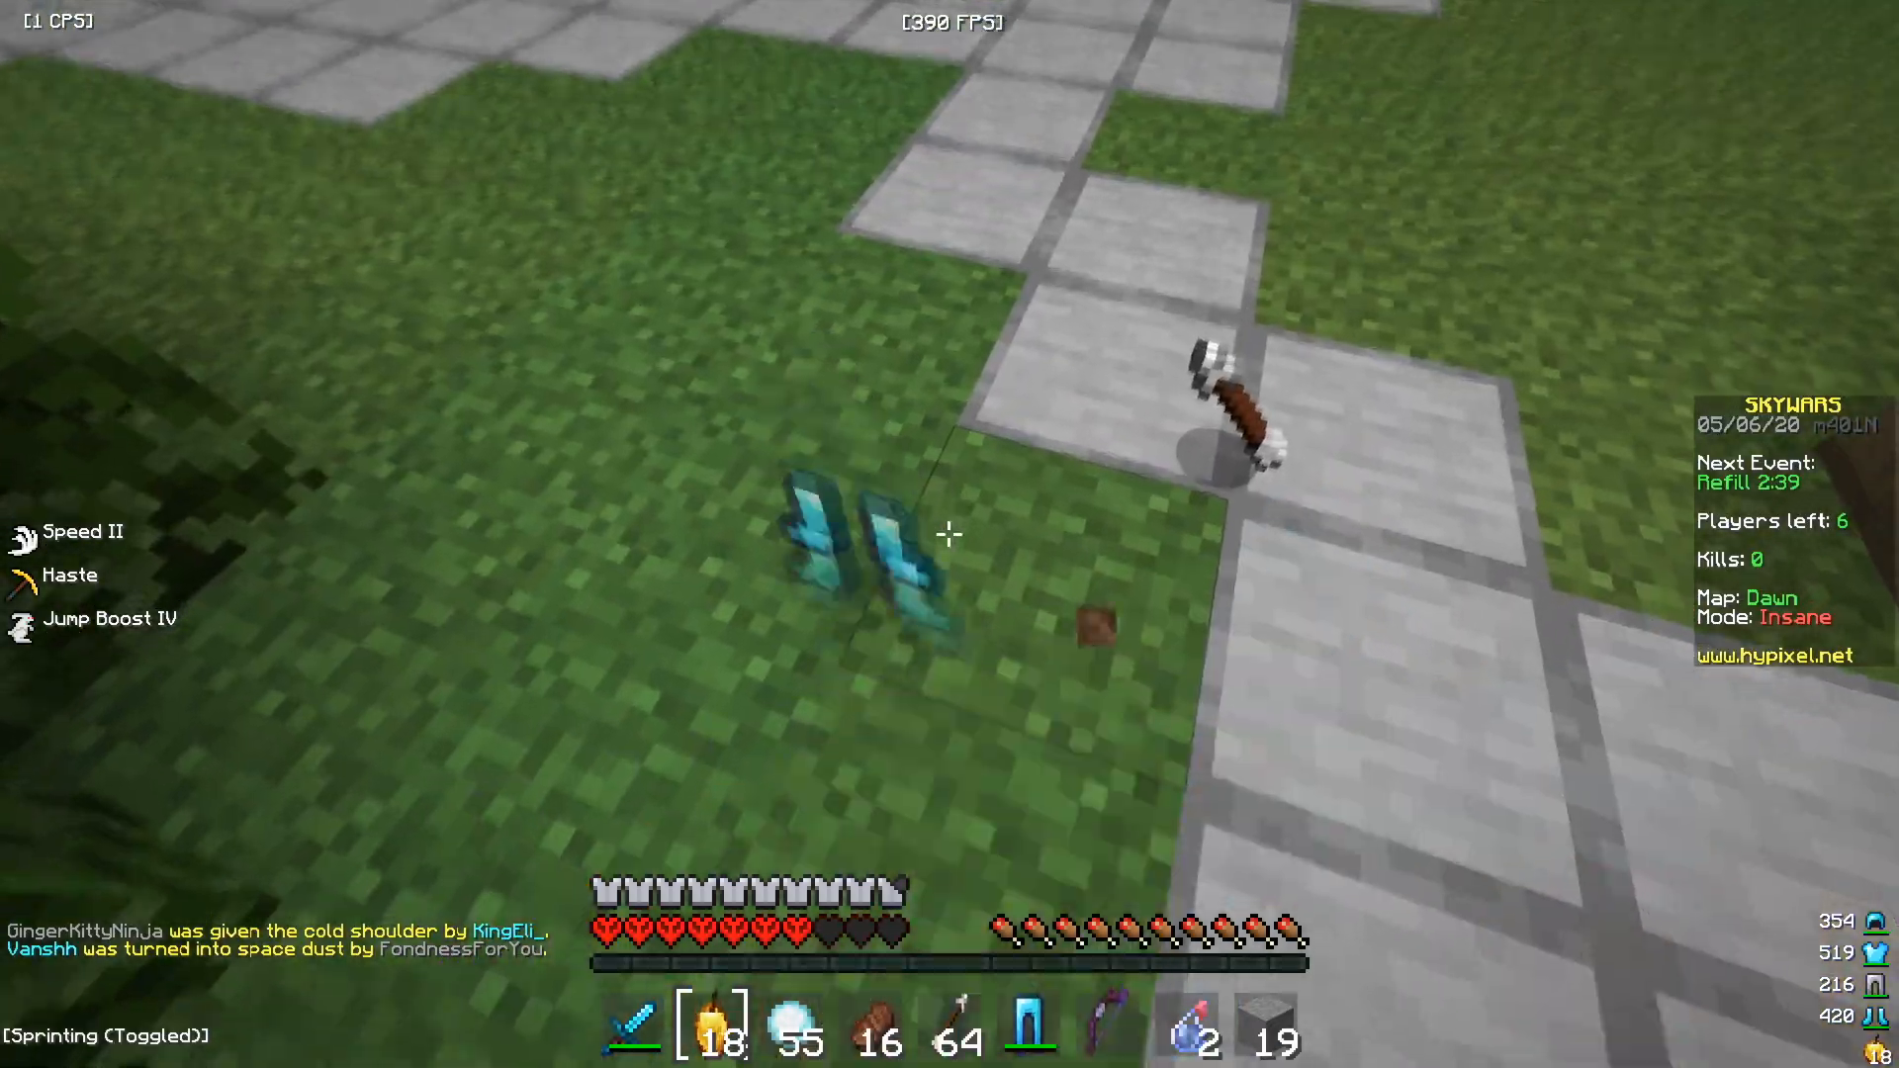
key(e)
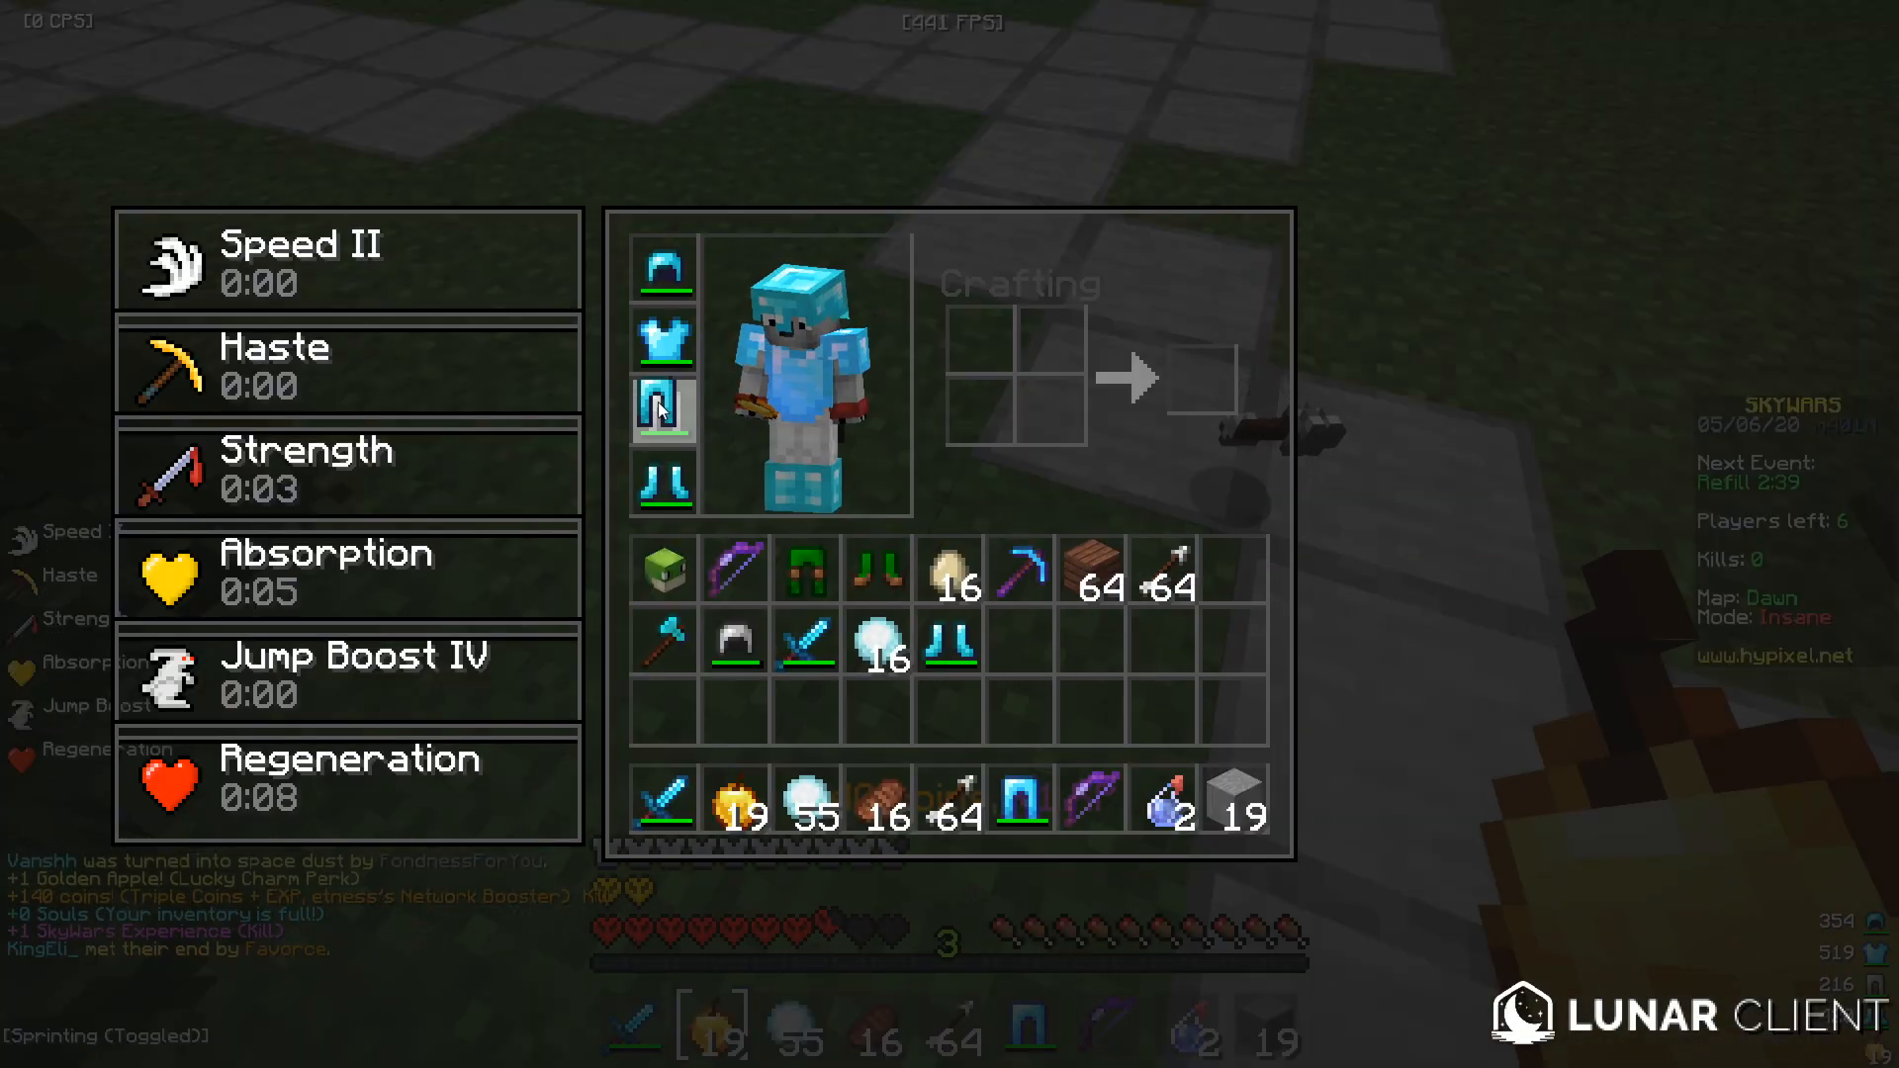
key(Escape)
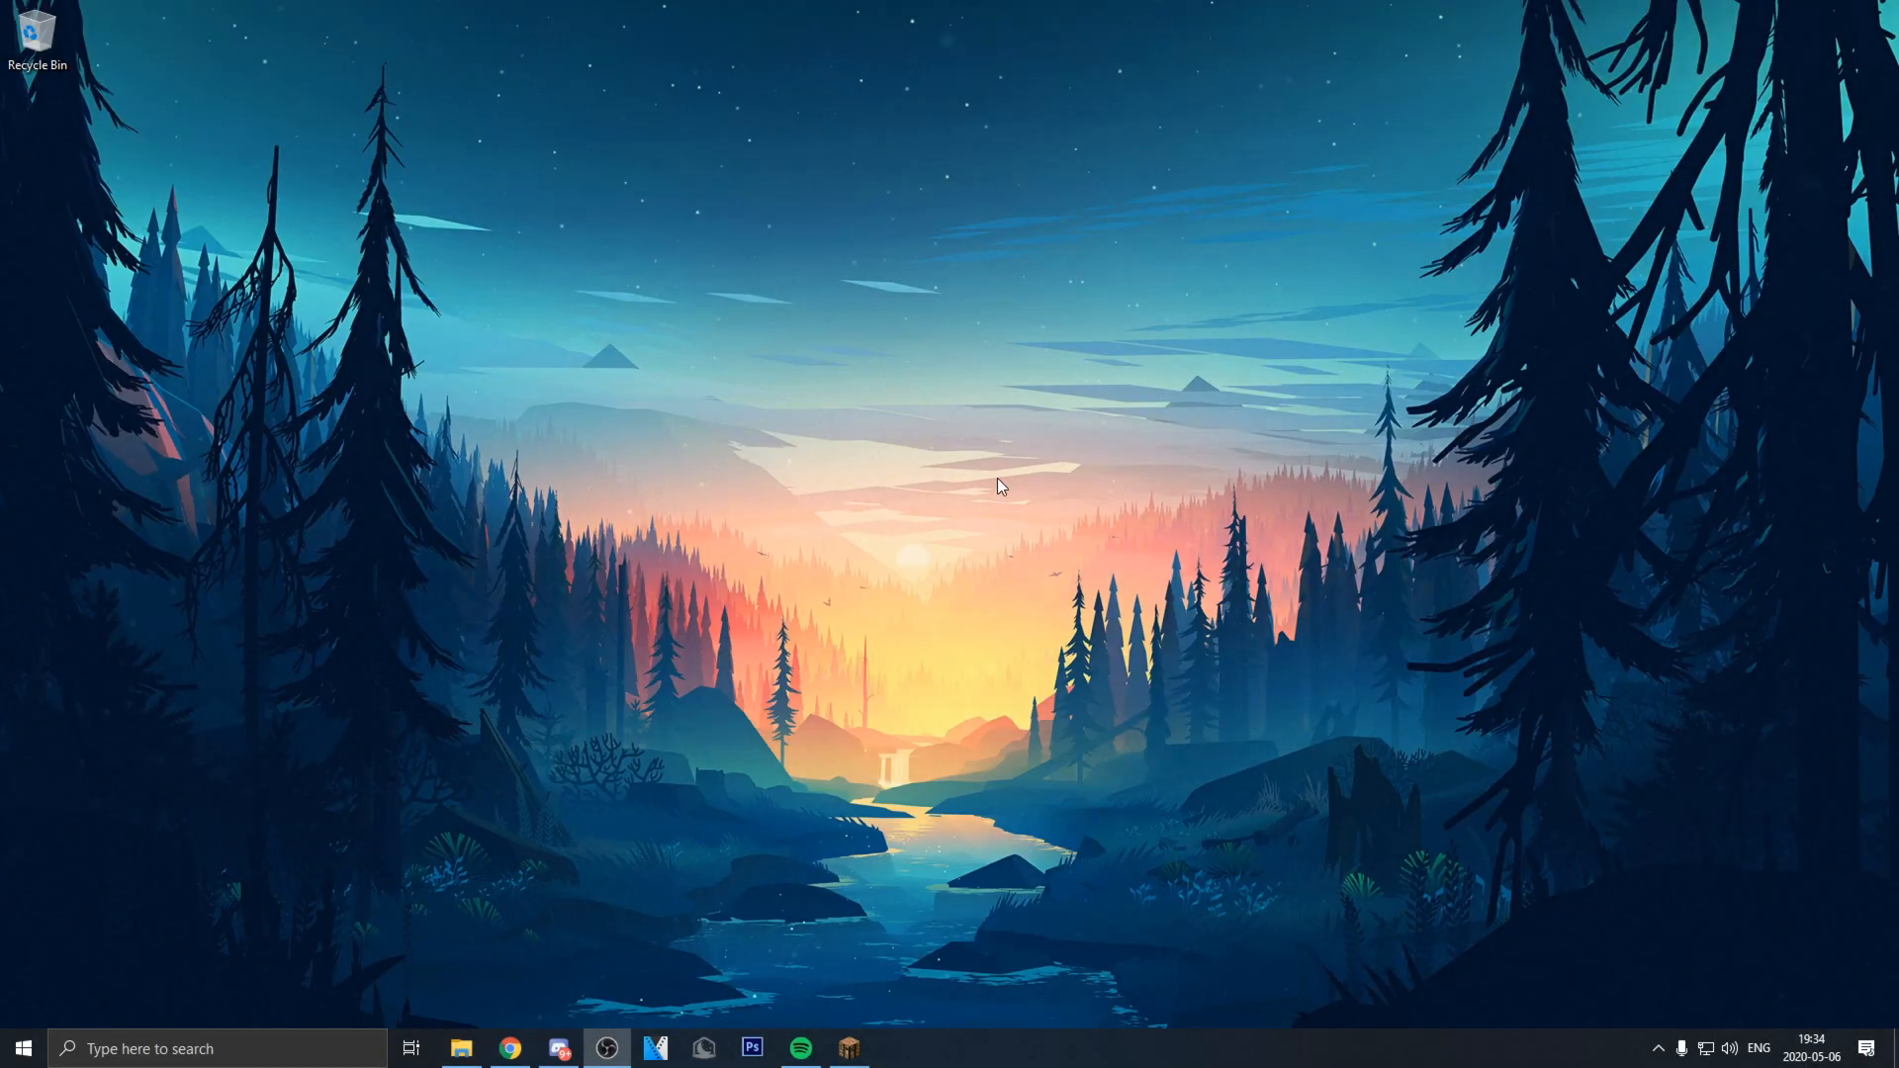
mouse_move(600, 668)
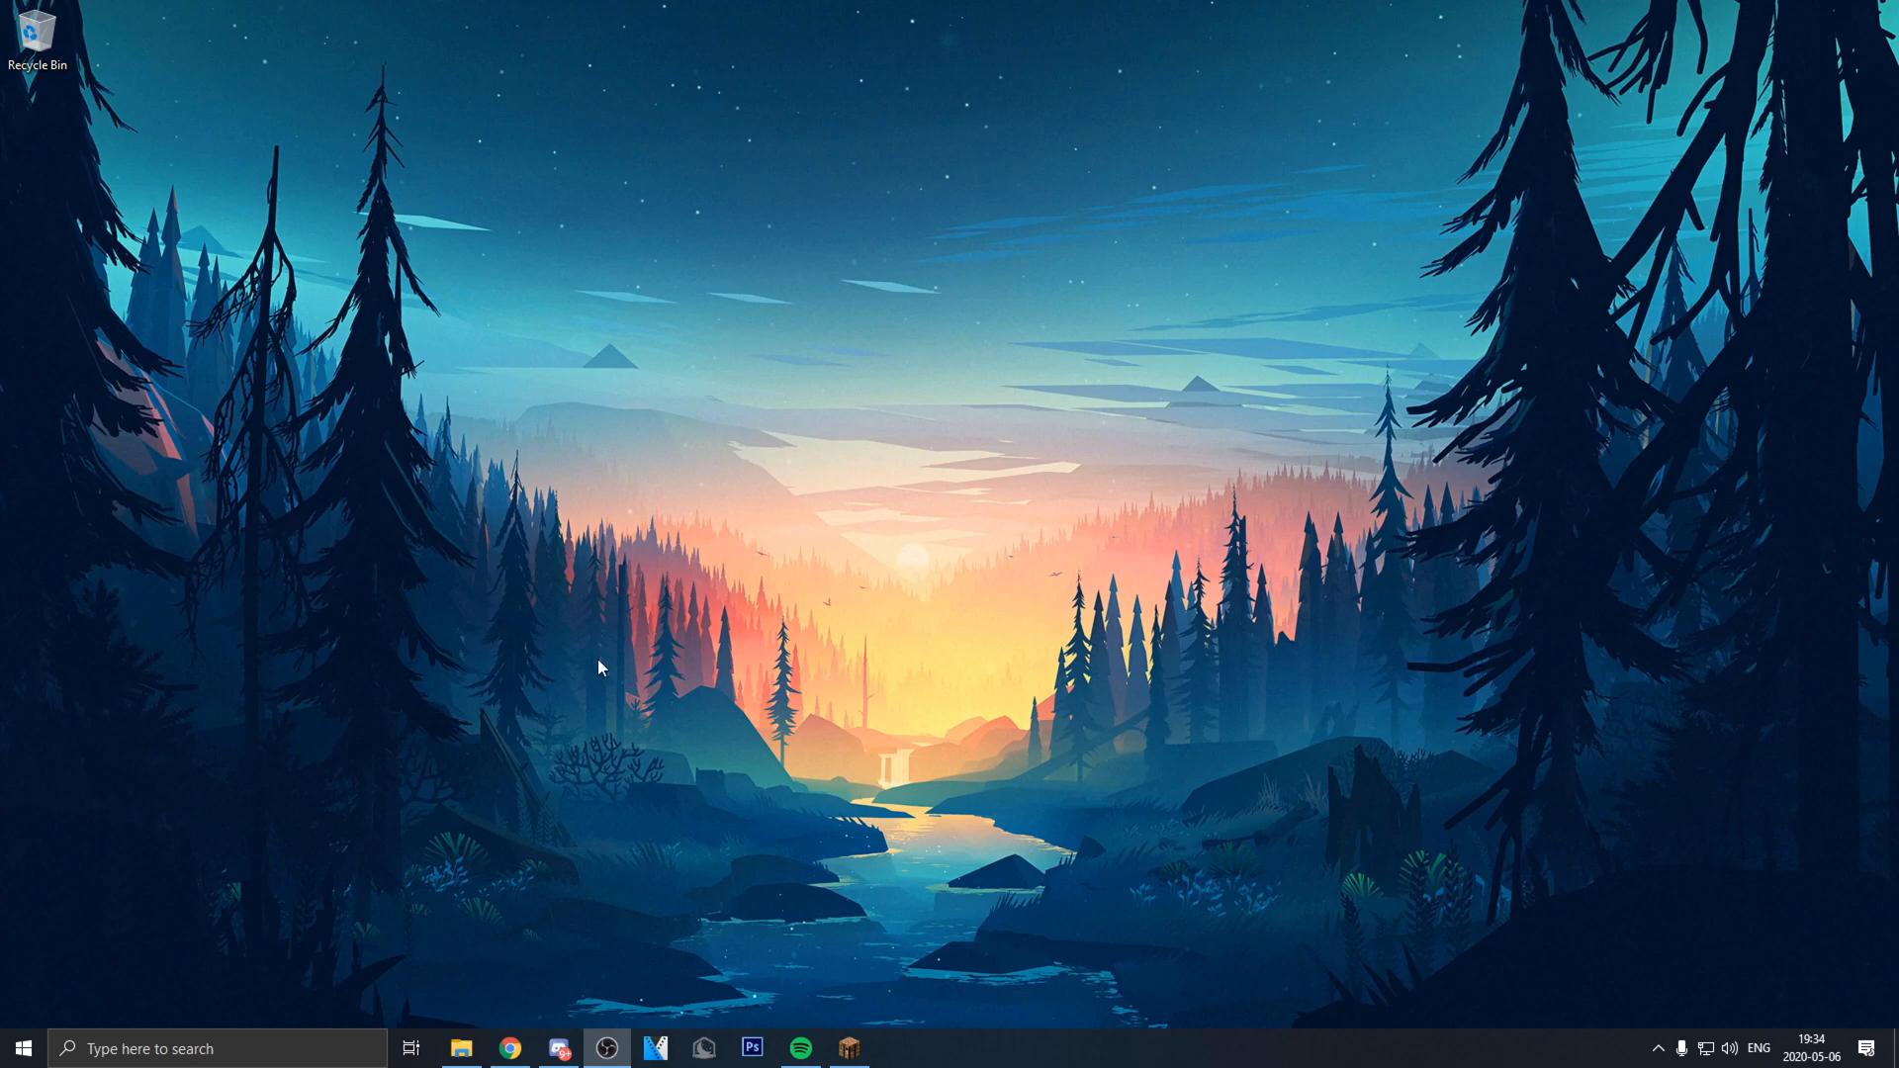
mouse_move(449, 844)
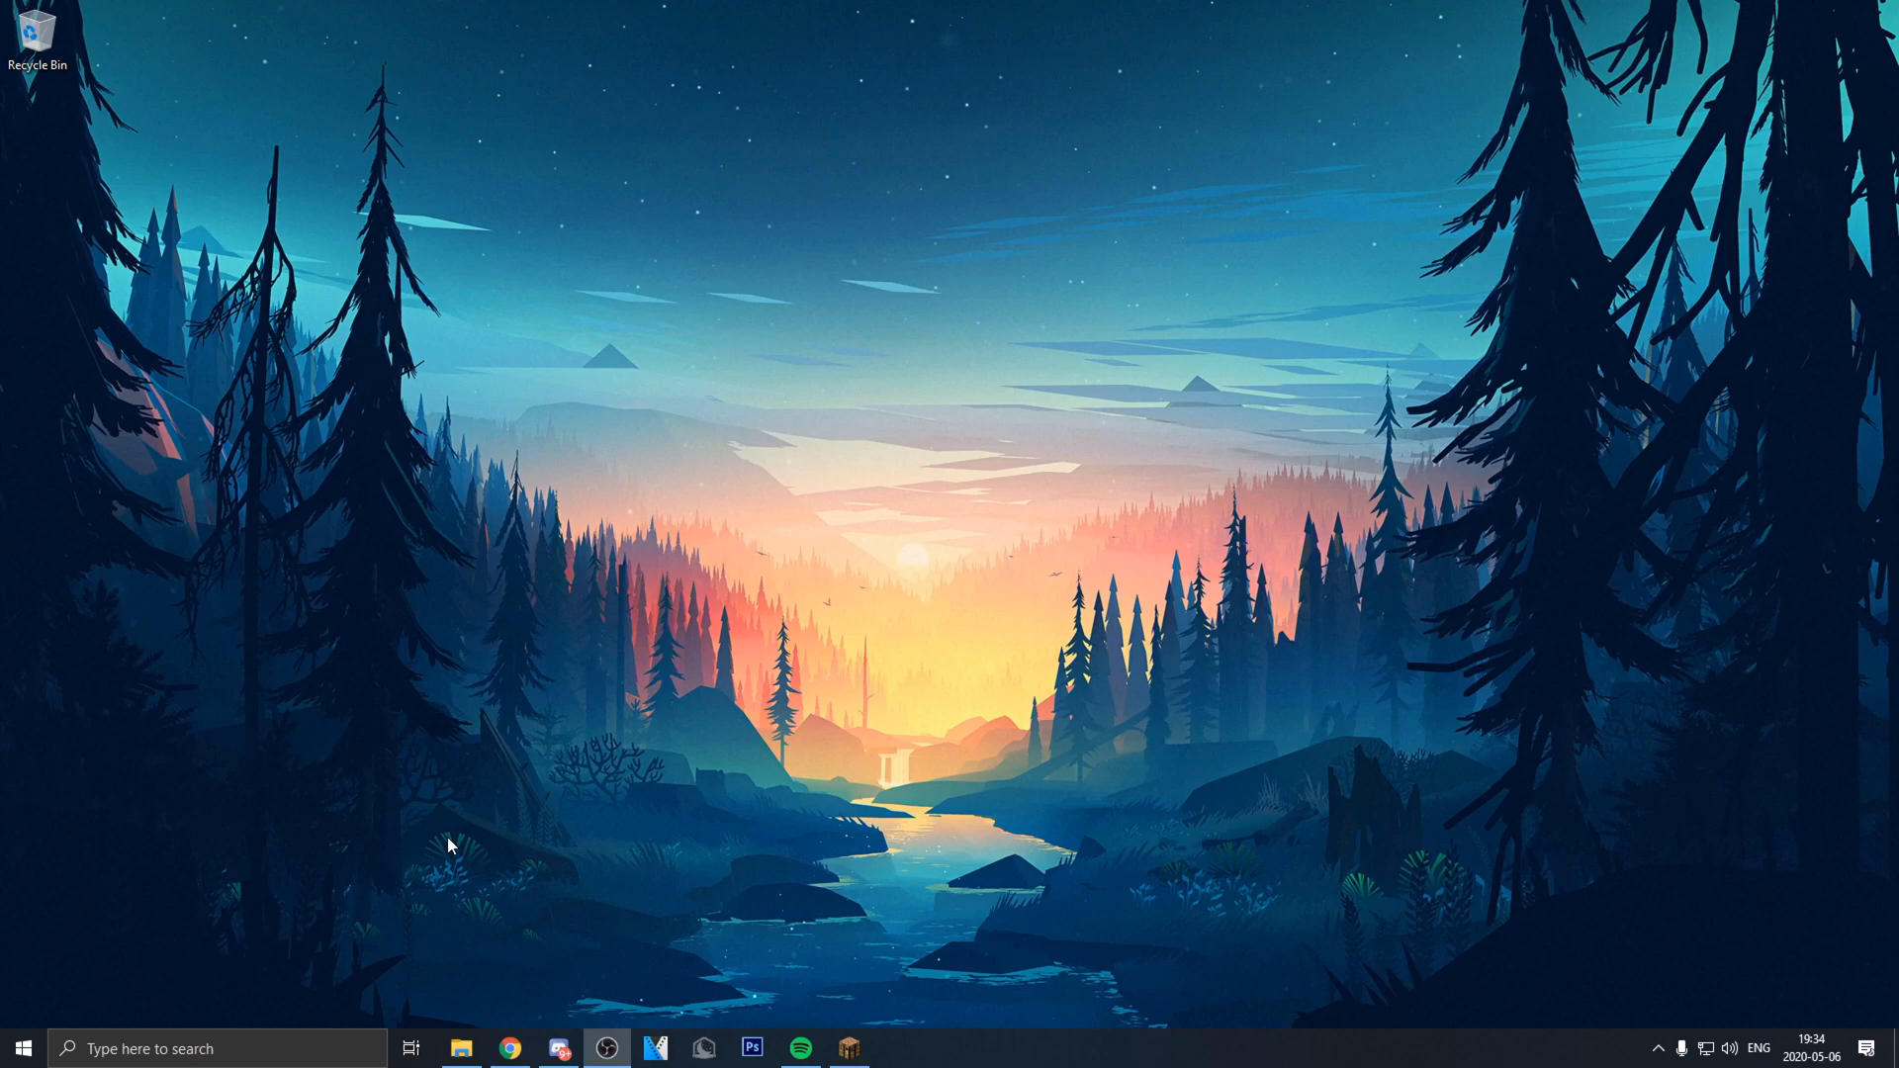
Step: Reach Windows Settings' Gaming section and confirm Game Mode is On
click(20, 1049)
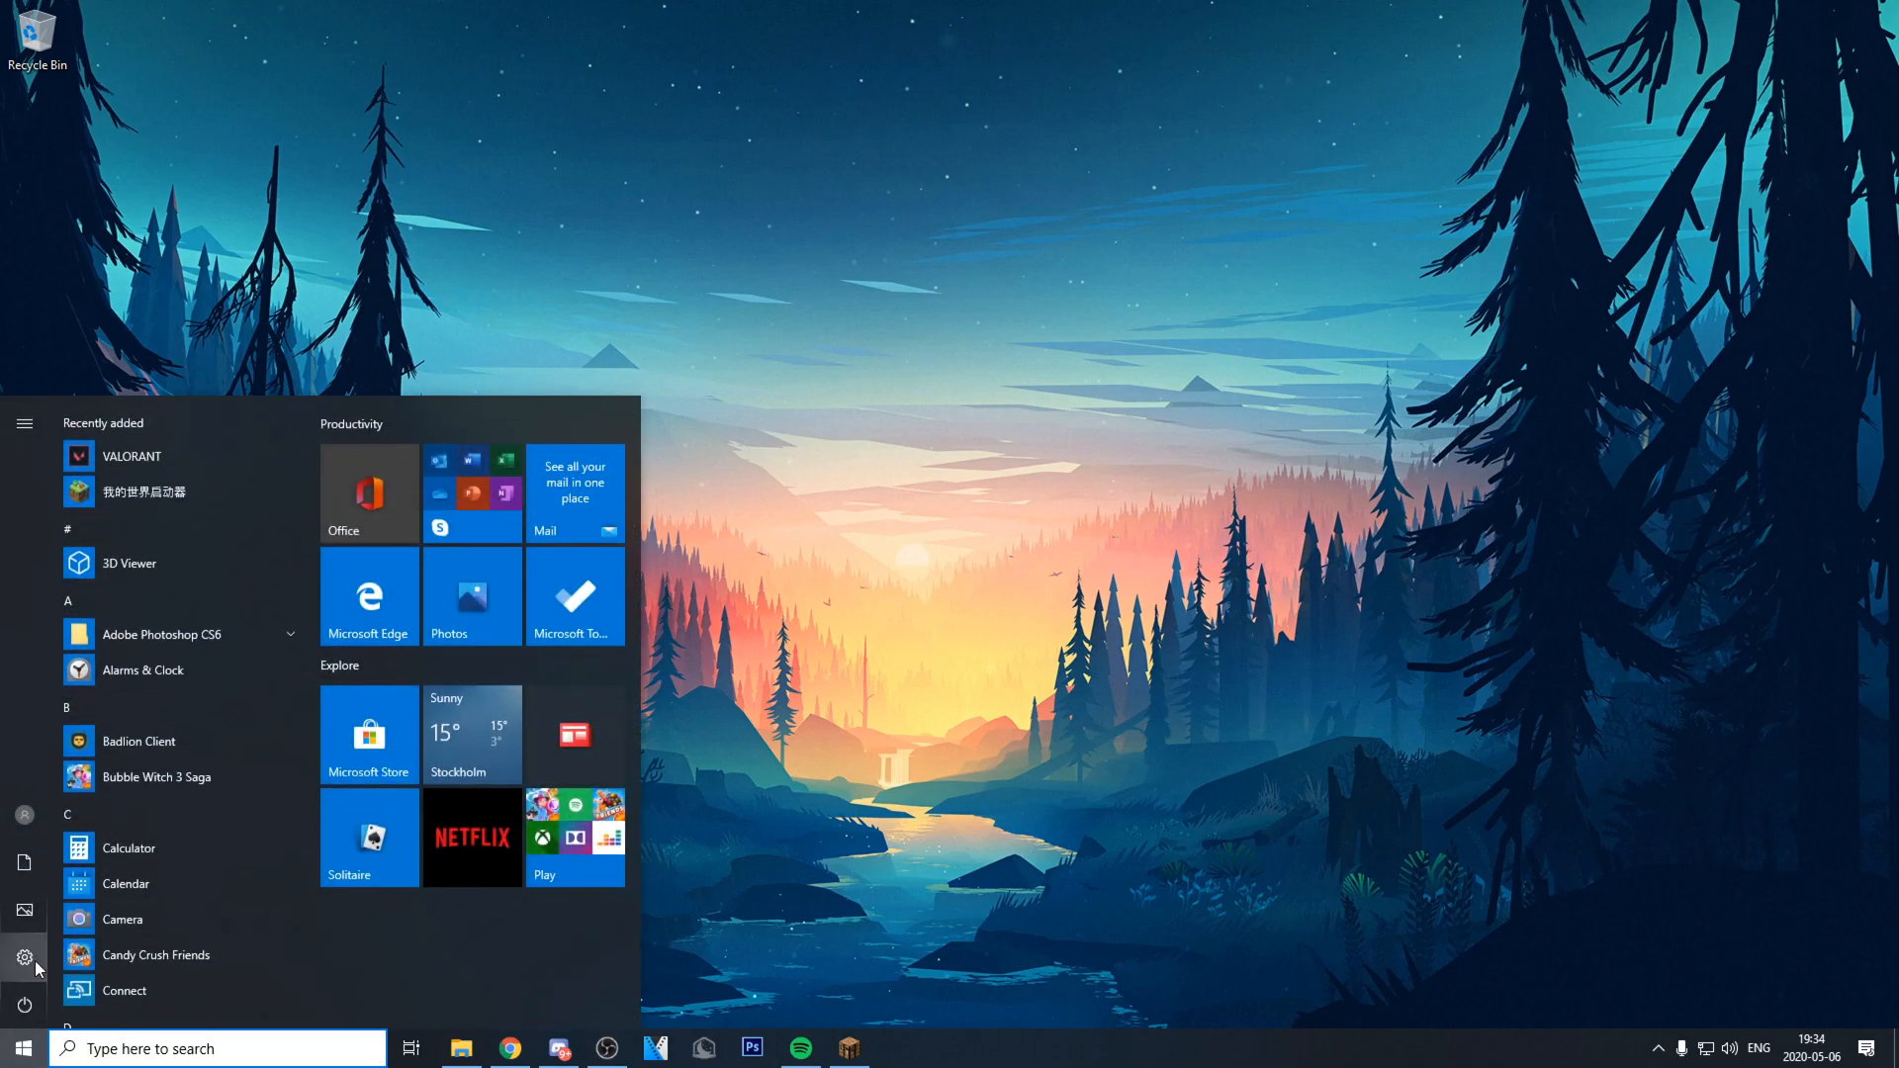
click(24, 957)
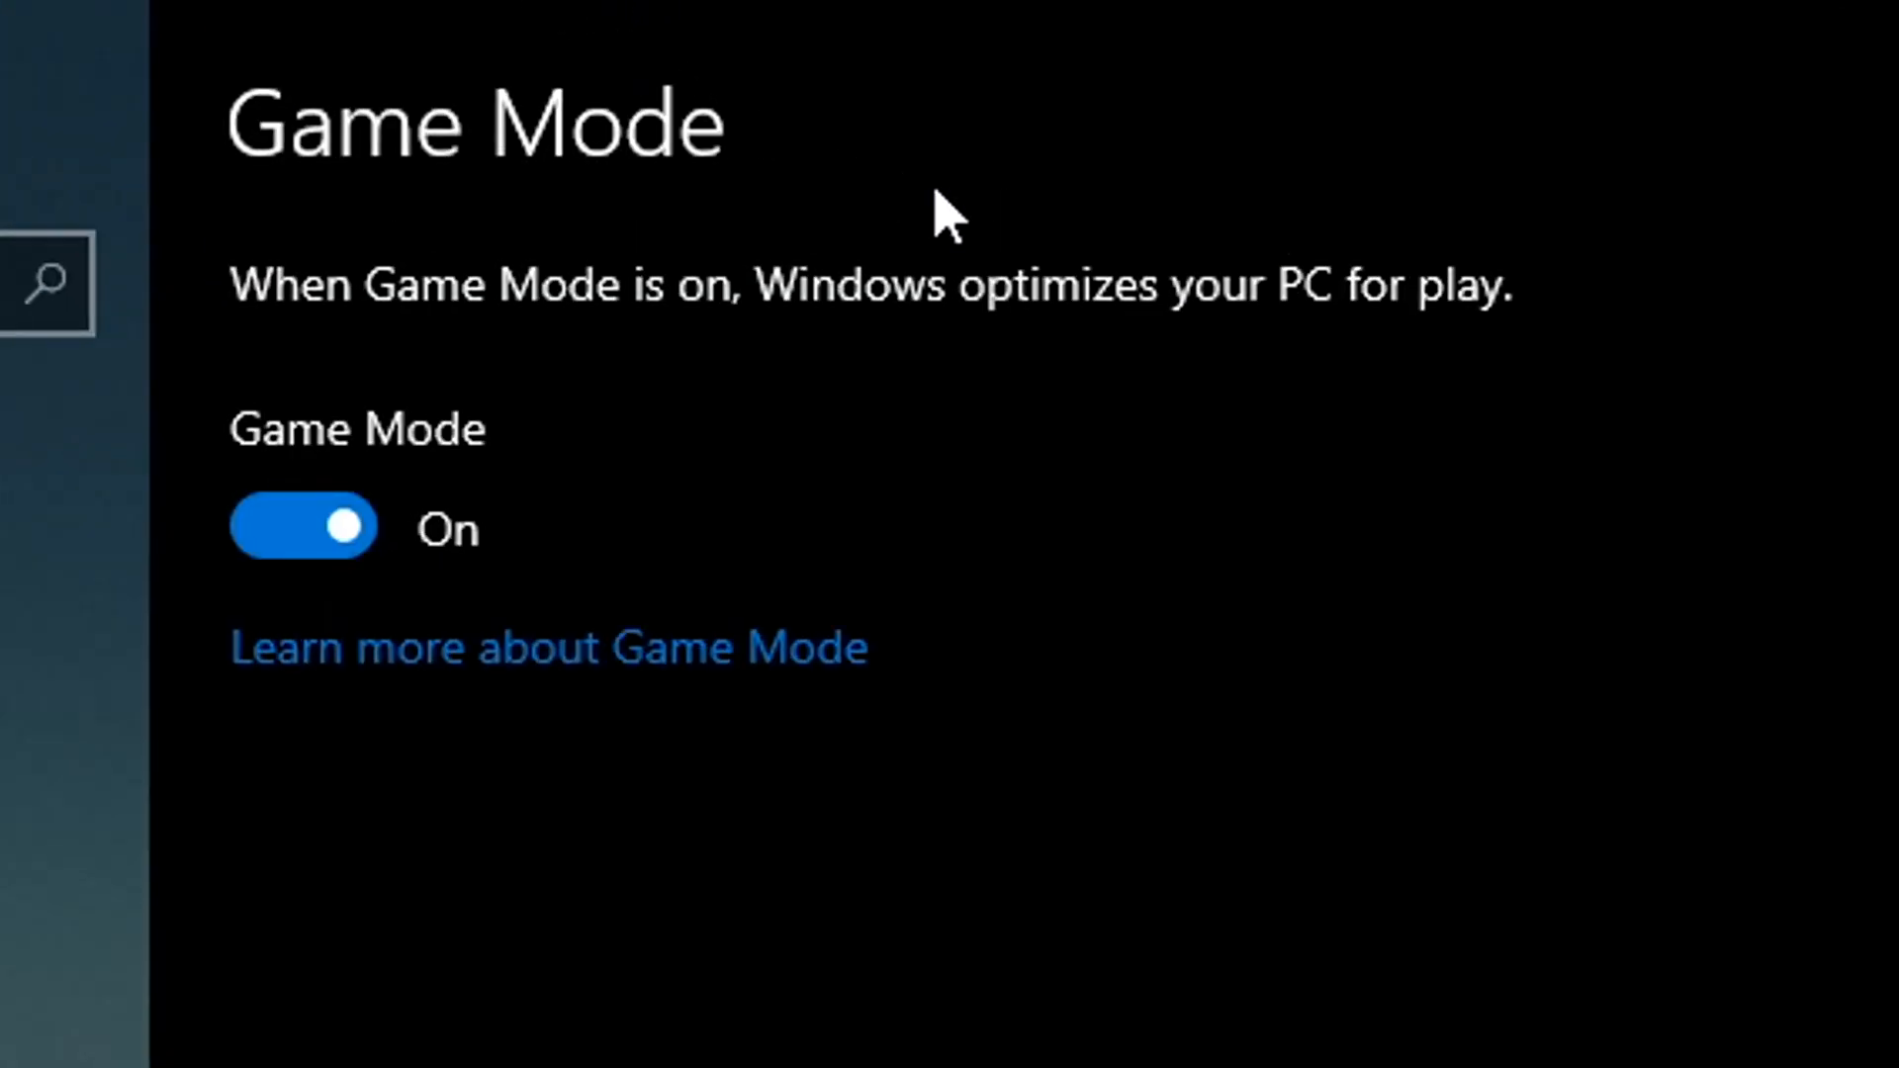
click(1478, 40)
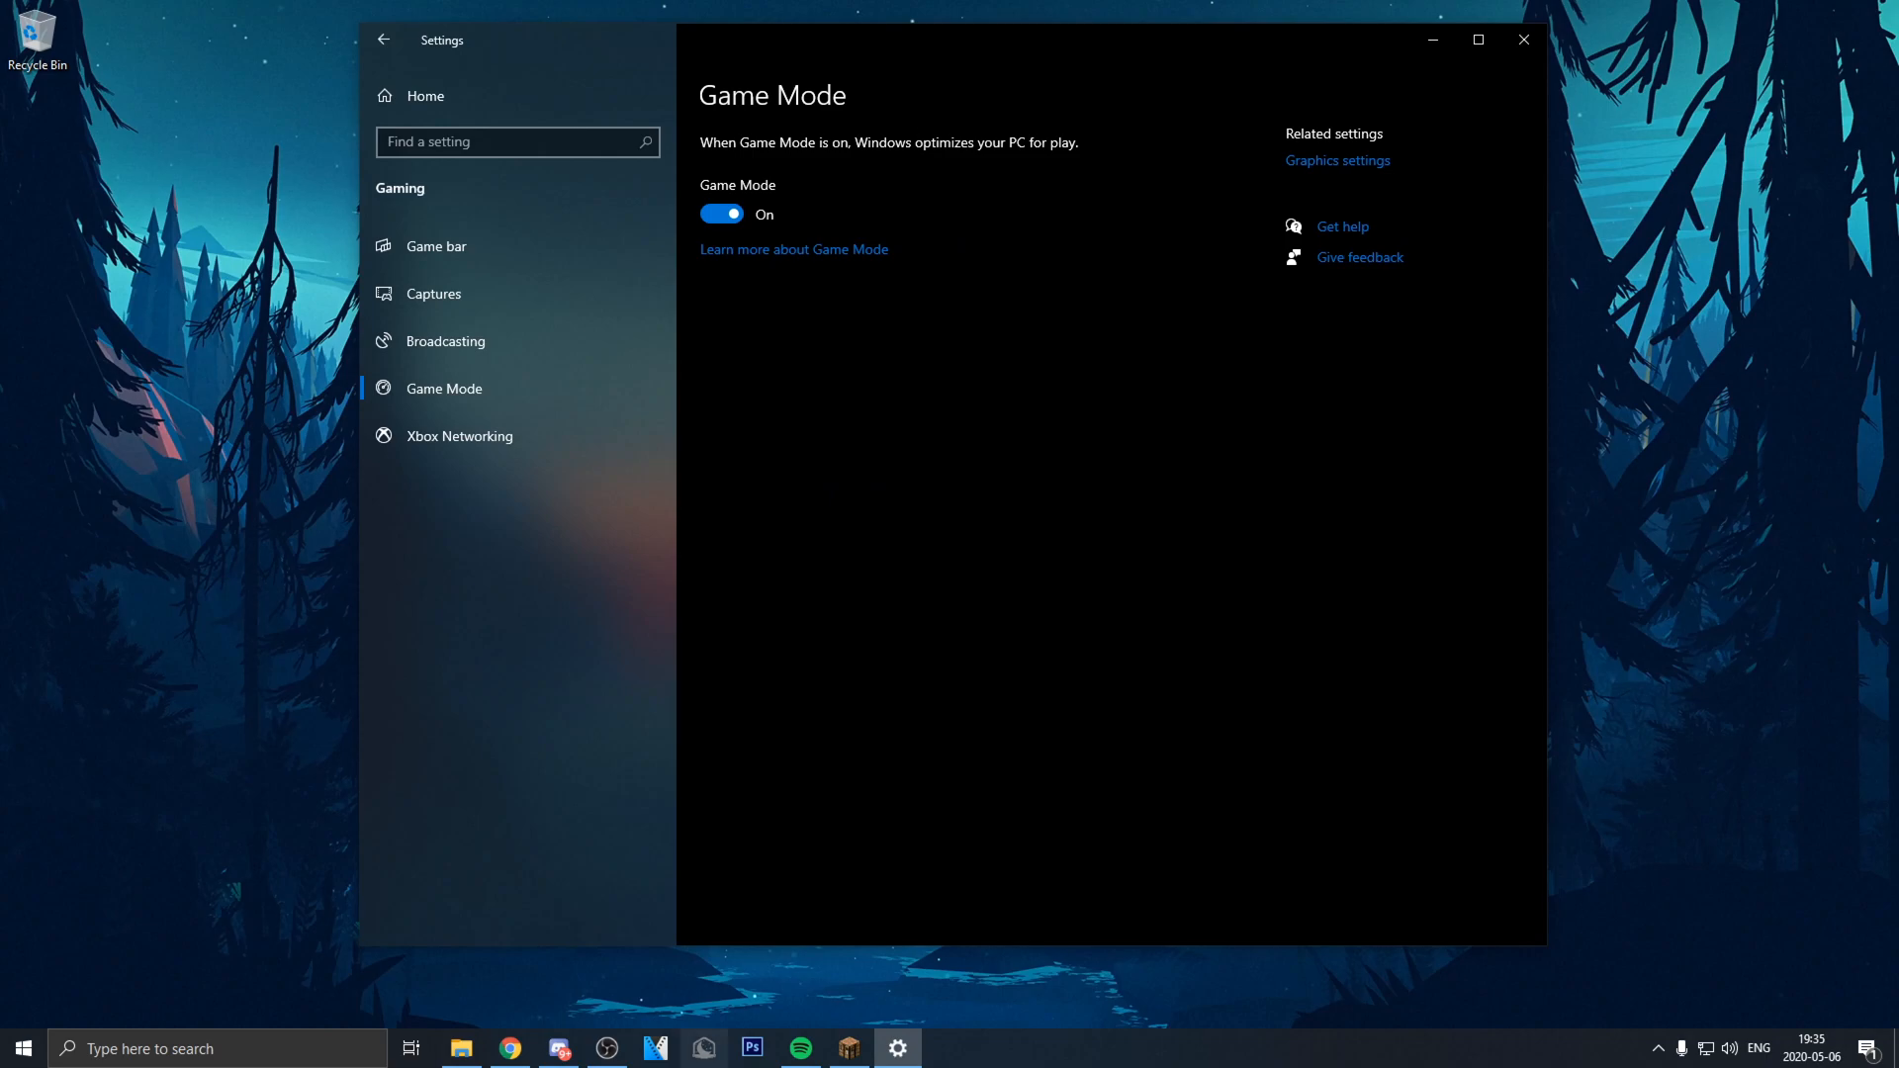
mouse_move(1220, 649)
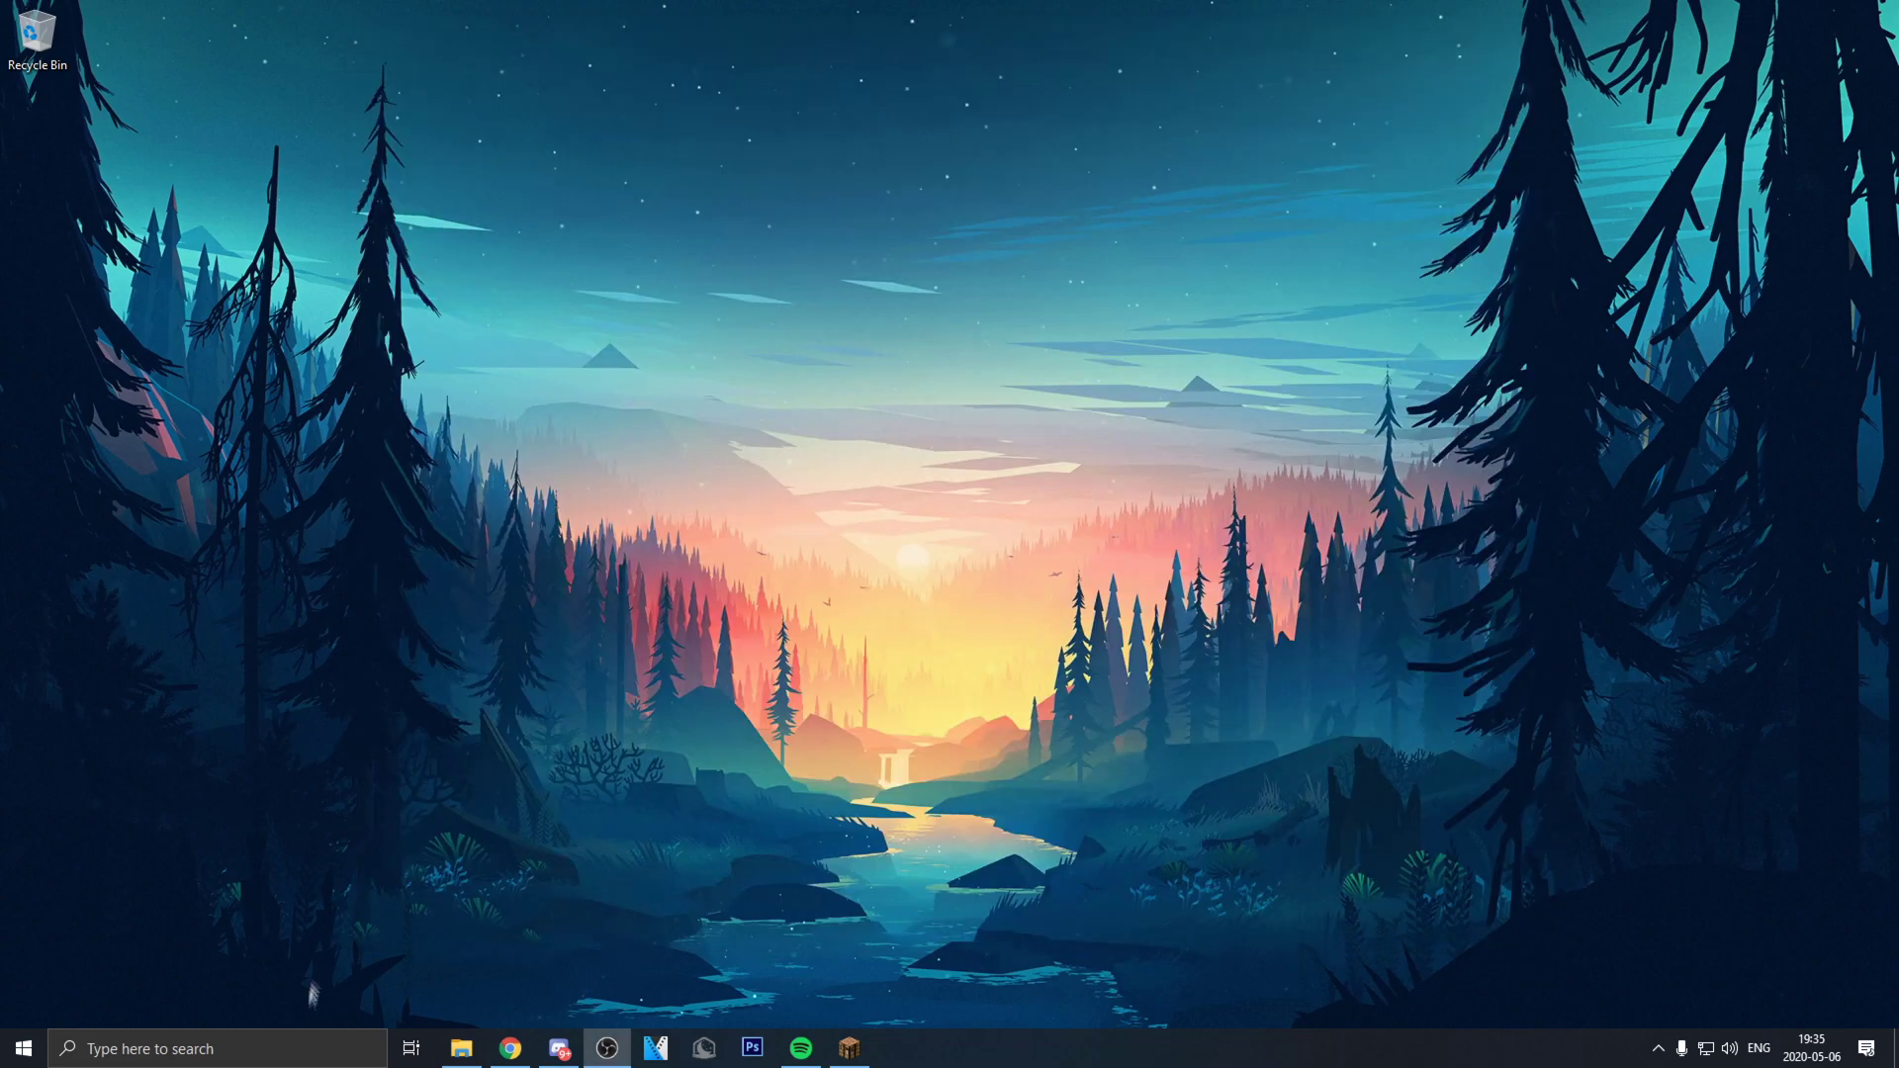
Step: Search %temp% from the taskbar and open the local Temp folder
click(182, 1049)
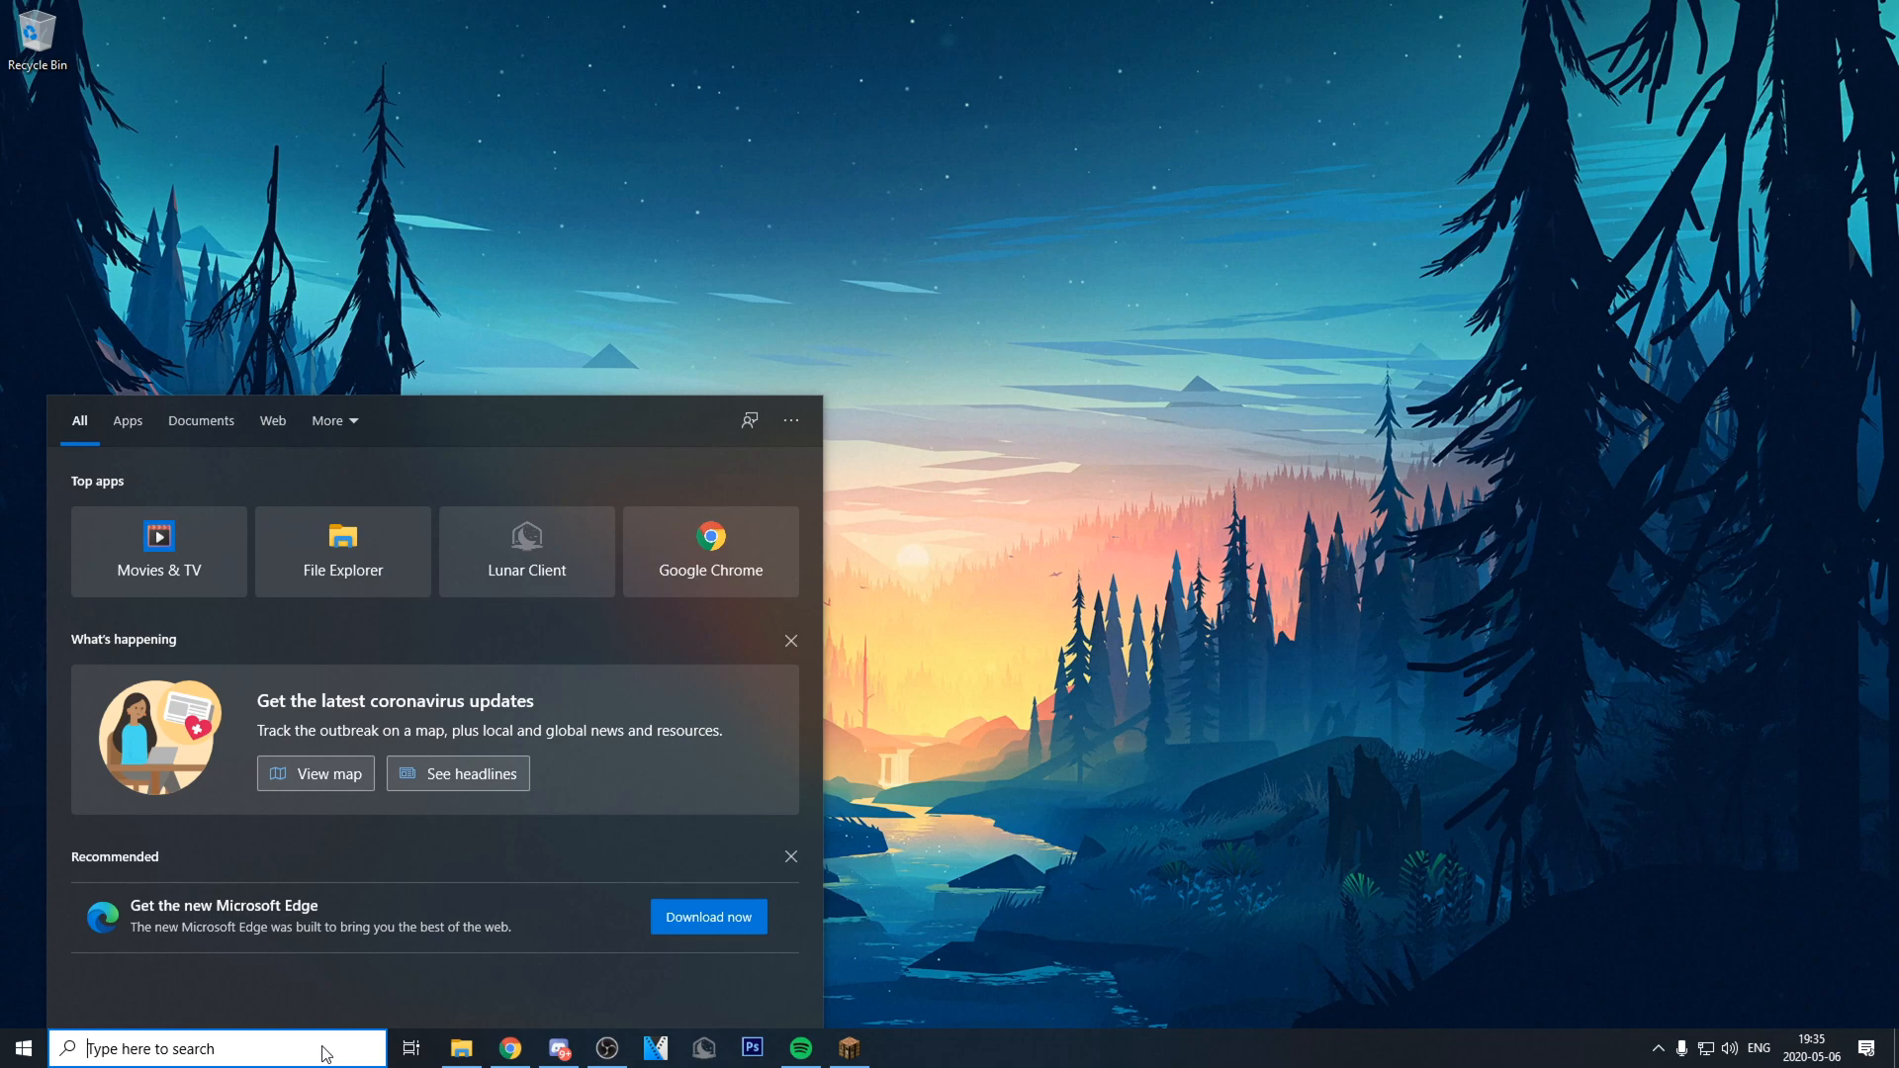
text(%temp%)
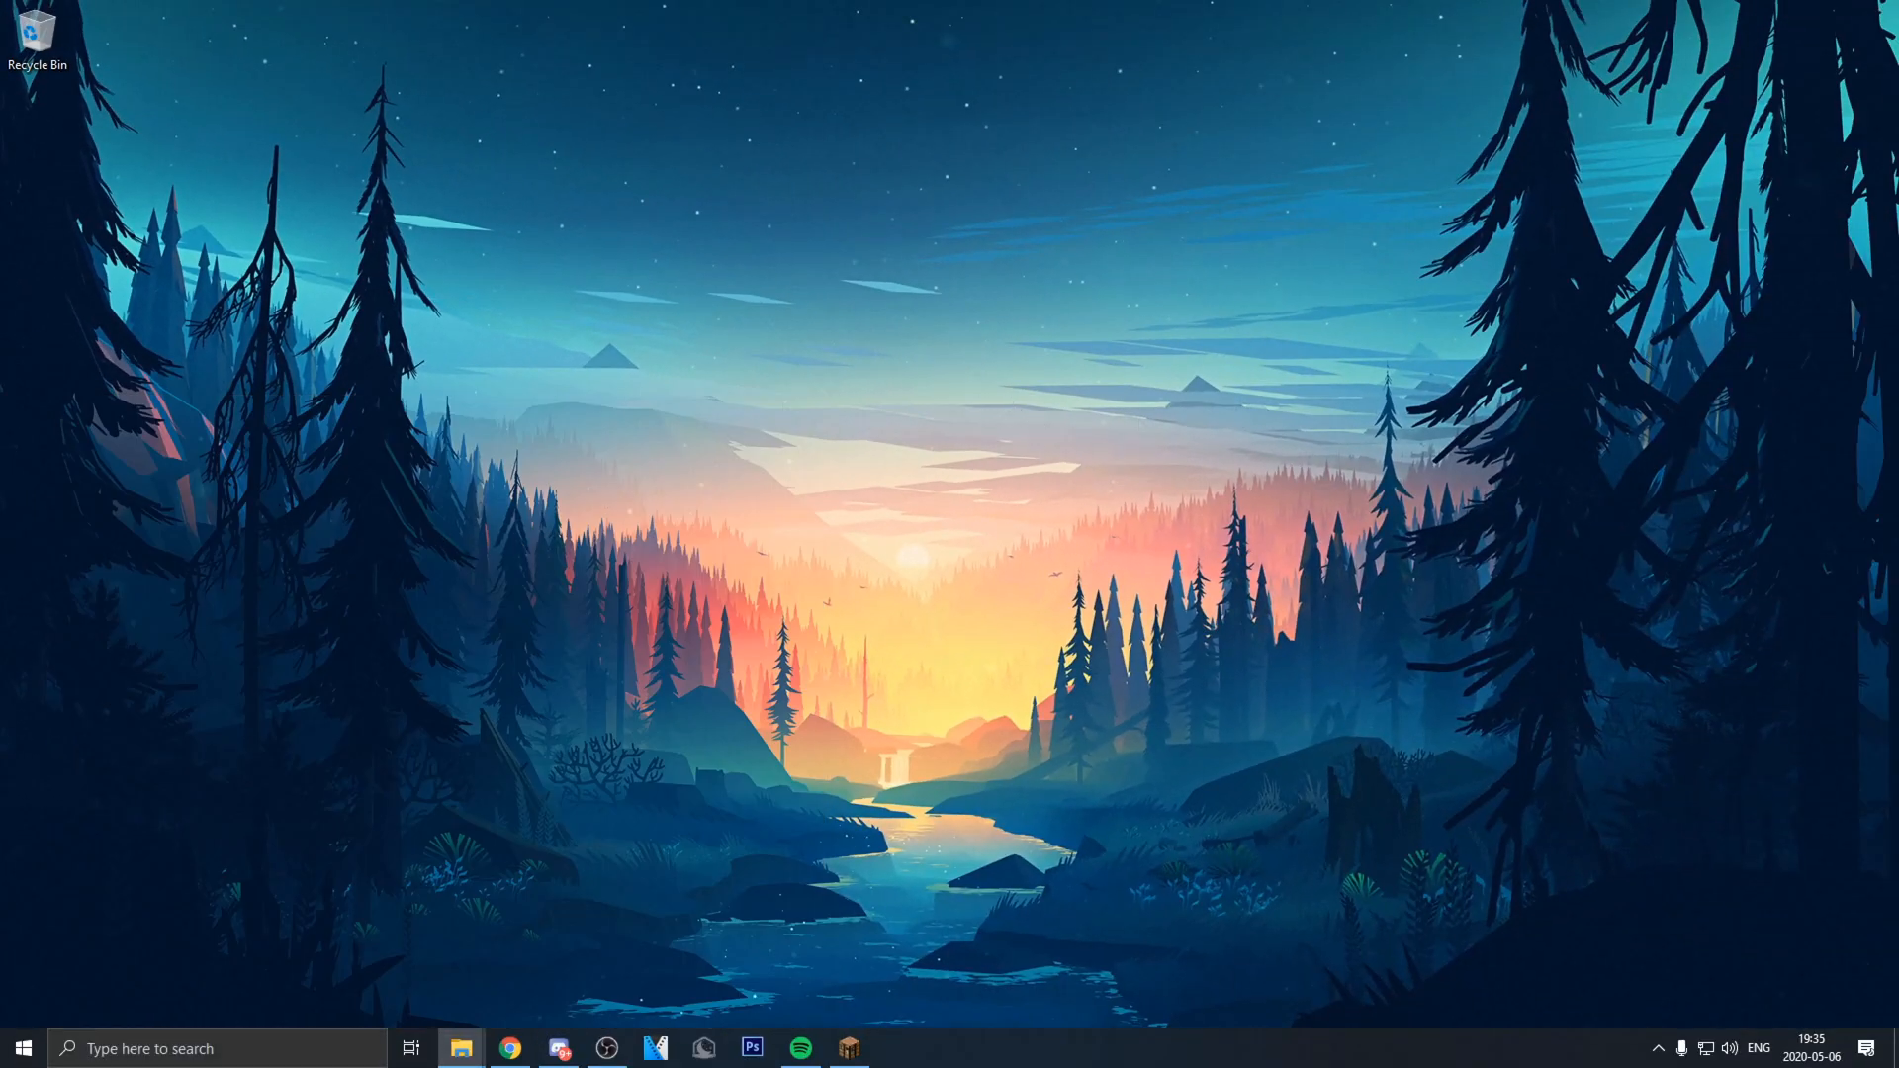
click(459, 1048)
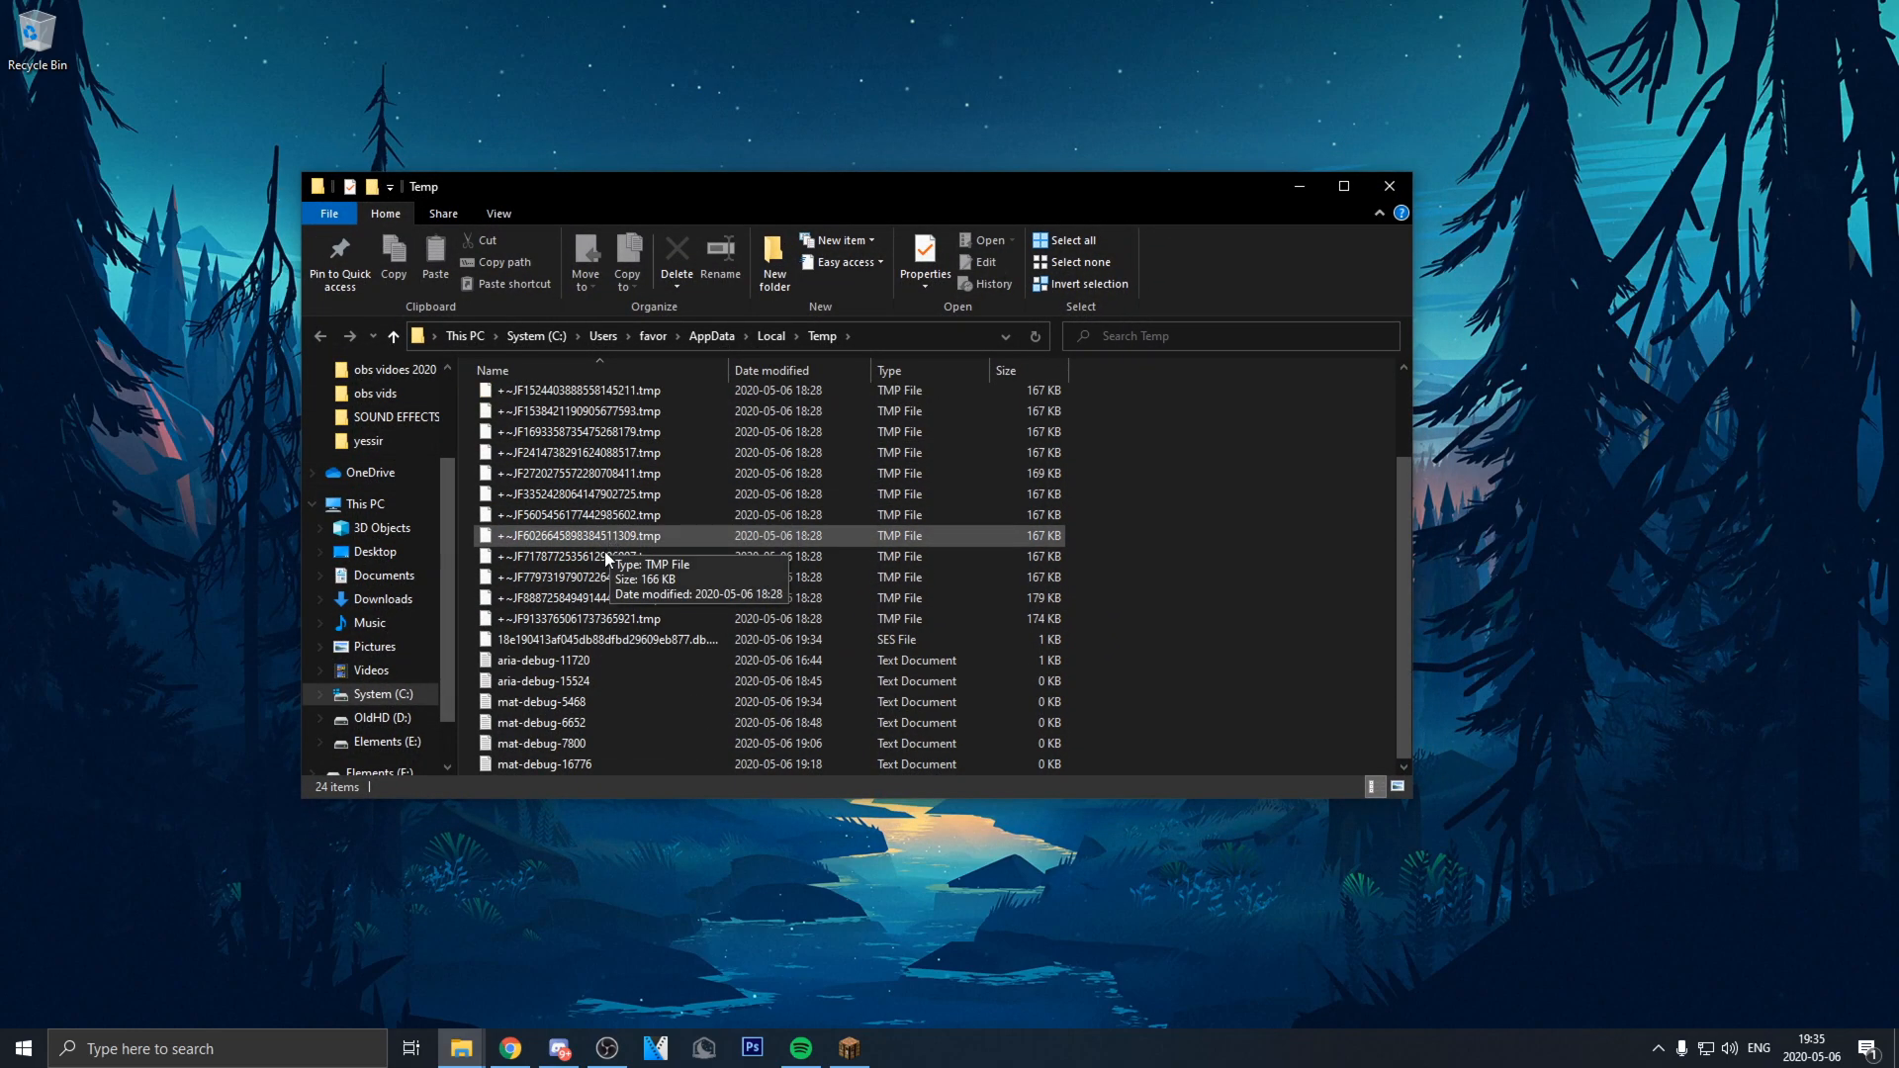
mouse_move(700, 700)
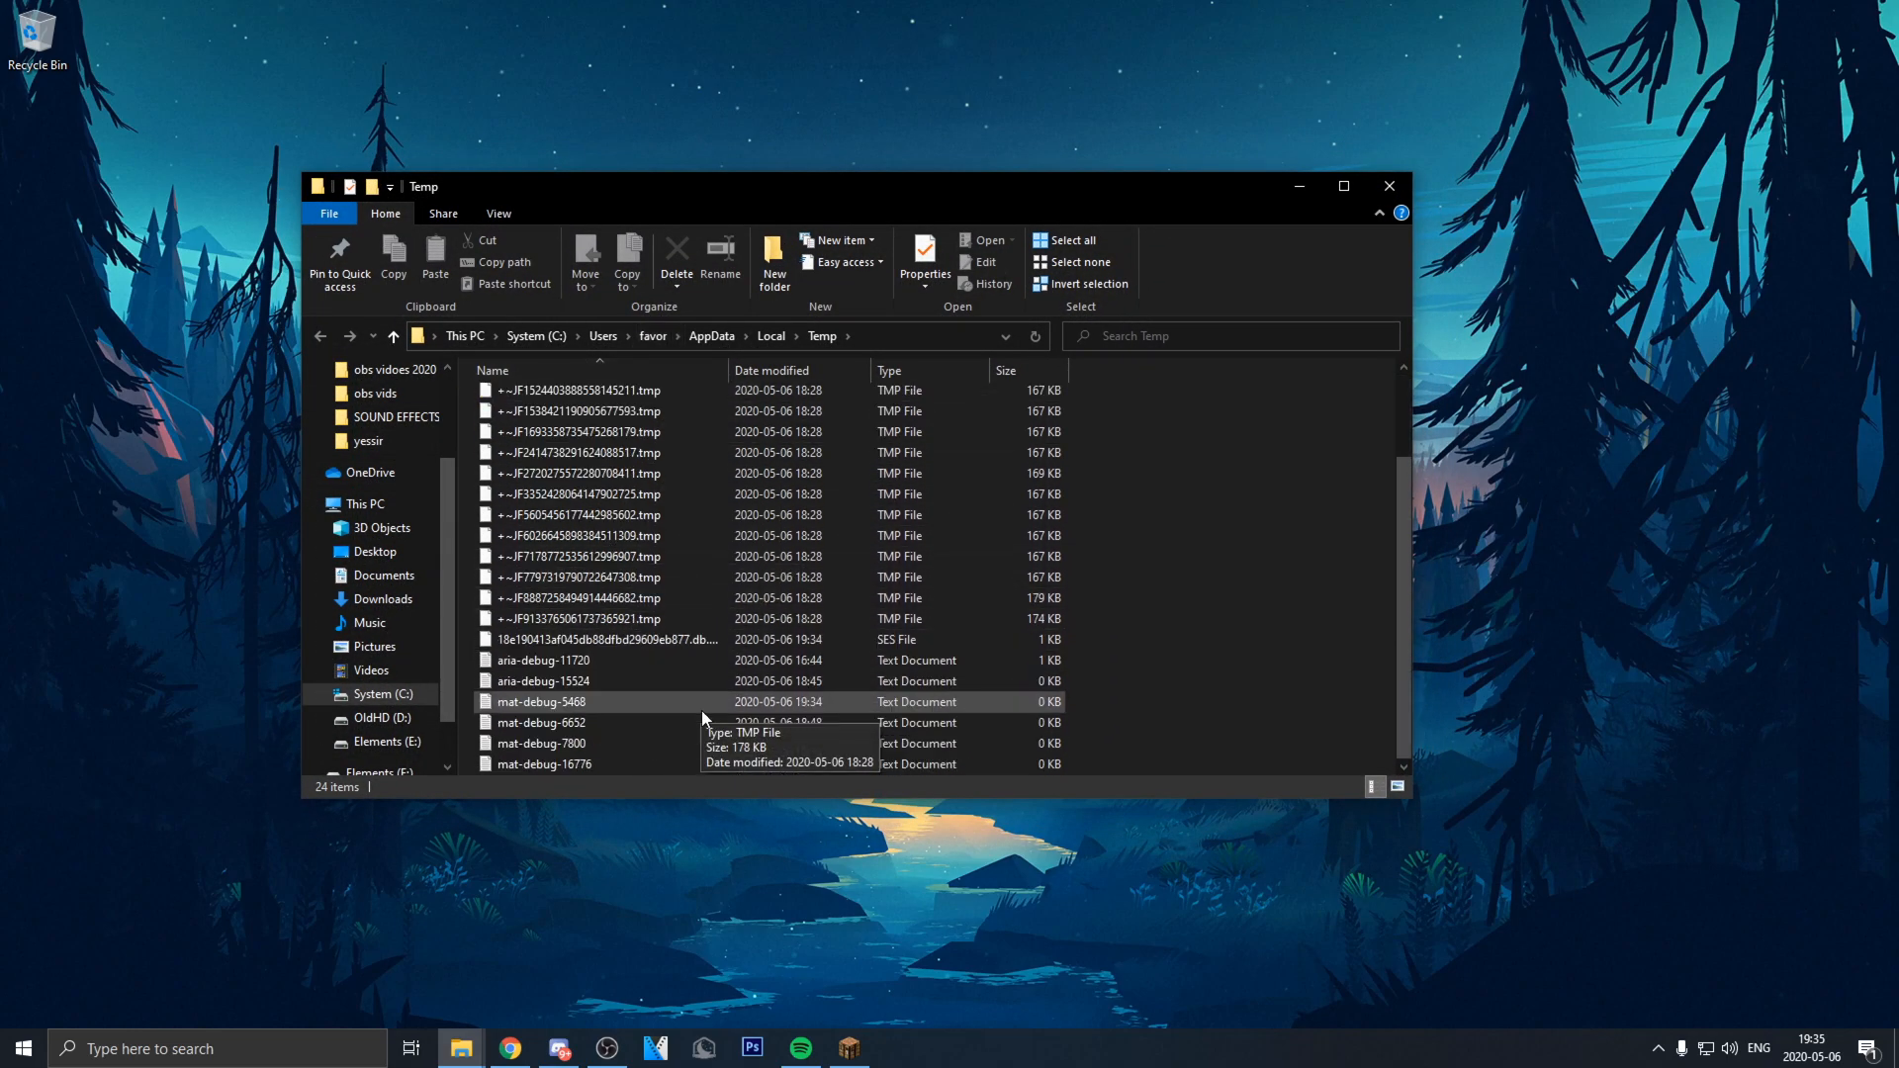
mouse_move(678, 681)
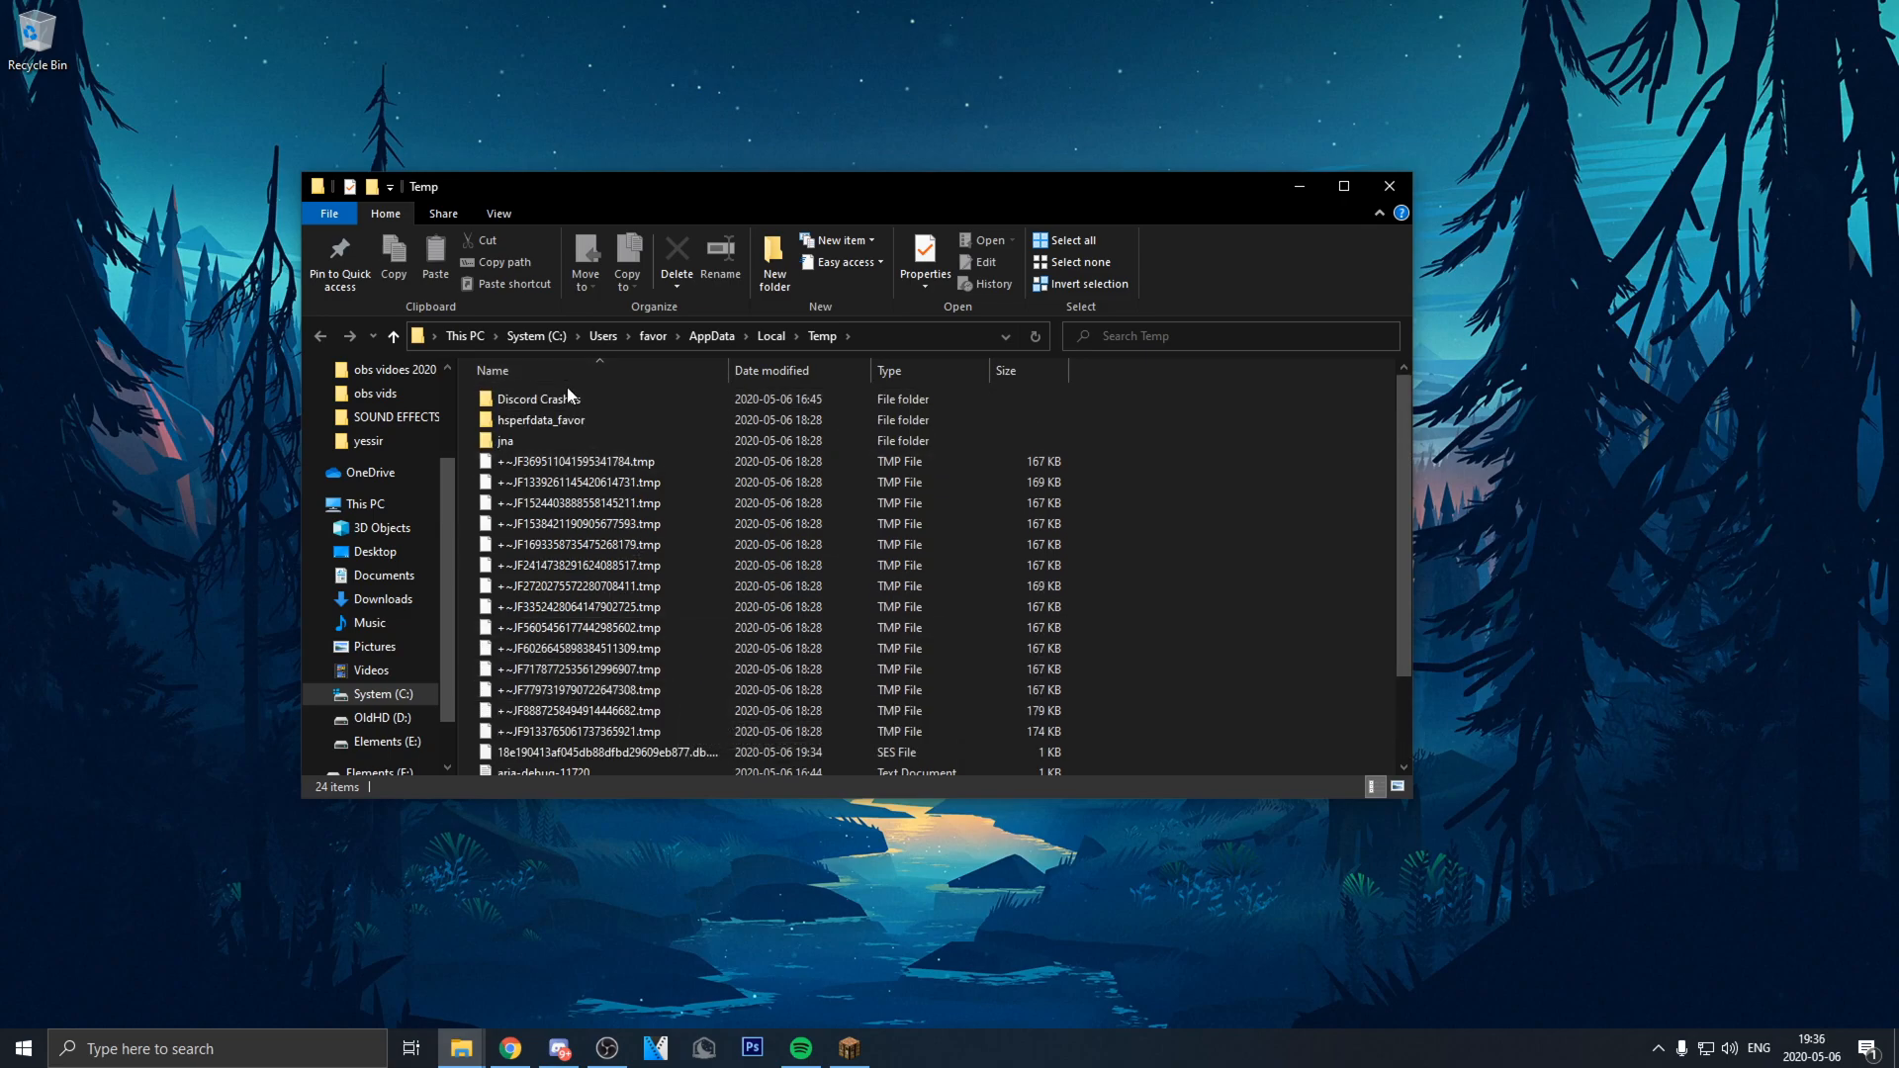
Step: Delete all selected temp files, skipping every file still in use
scroll(down, 3)
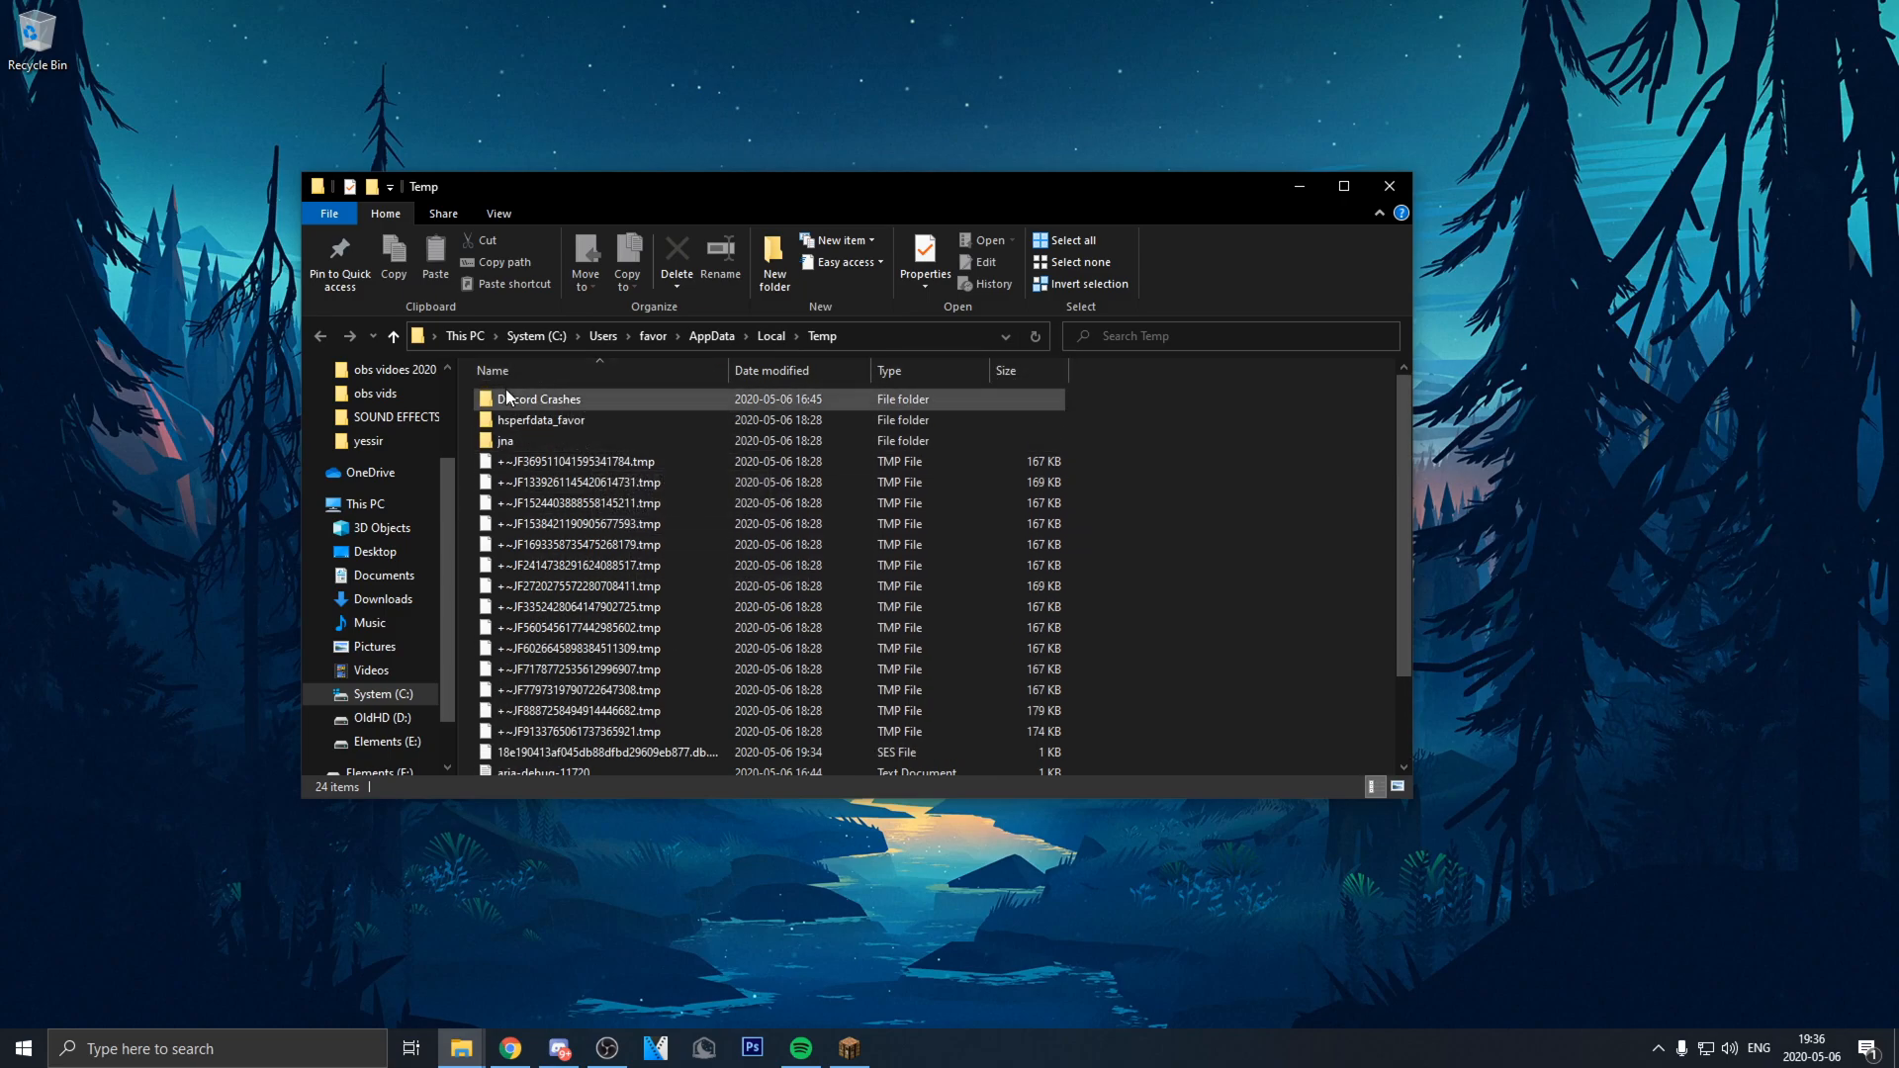
right_click(655, 639)
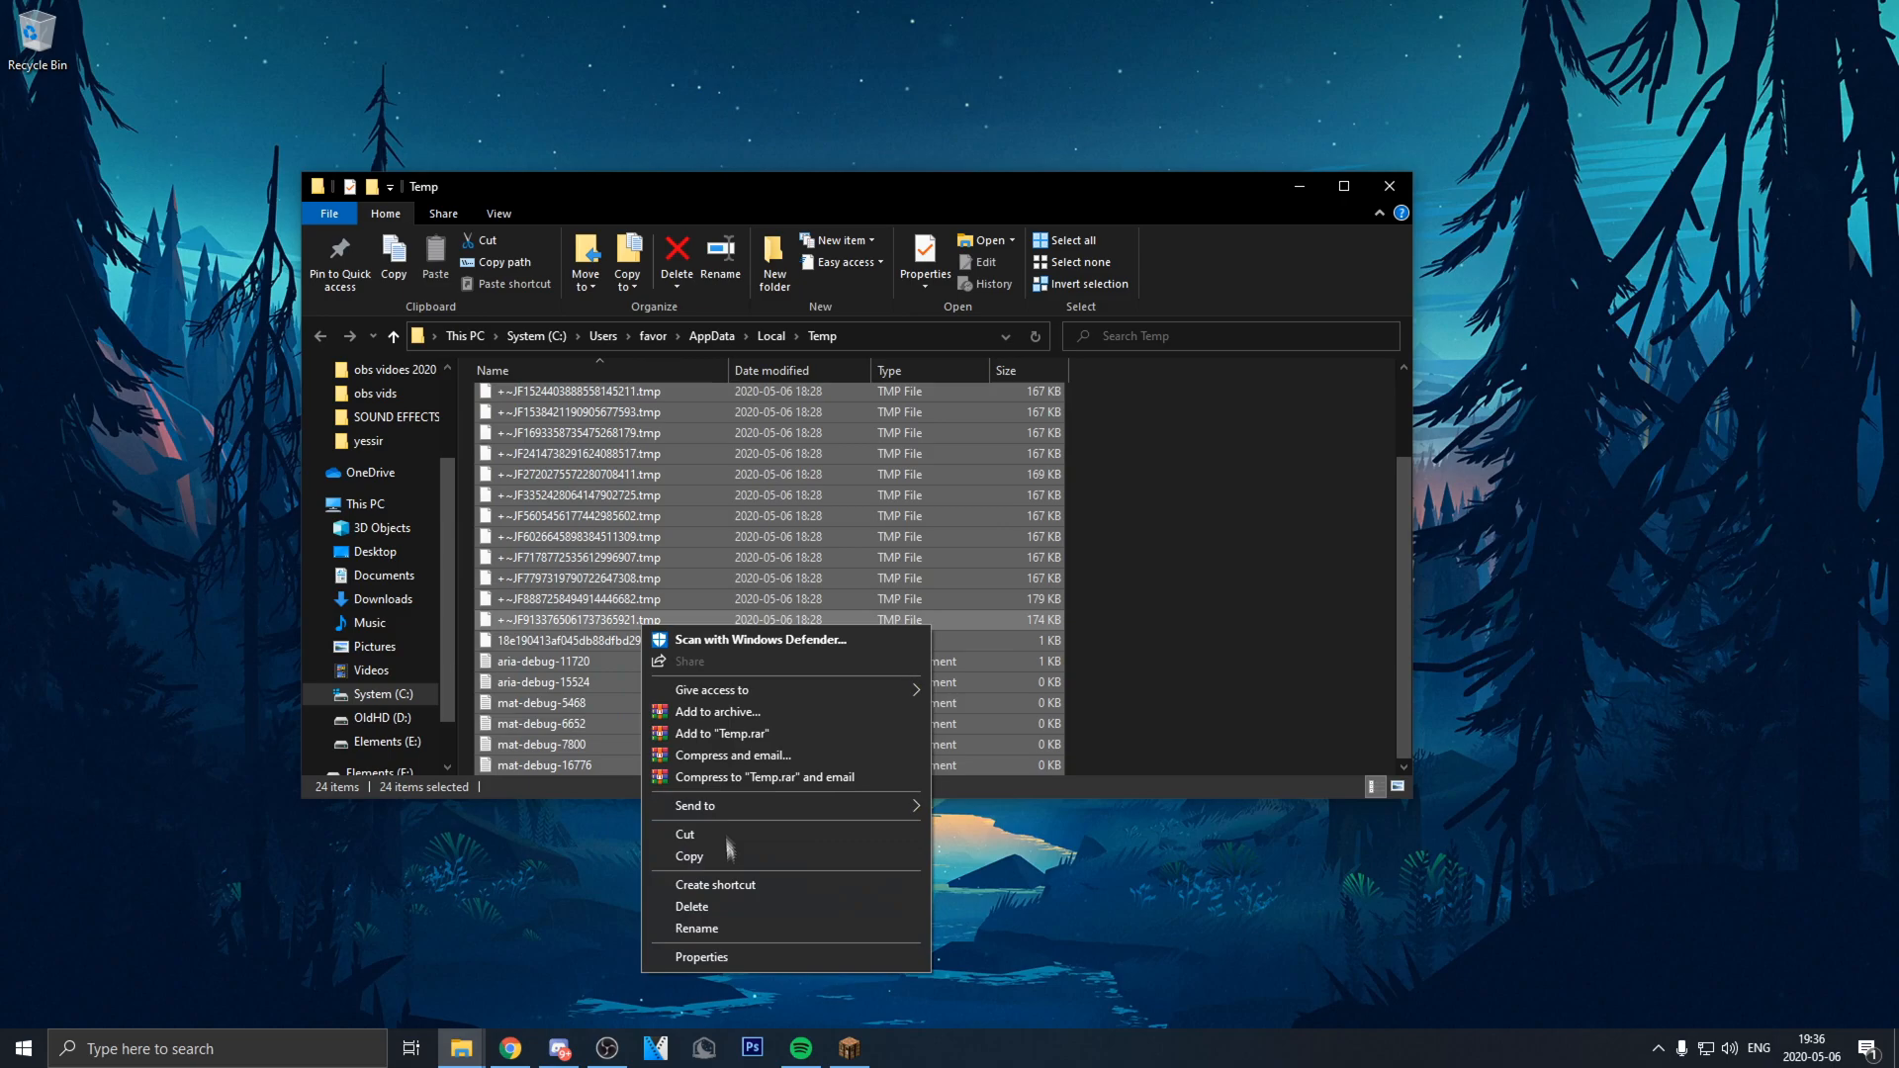
click(692, 906)
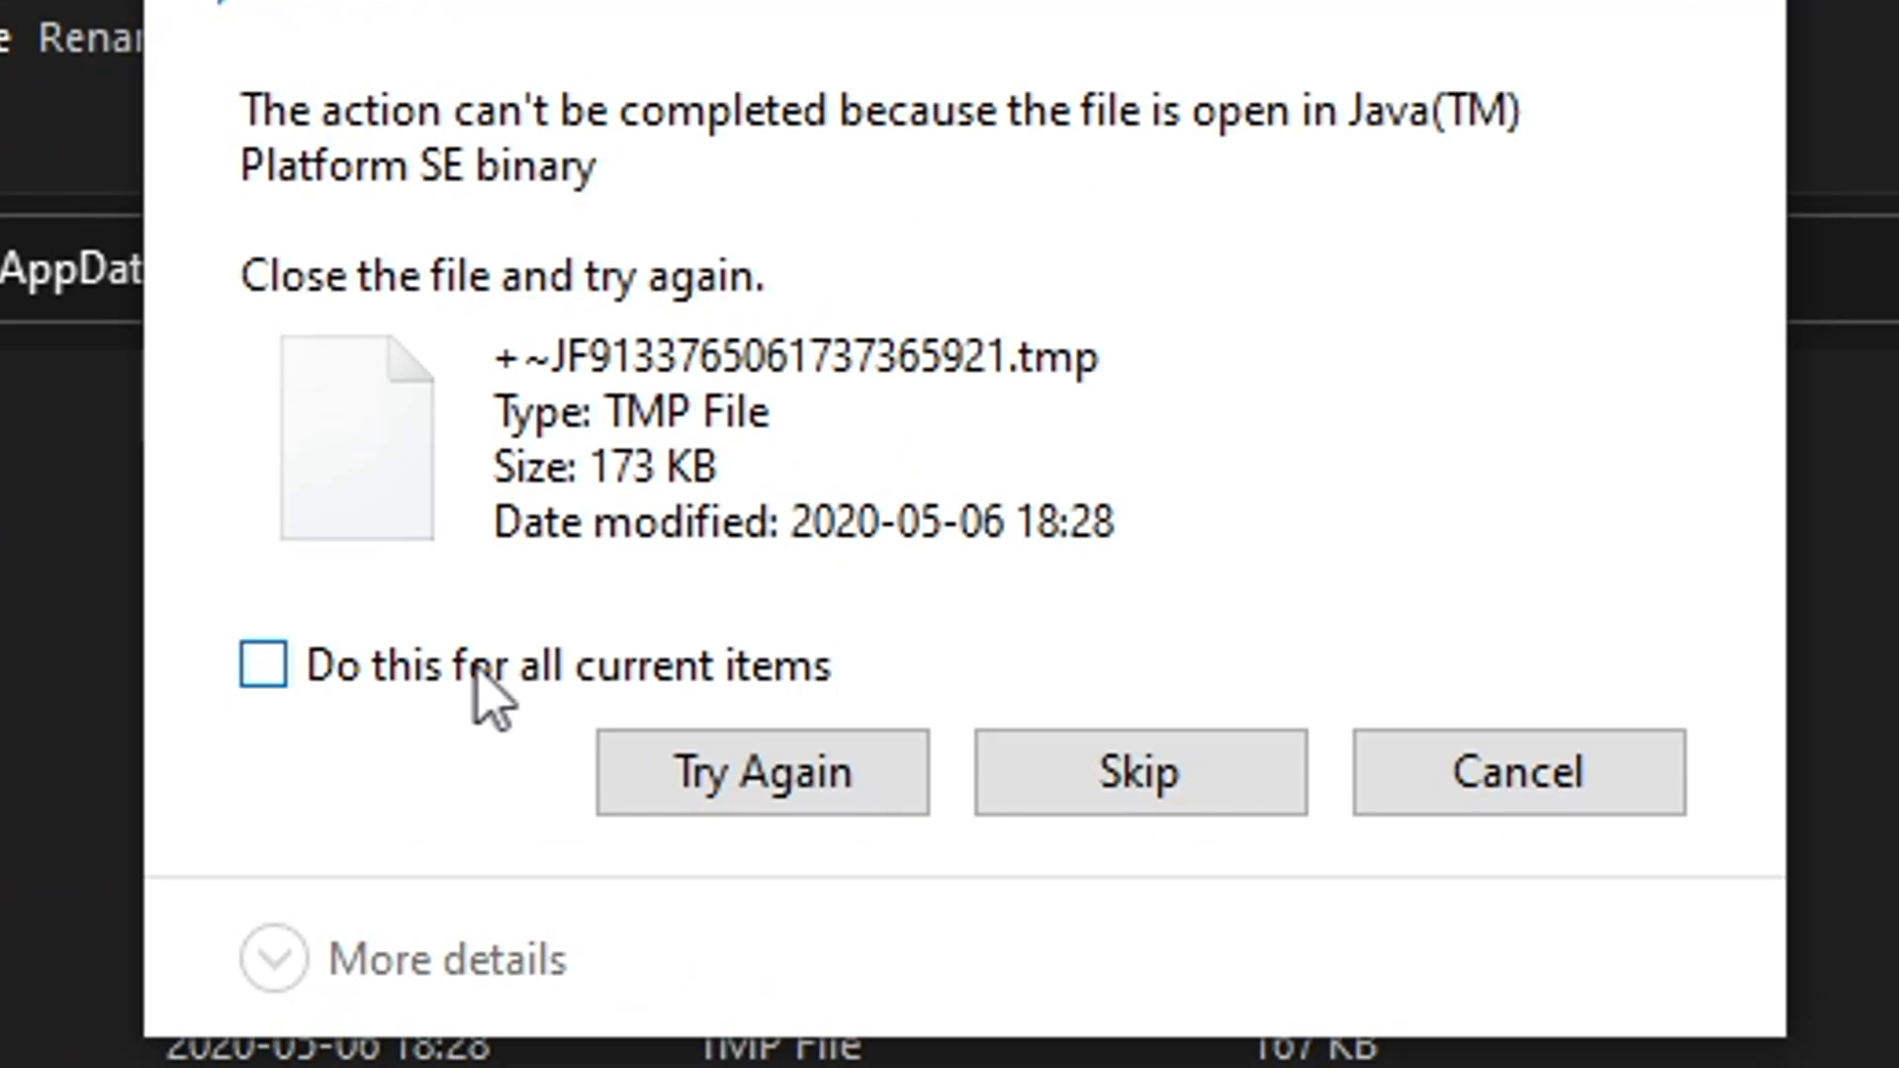
click(263, 665)
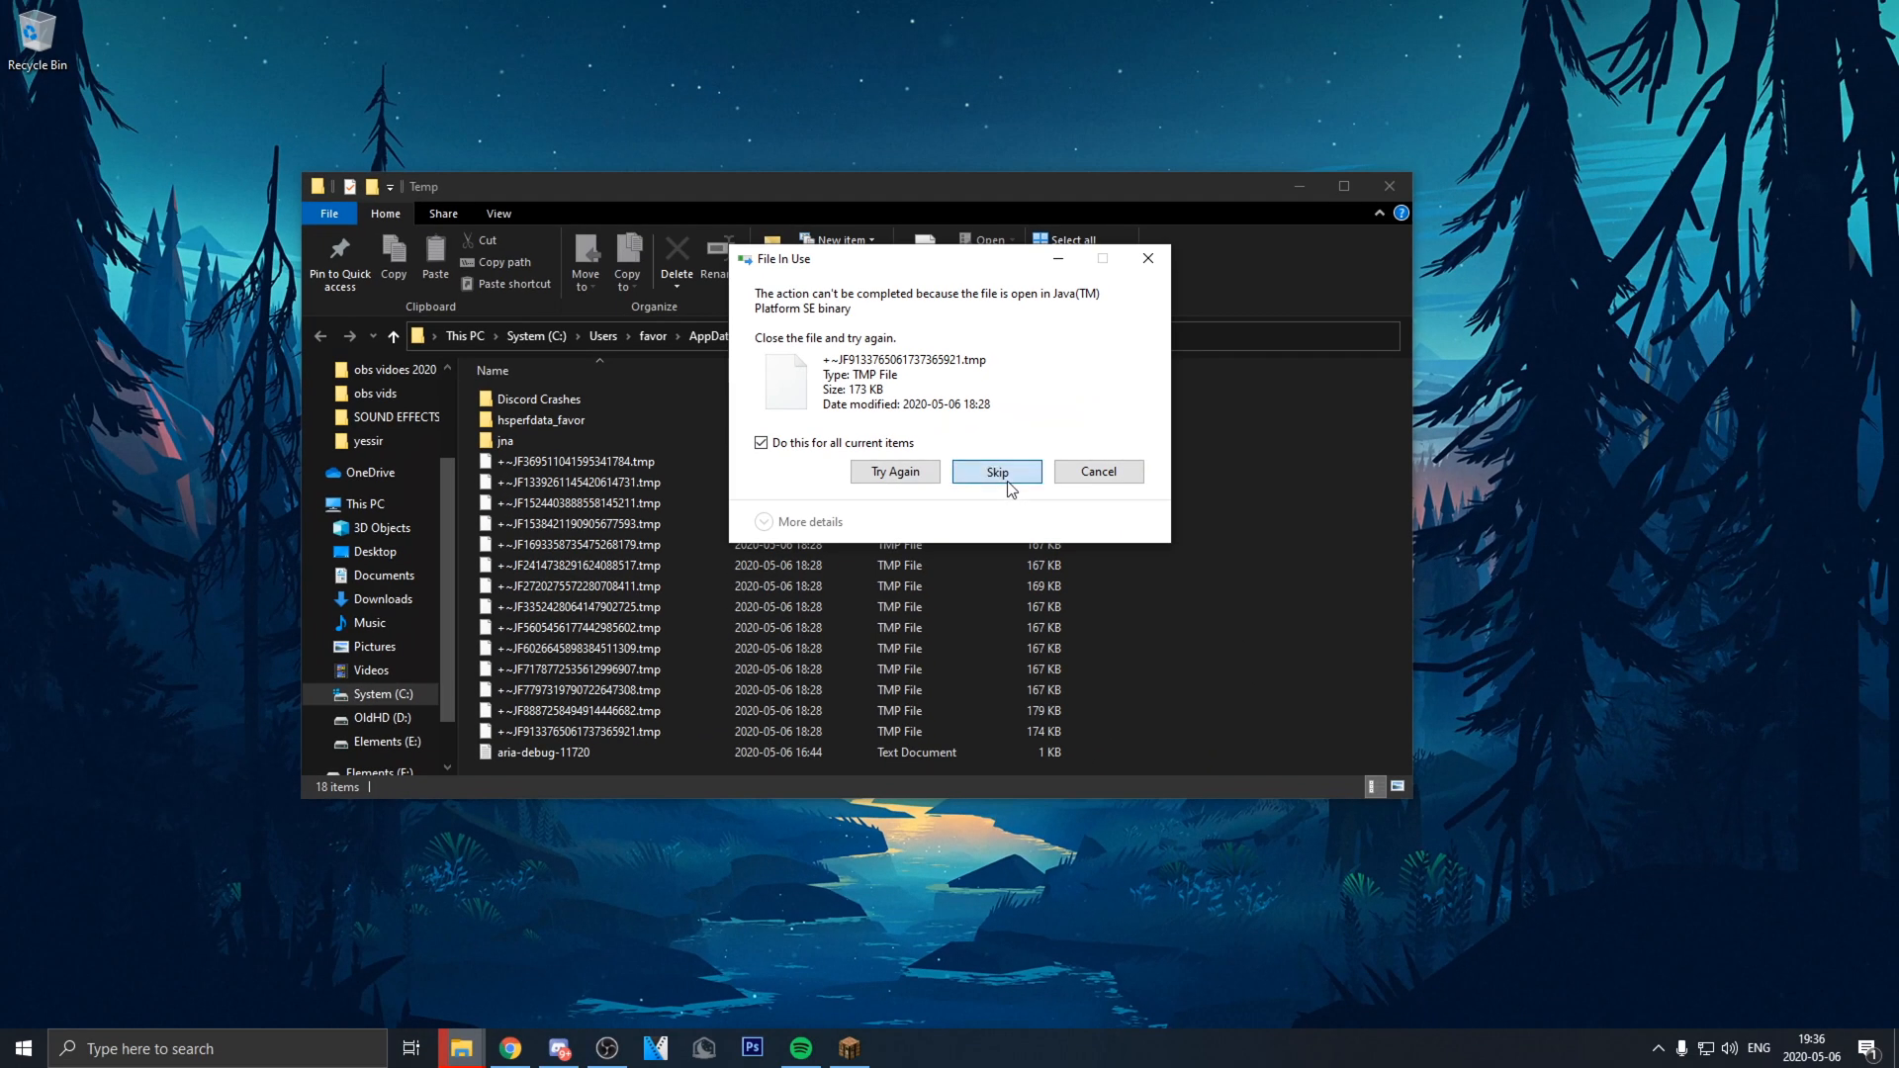
click(995, 471)
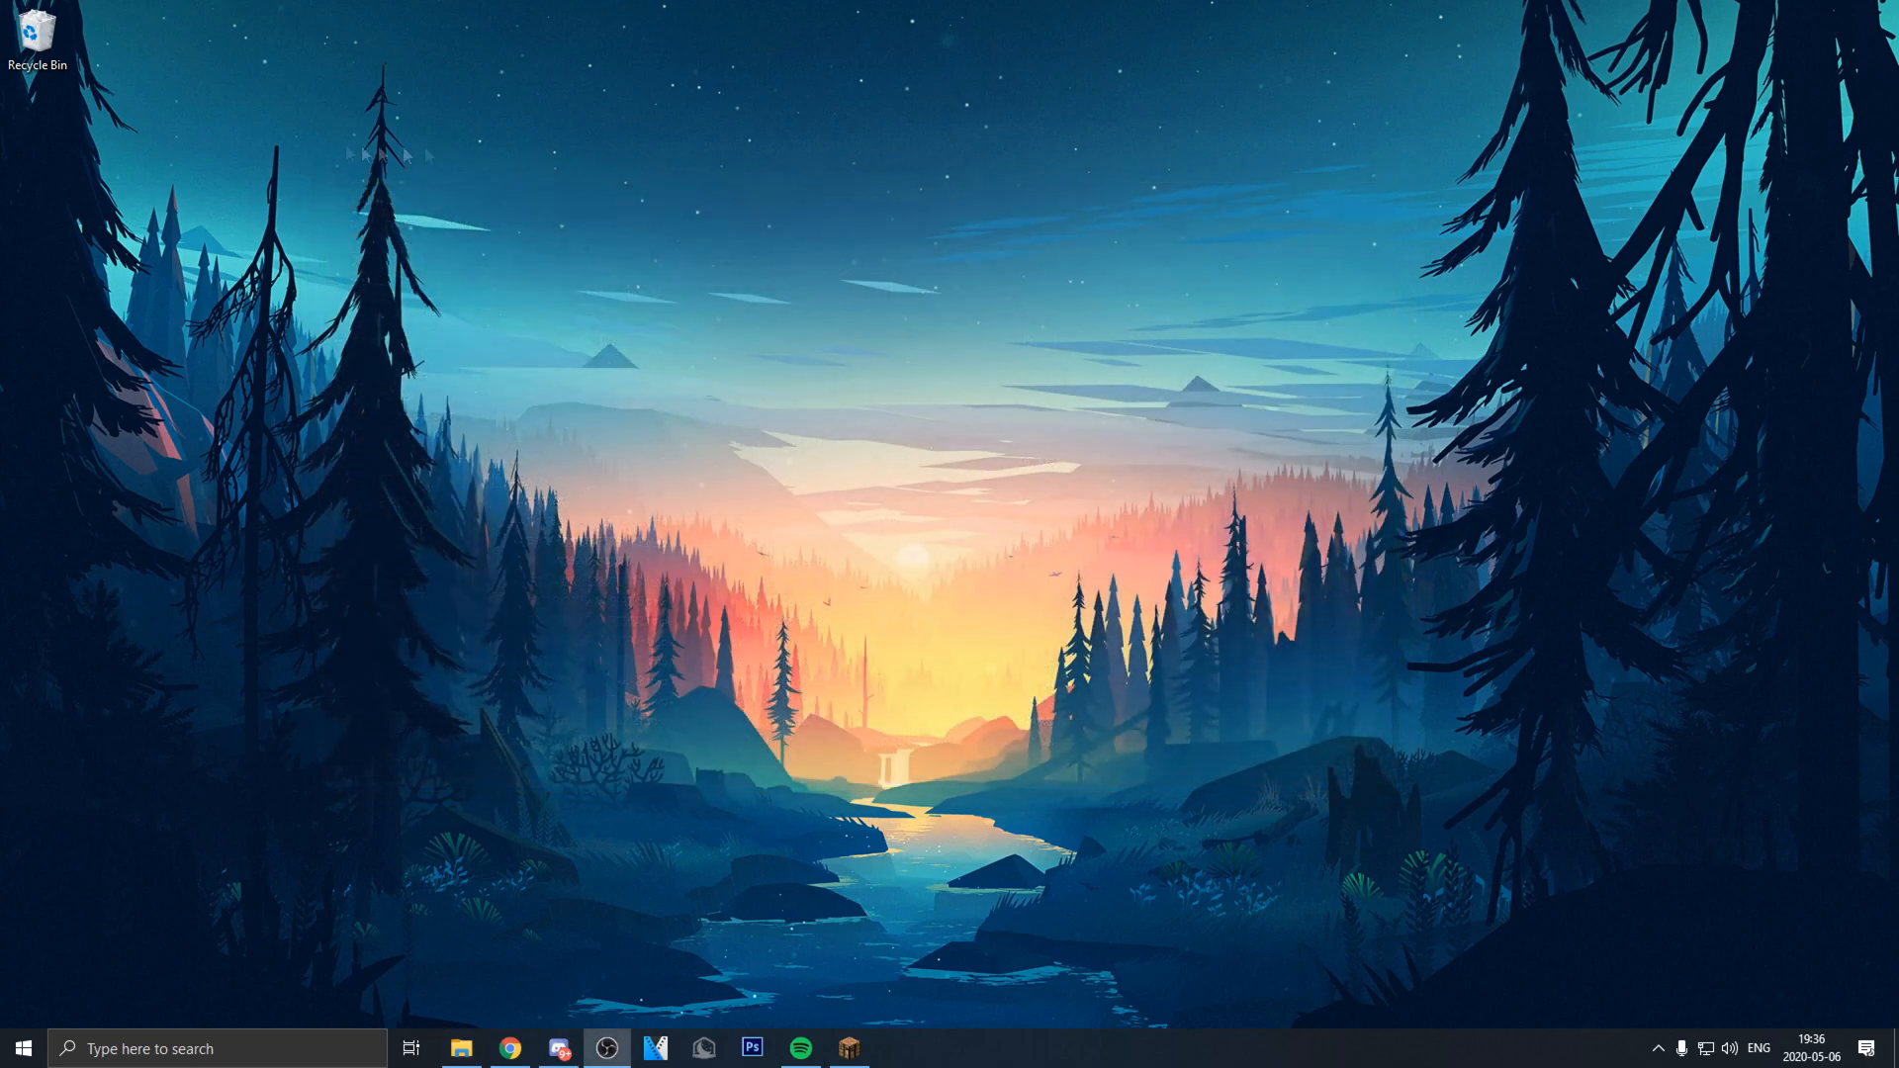
right_click(36, 35)
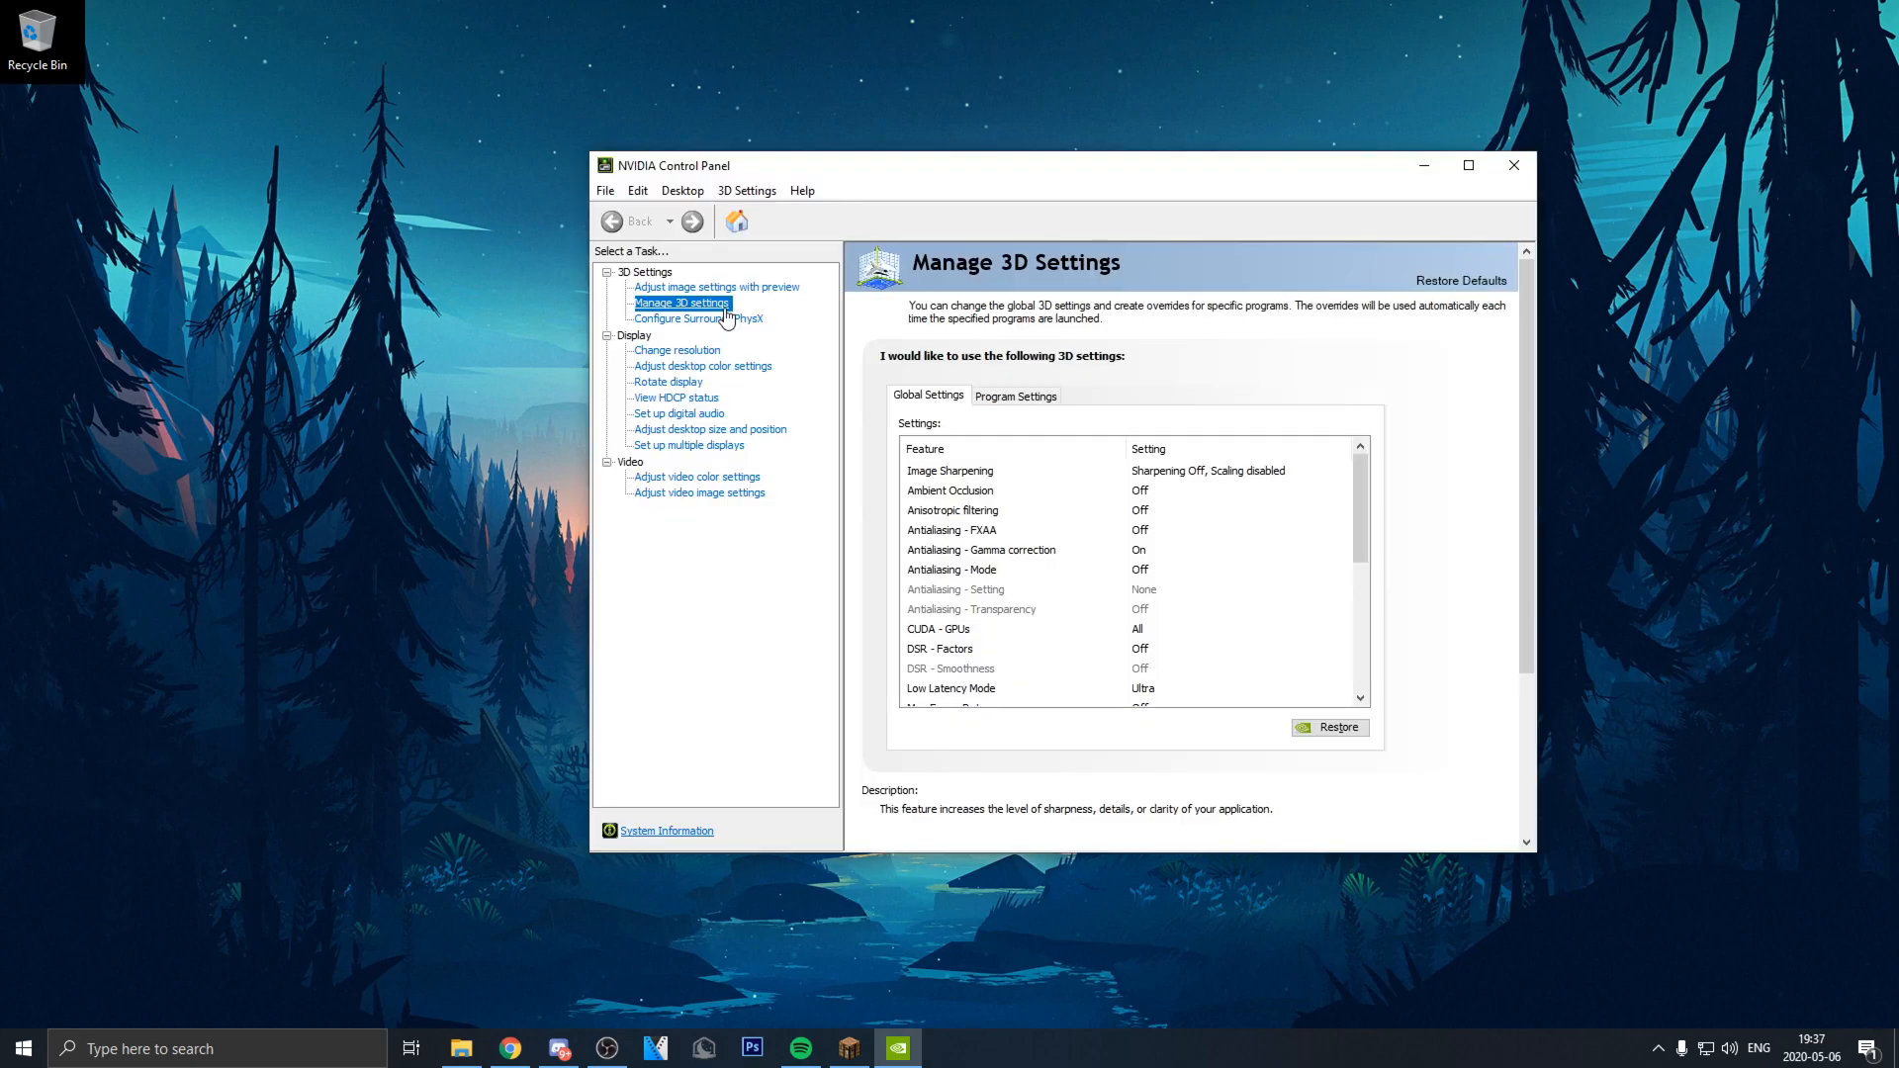
mouse_move(732, 313)
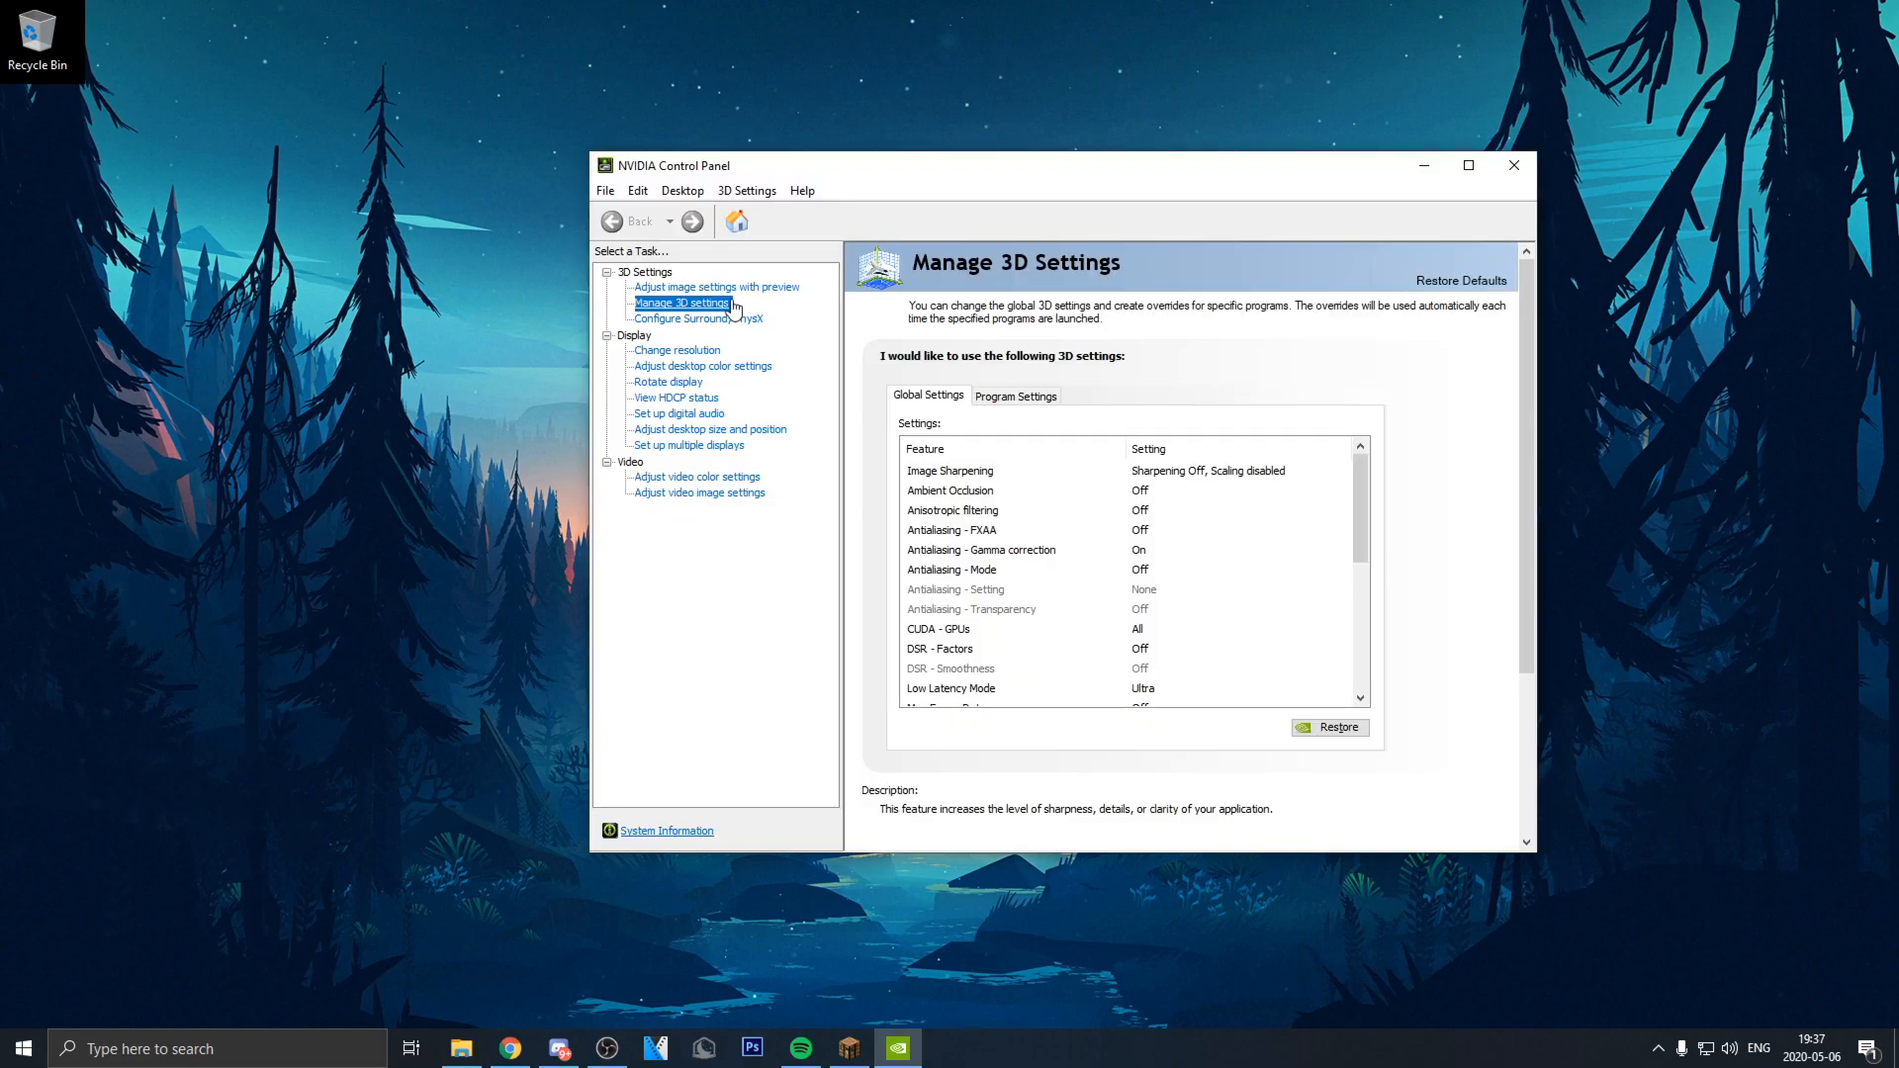
Step: Go through the Global Settings list in Manage 3D Settings, checking the performance values
click(982, 548)
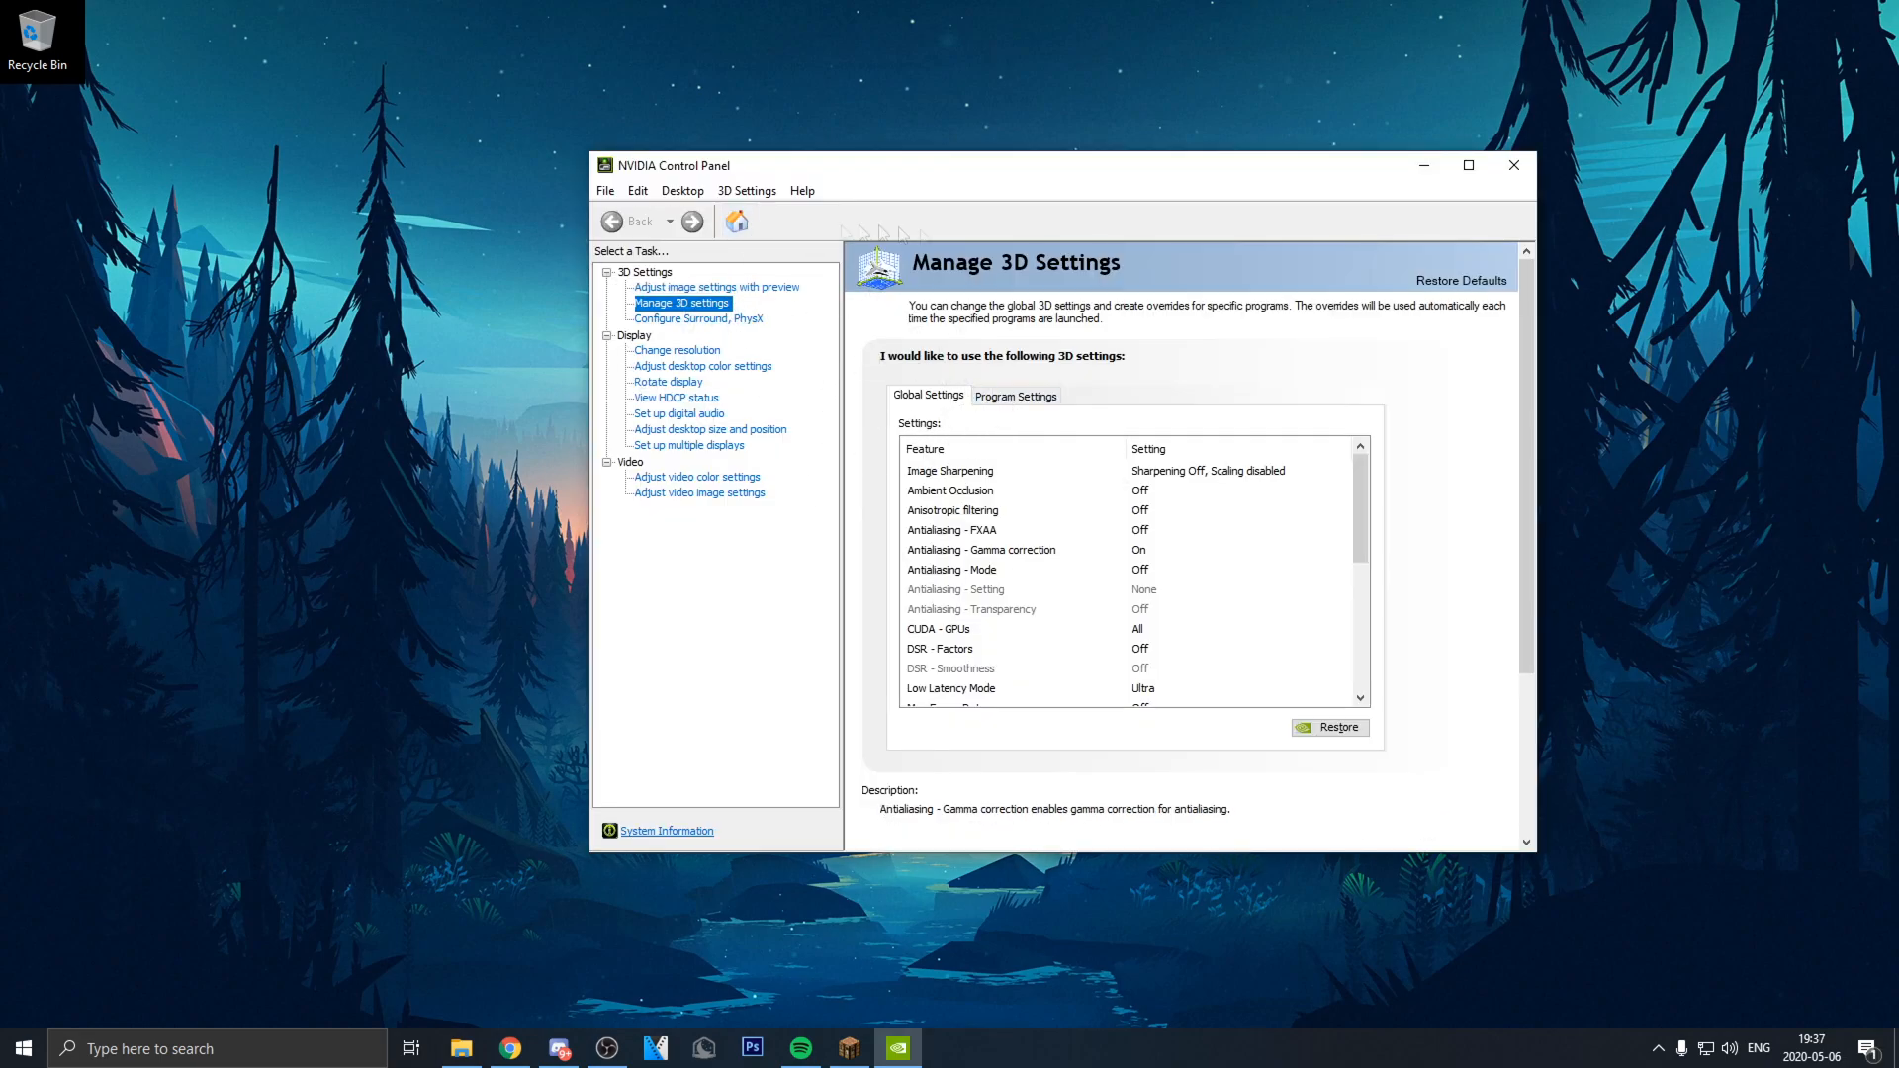
click(954, 510)
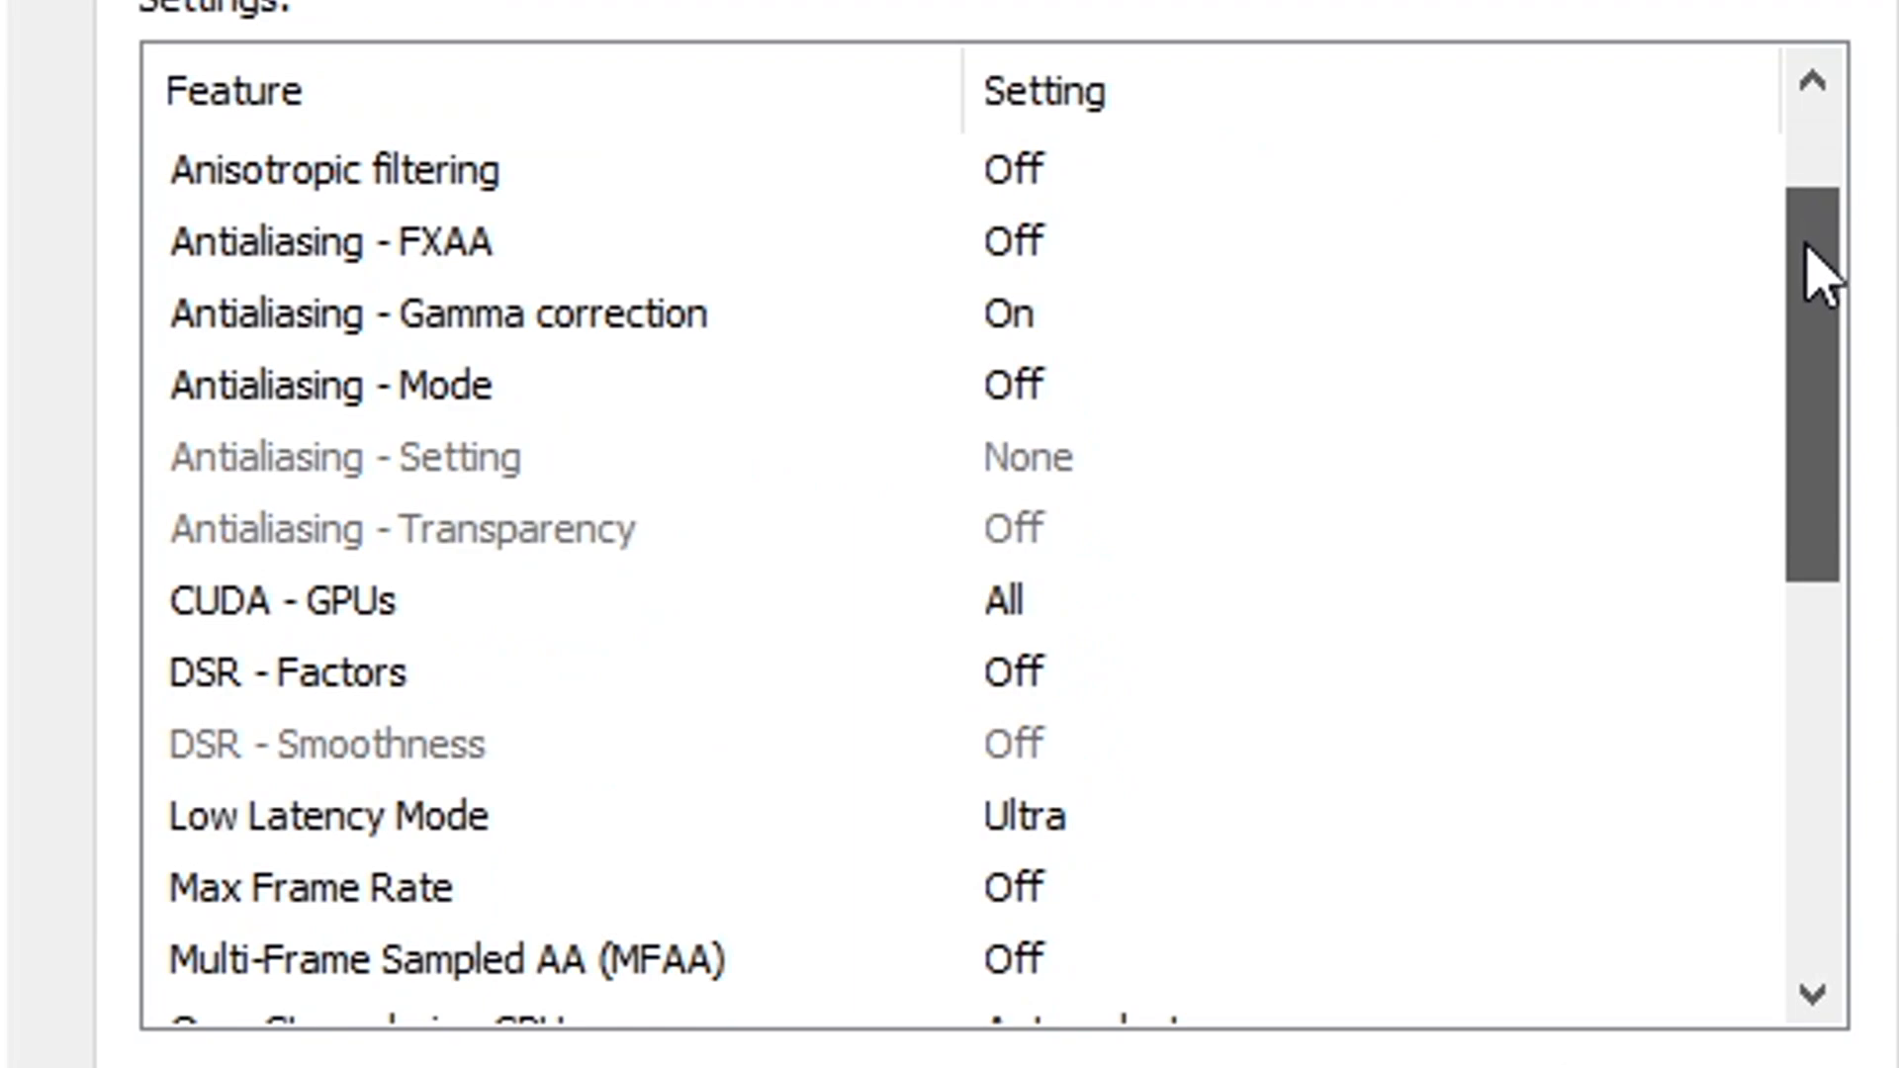
scroll(down, 3)
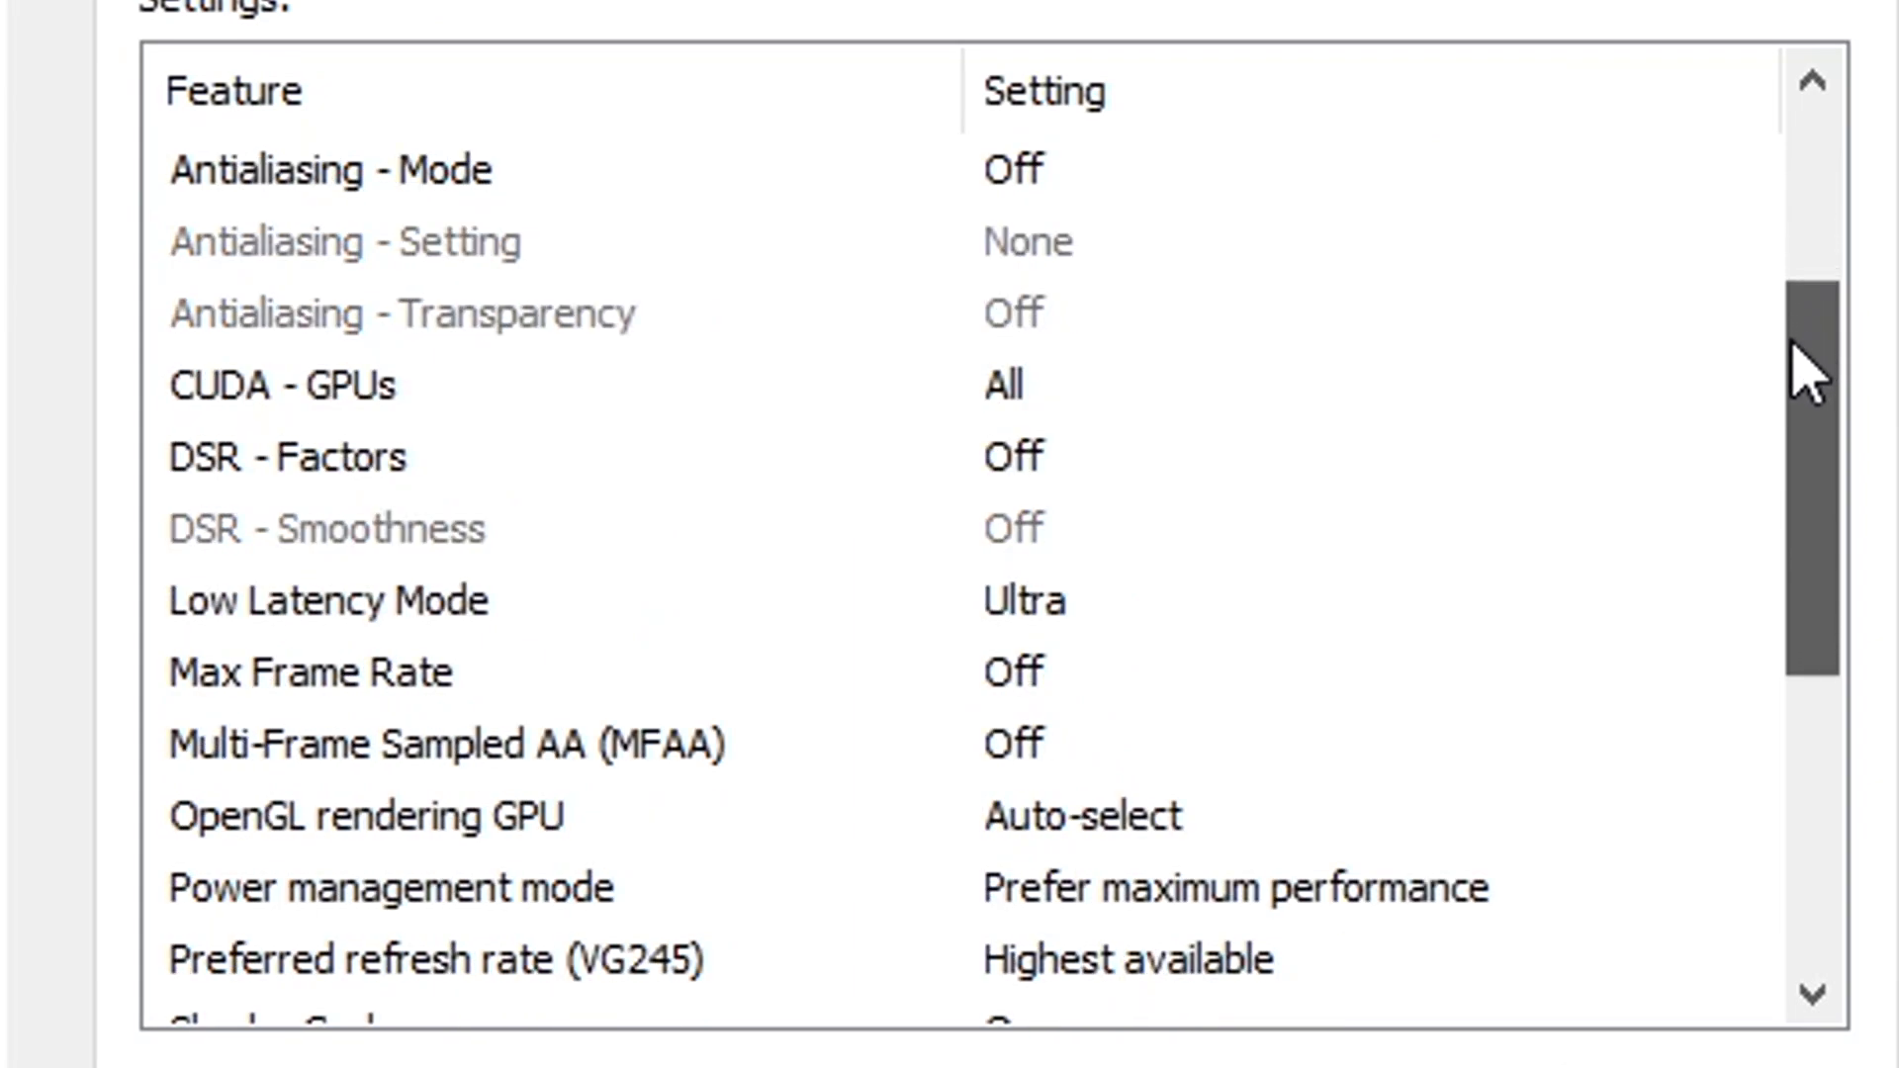
scroll(down, 3)
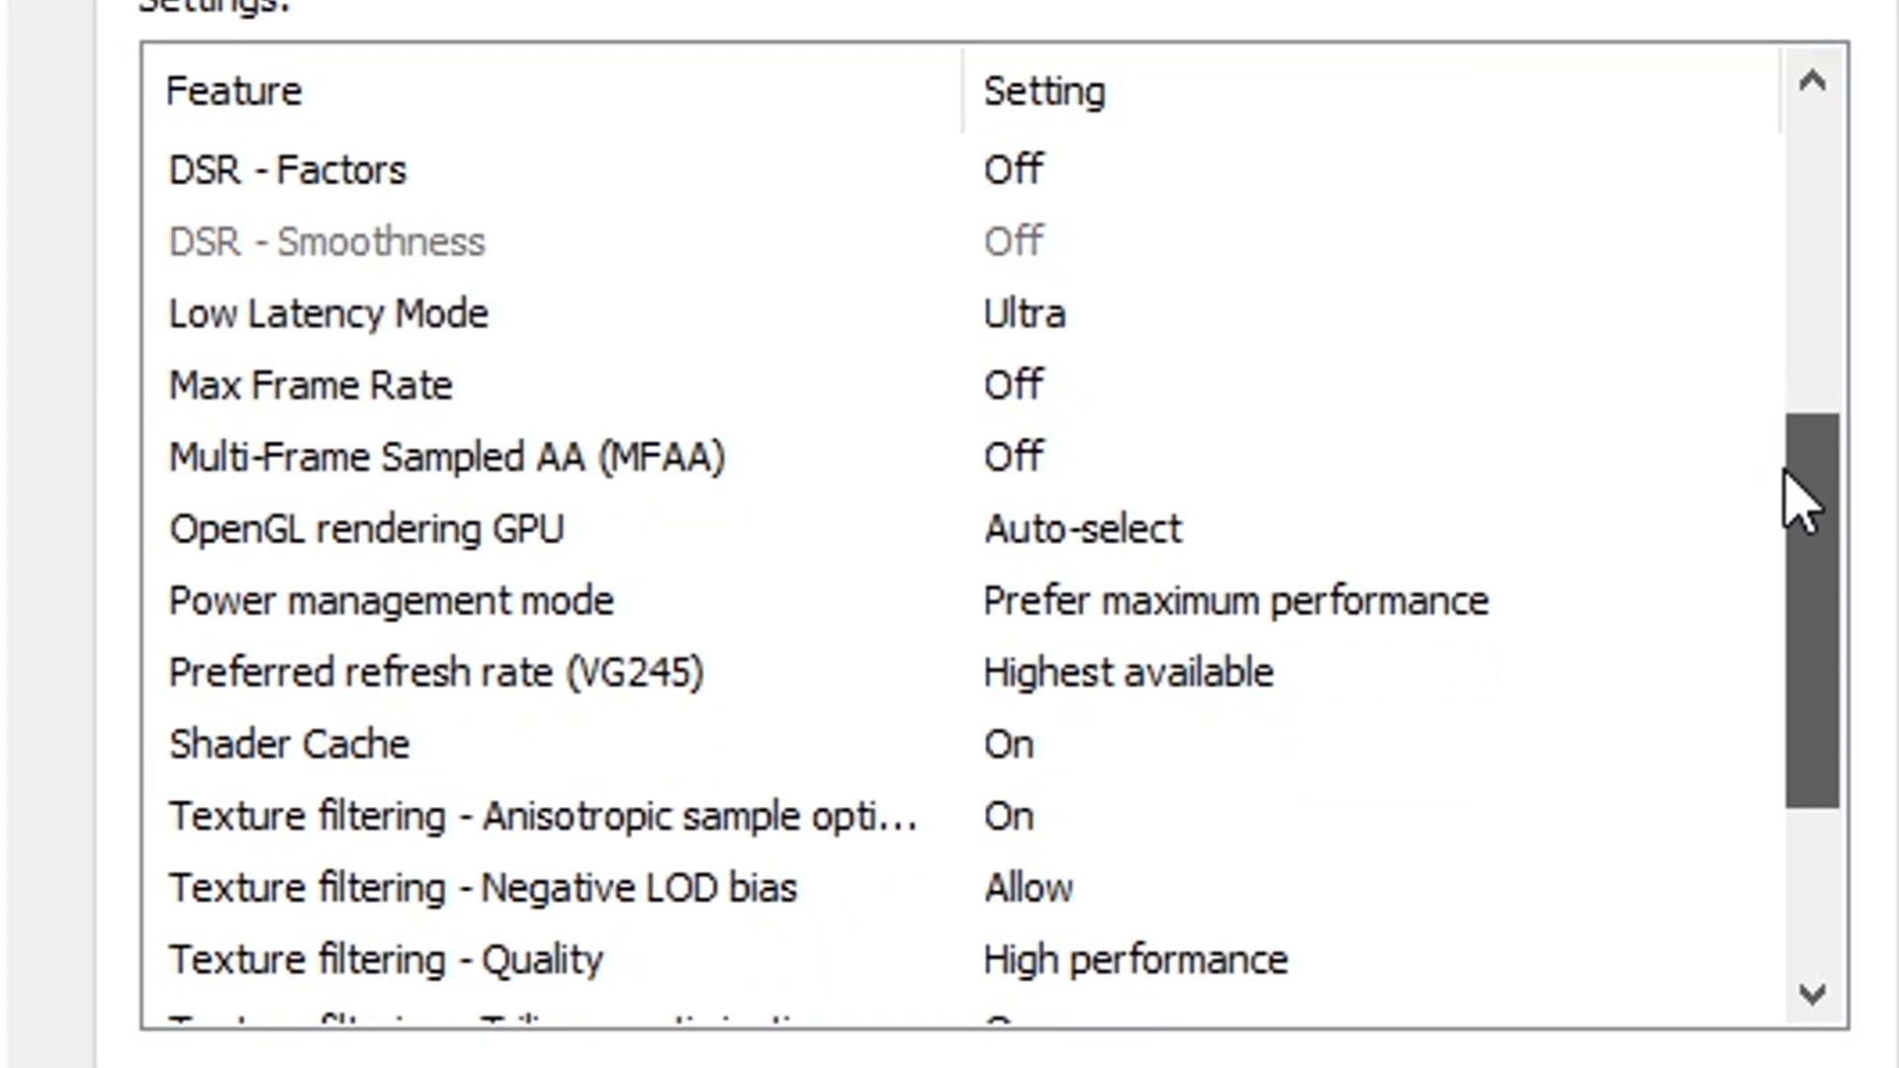
scroll(down, 3)
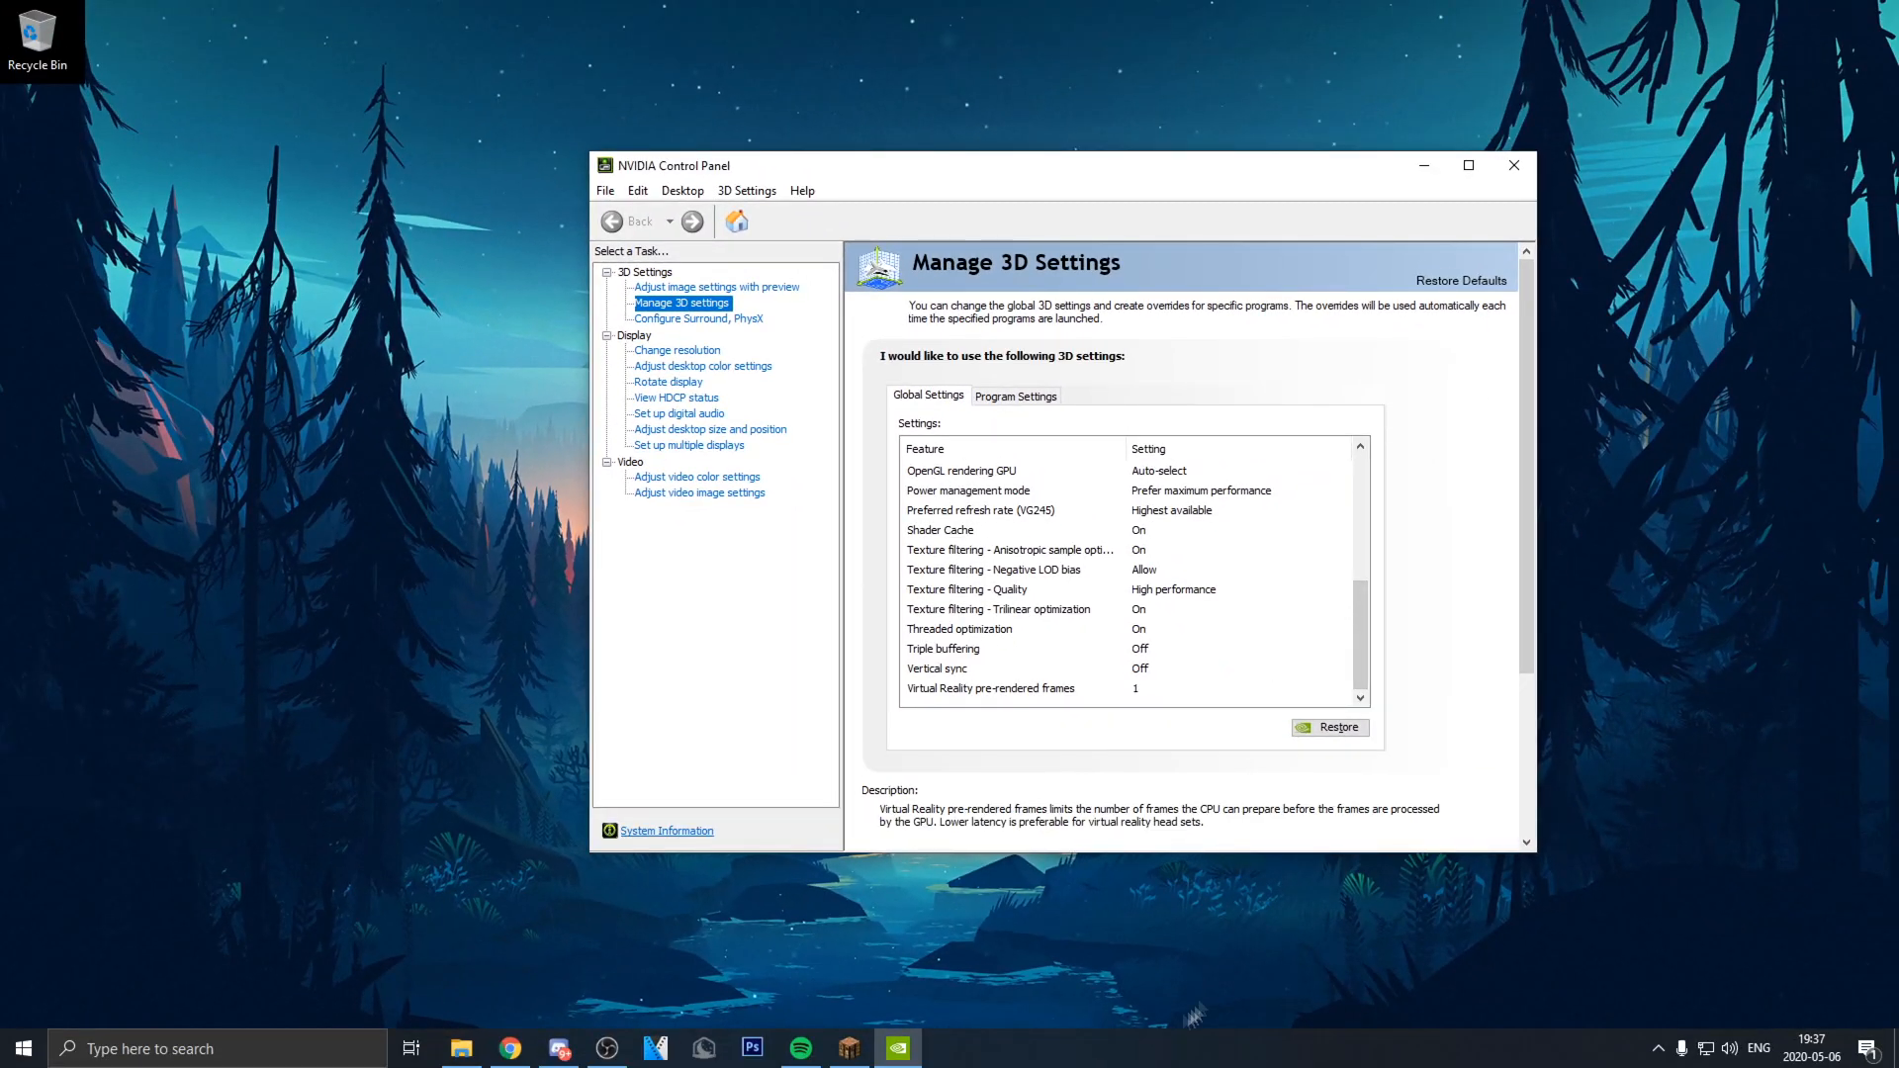
mouse_move(715, 287)
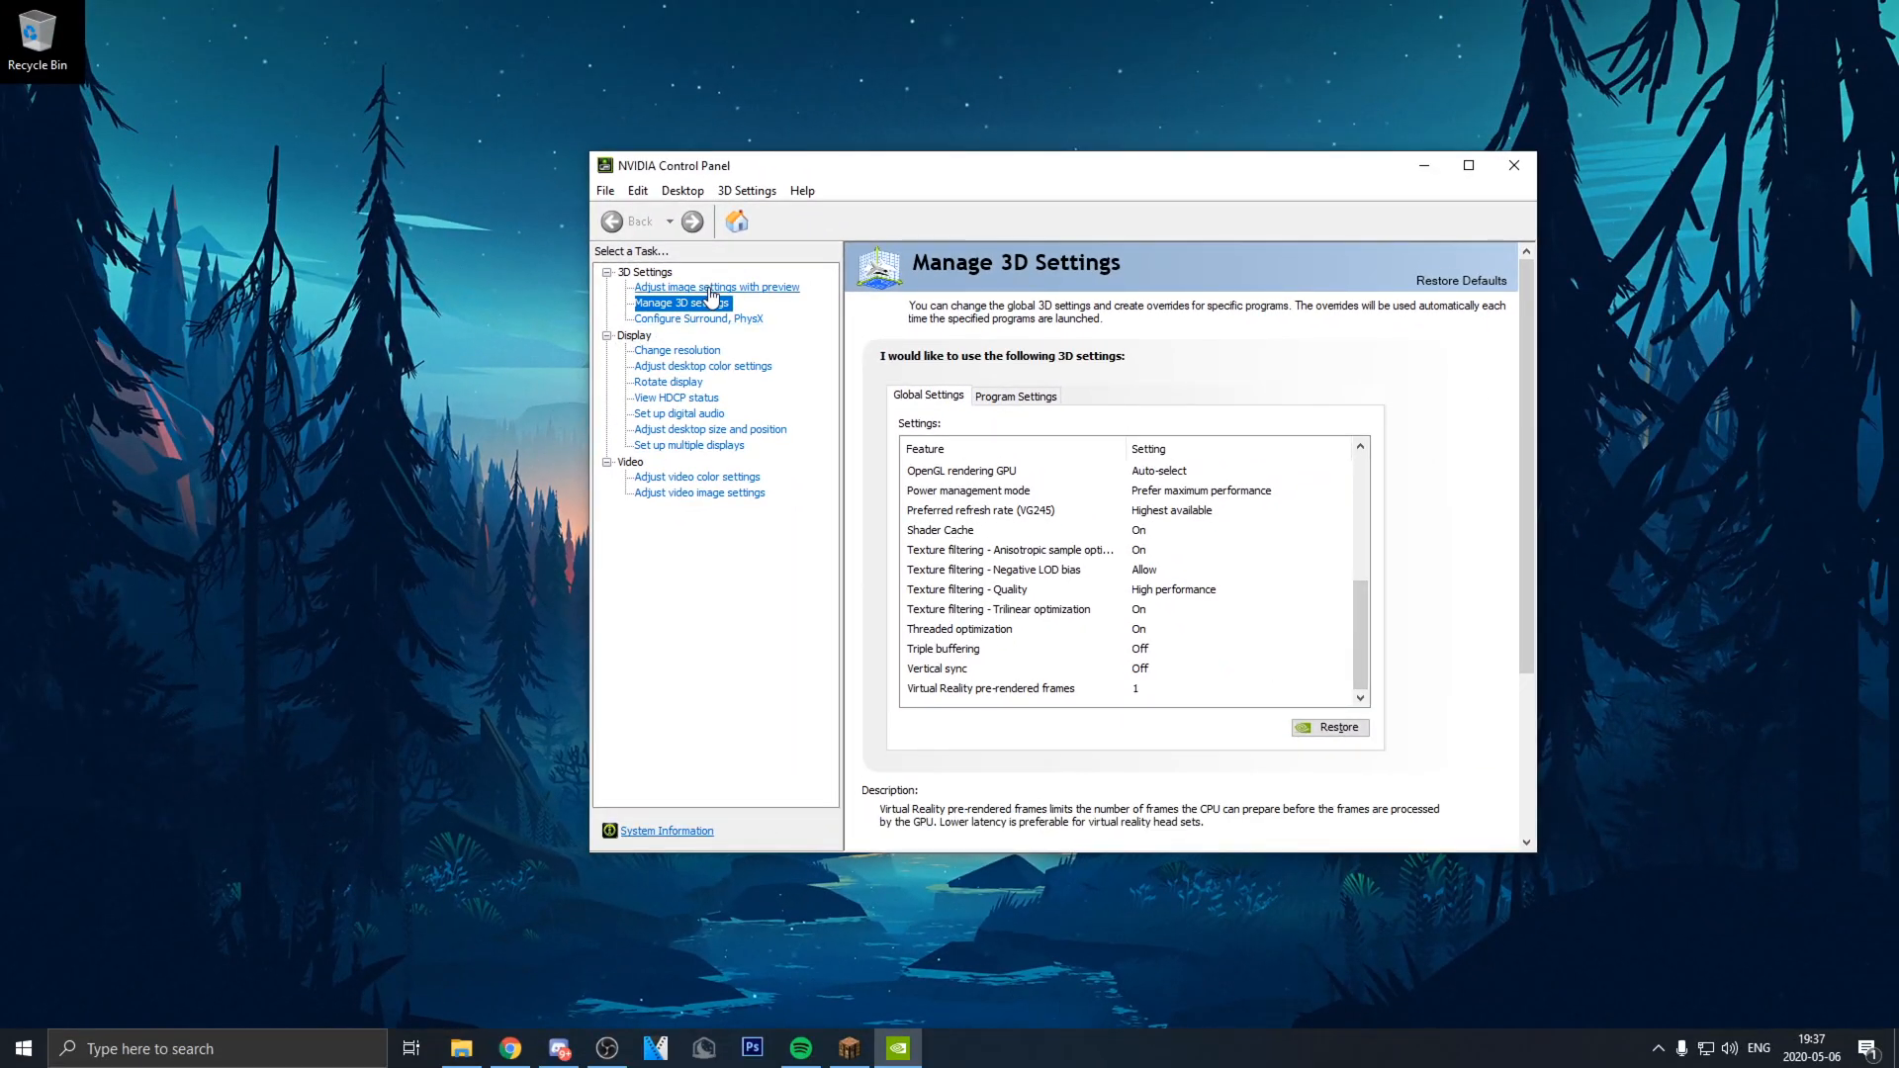
Step: Leave image settings on 'Use the advanced 3D image settings' and close NVIDIA Control Panel
click(716, 287)
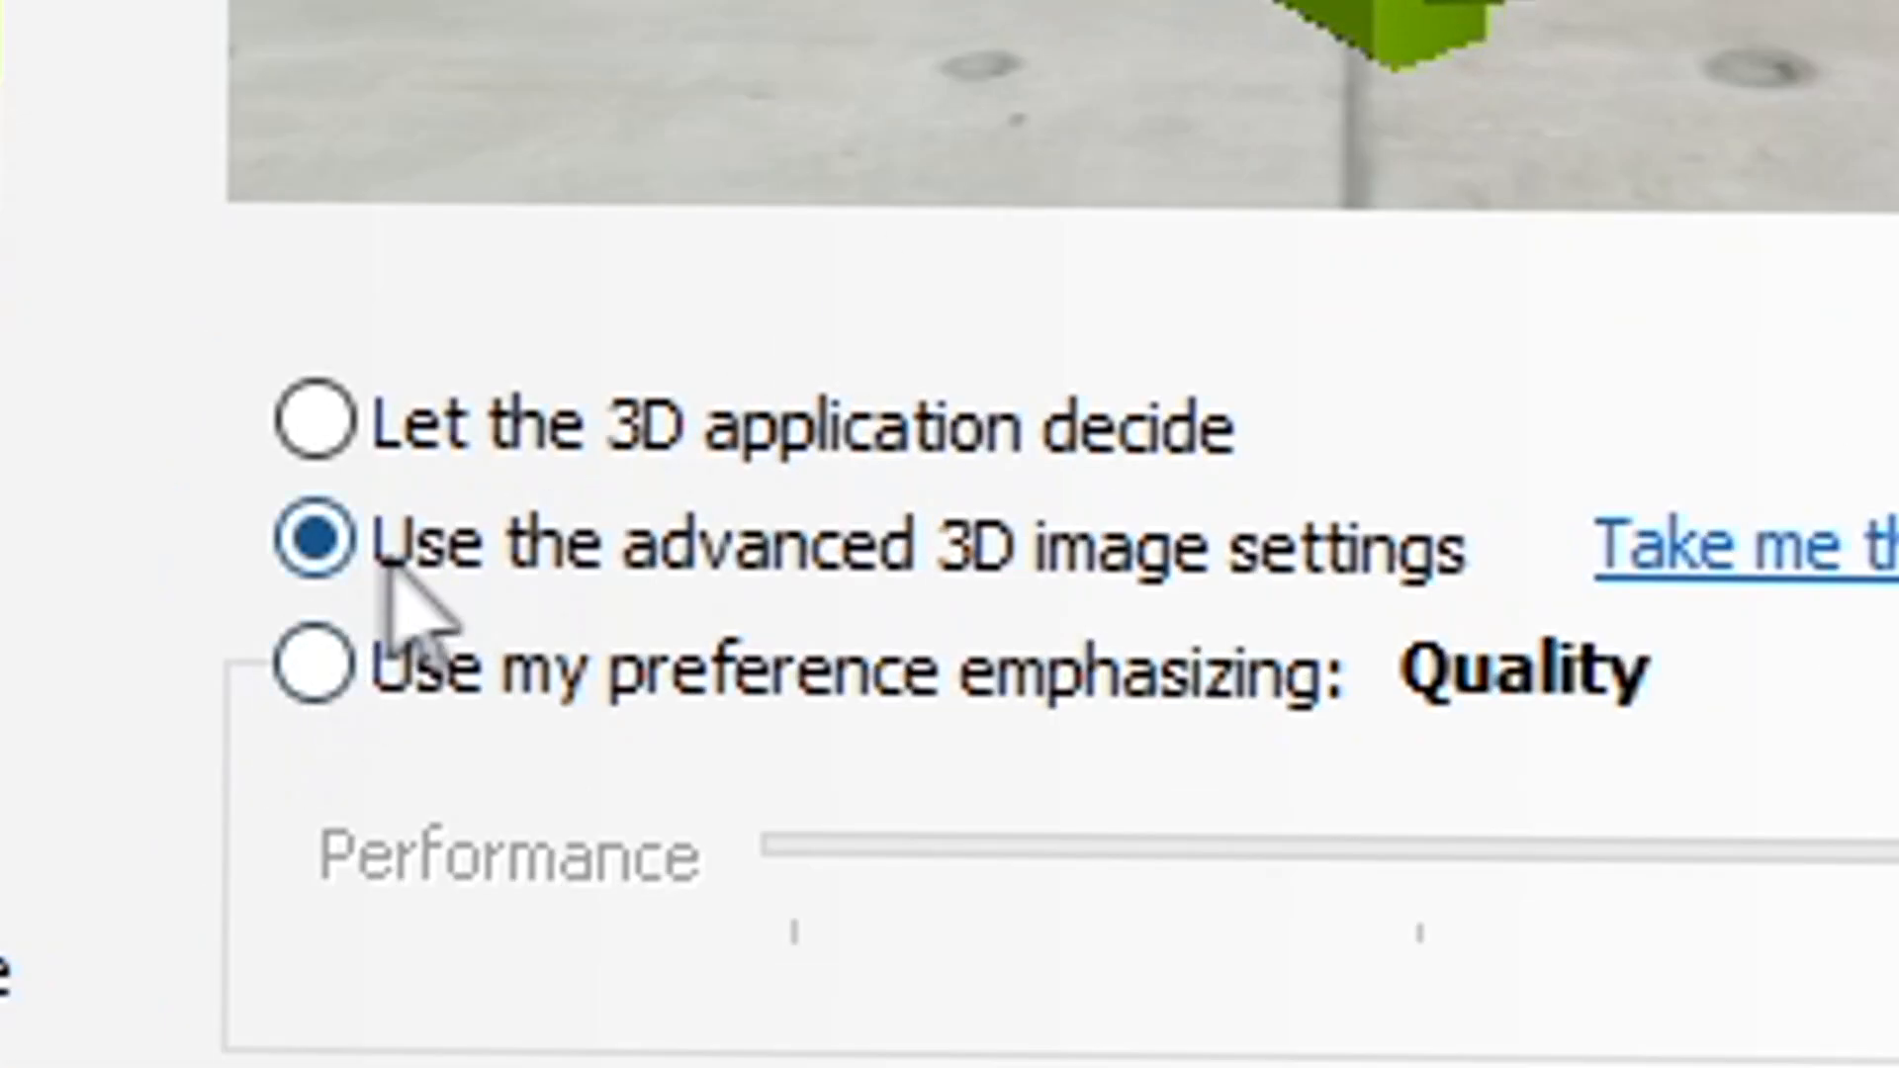
mouse_move(993, 587)
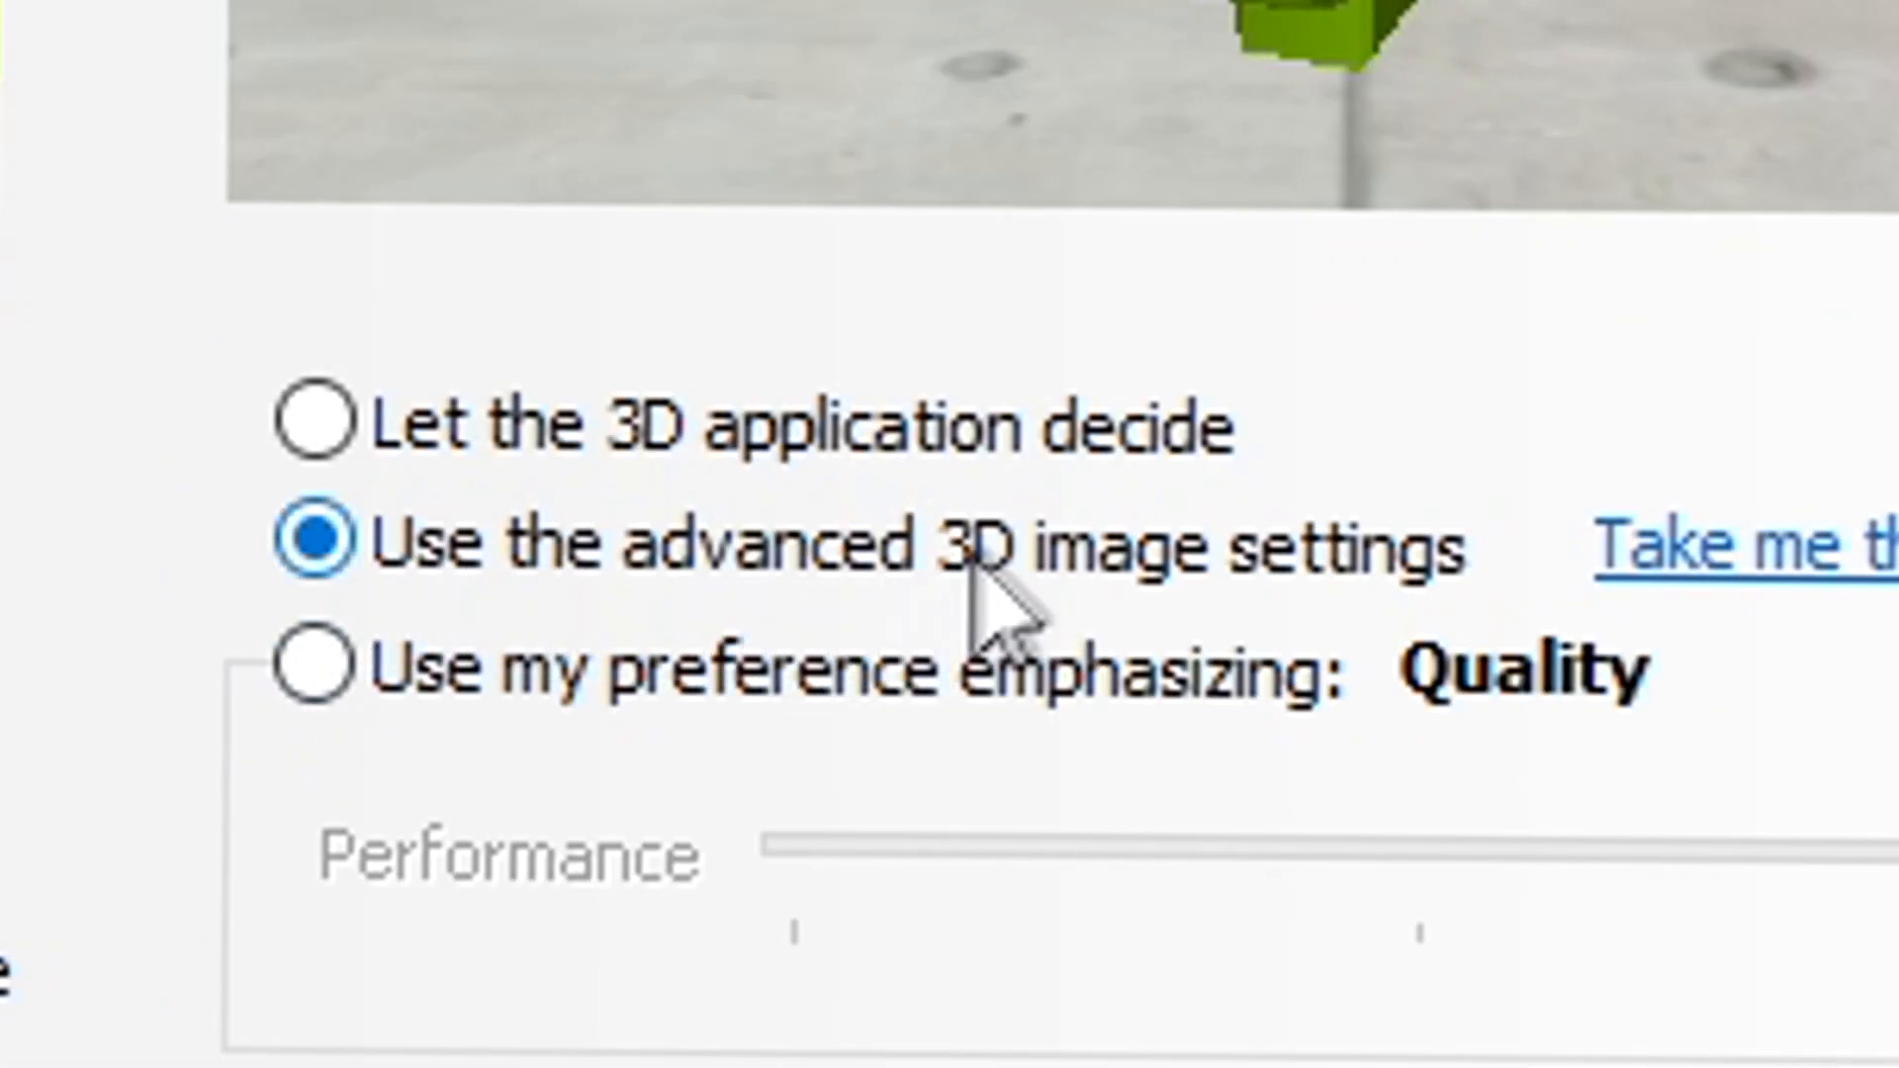
mouse_move(497, 461)
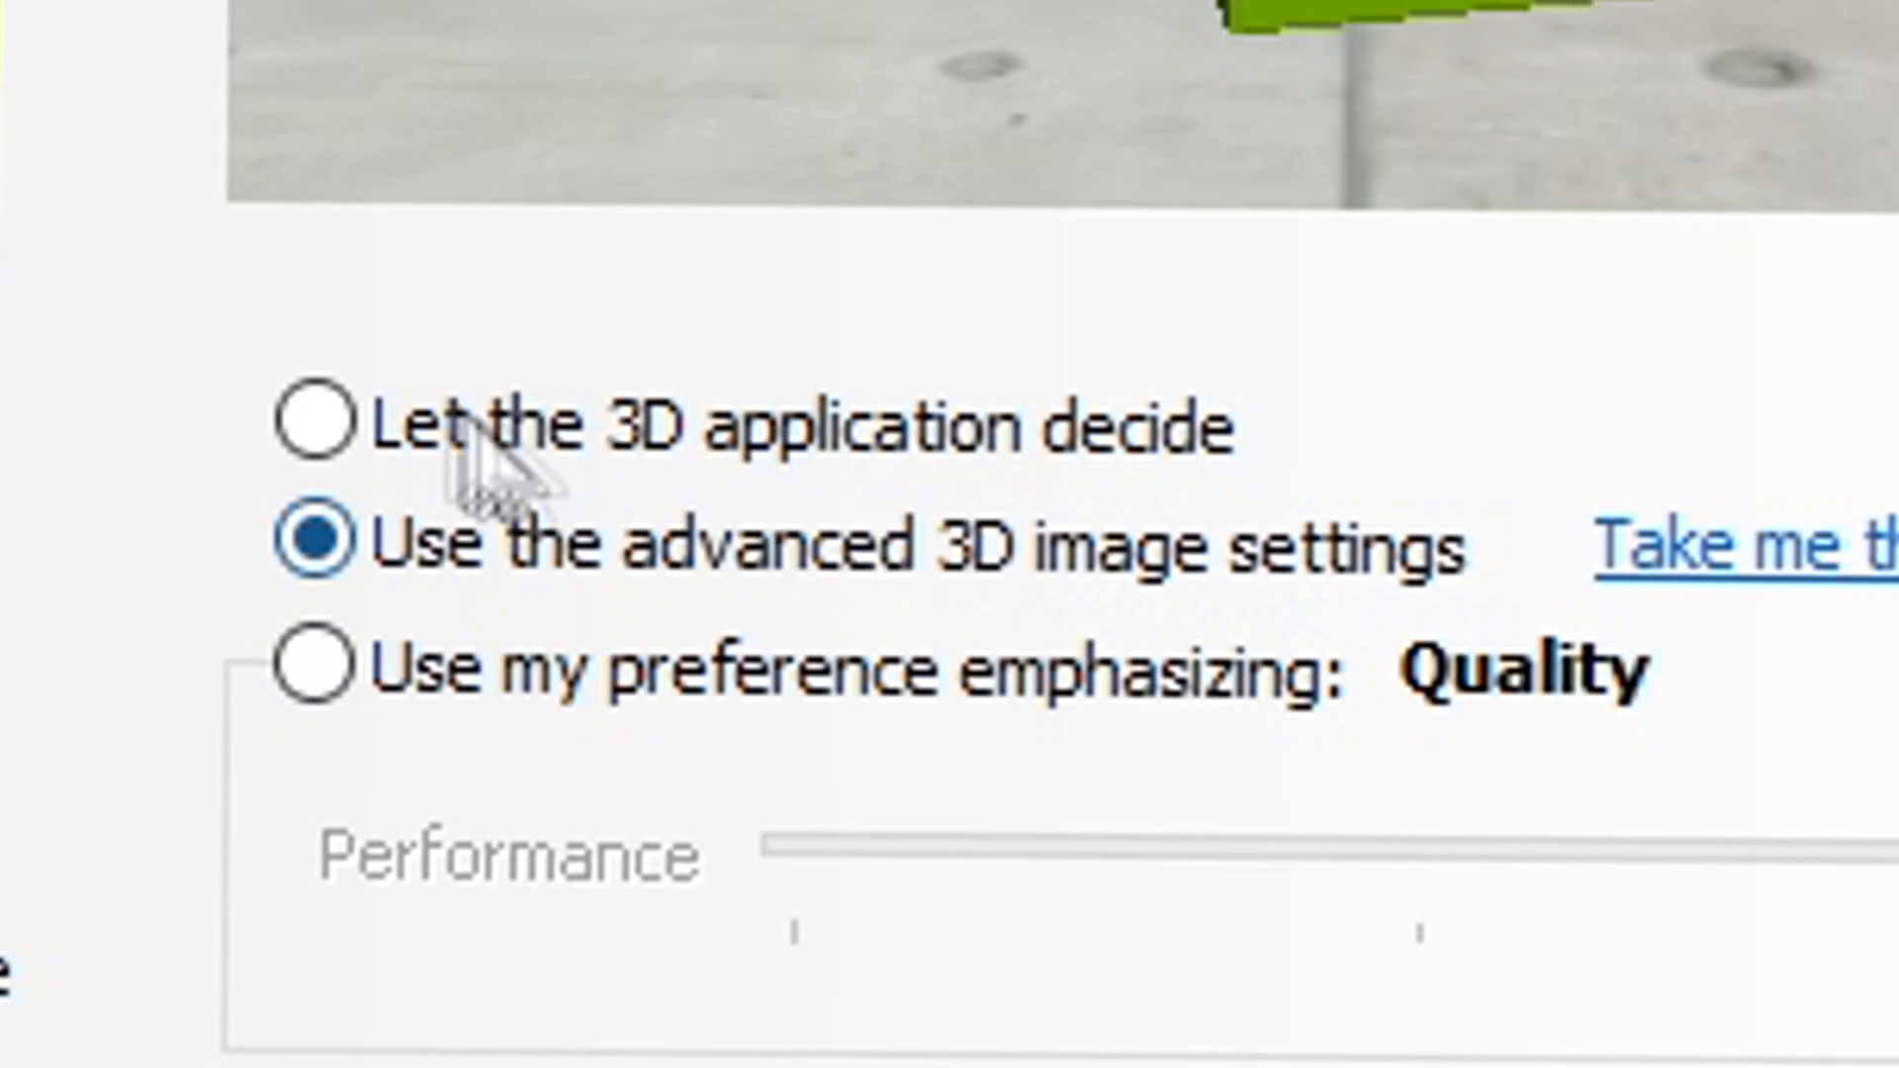
click(681, 303)
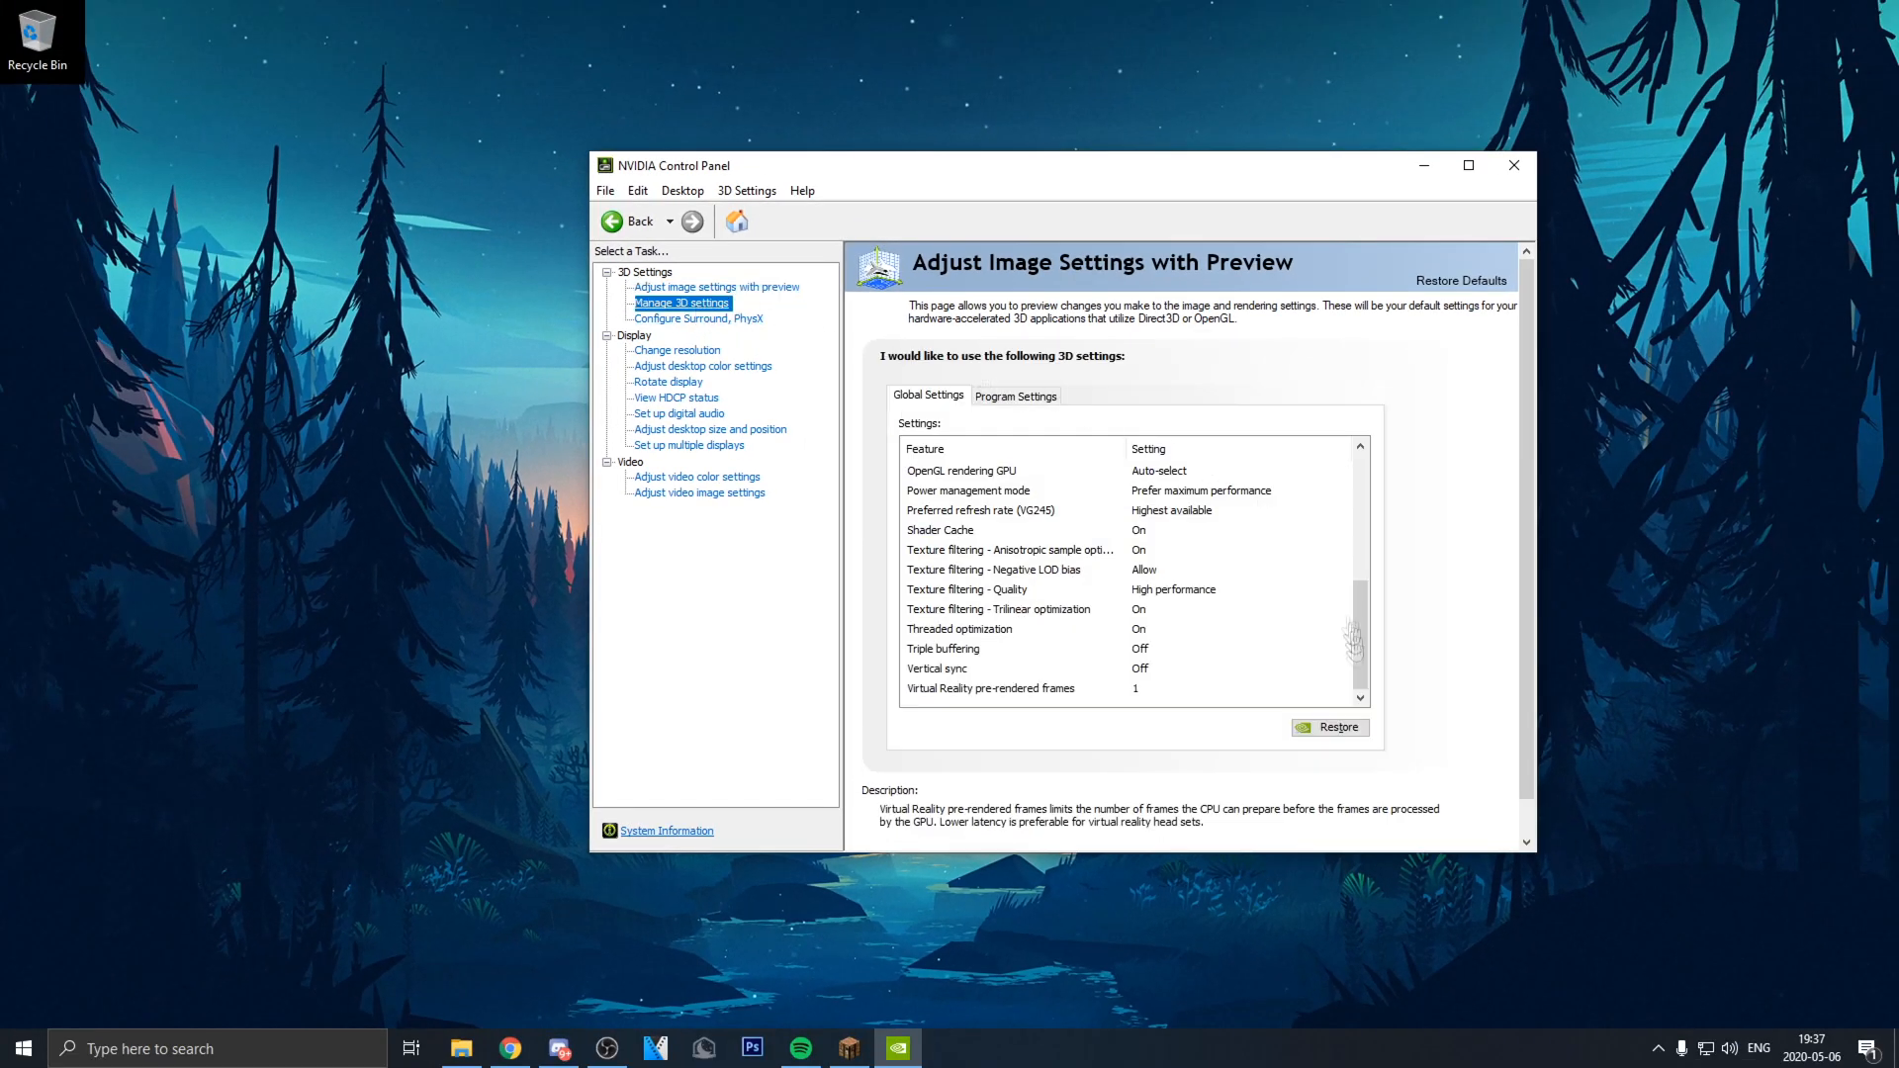
click(681, 302)
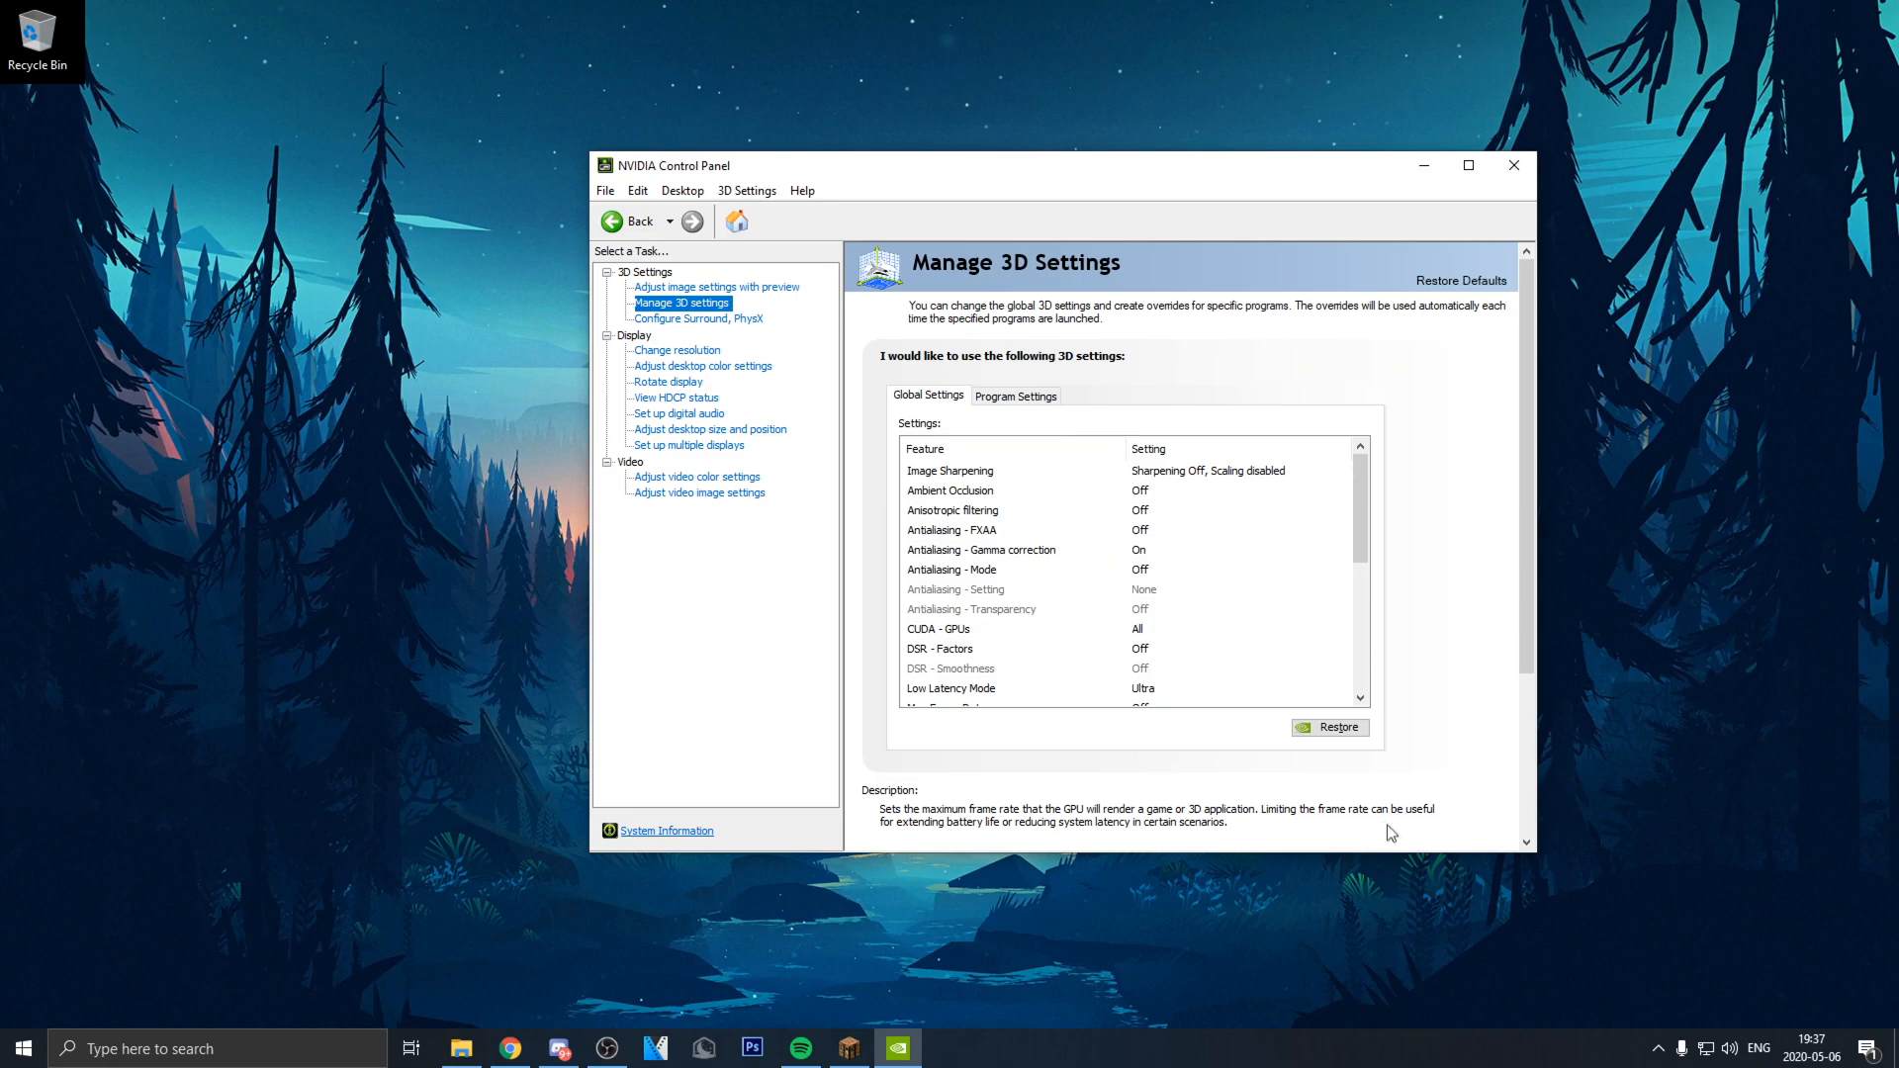
click(716, 287)
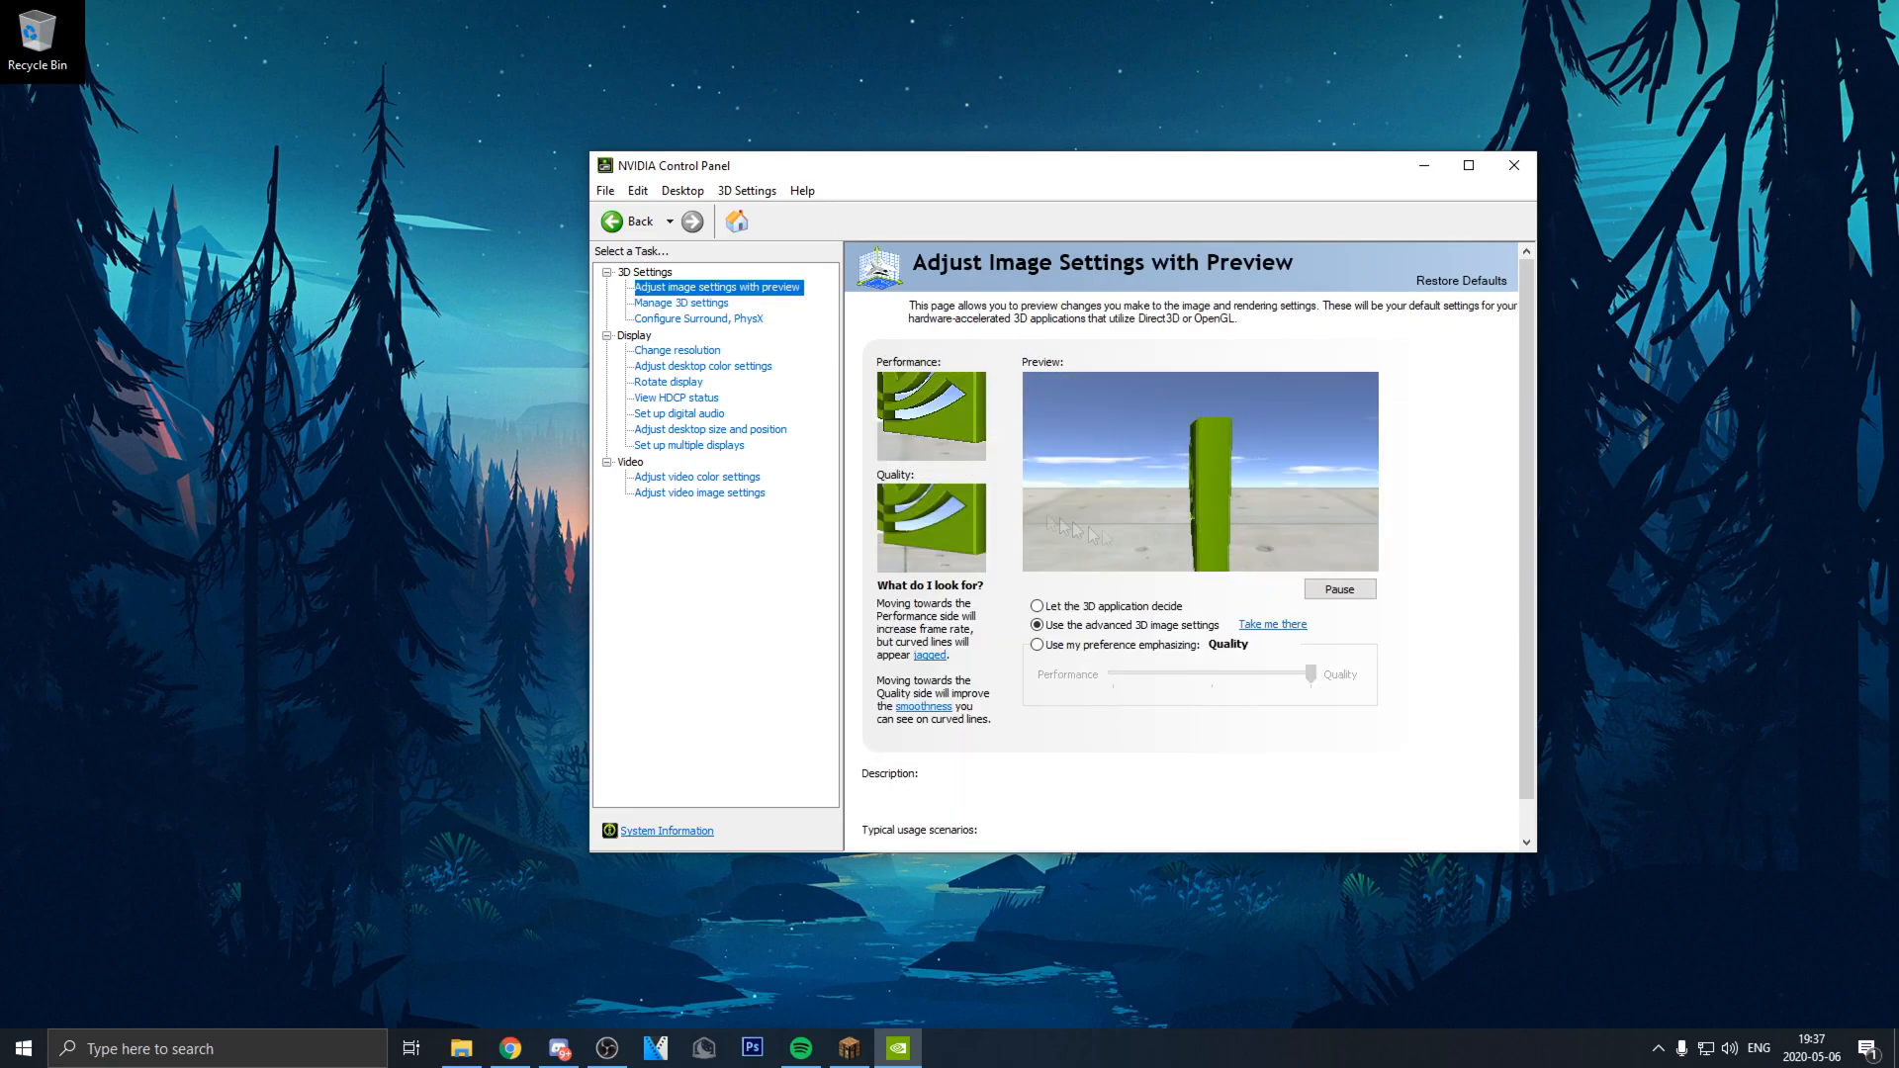
click(1037, 605)
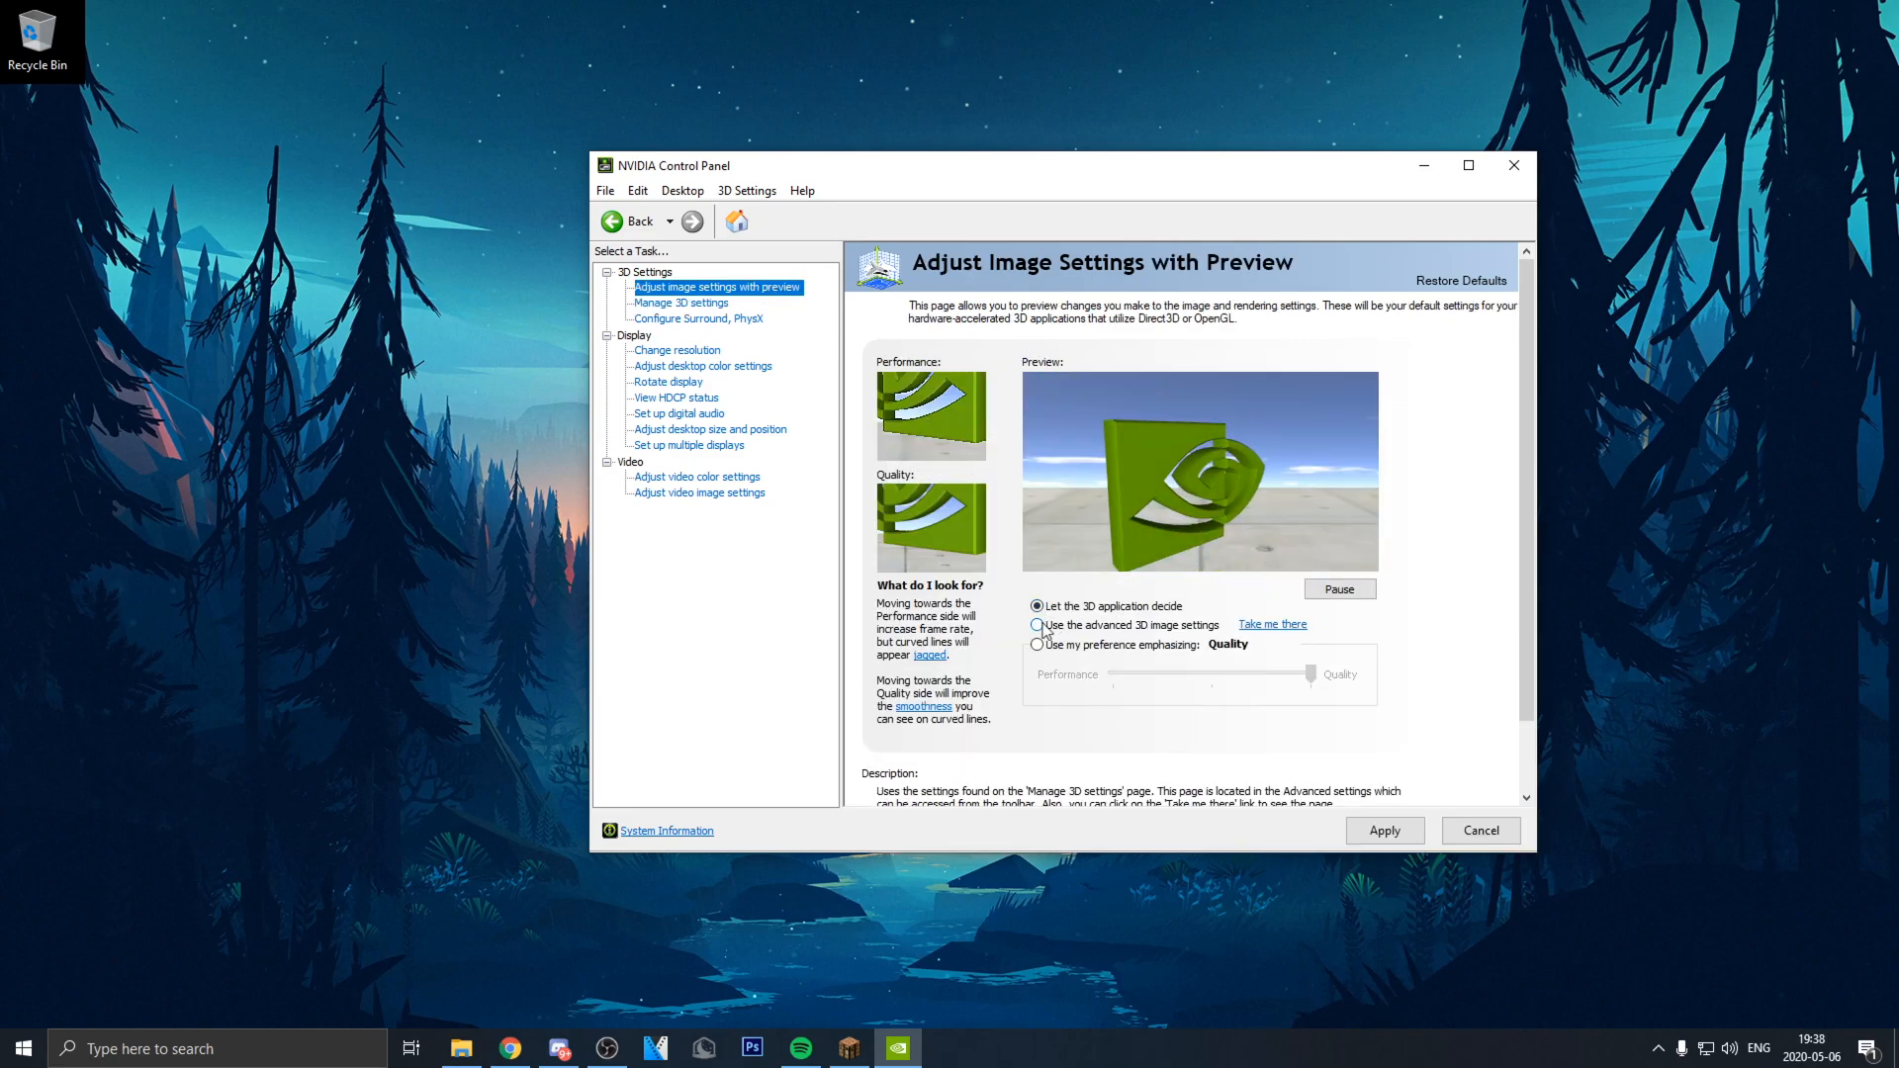
click(1037, 624)
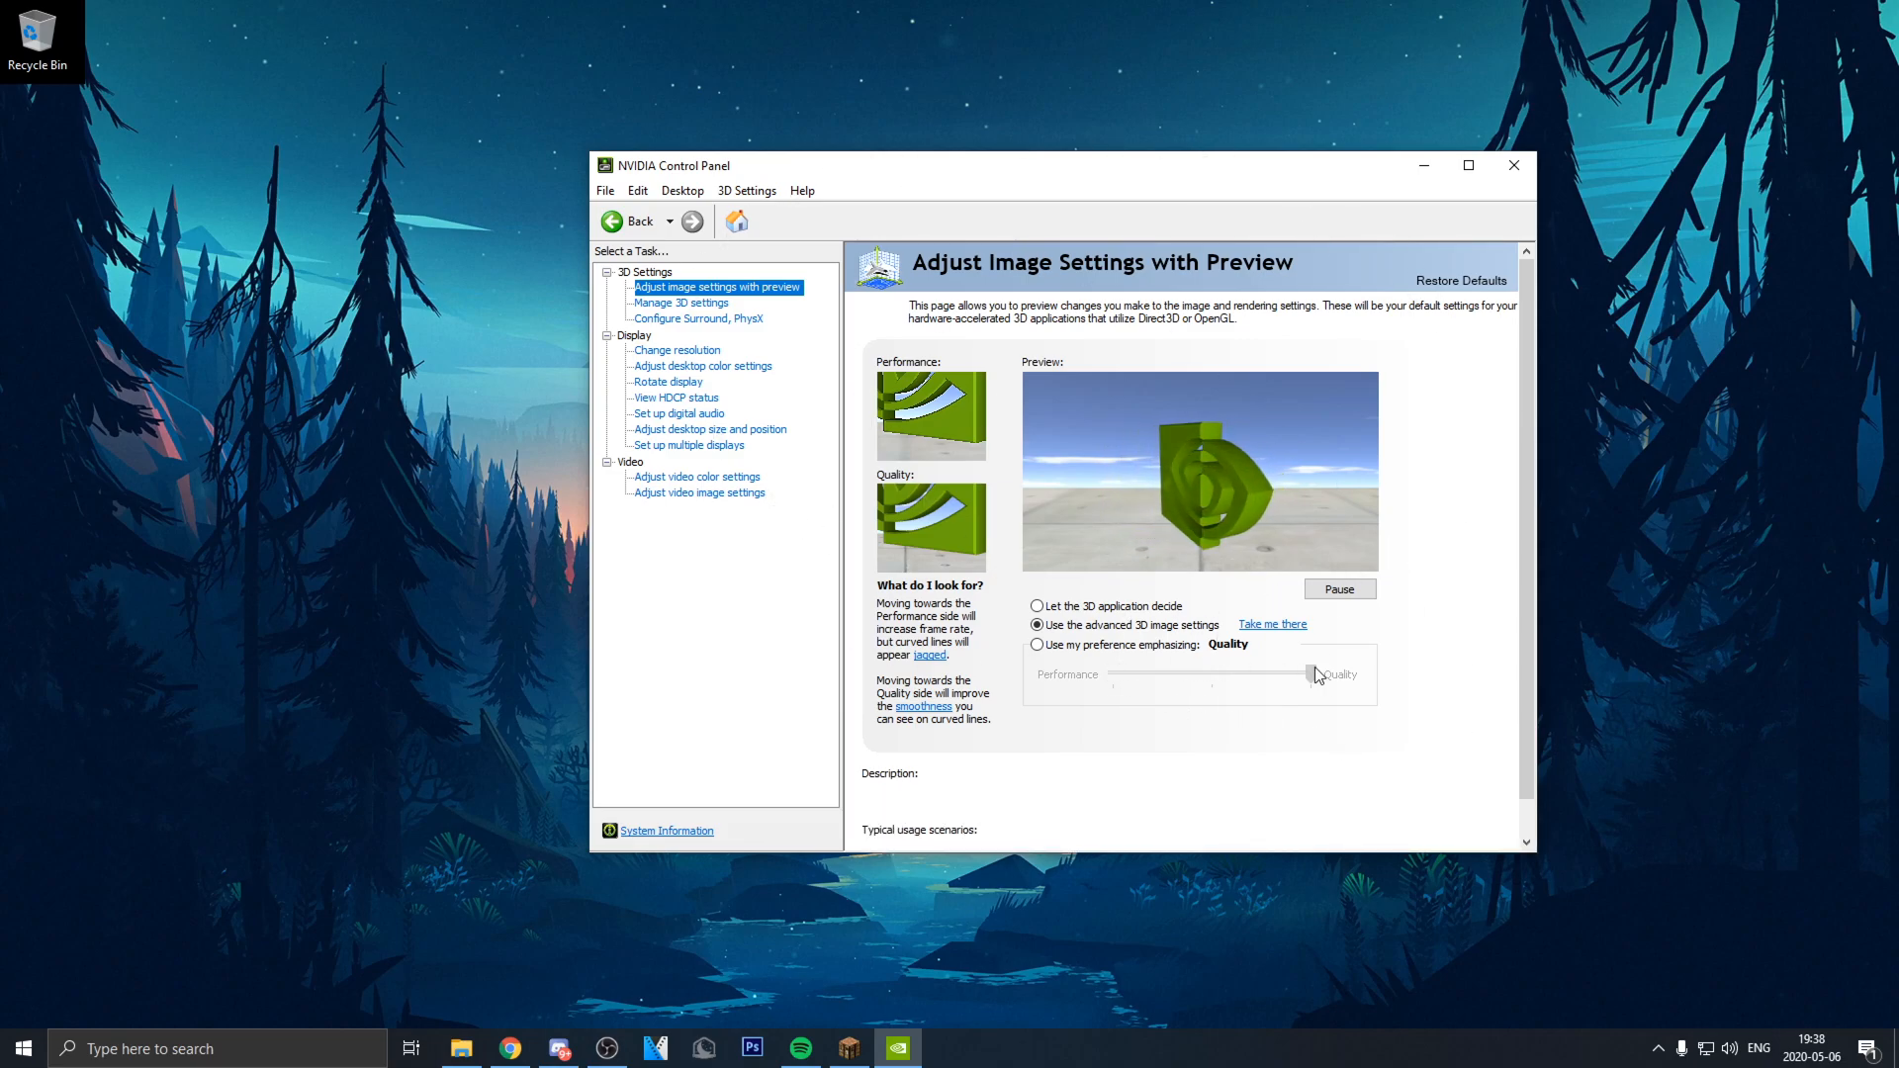
click(1512, 164)
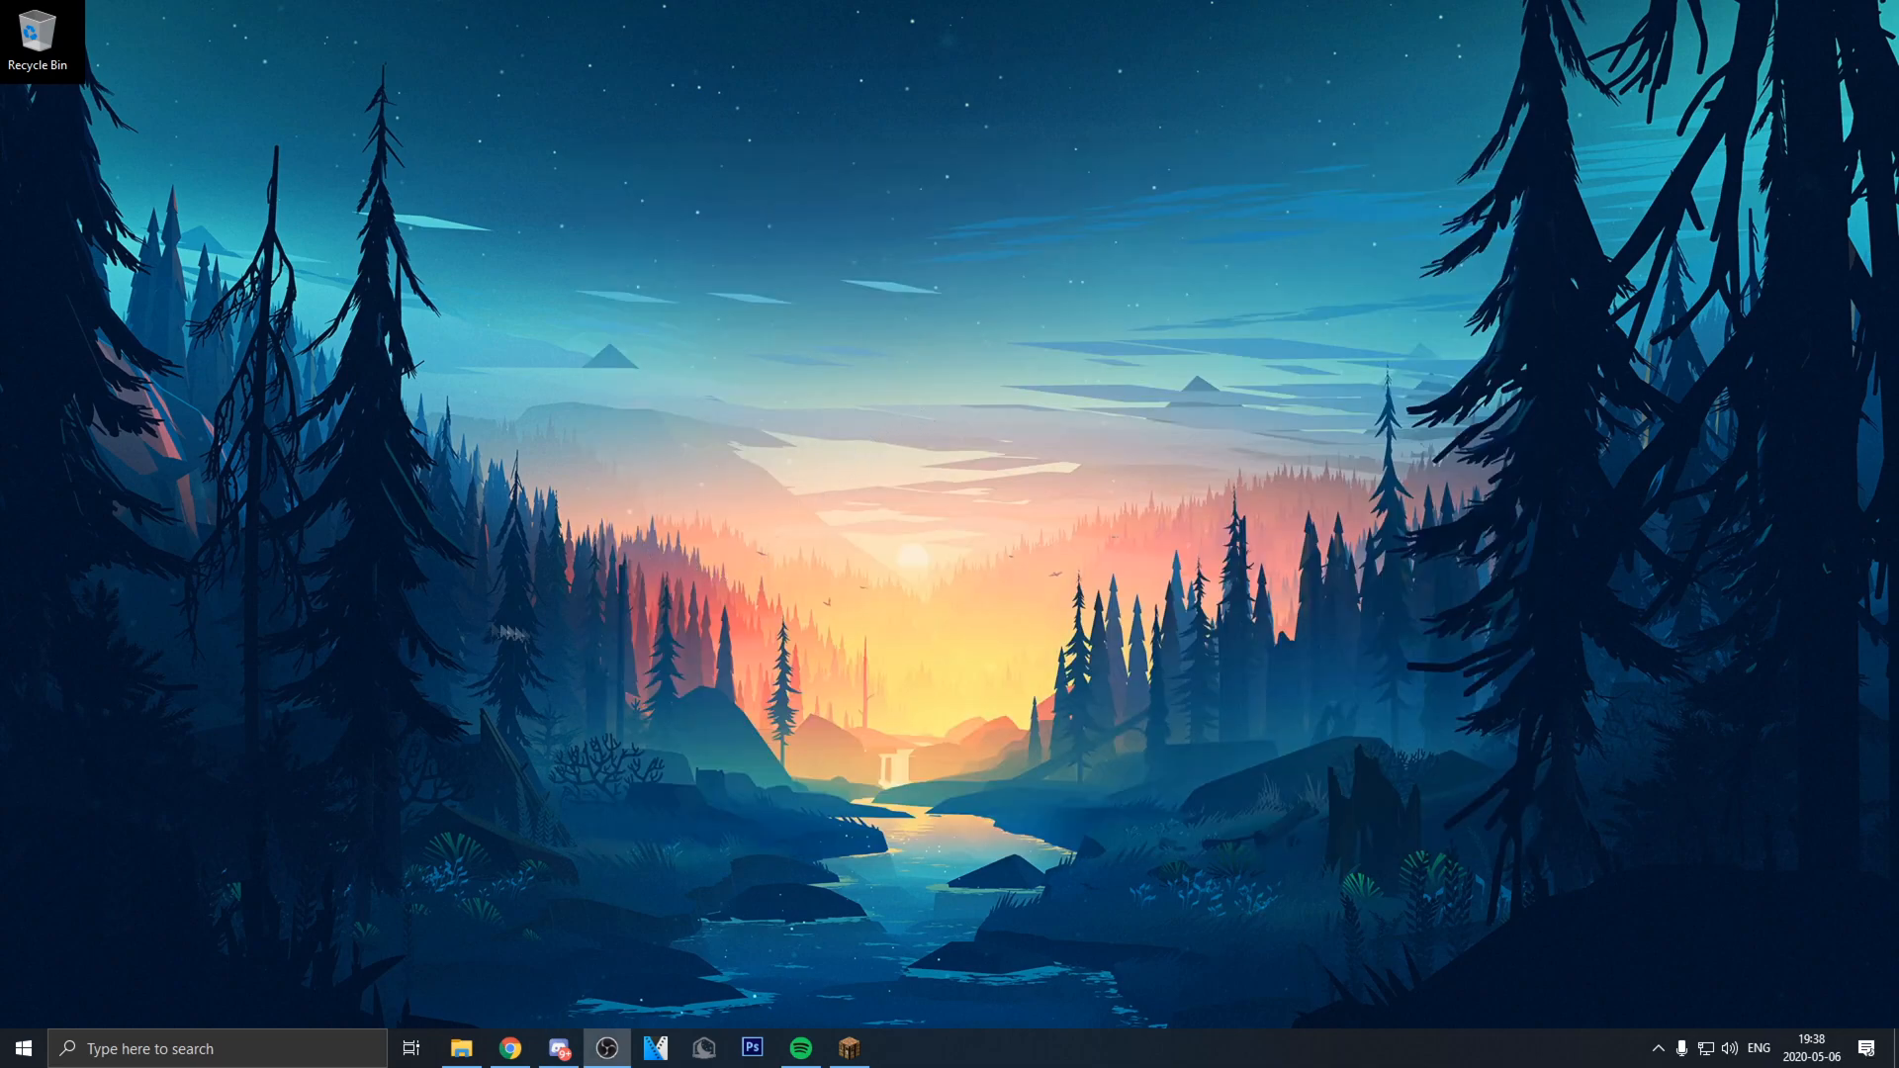
Step: Select the High performance plan in Power Options and close Control Panel
click(218, 1048)
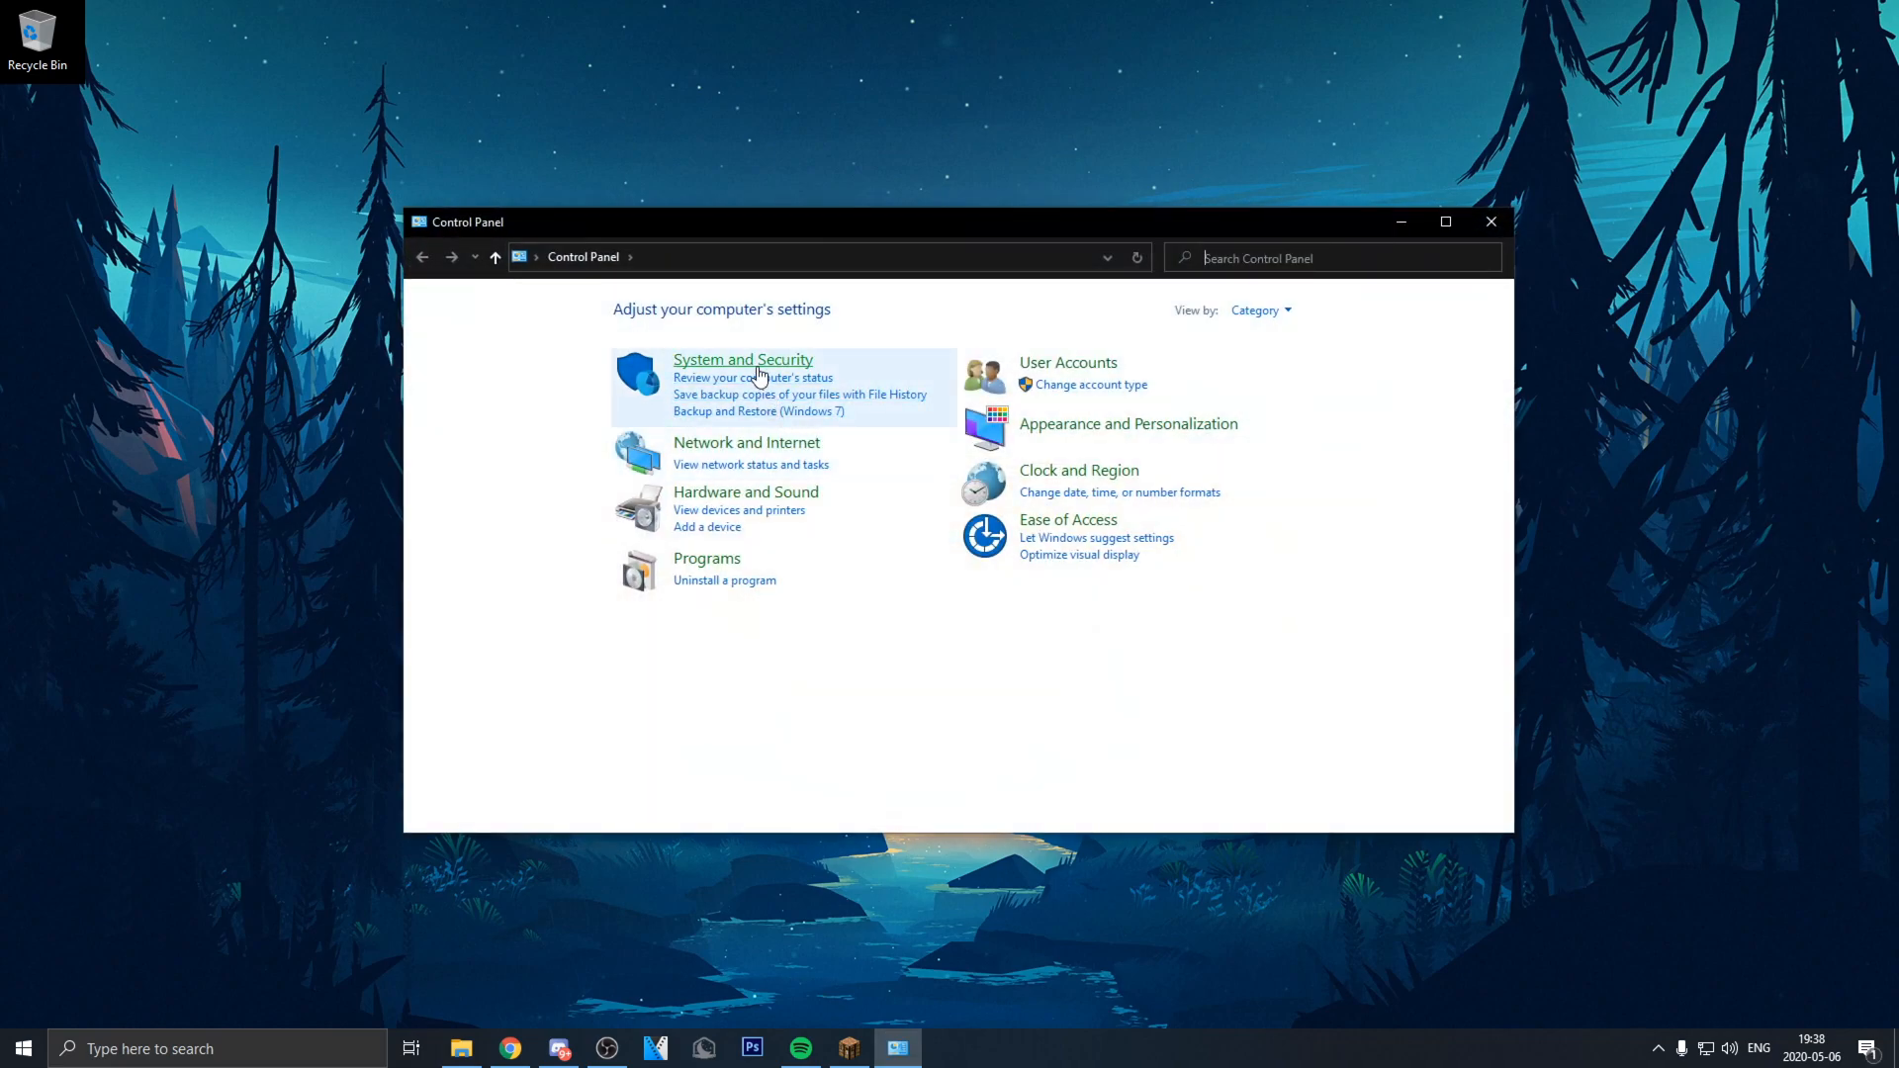
click(742, 360)
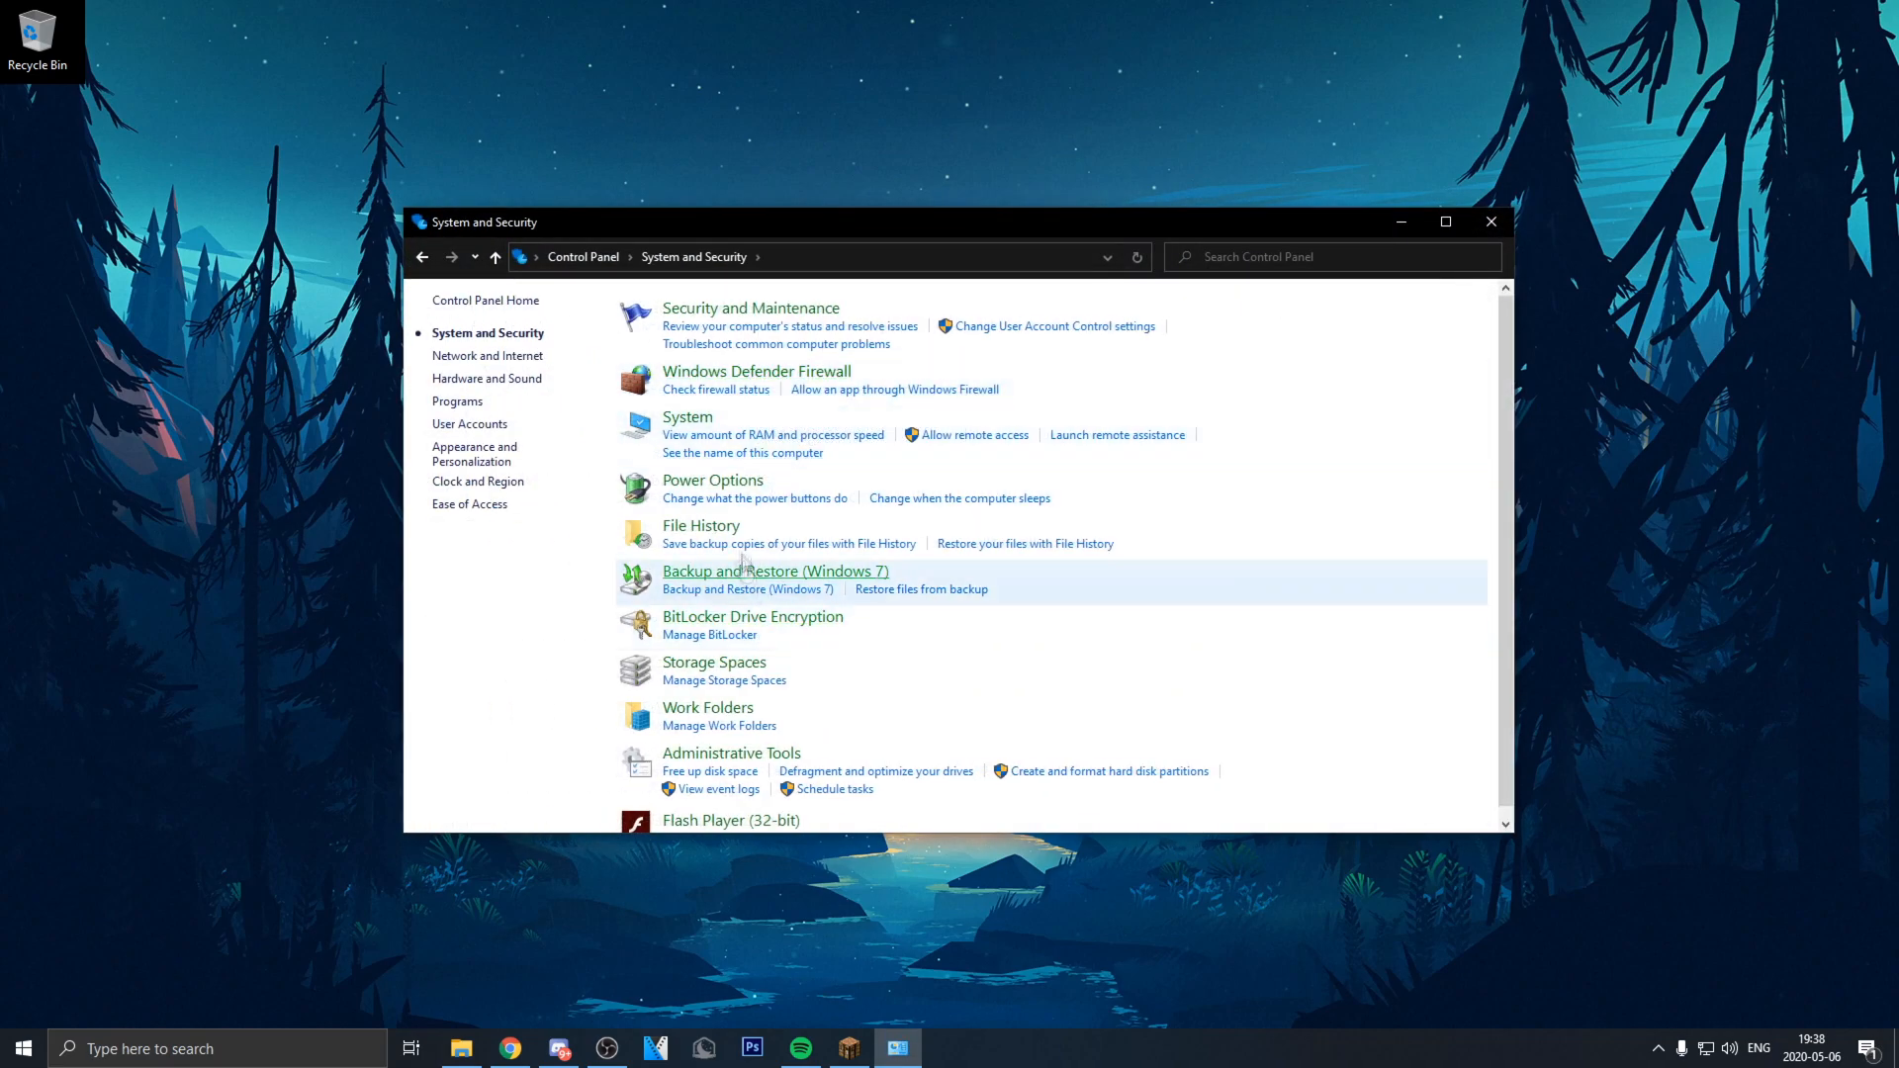
mouse_move(736, 490)
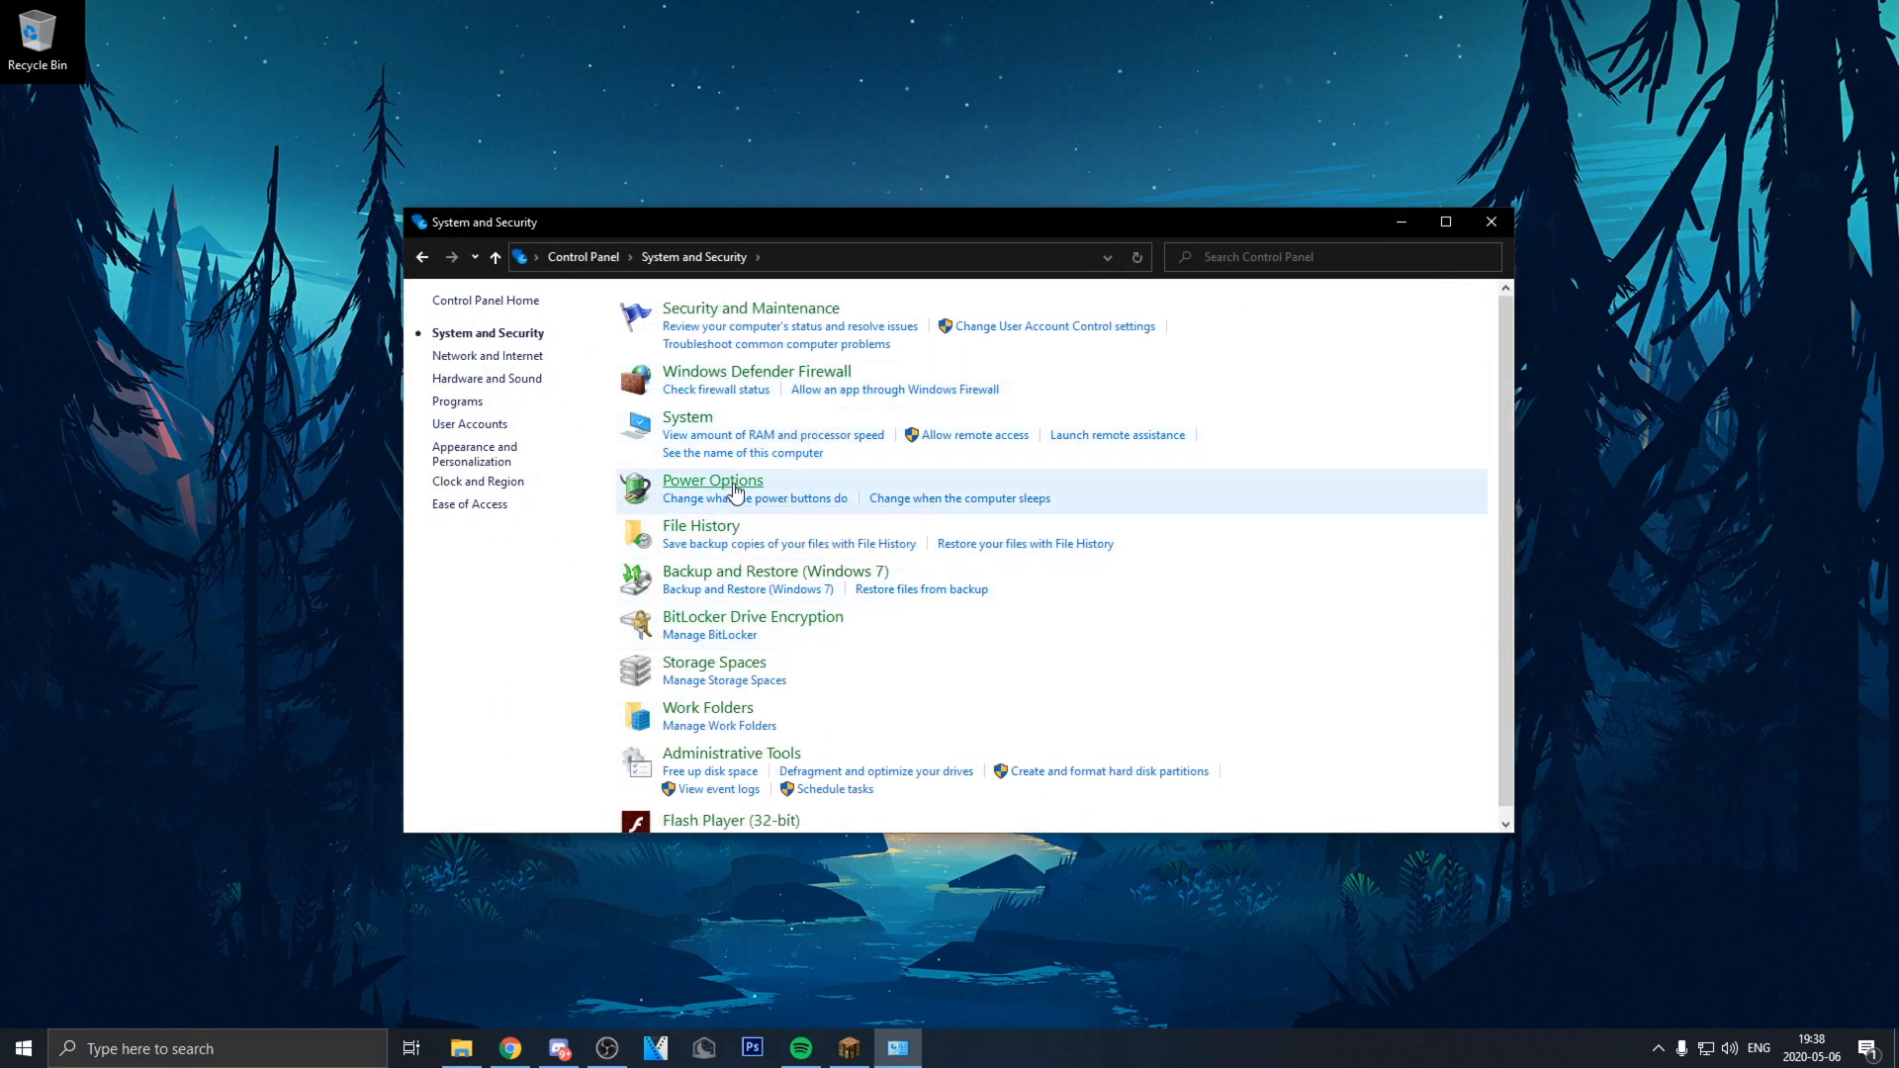
click(713, 479)
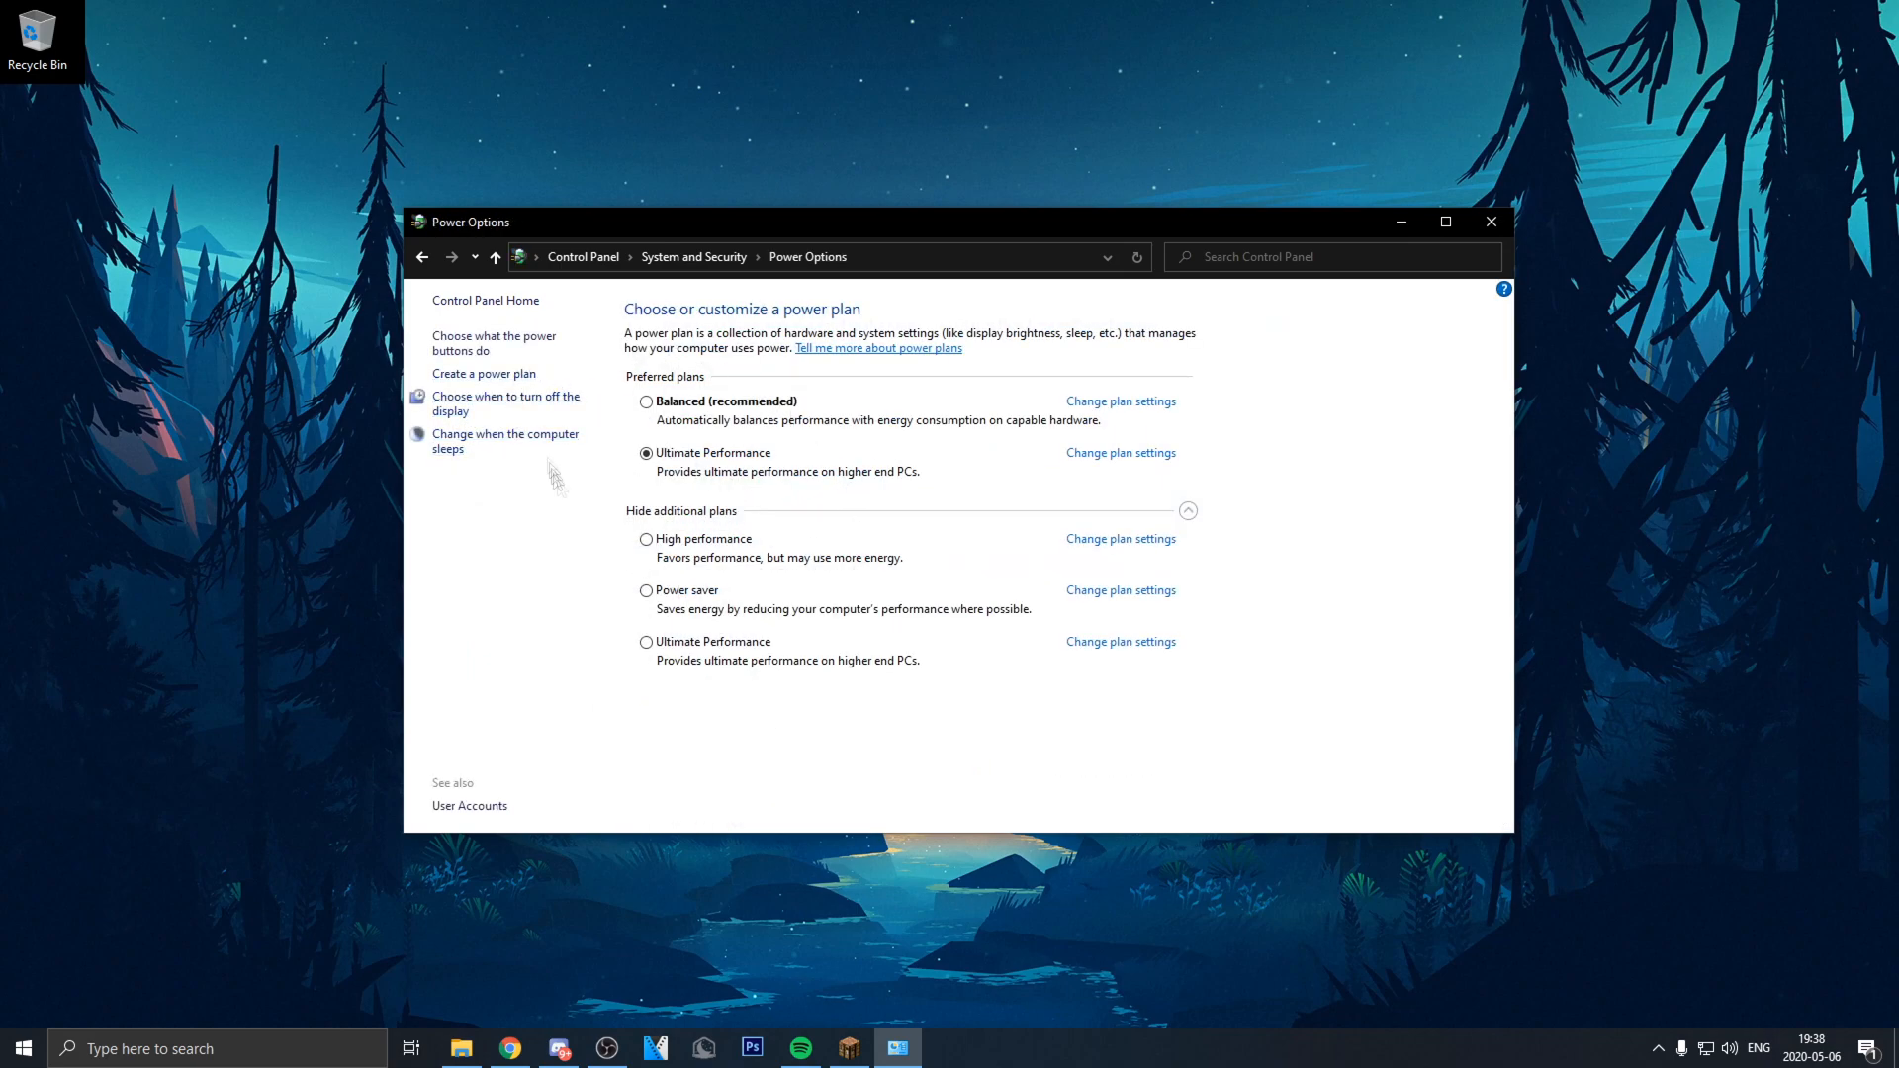
mouse_move(916, 556)
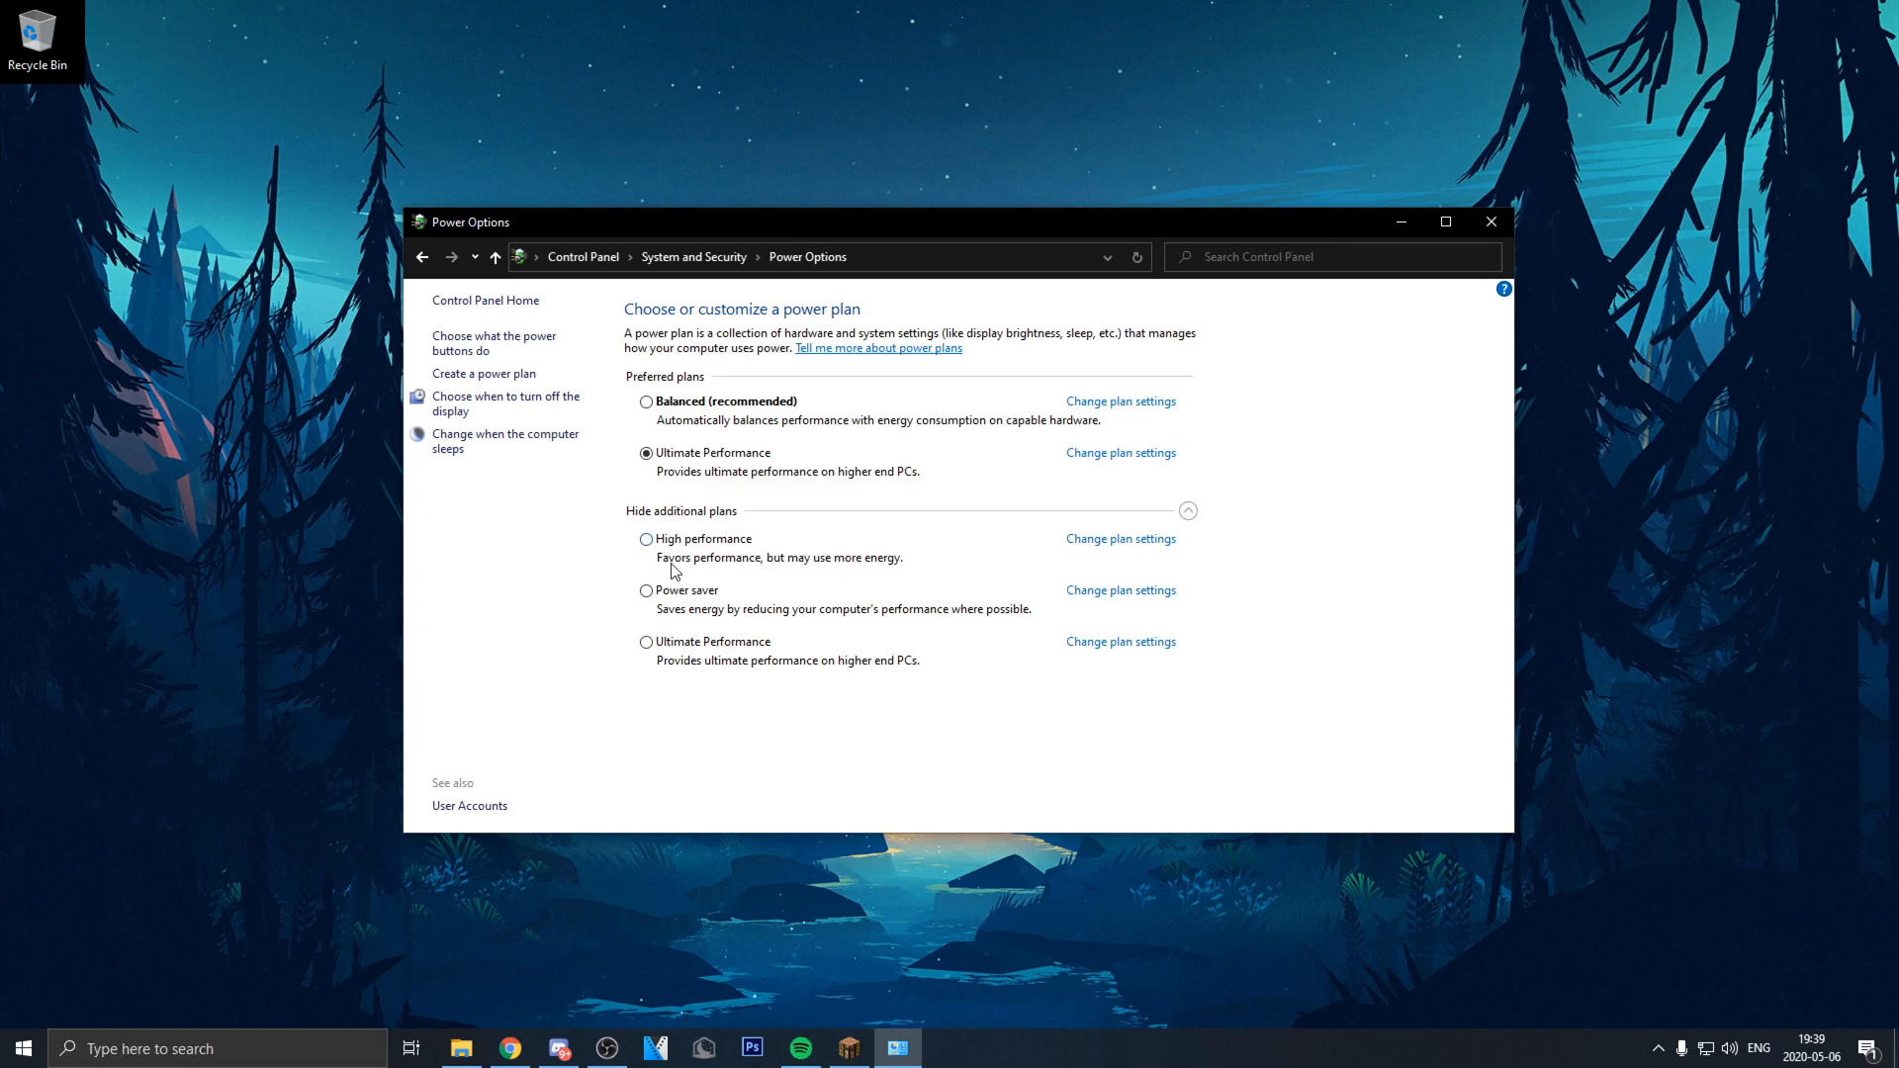
mouse_move(910, 568)
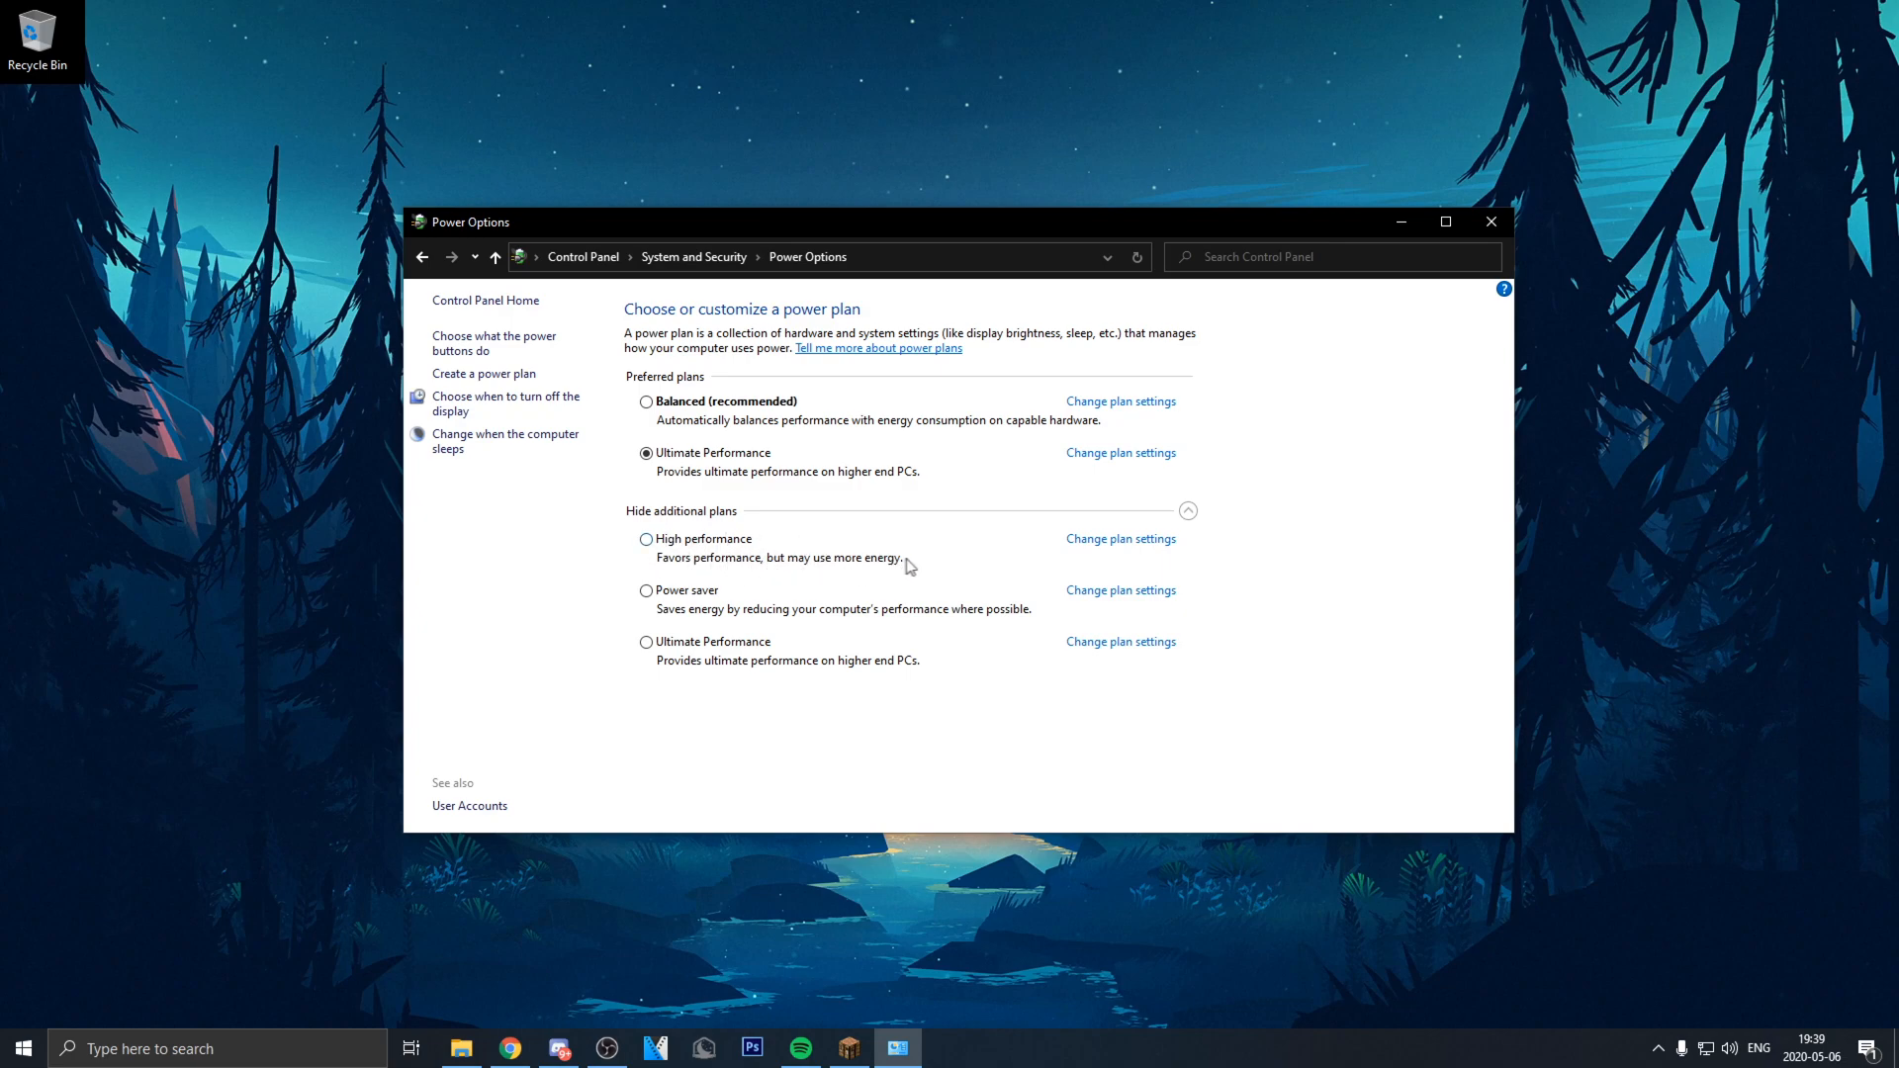
mouse_move(872, 560)
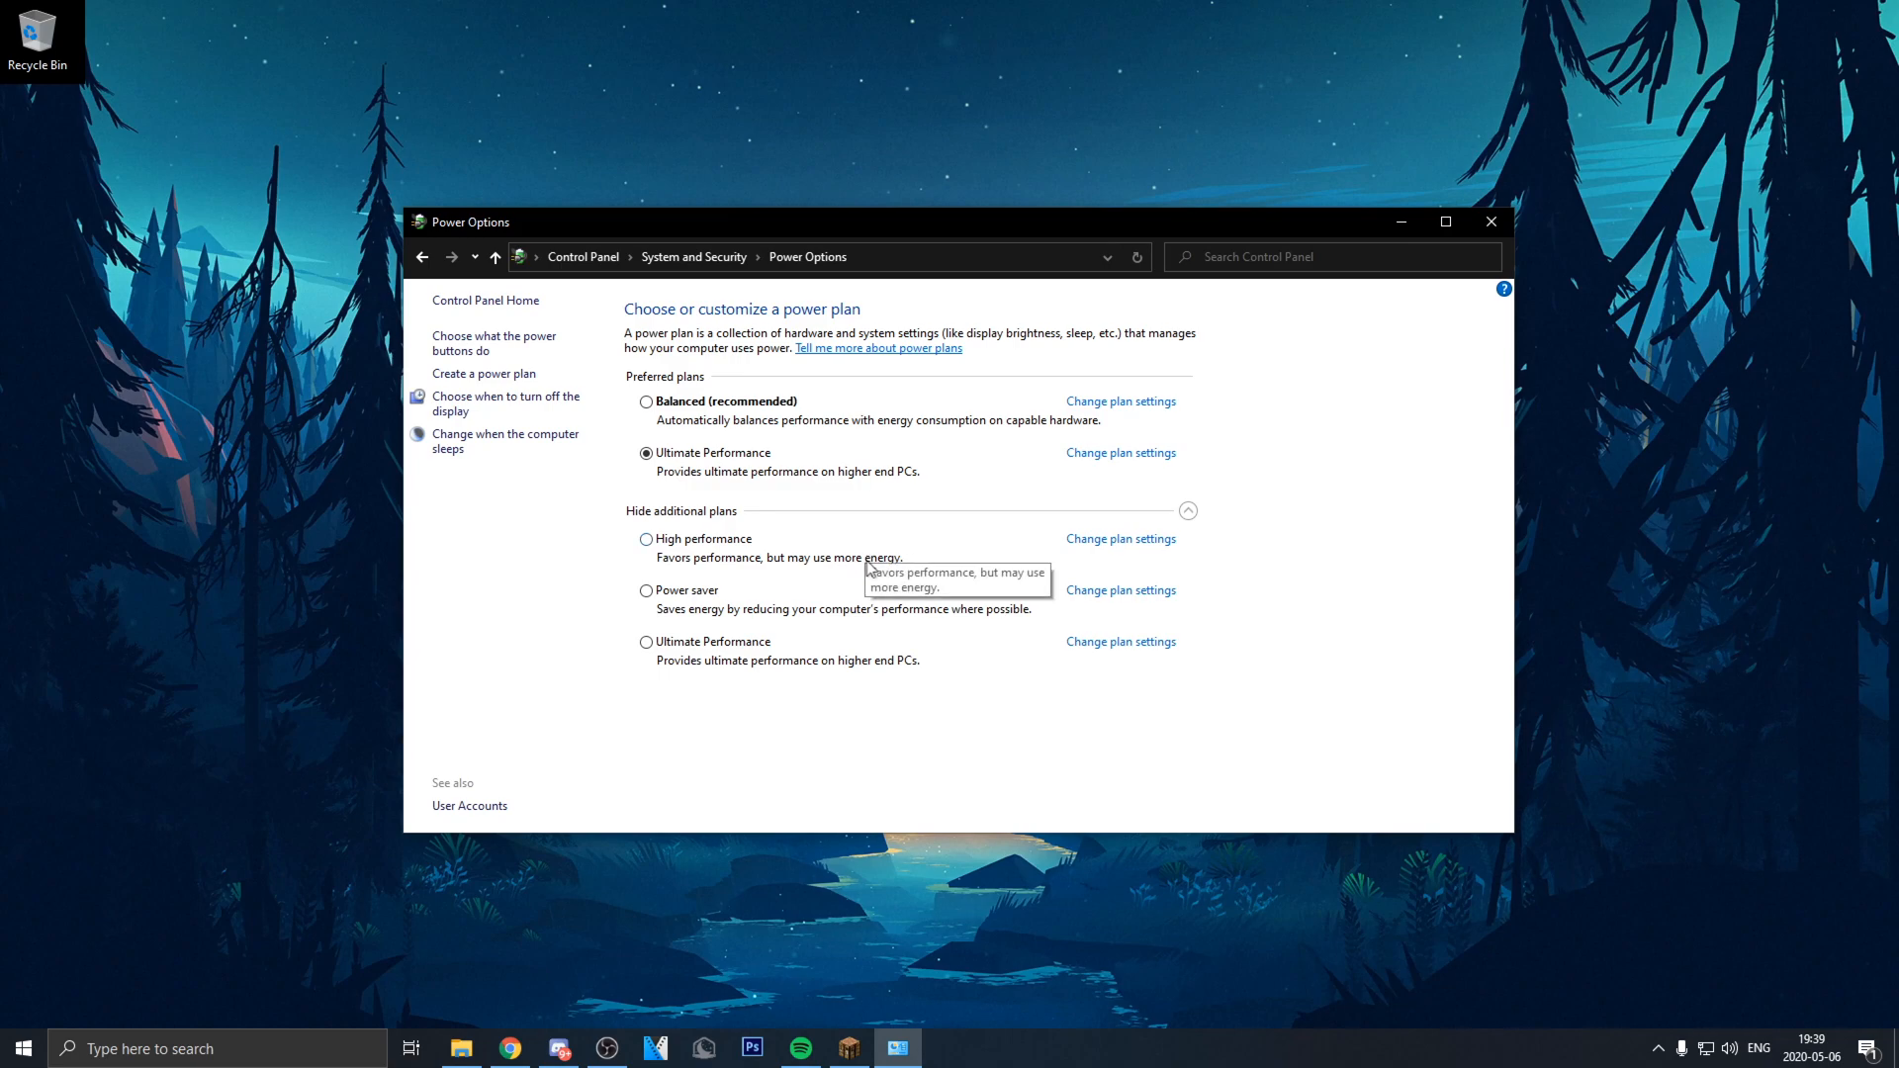
click(647, 538)
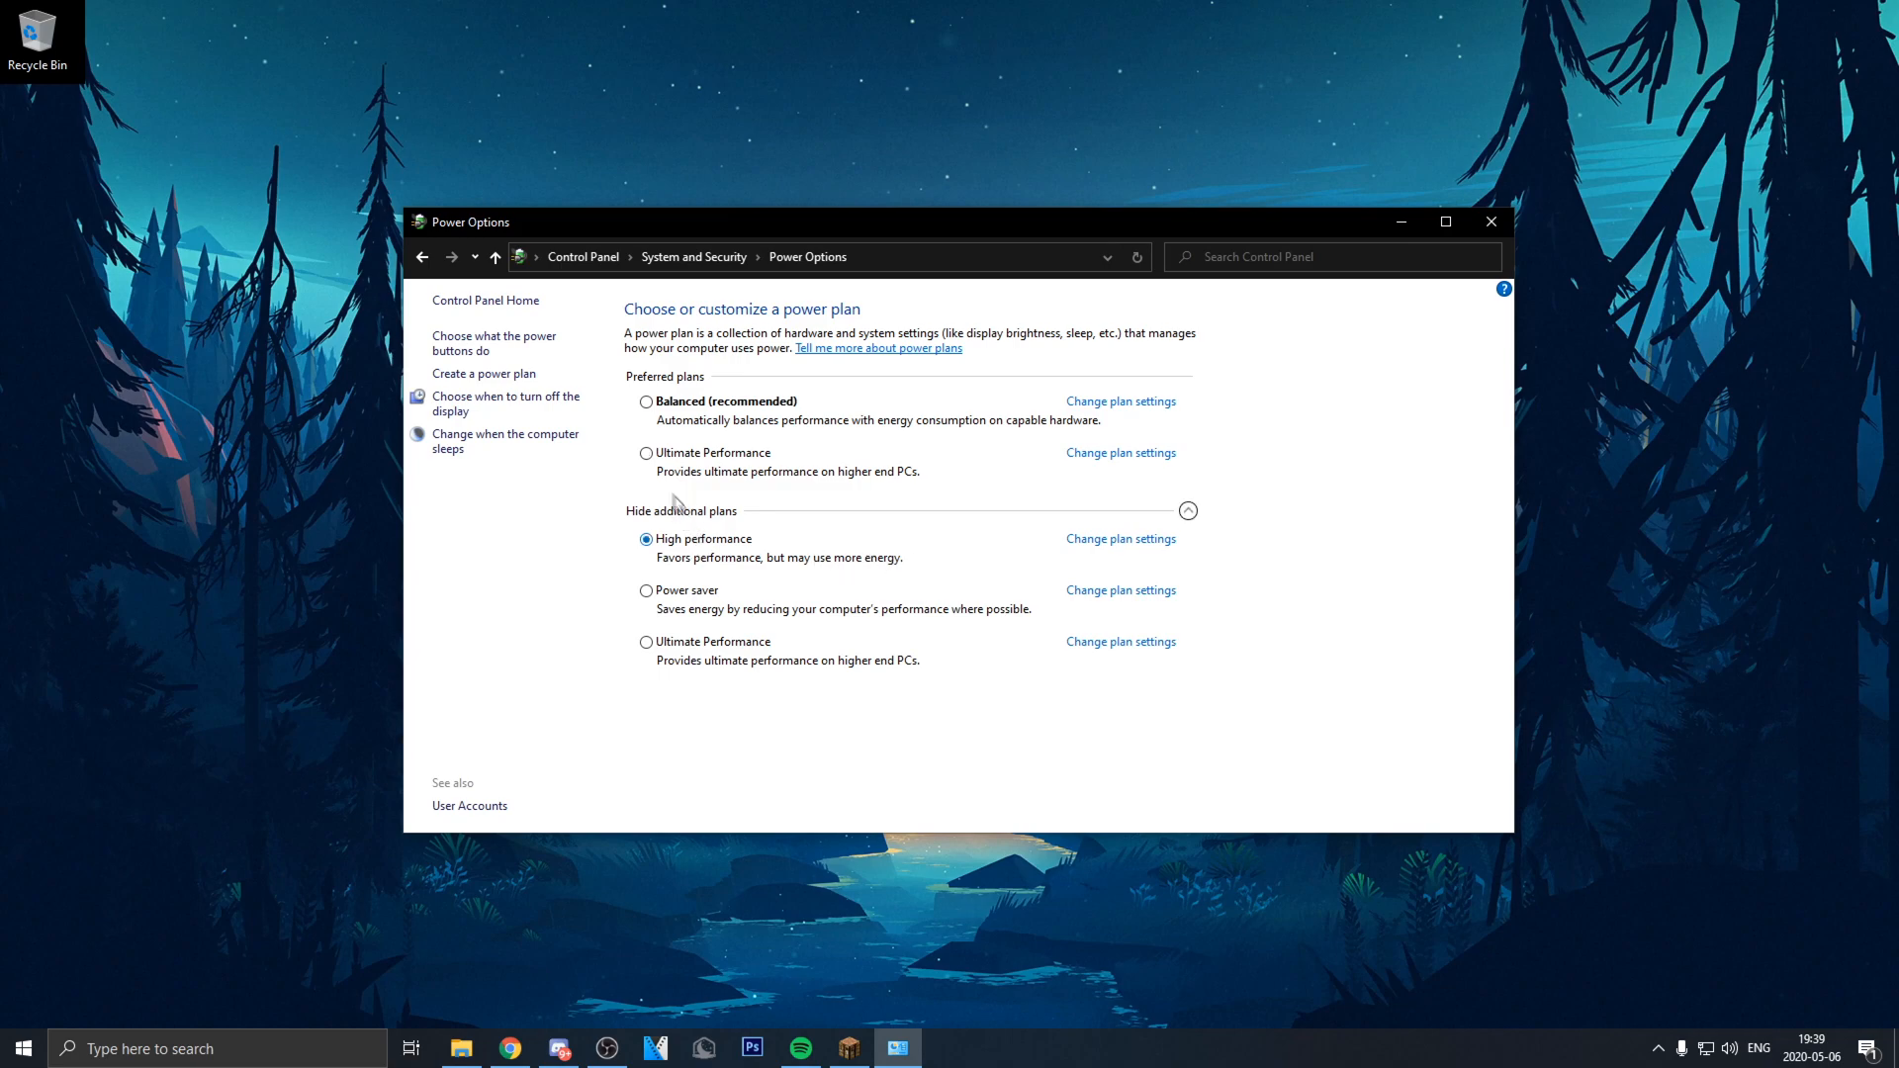
click(1490, 222)
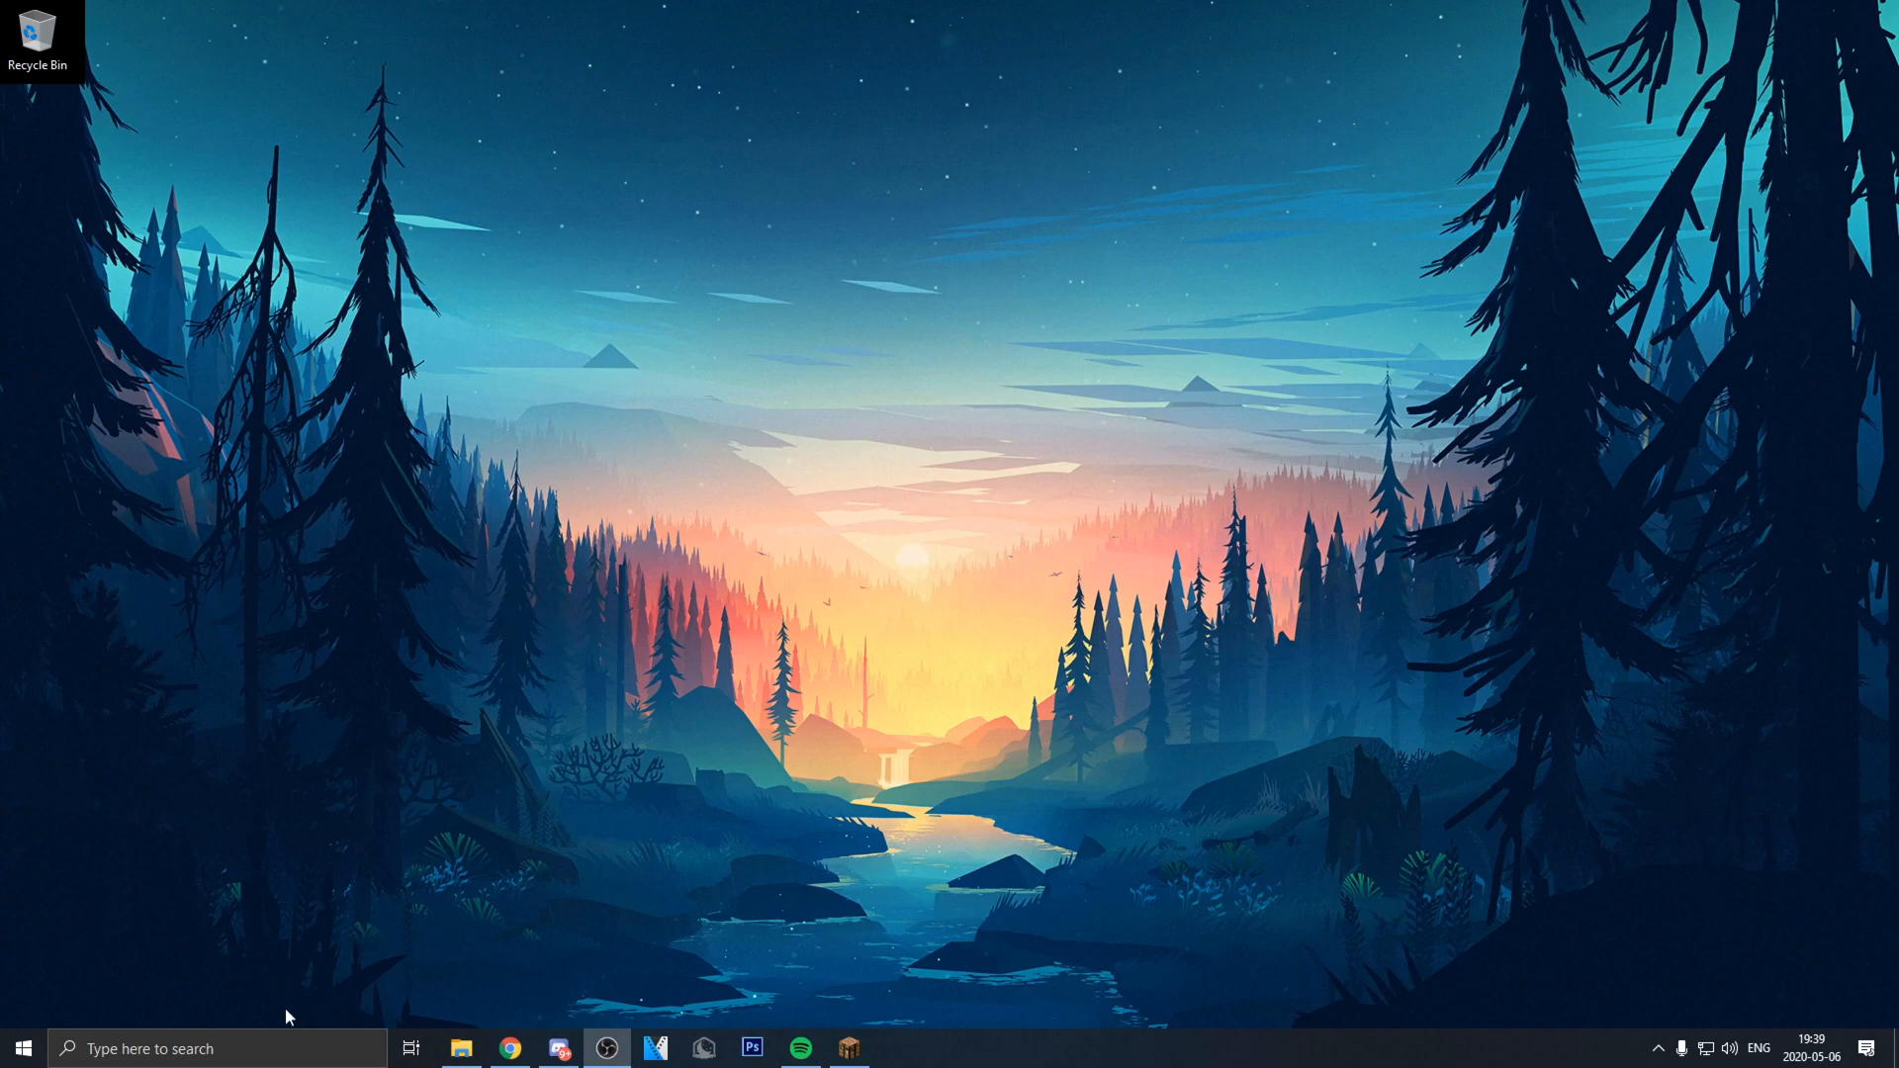
mouse_move(319, 1017)
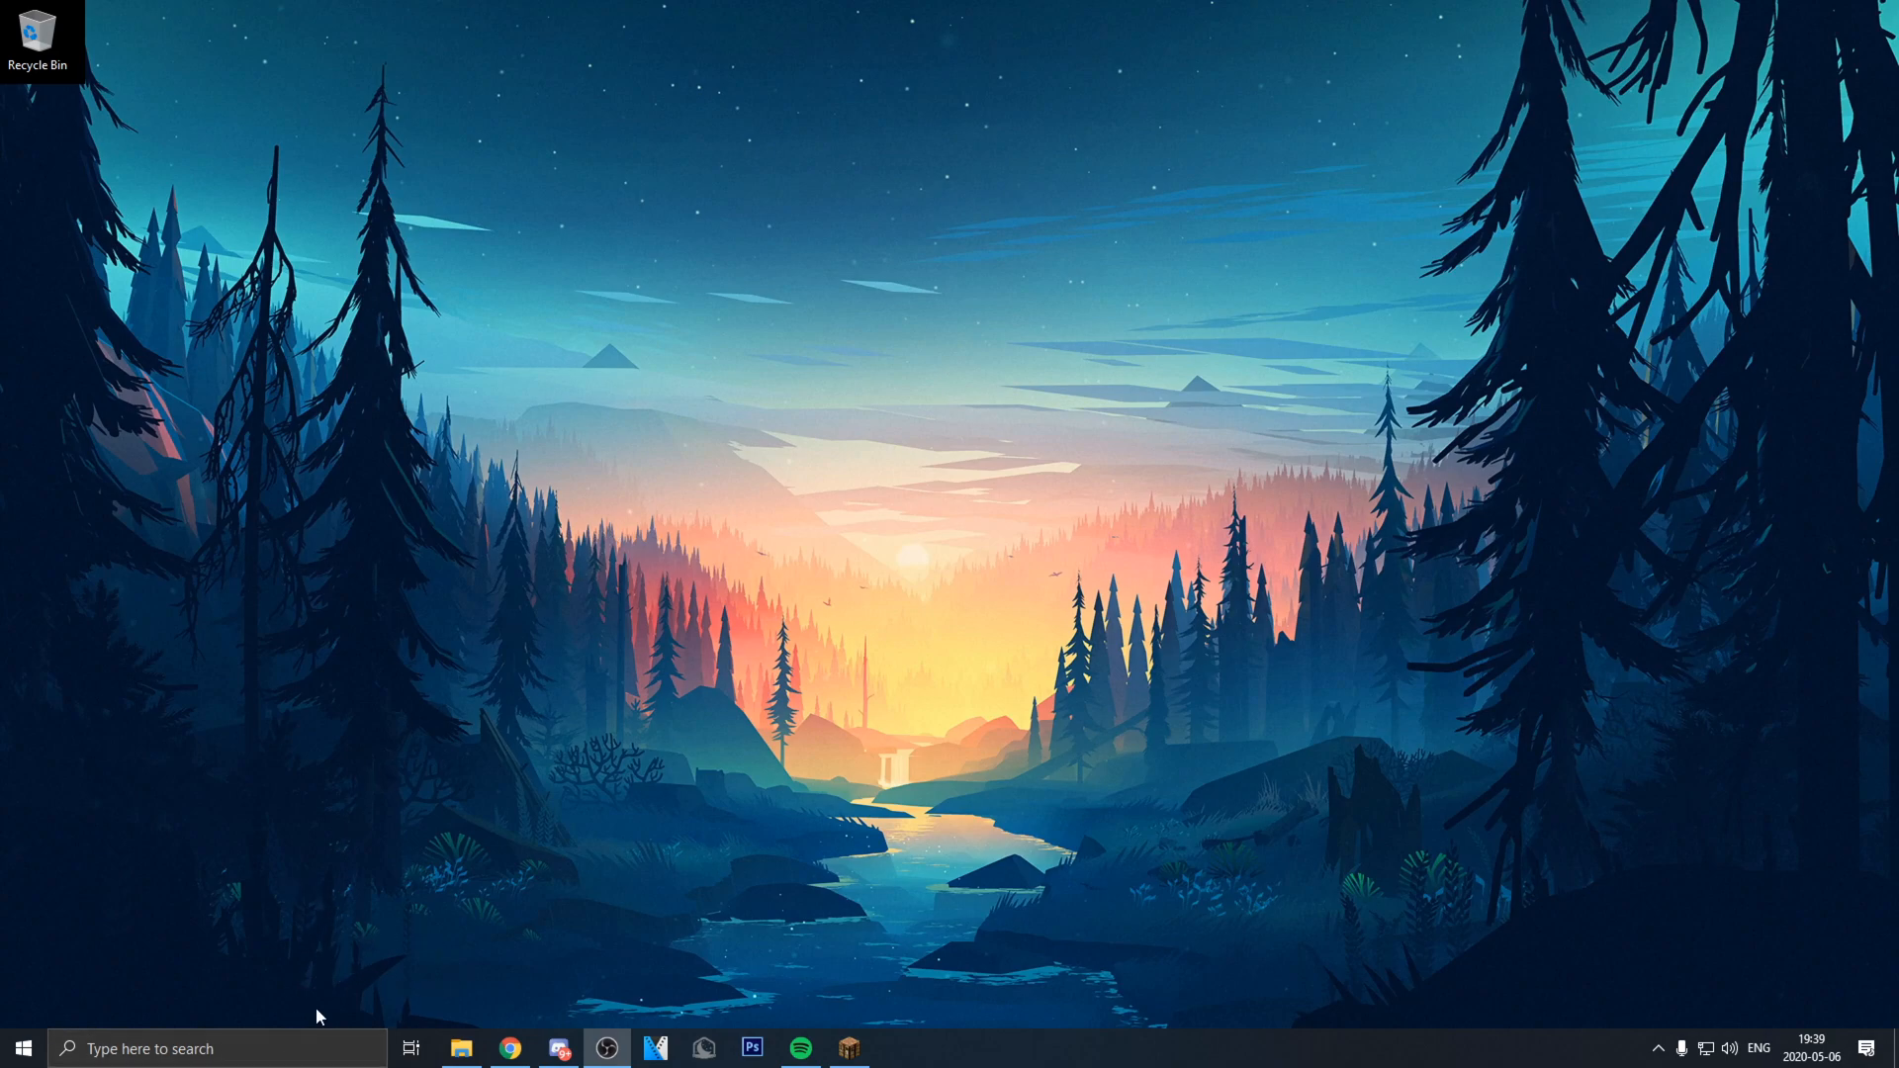
Step: Reach the System page via Control Panel's System and Security section
text(c)
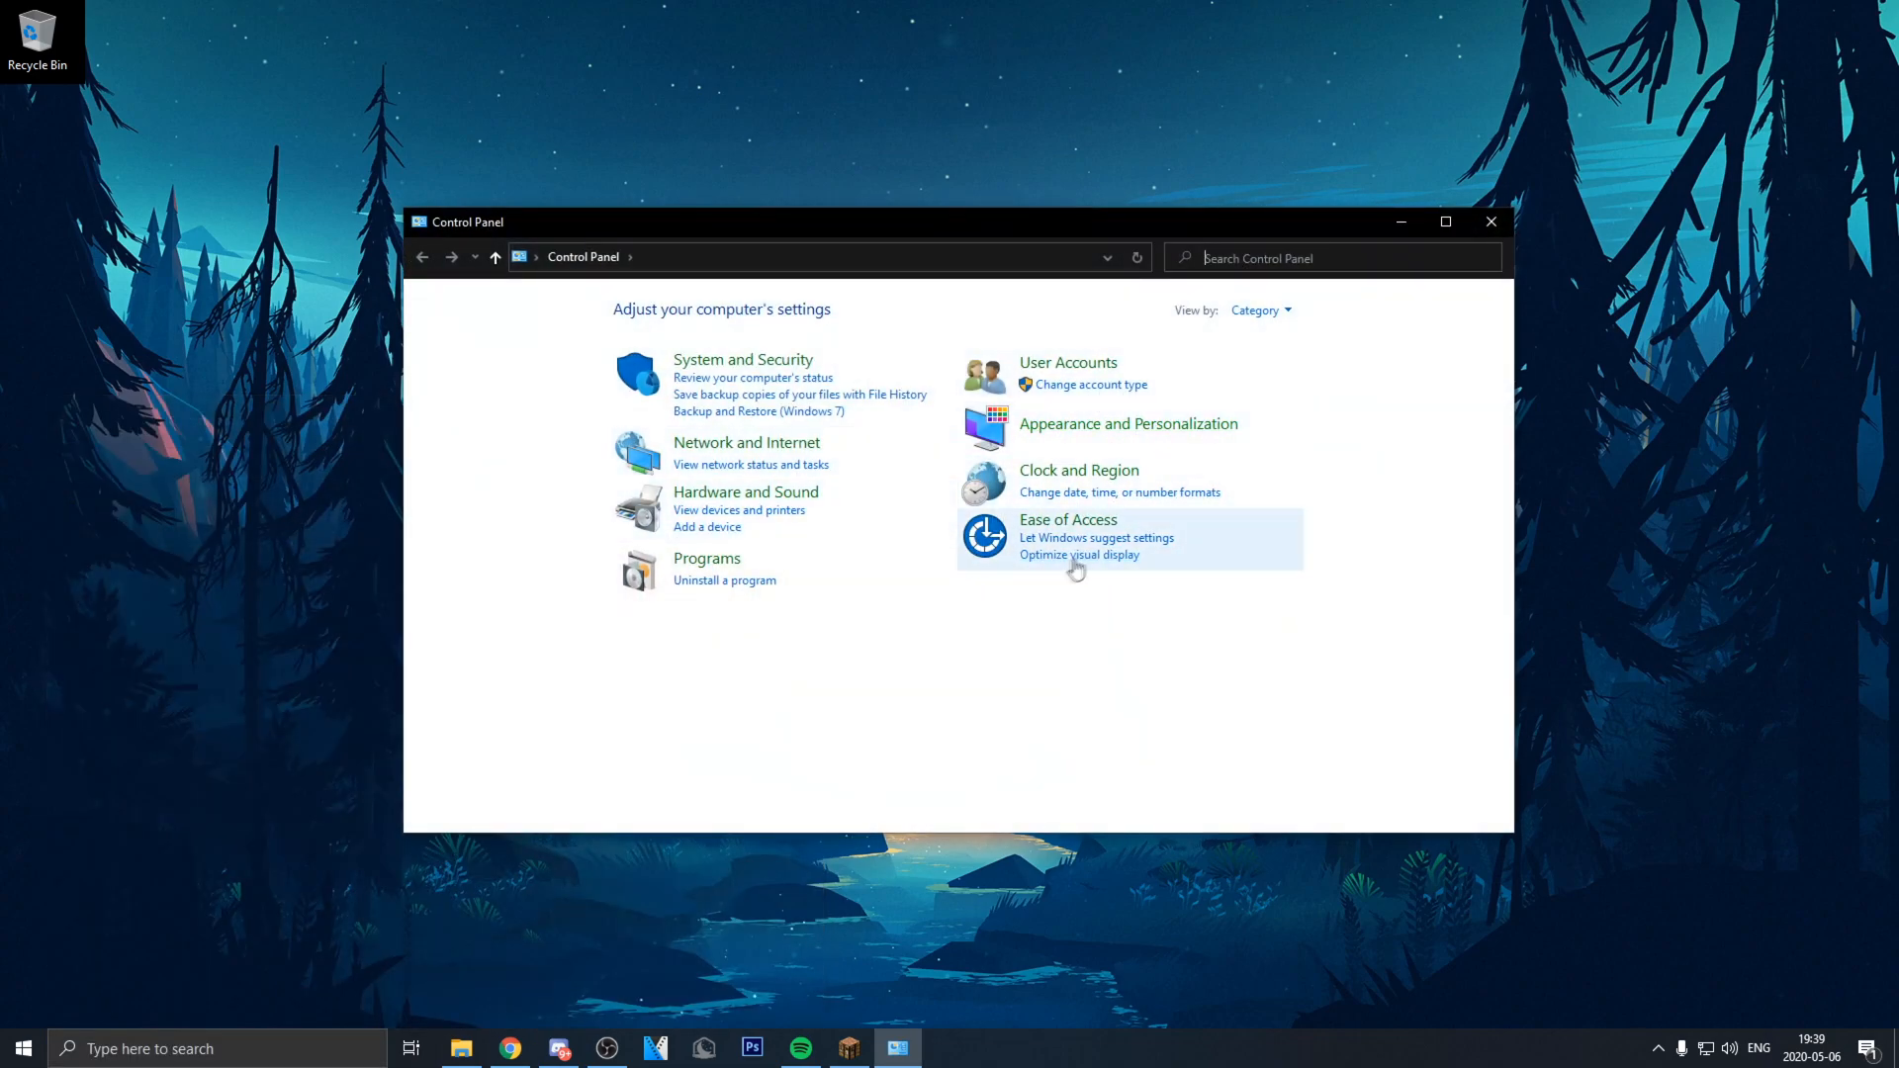
mouse_move(1082, 412)
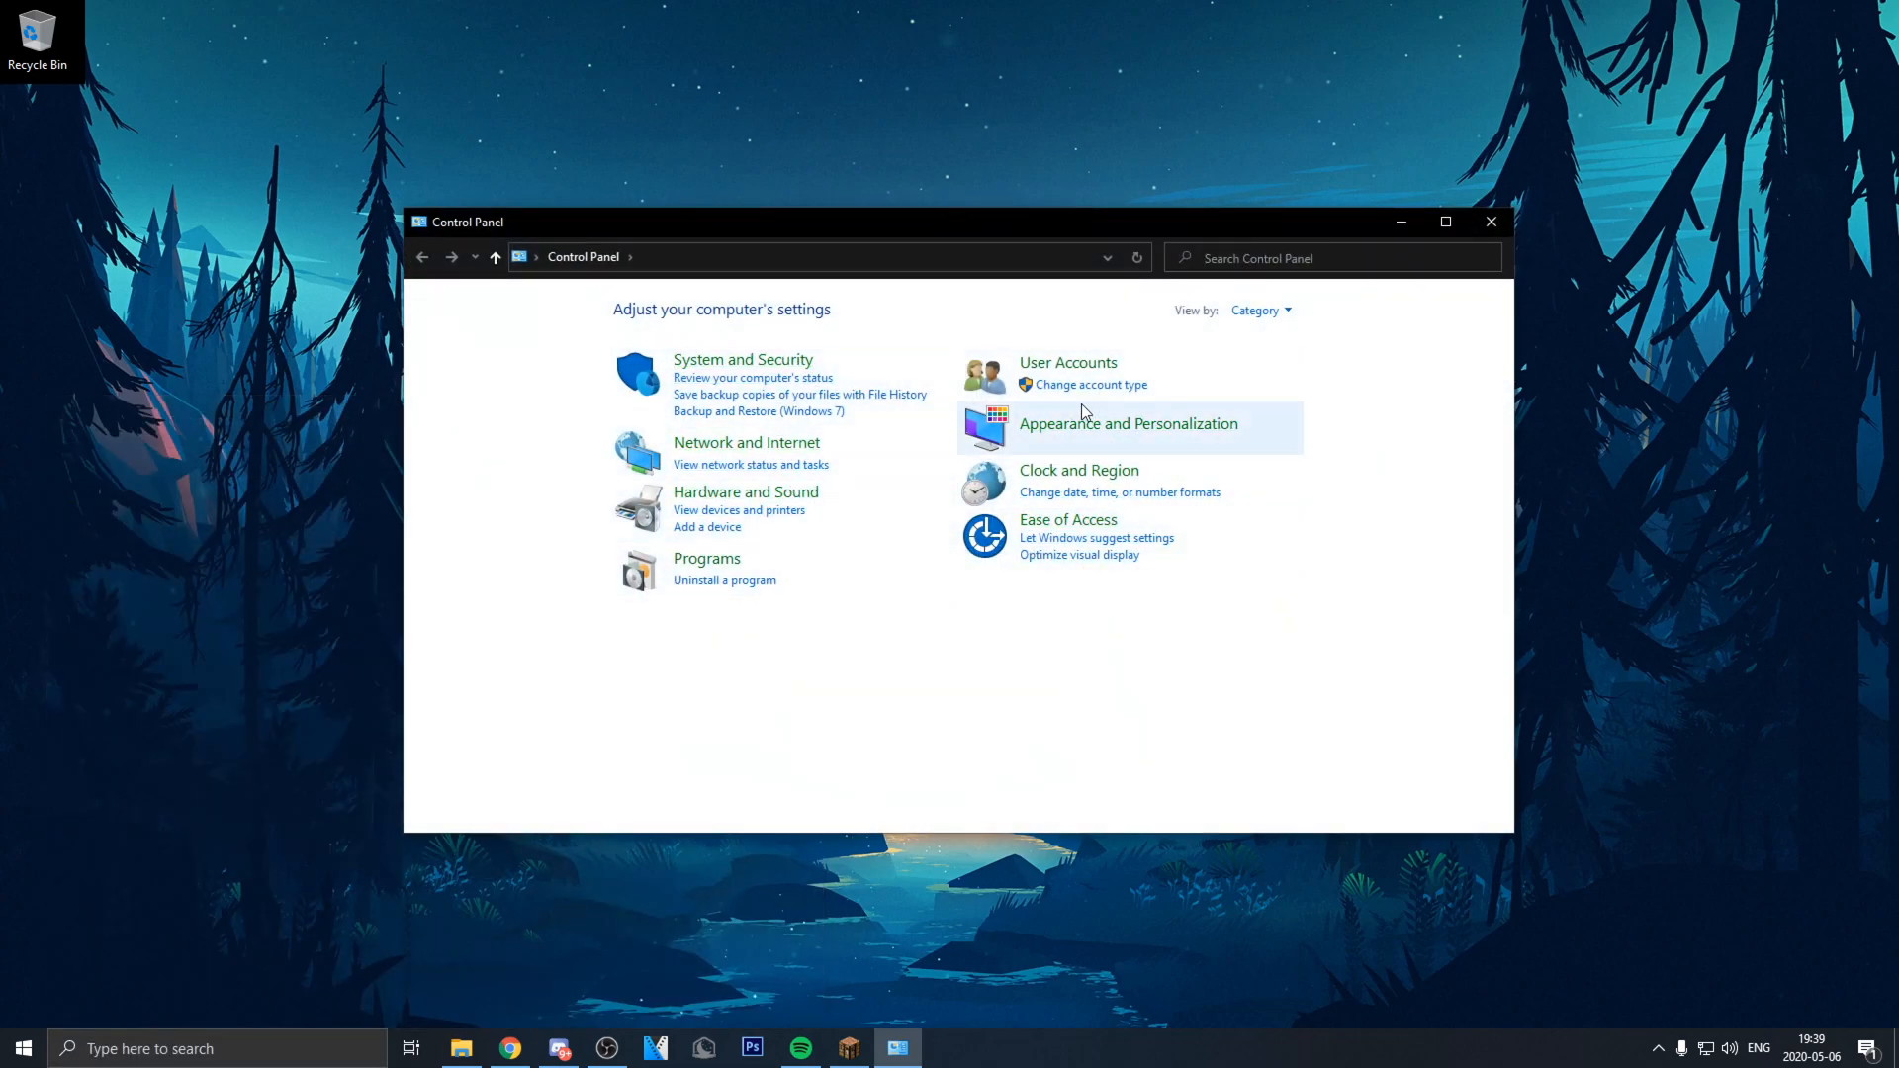
click(742, 360)
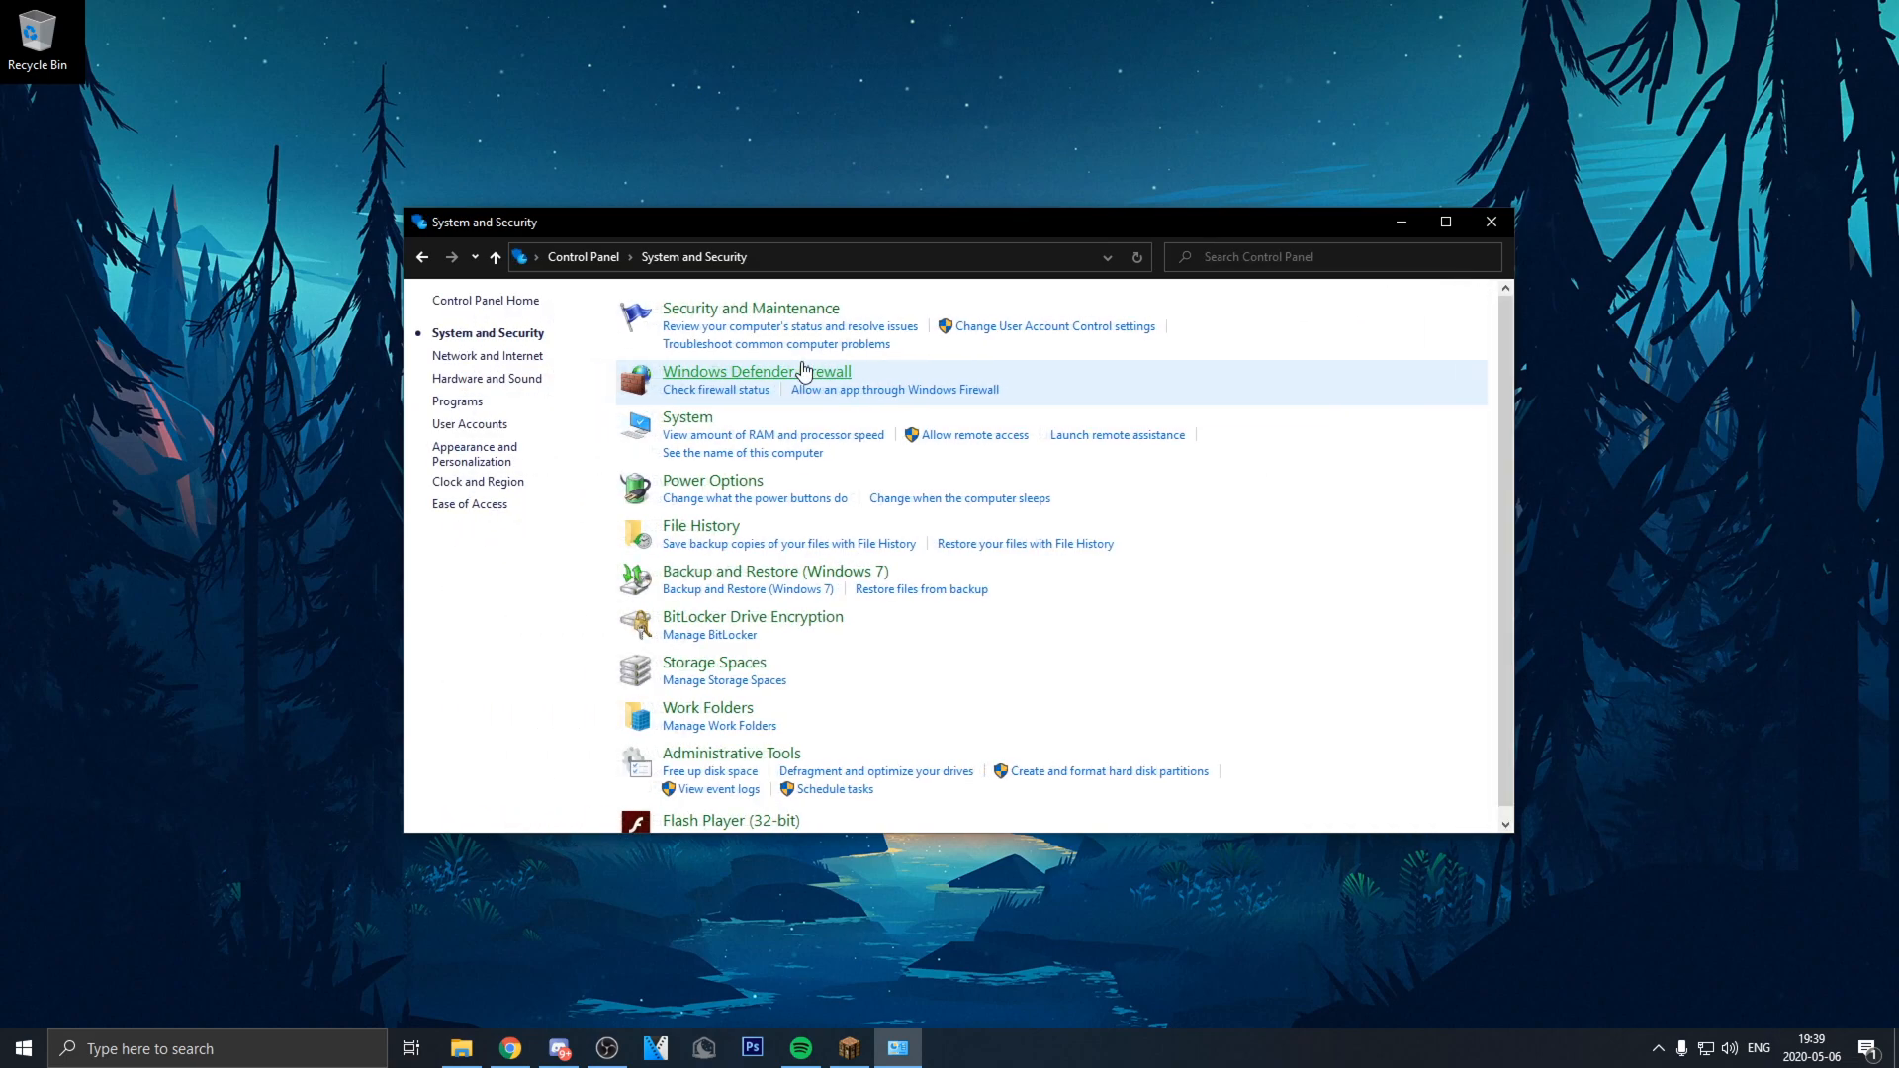
mouse_move(687, 417)
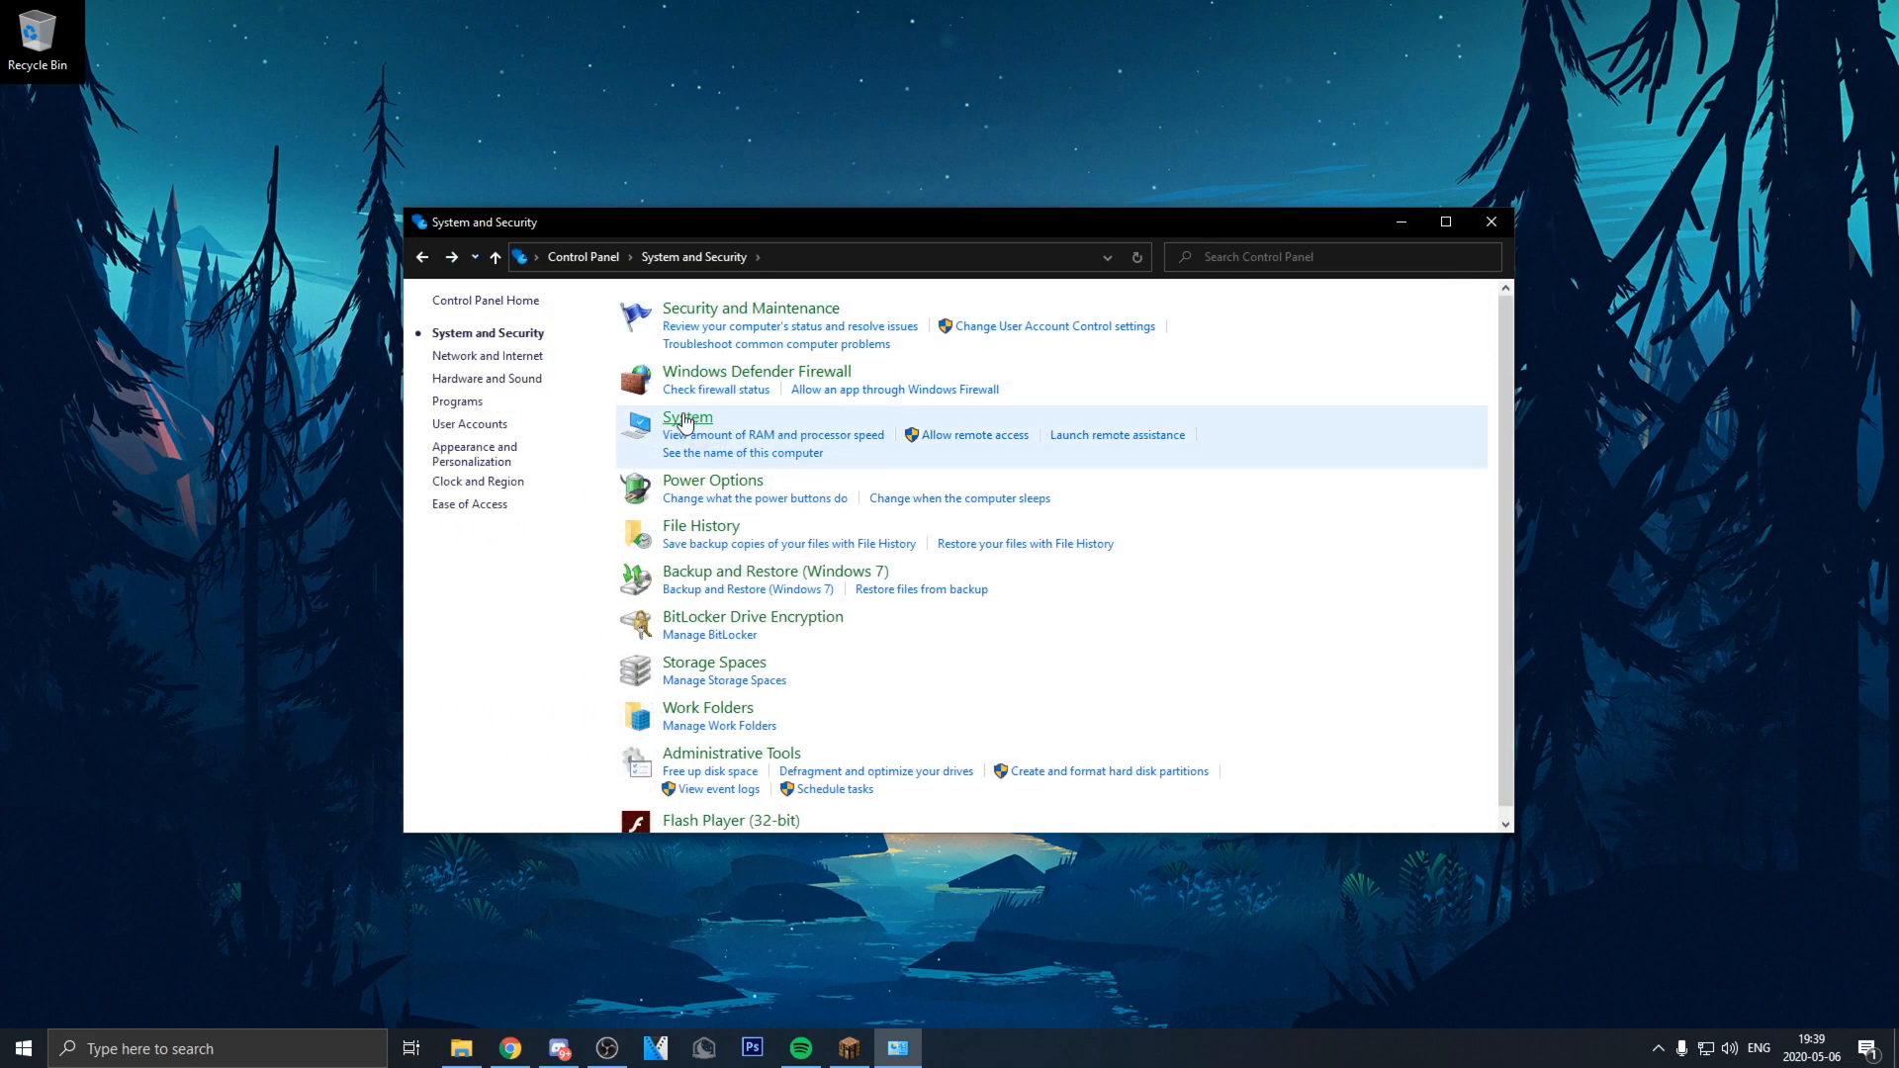
click(687, 417)
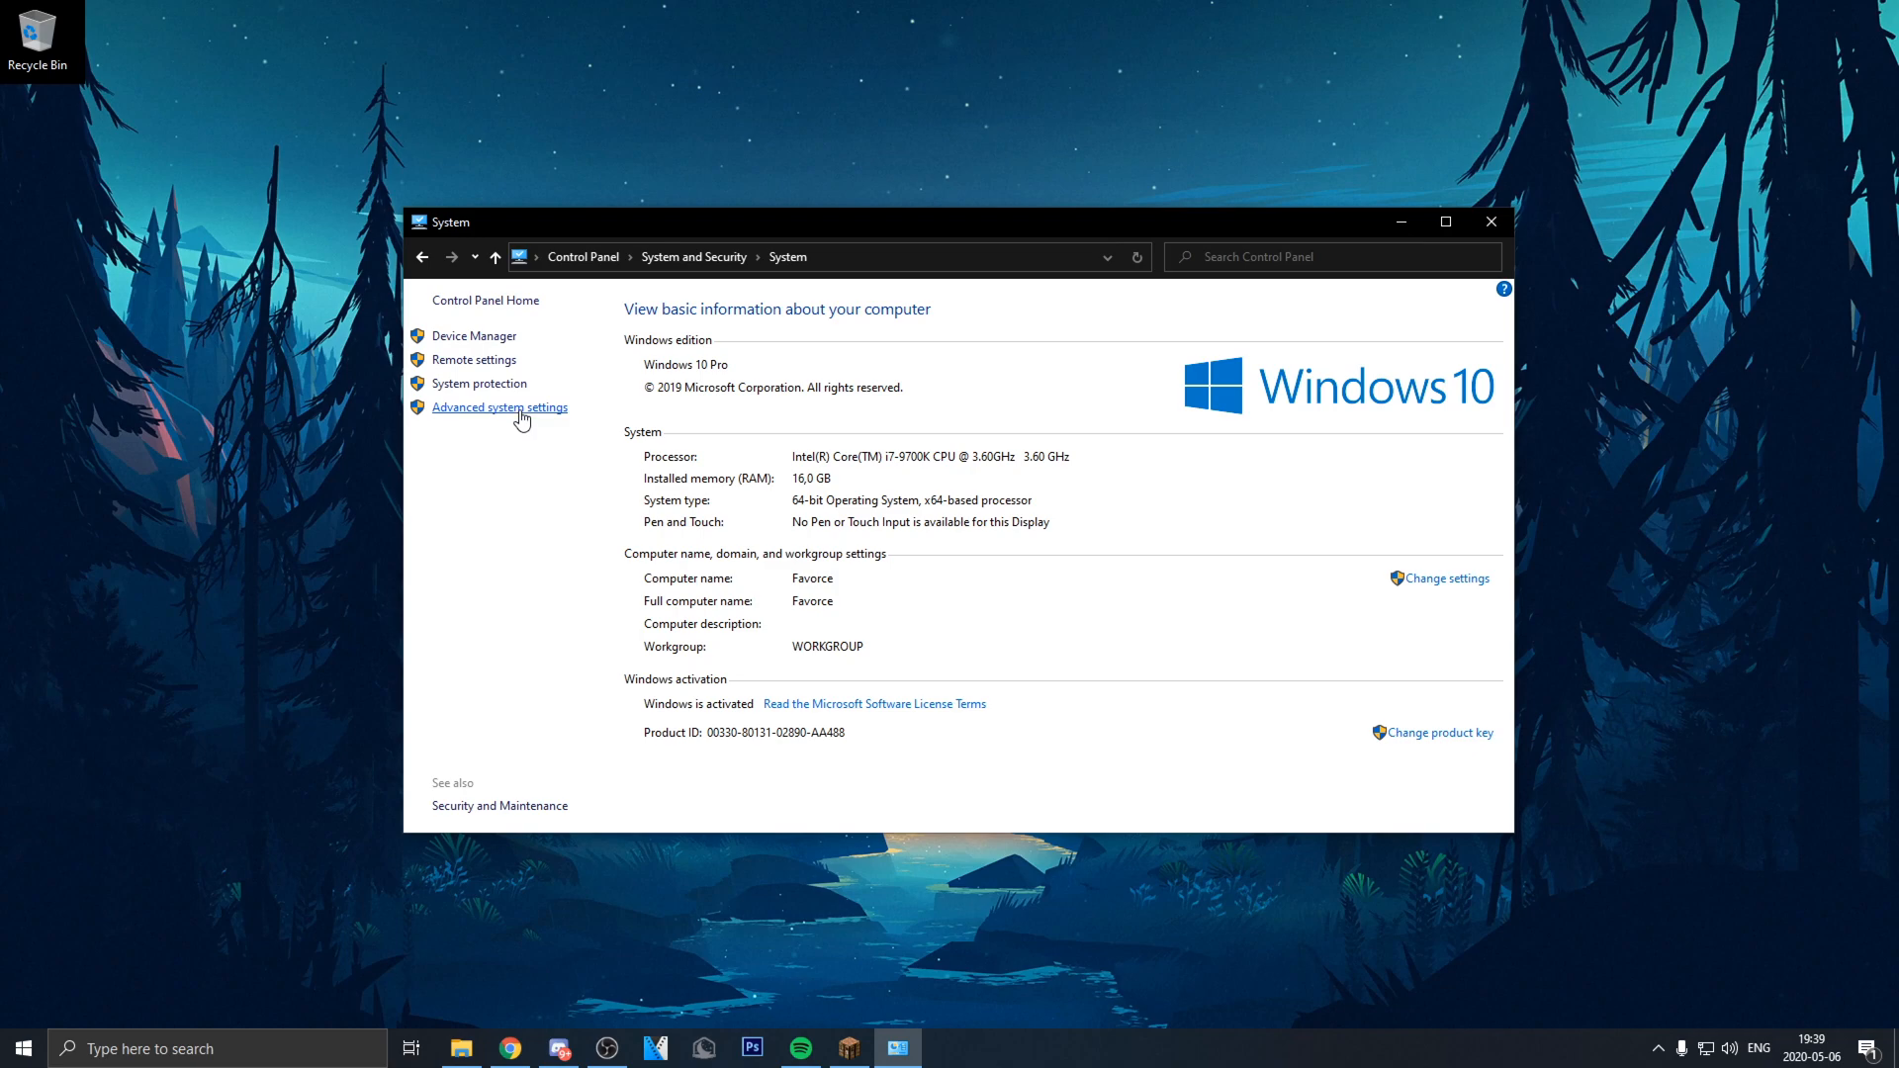
Step: Open Performance Options at Visual Effects through the advanced system properties
click(499, 408)
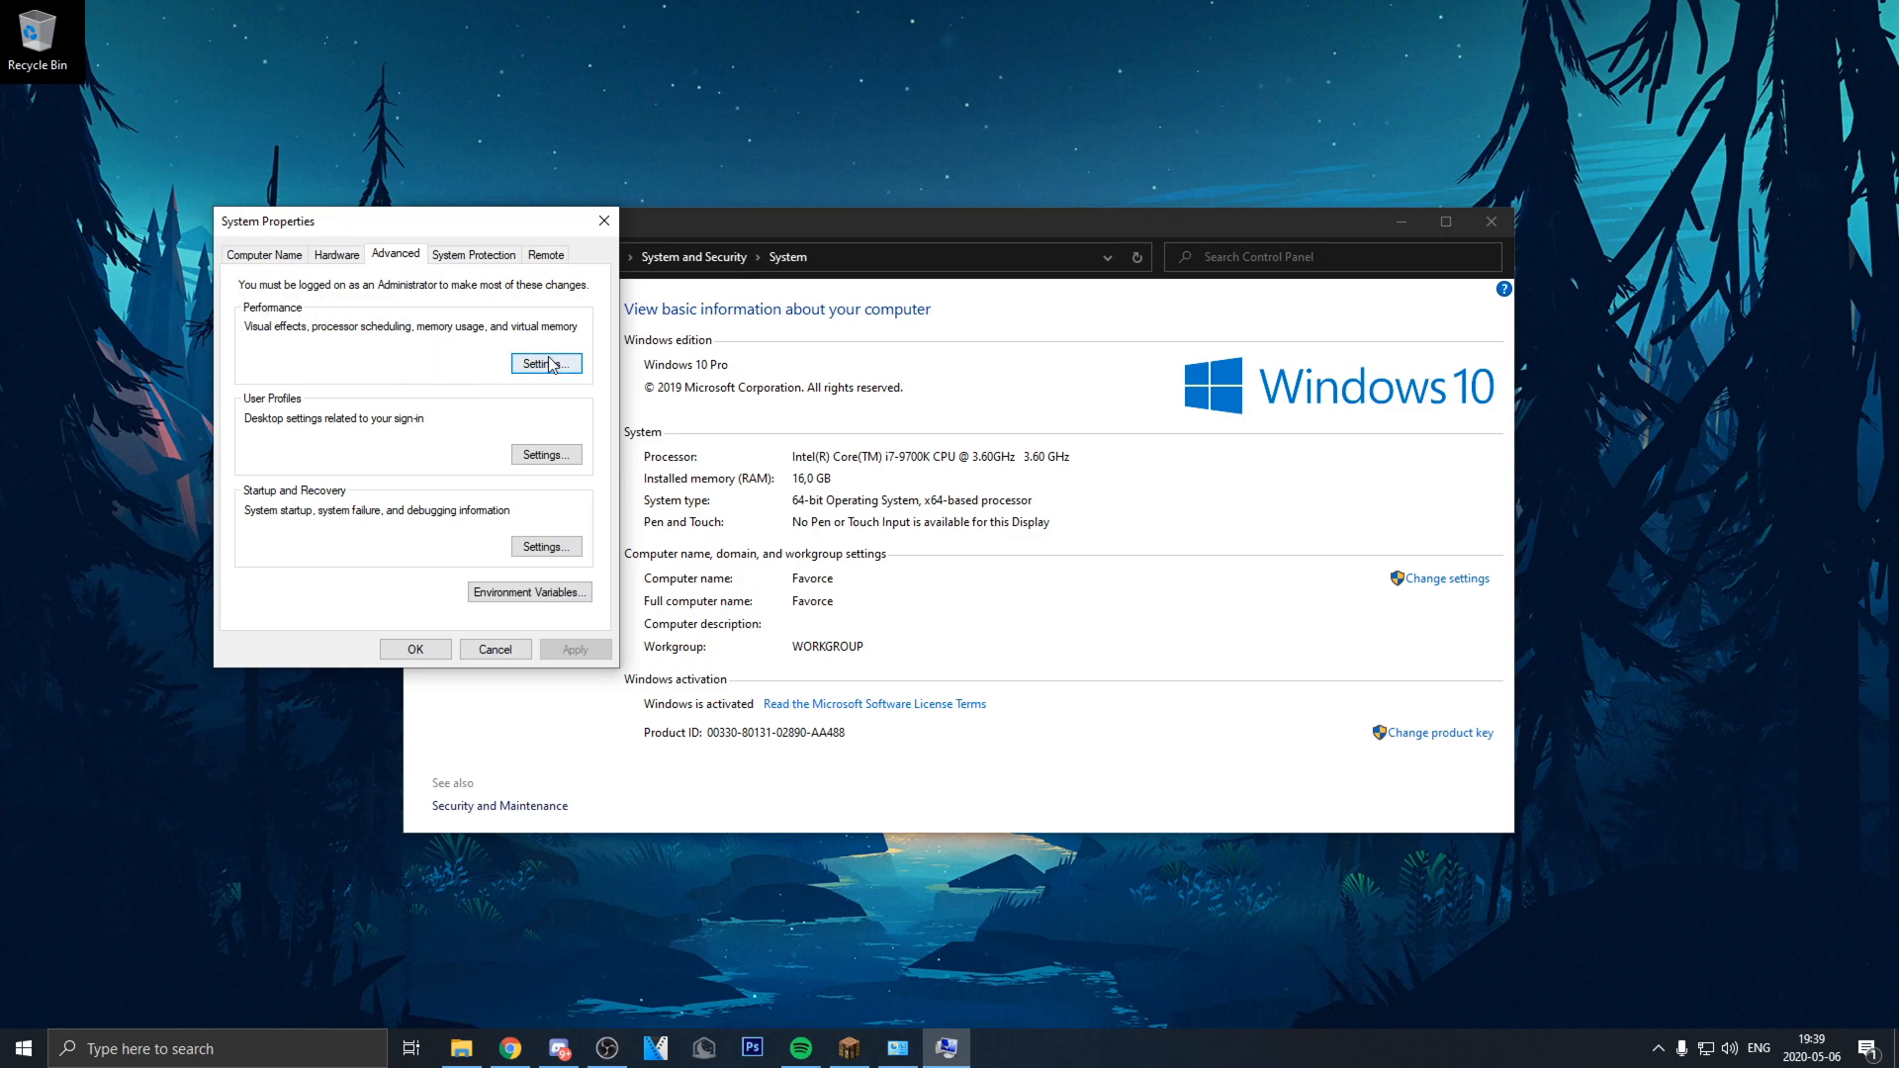
click(546, 364)
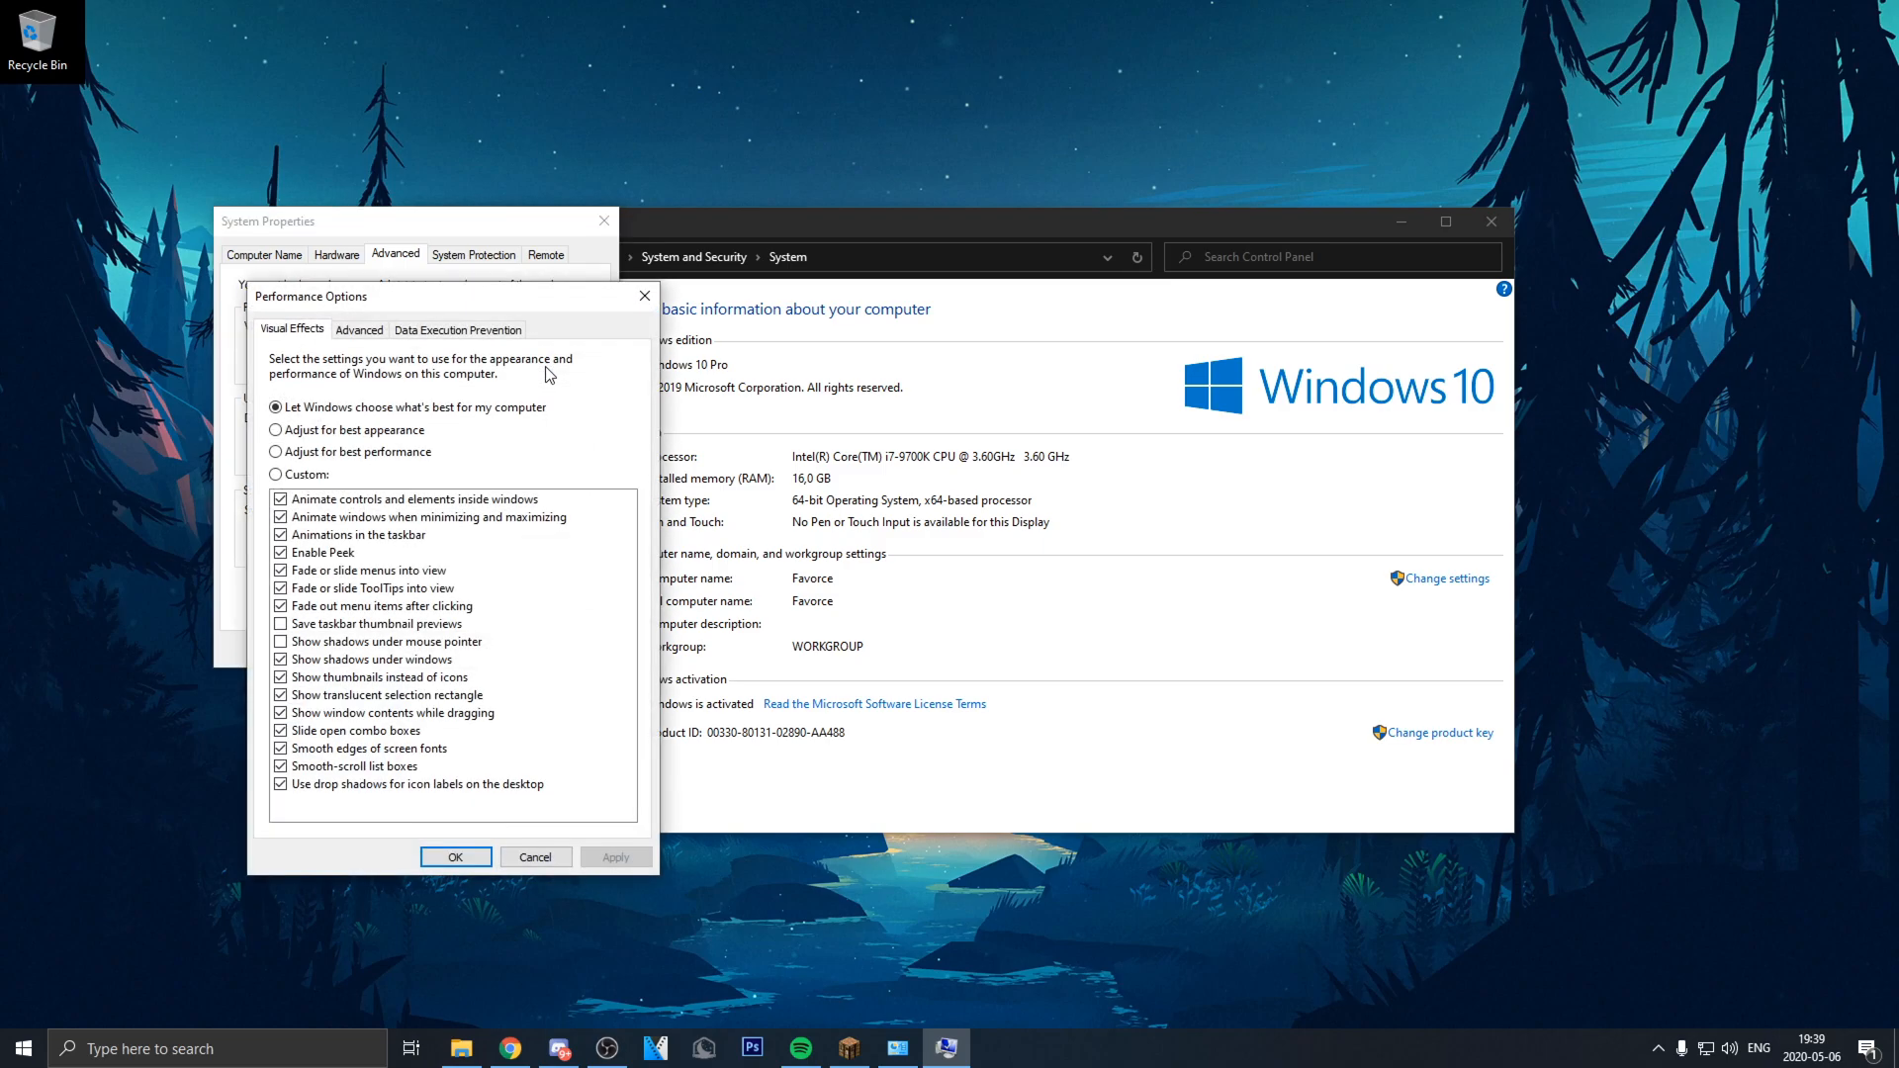
mouse_move(364, 431)
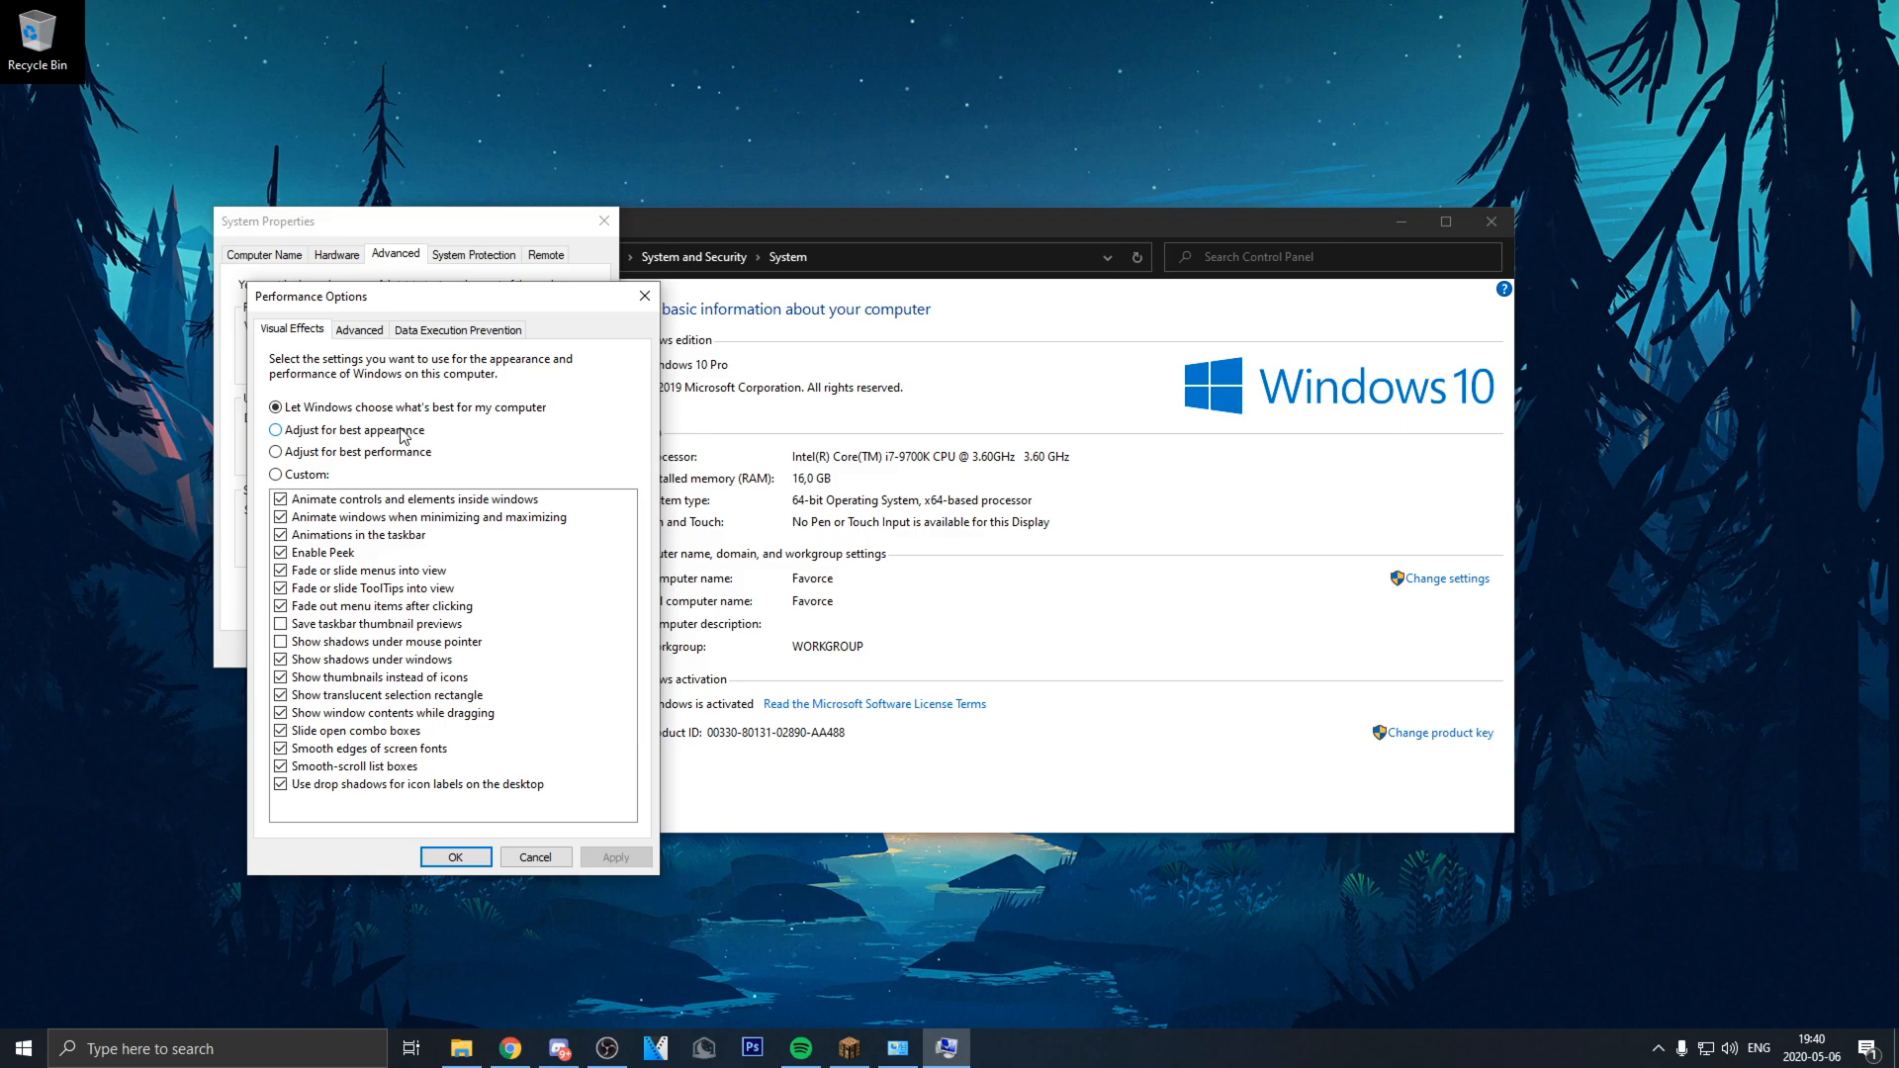
mouse_move(398, 451)
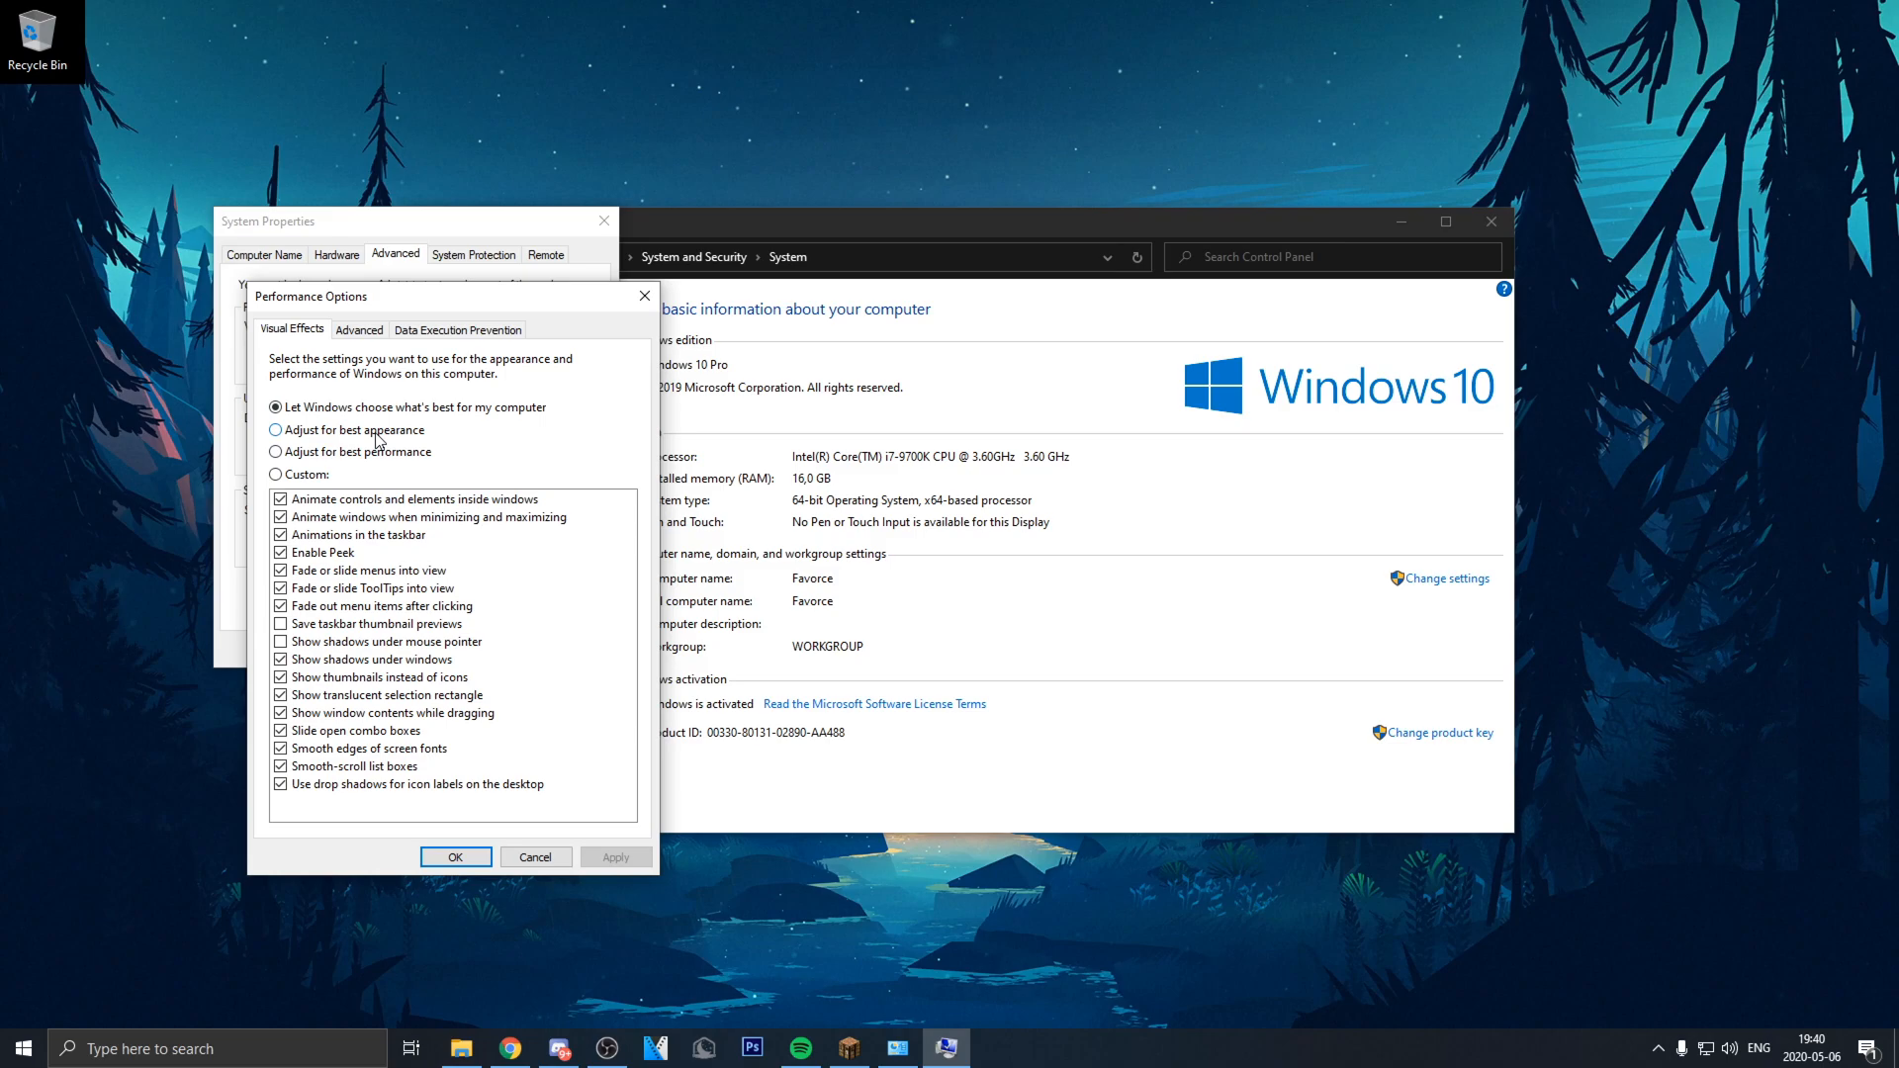
mouse_move(354, 477)
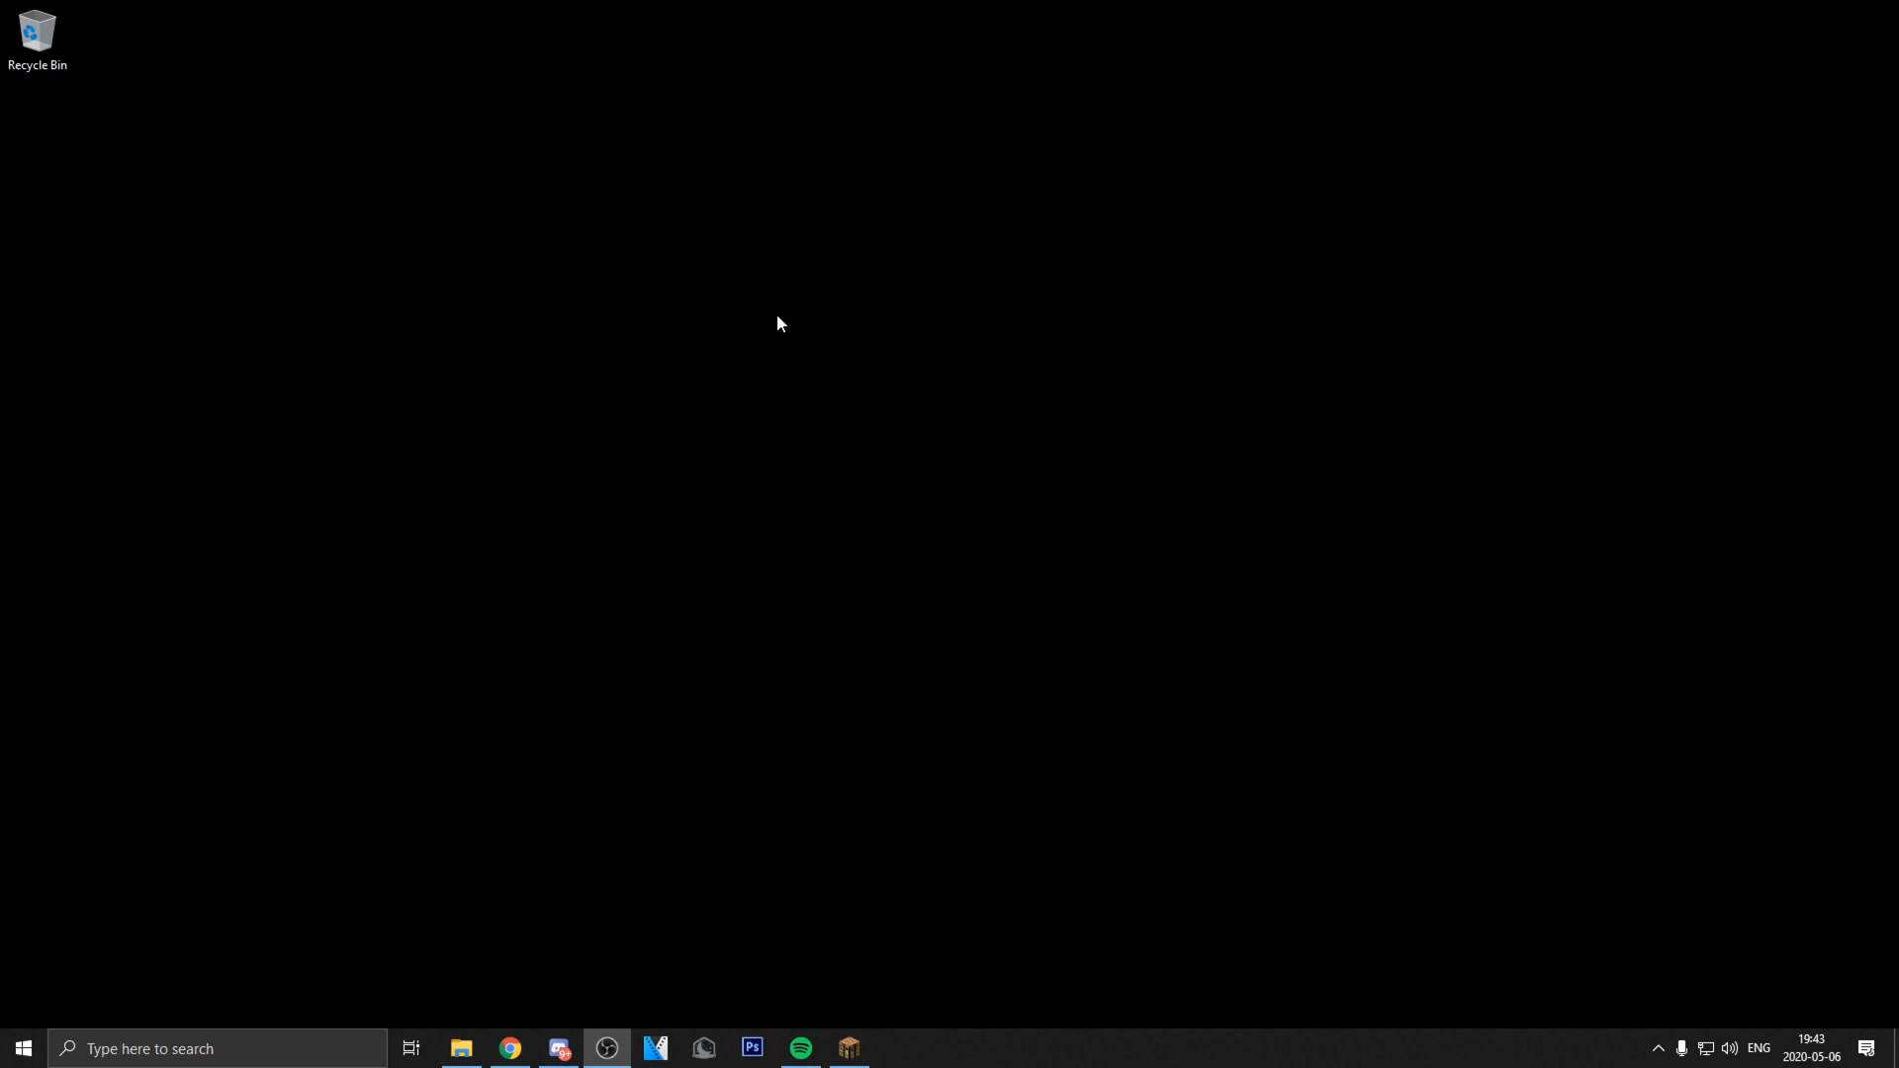
mouse_move(700, 936)
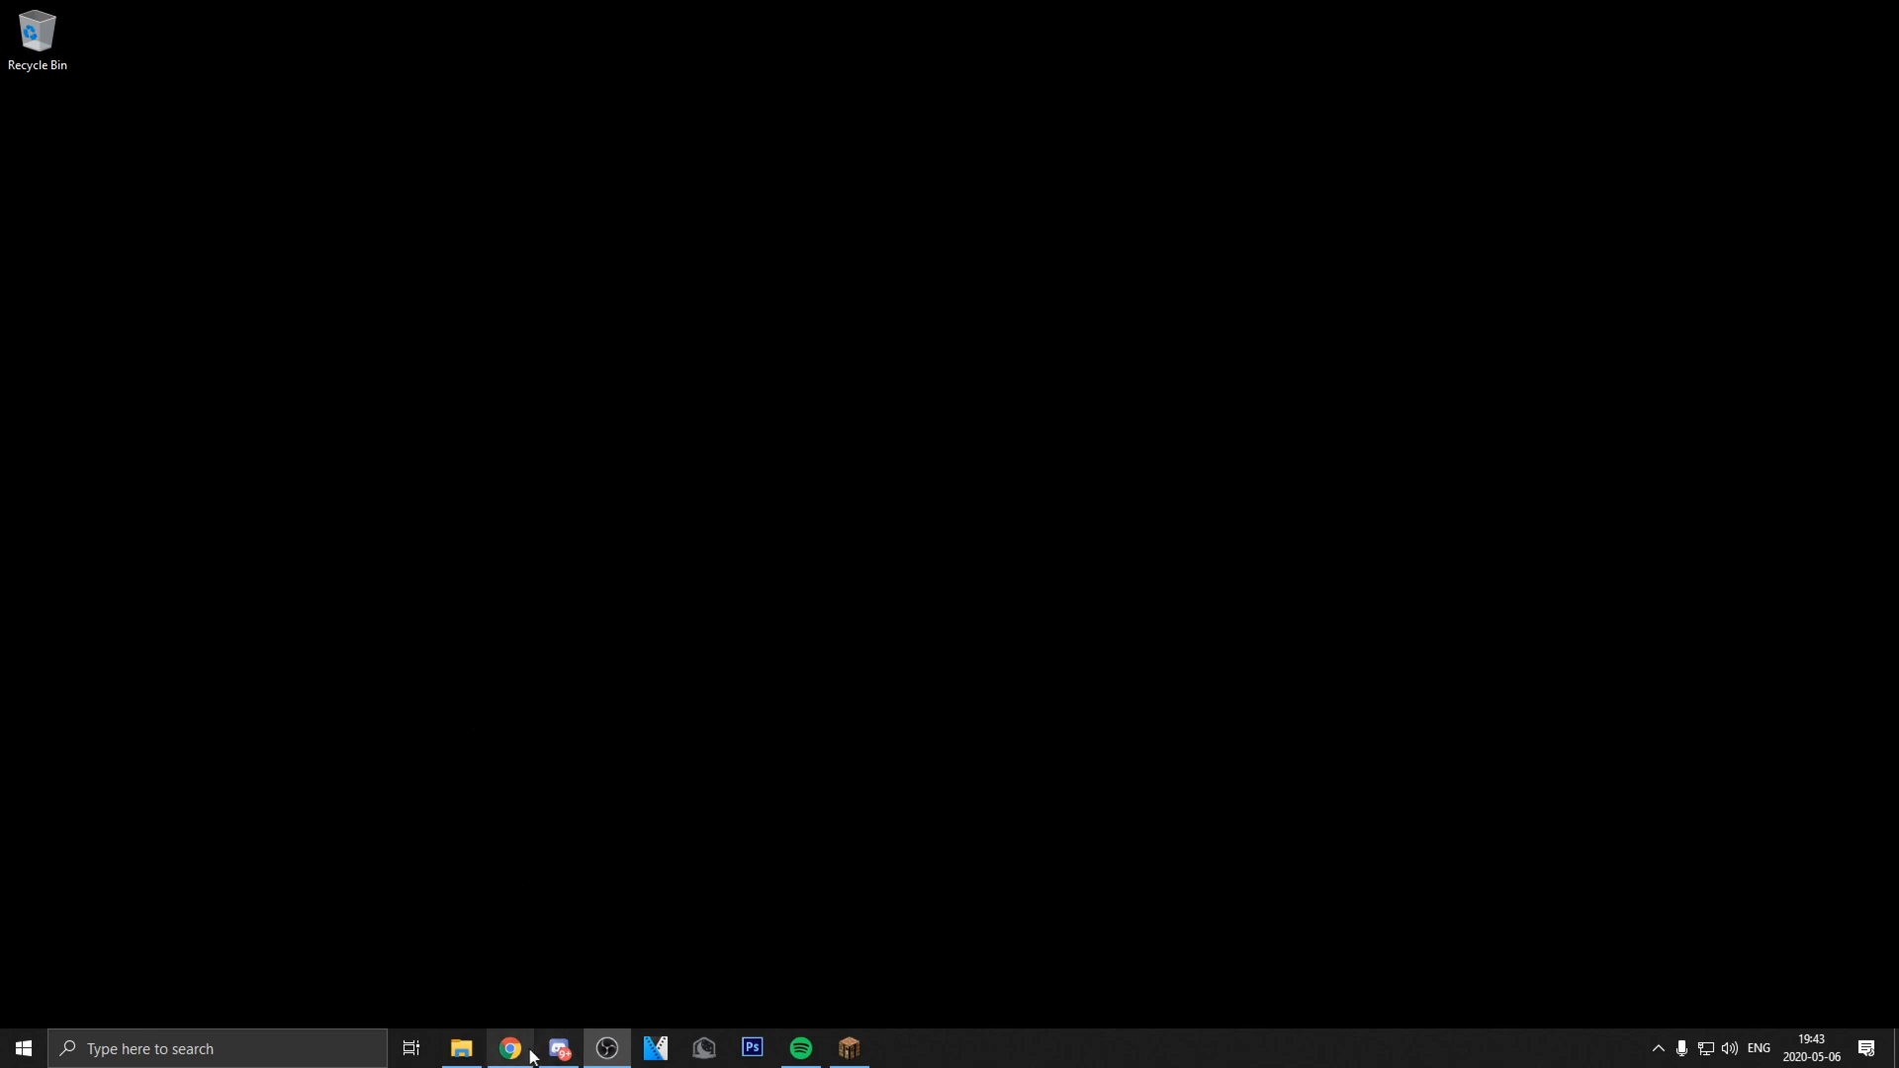
Step: Launch Google Chrome from the taskbar onto a new tab
click(509, 1049)
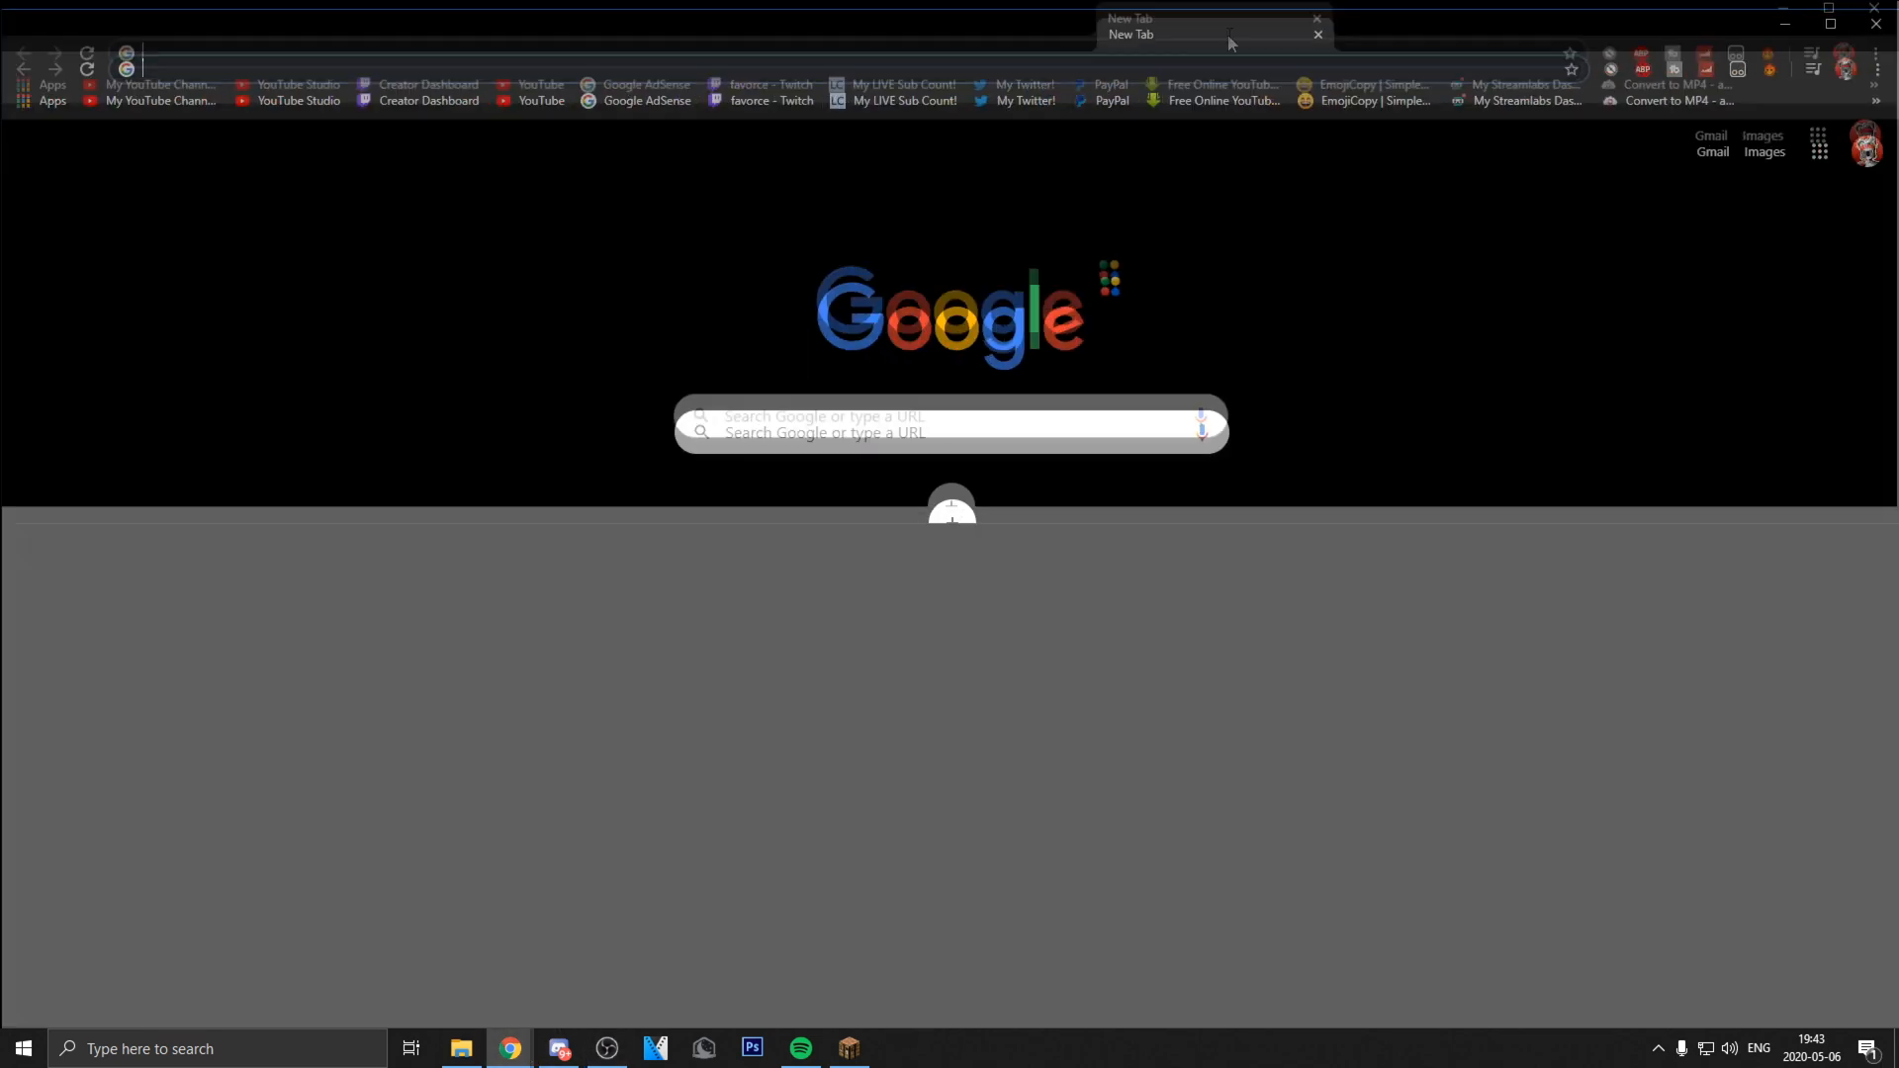
Step: Load lunar.gg, then badlion.net and pvplounge.com in new tabs
text(lunar.gg)
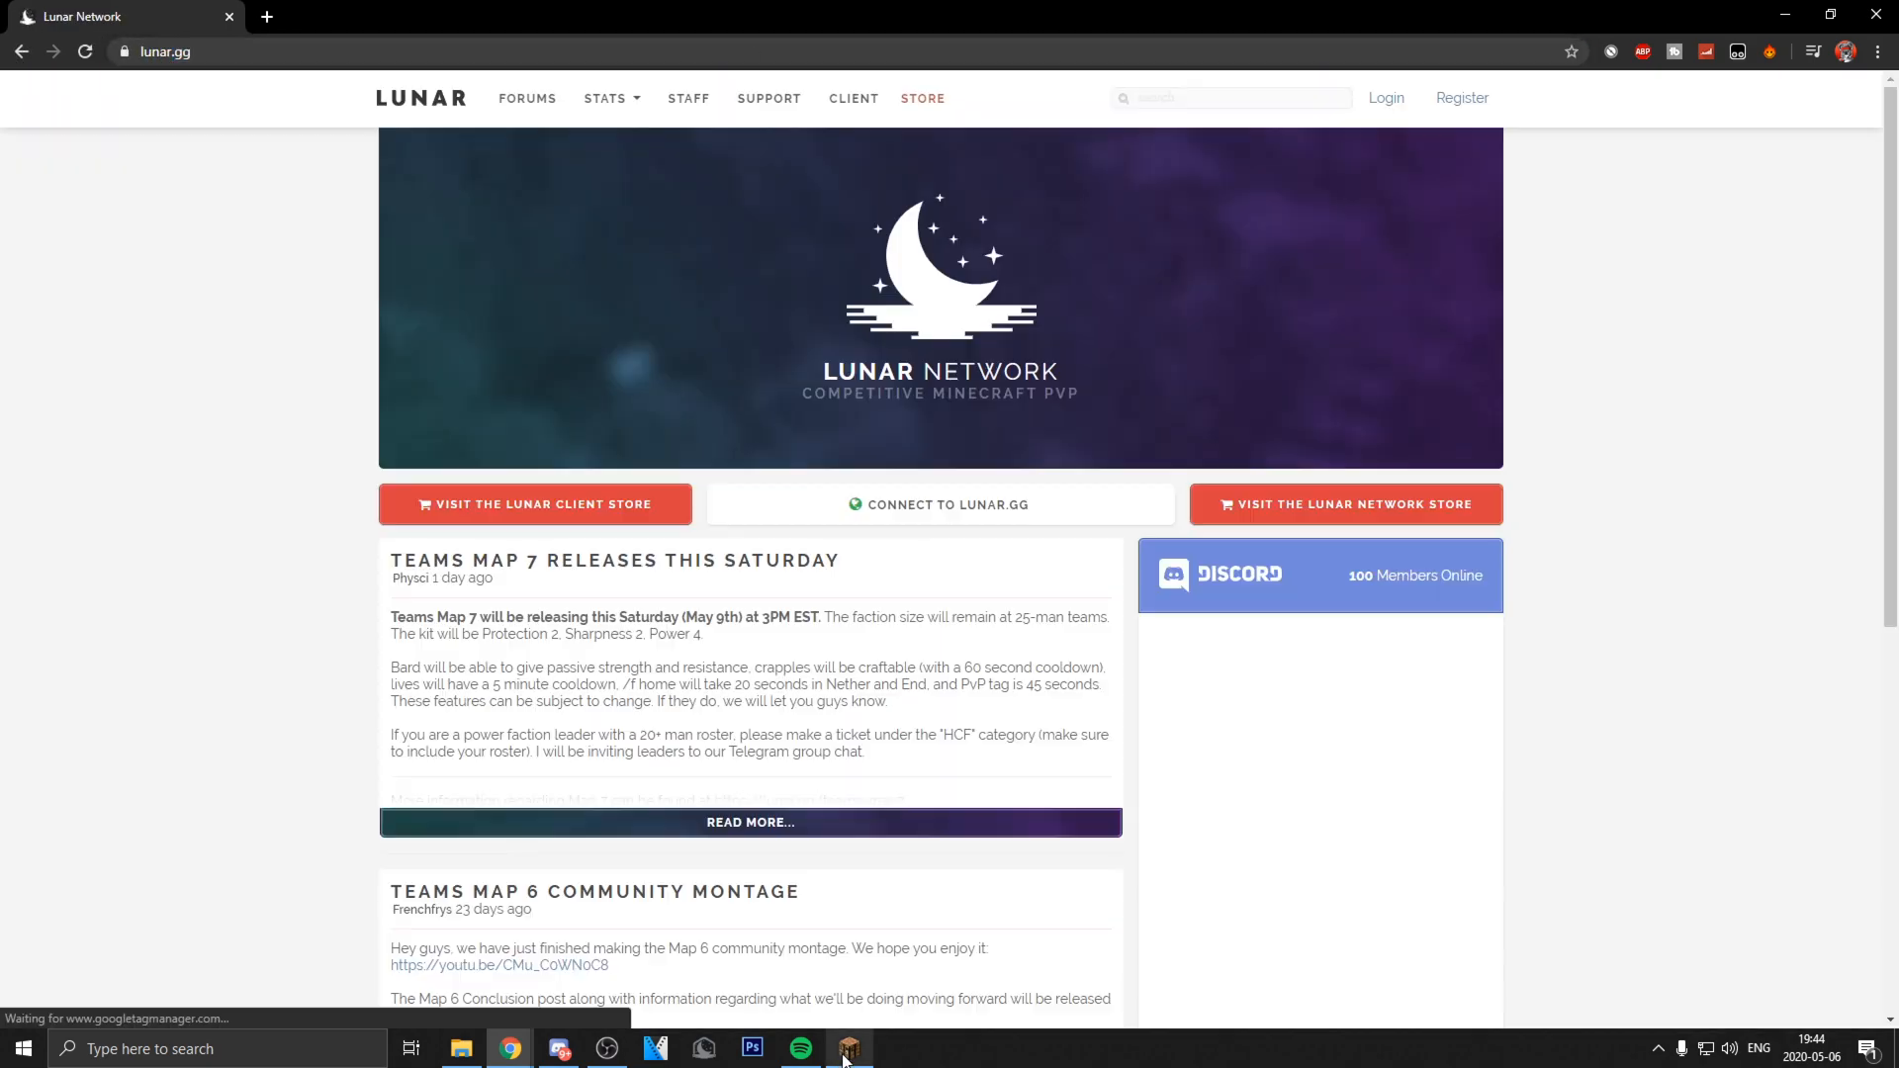
click(268, 16)
text(pvp lou)
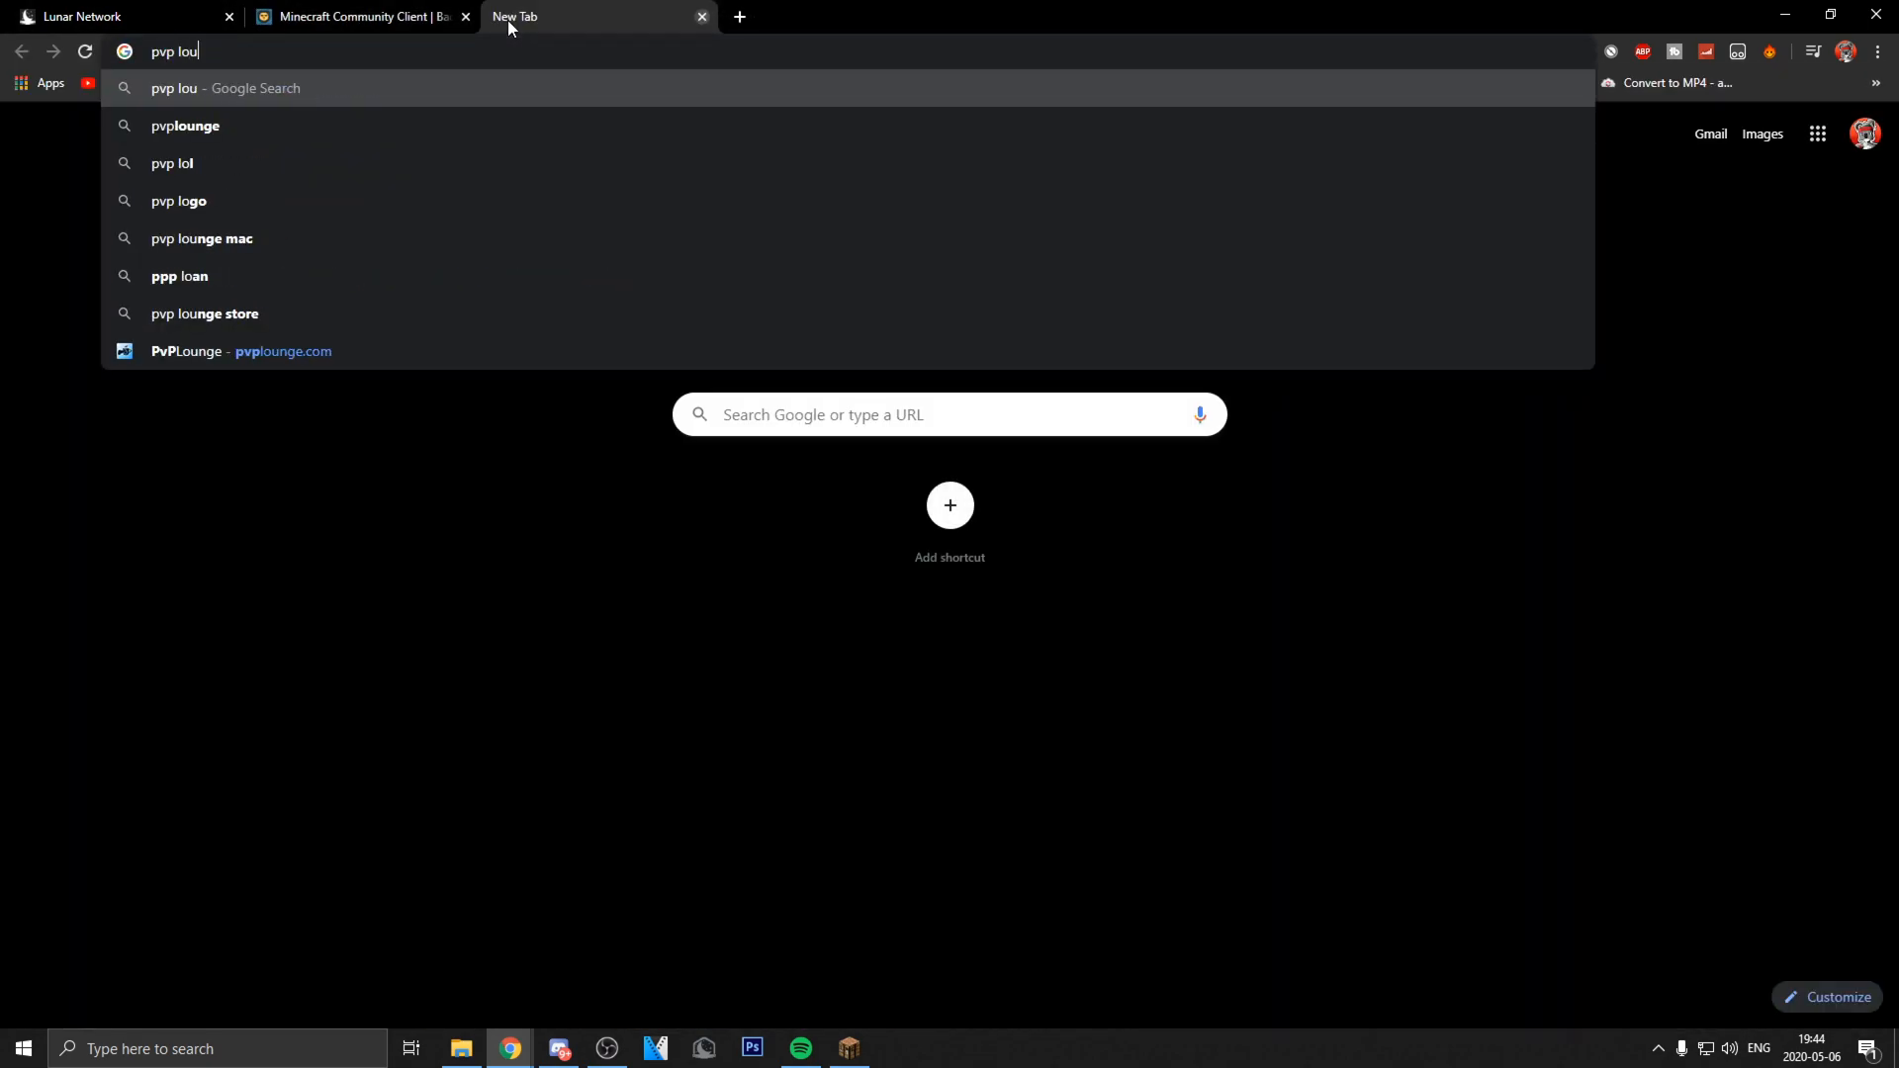
click(186, 124)
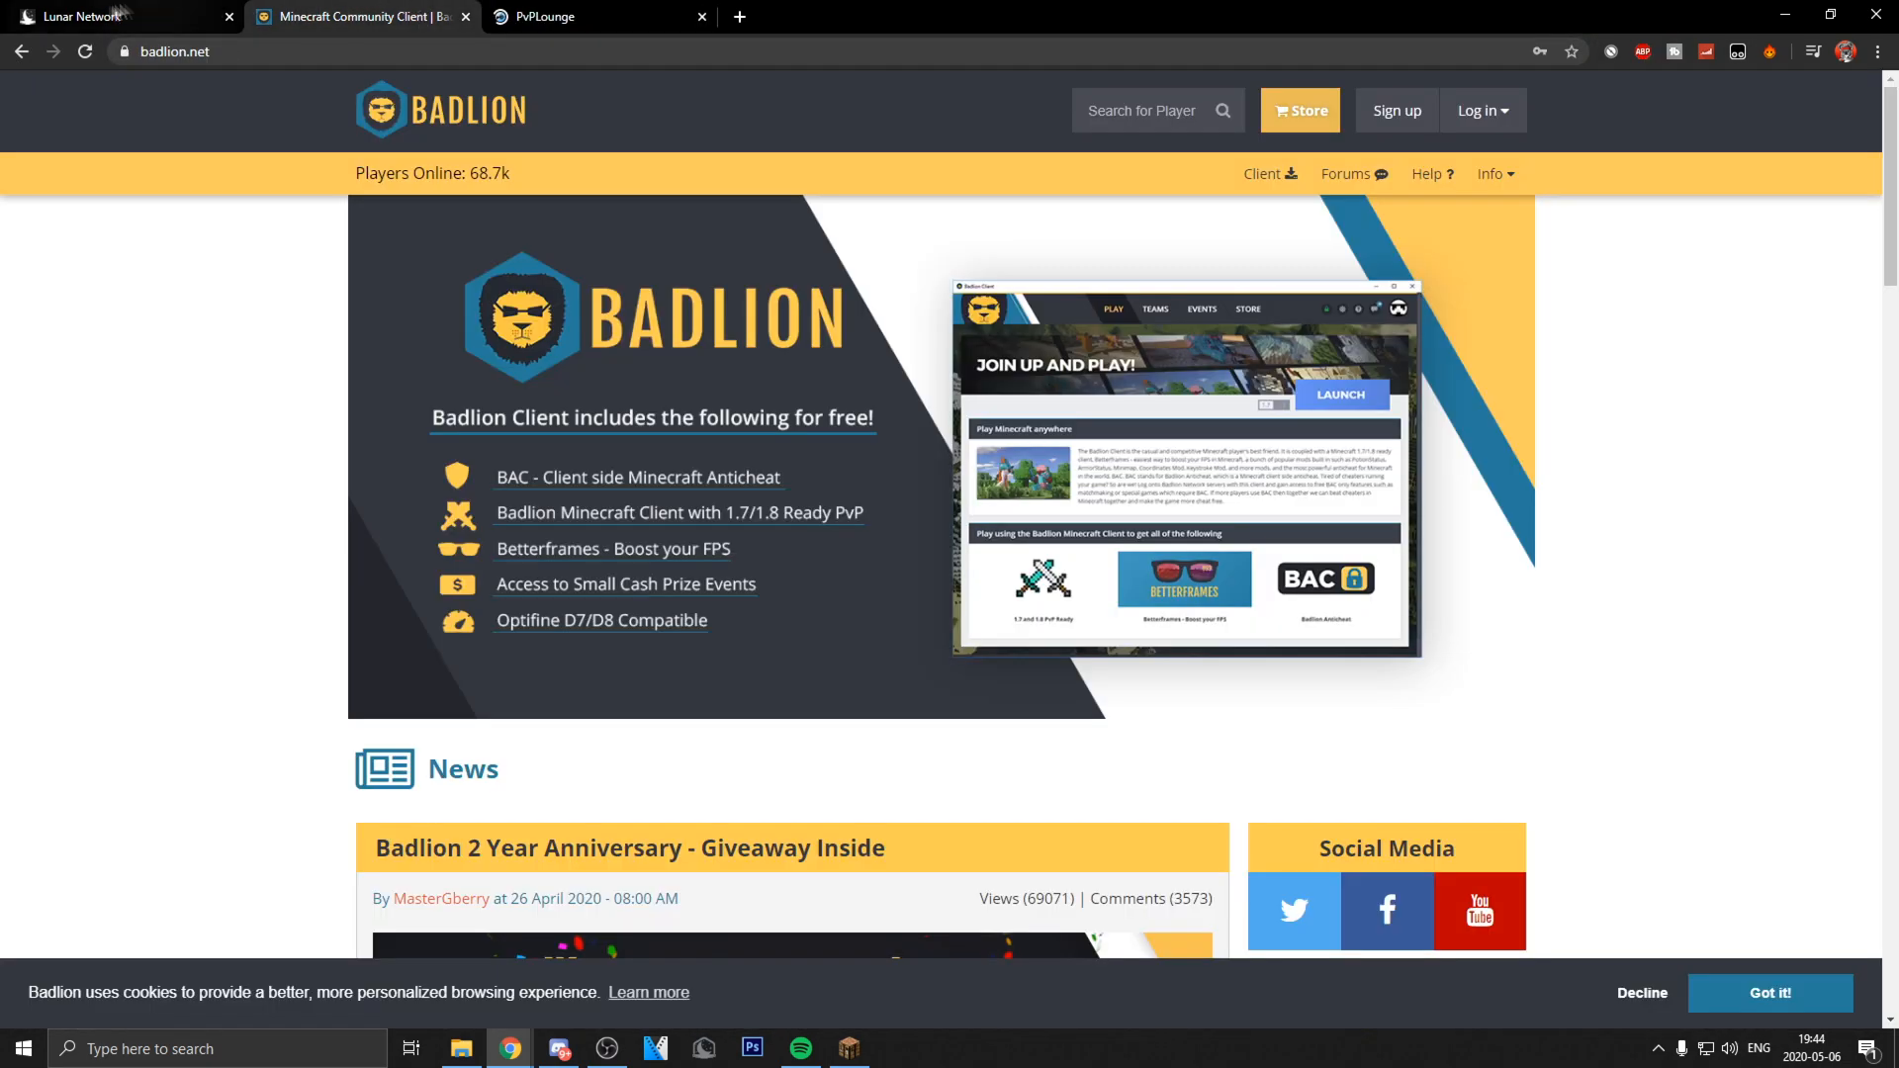
Step: Flip between the PvPLounge and Lunar Network tabs, ending on Lunar Network
click(593, 16)
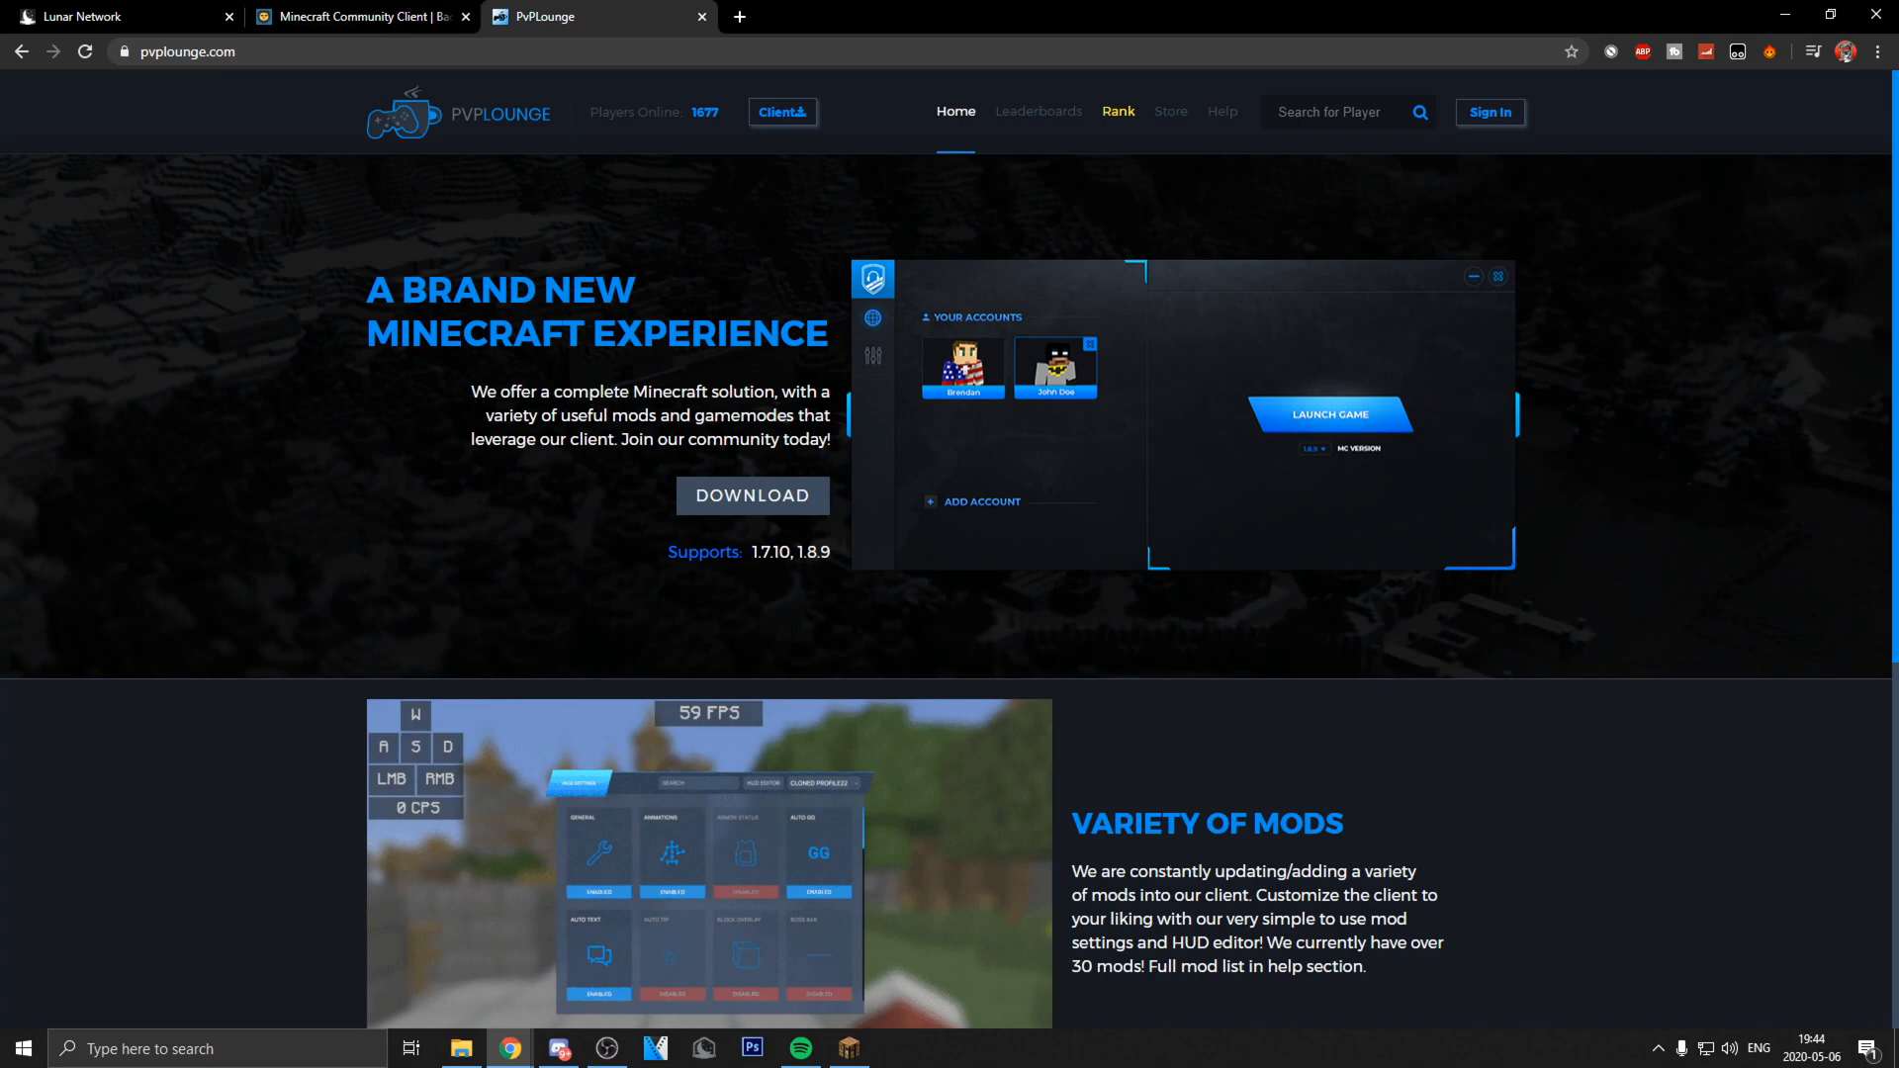
click(120, 16)
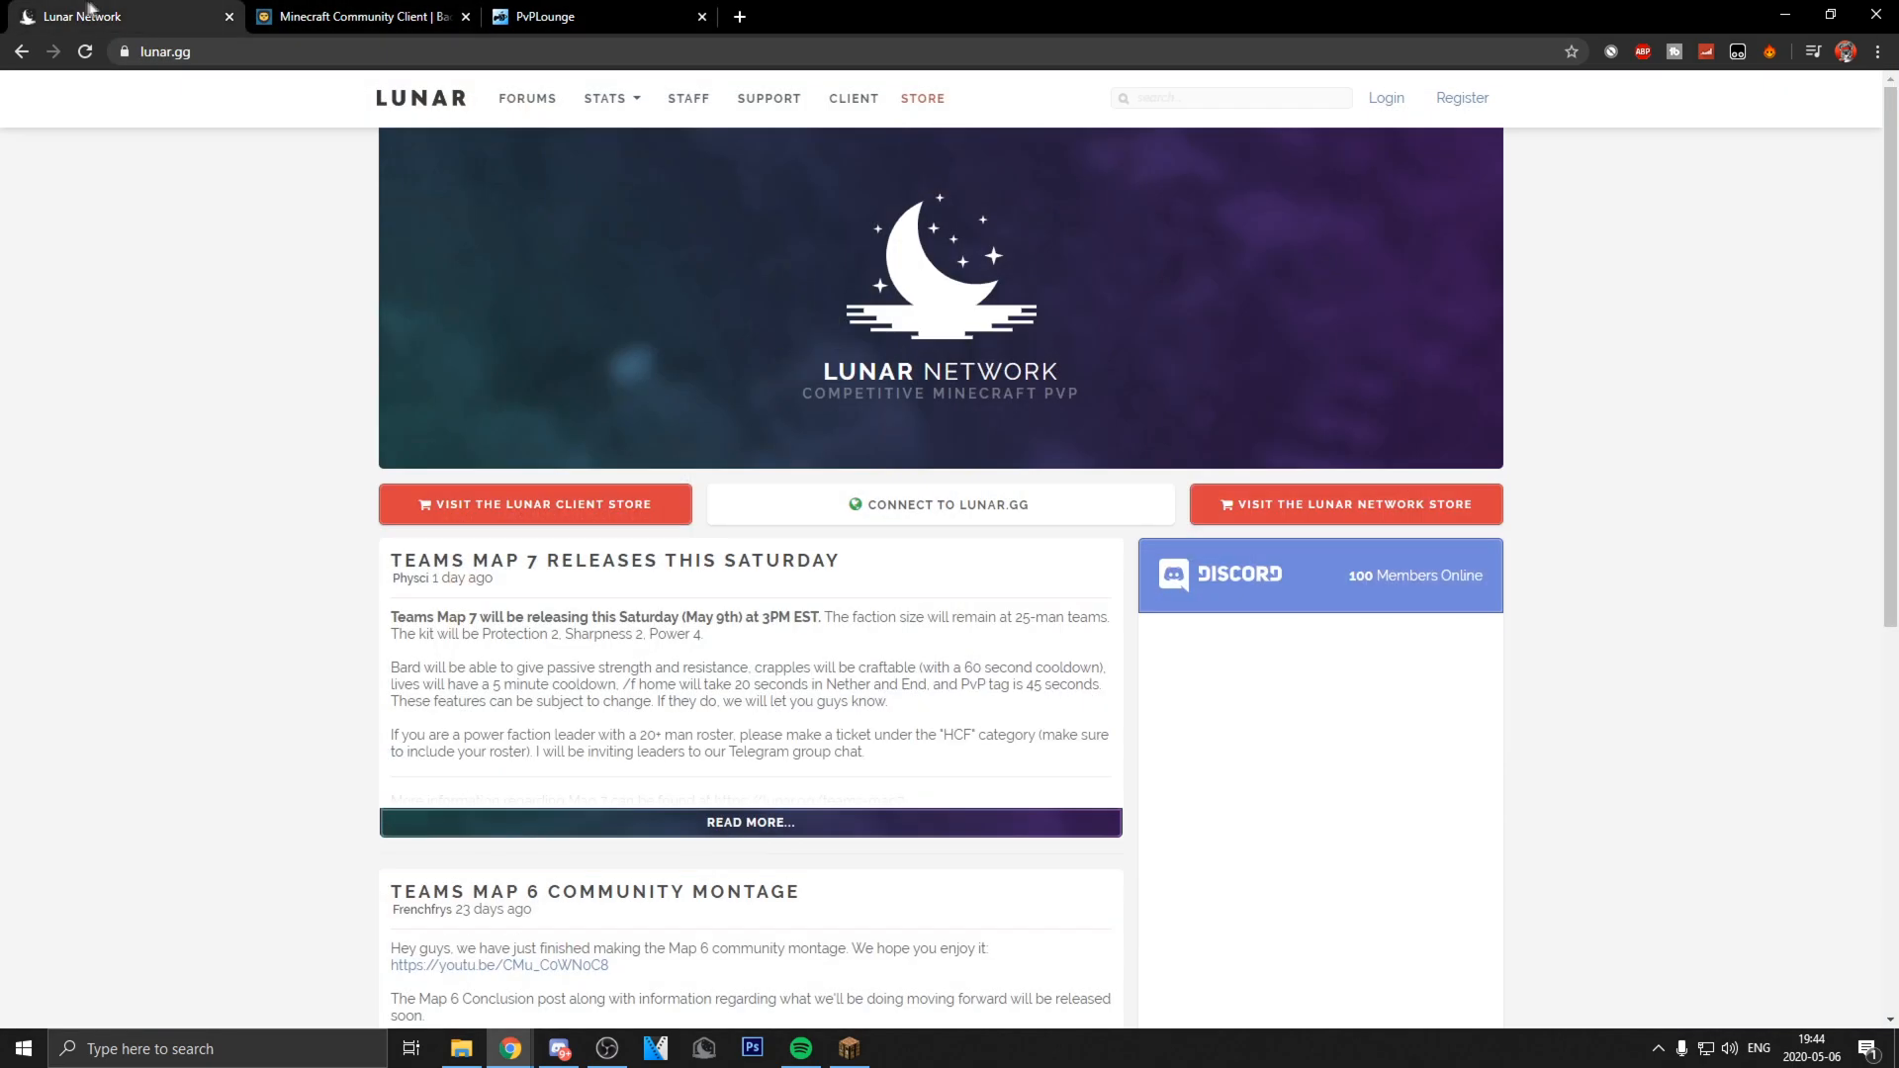
mouse_move(798, 404)
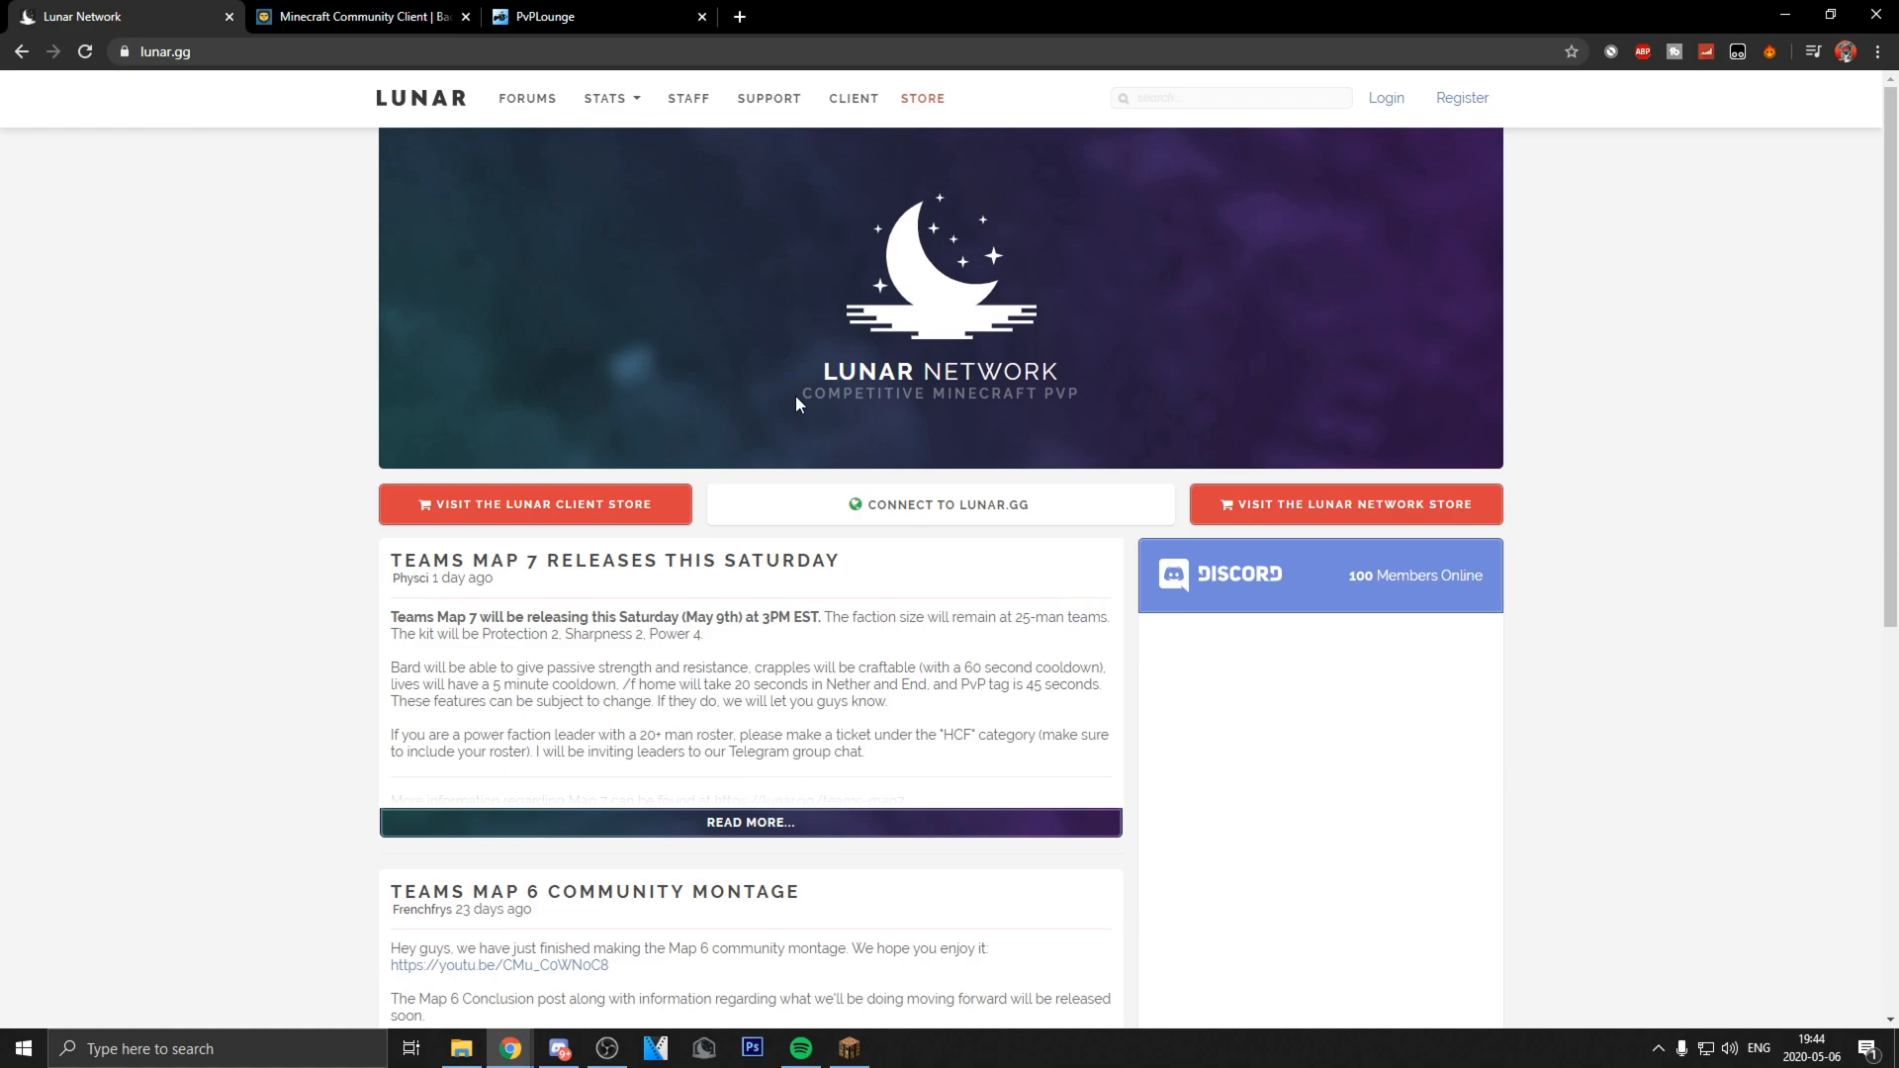
click(592, 16)
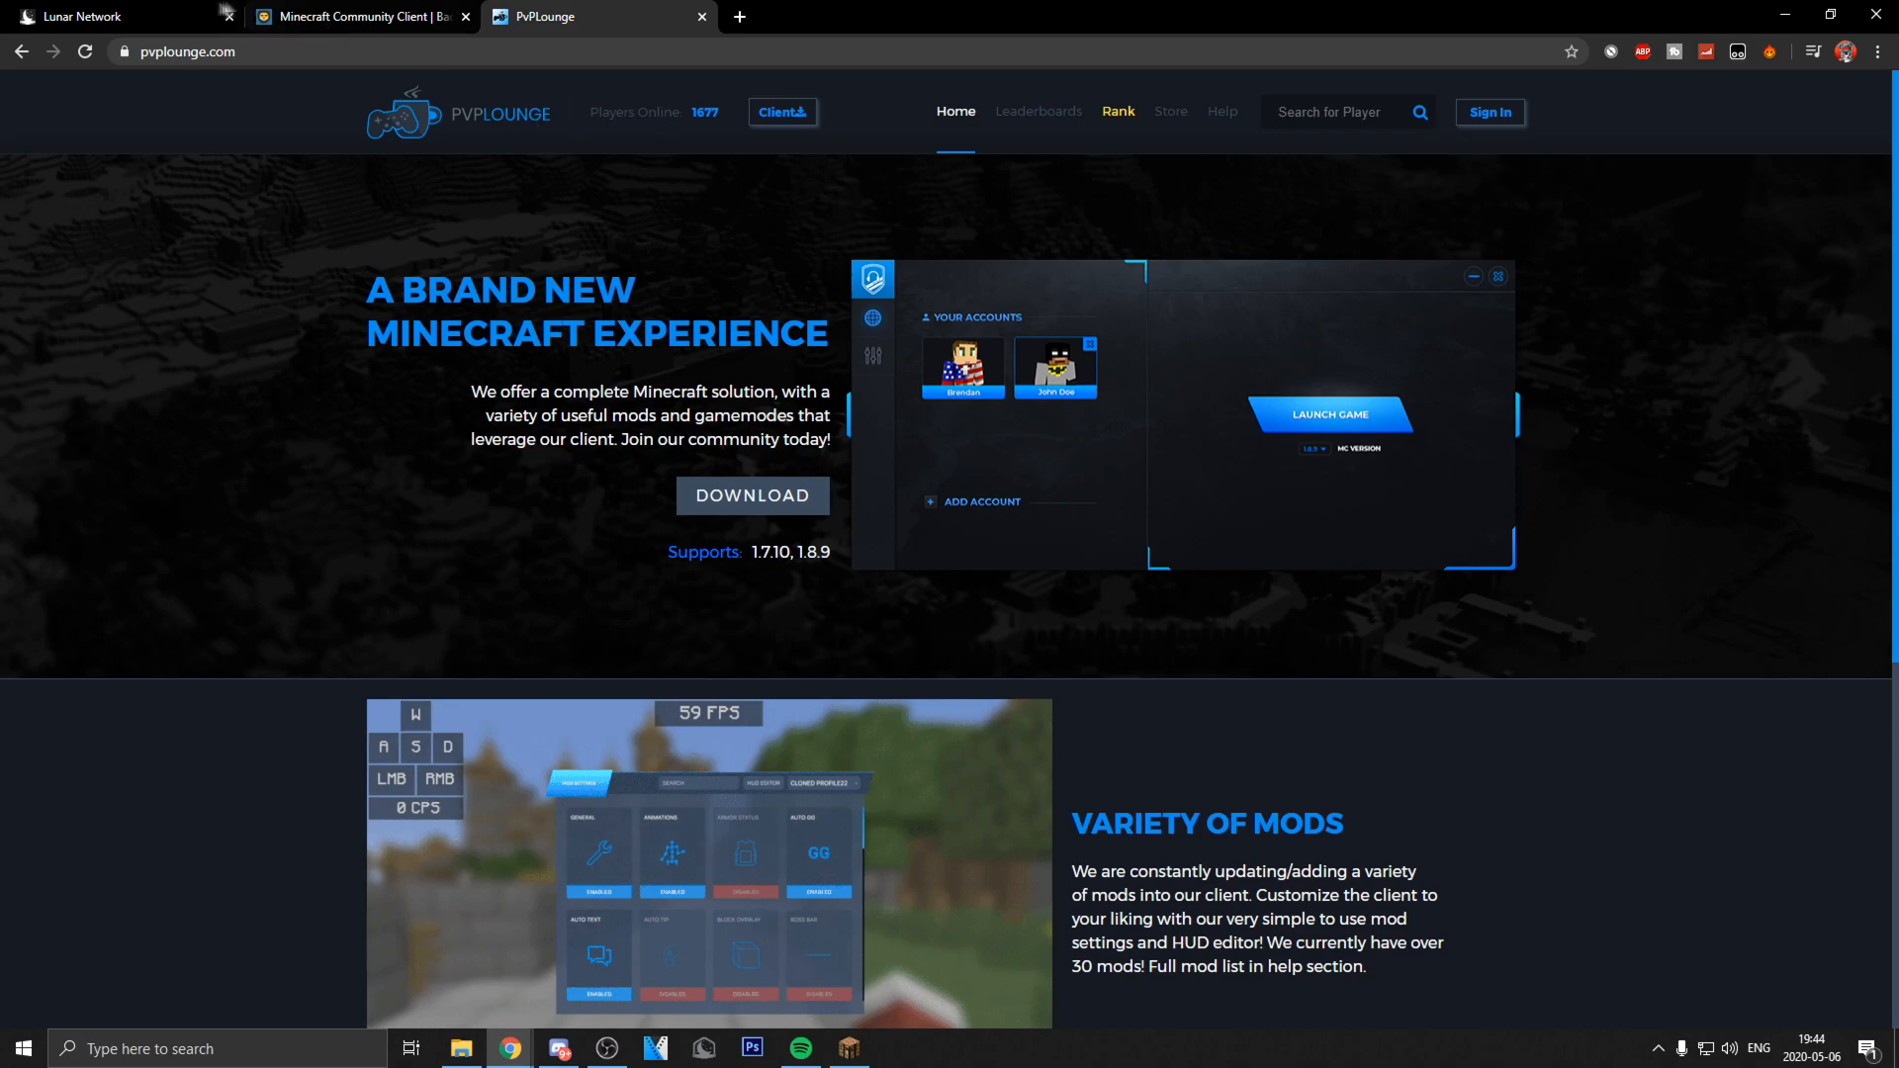
click(115, 16)
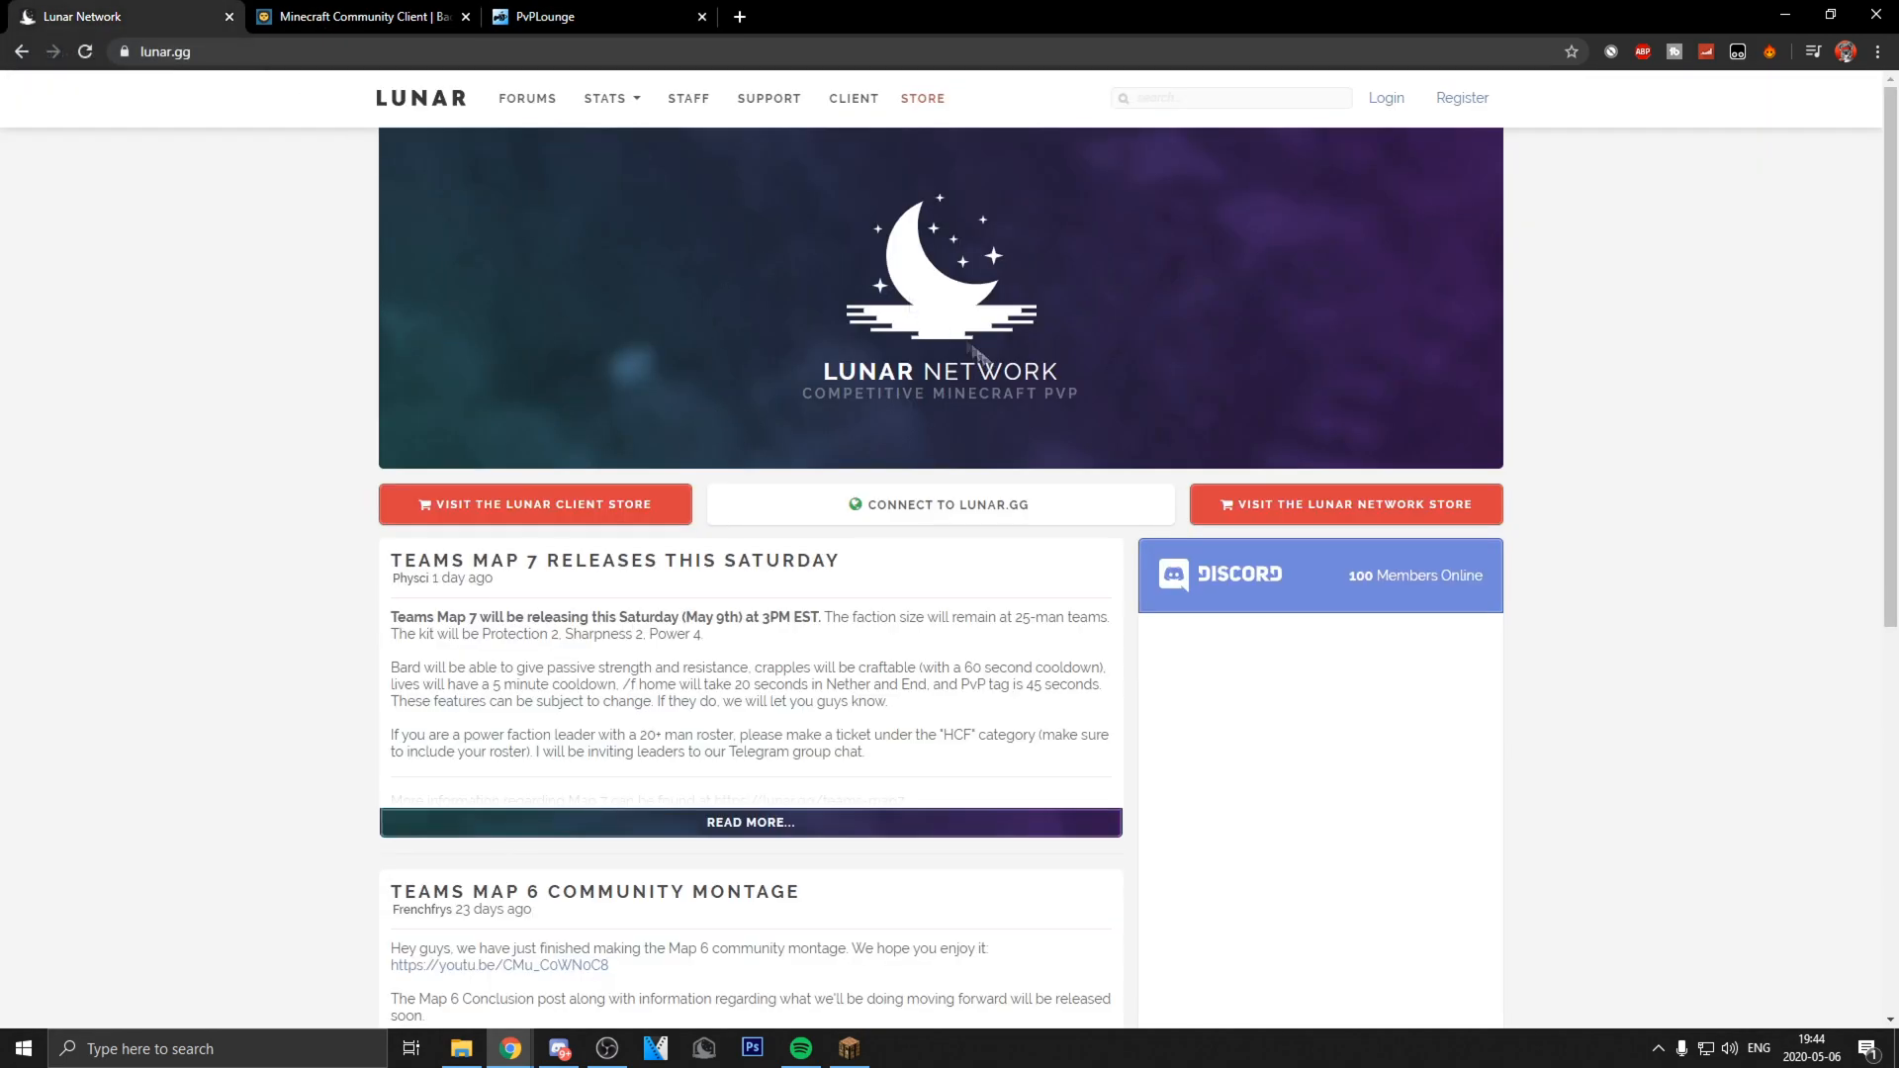
mouse_move(1120, 498)
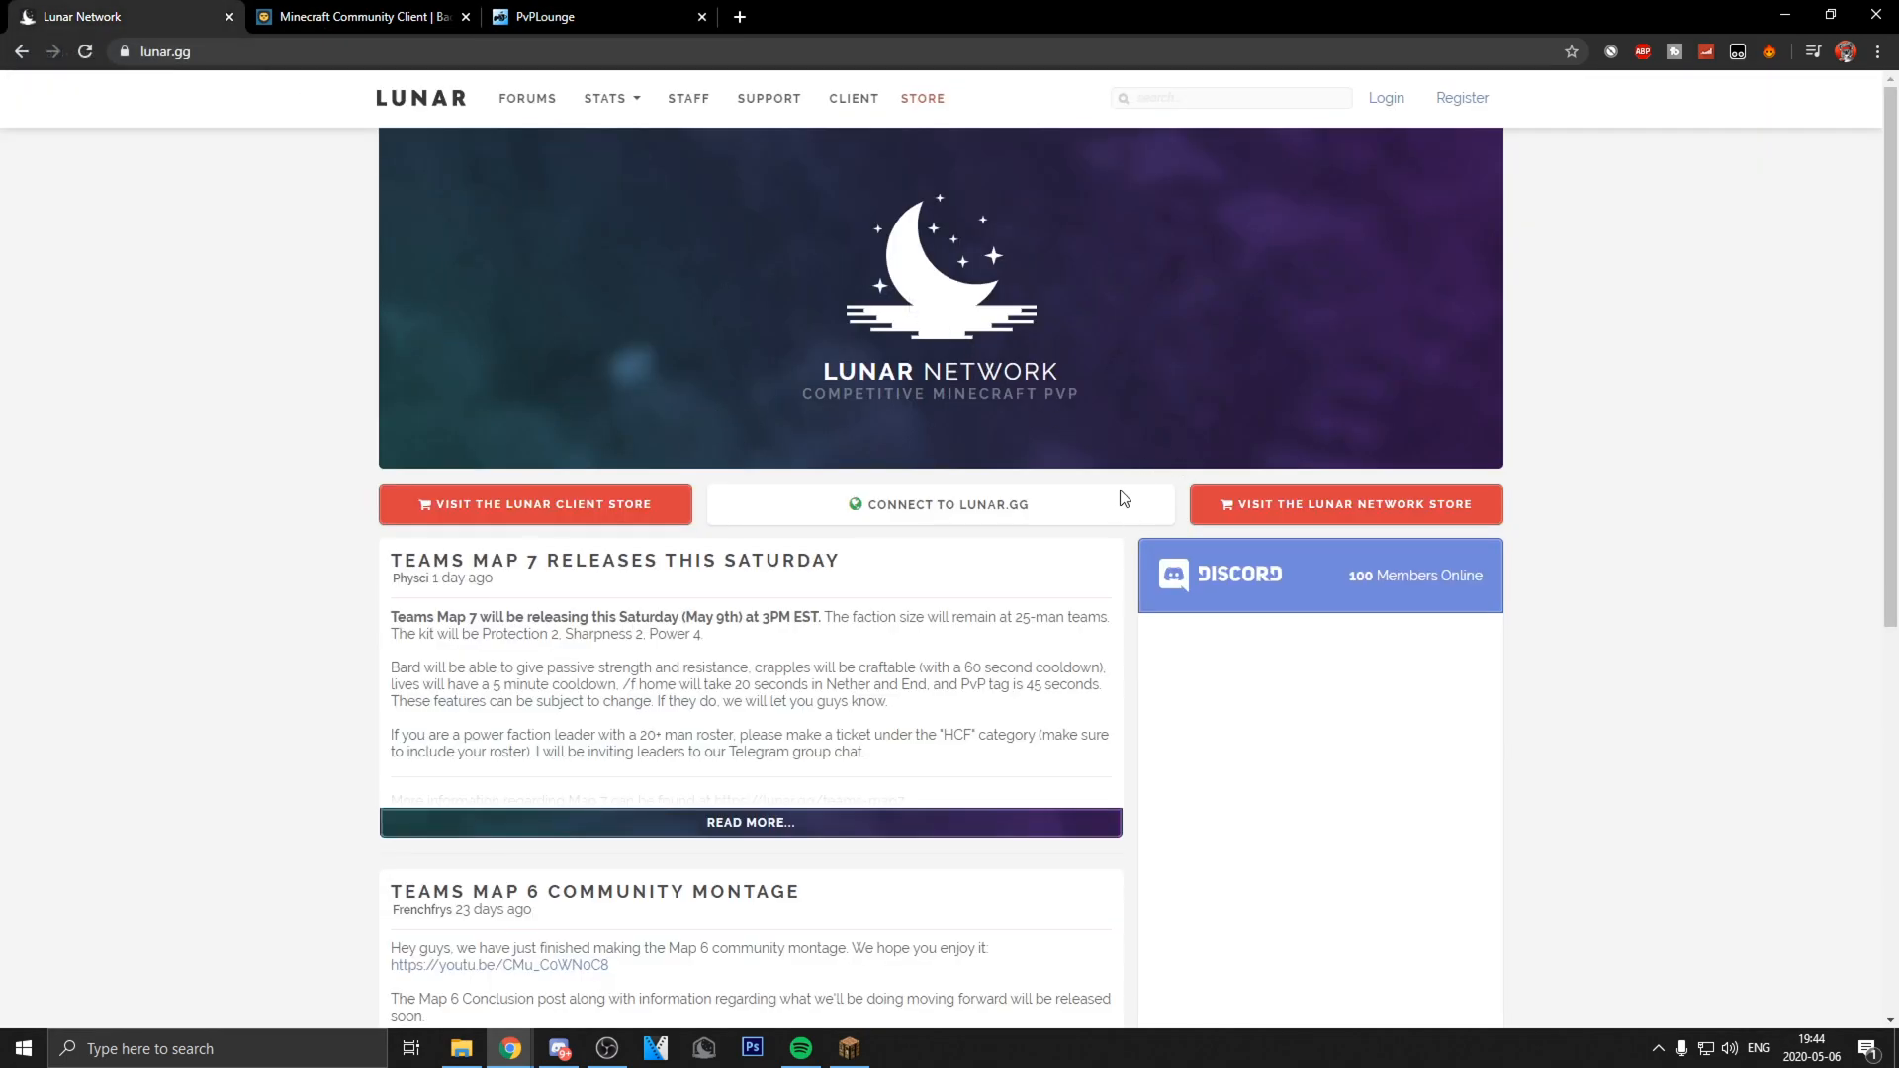
mouse_move(1070, 663)
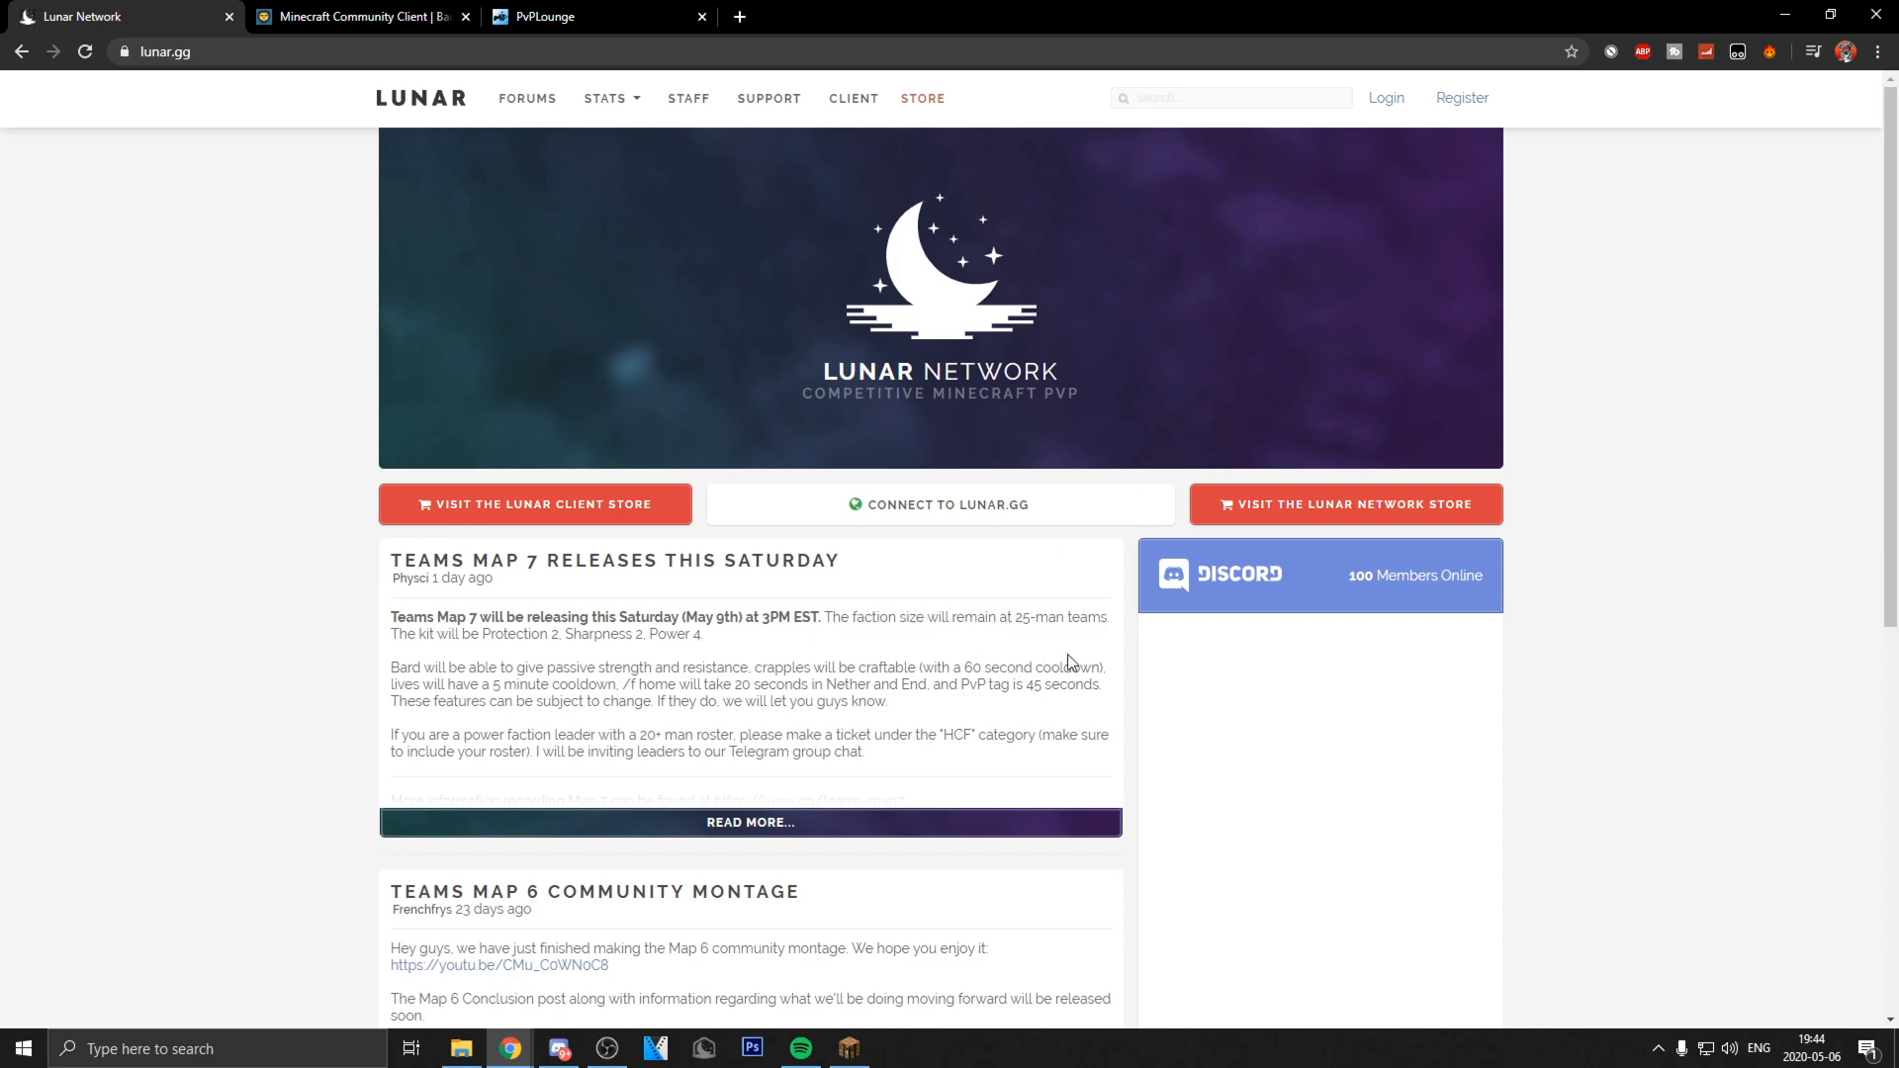
mouse_move(993, 645)
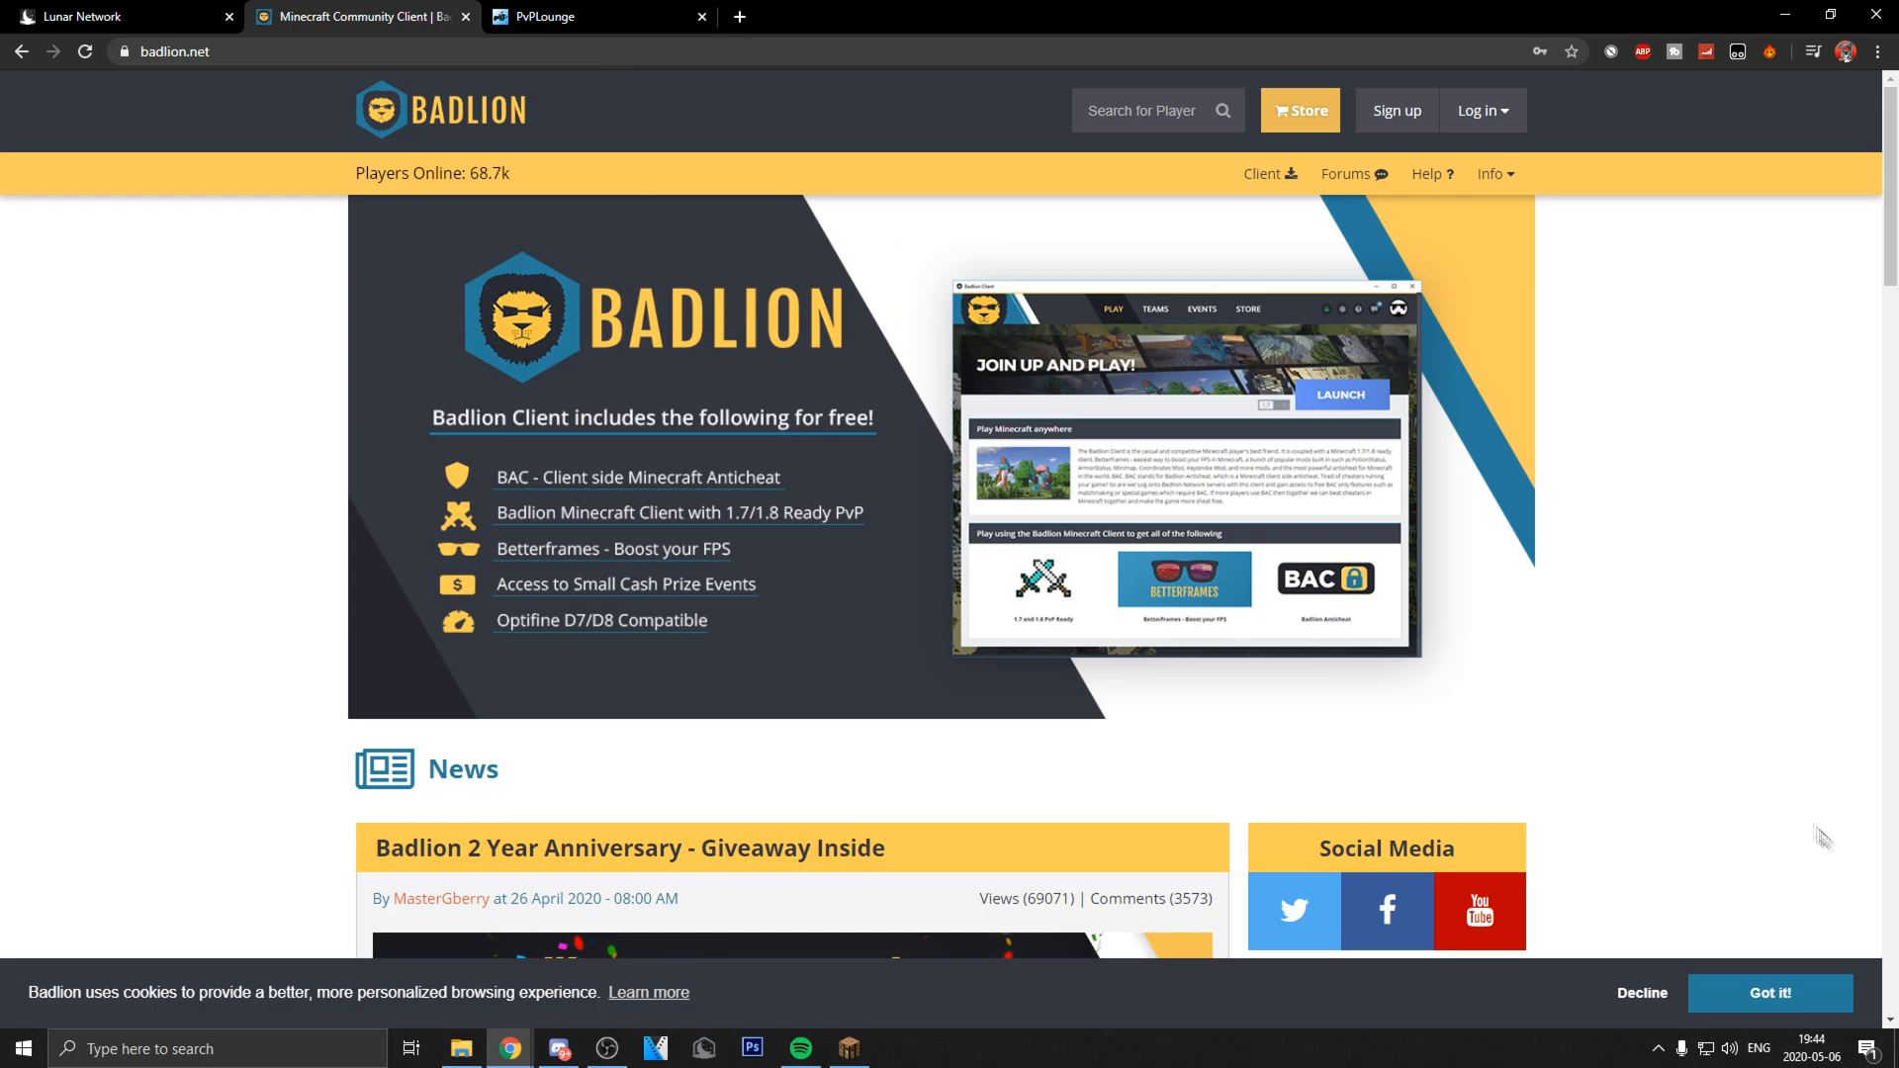
click(120, 16)
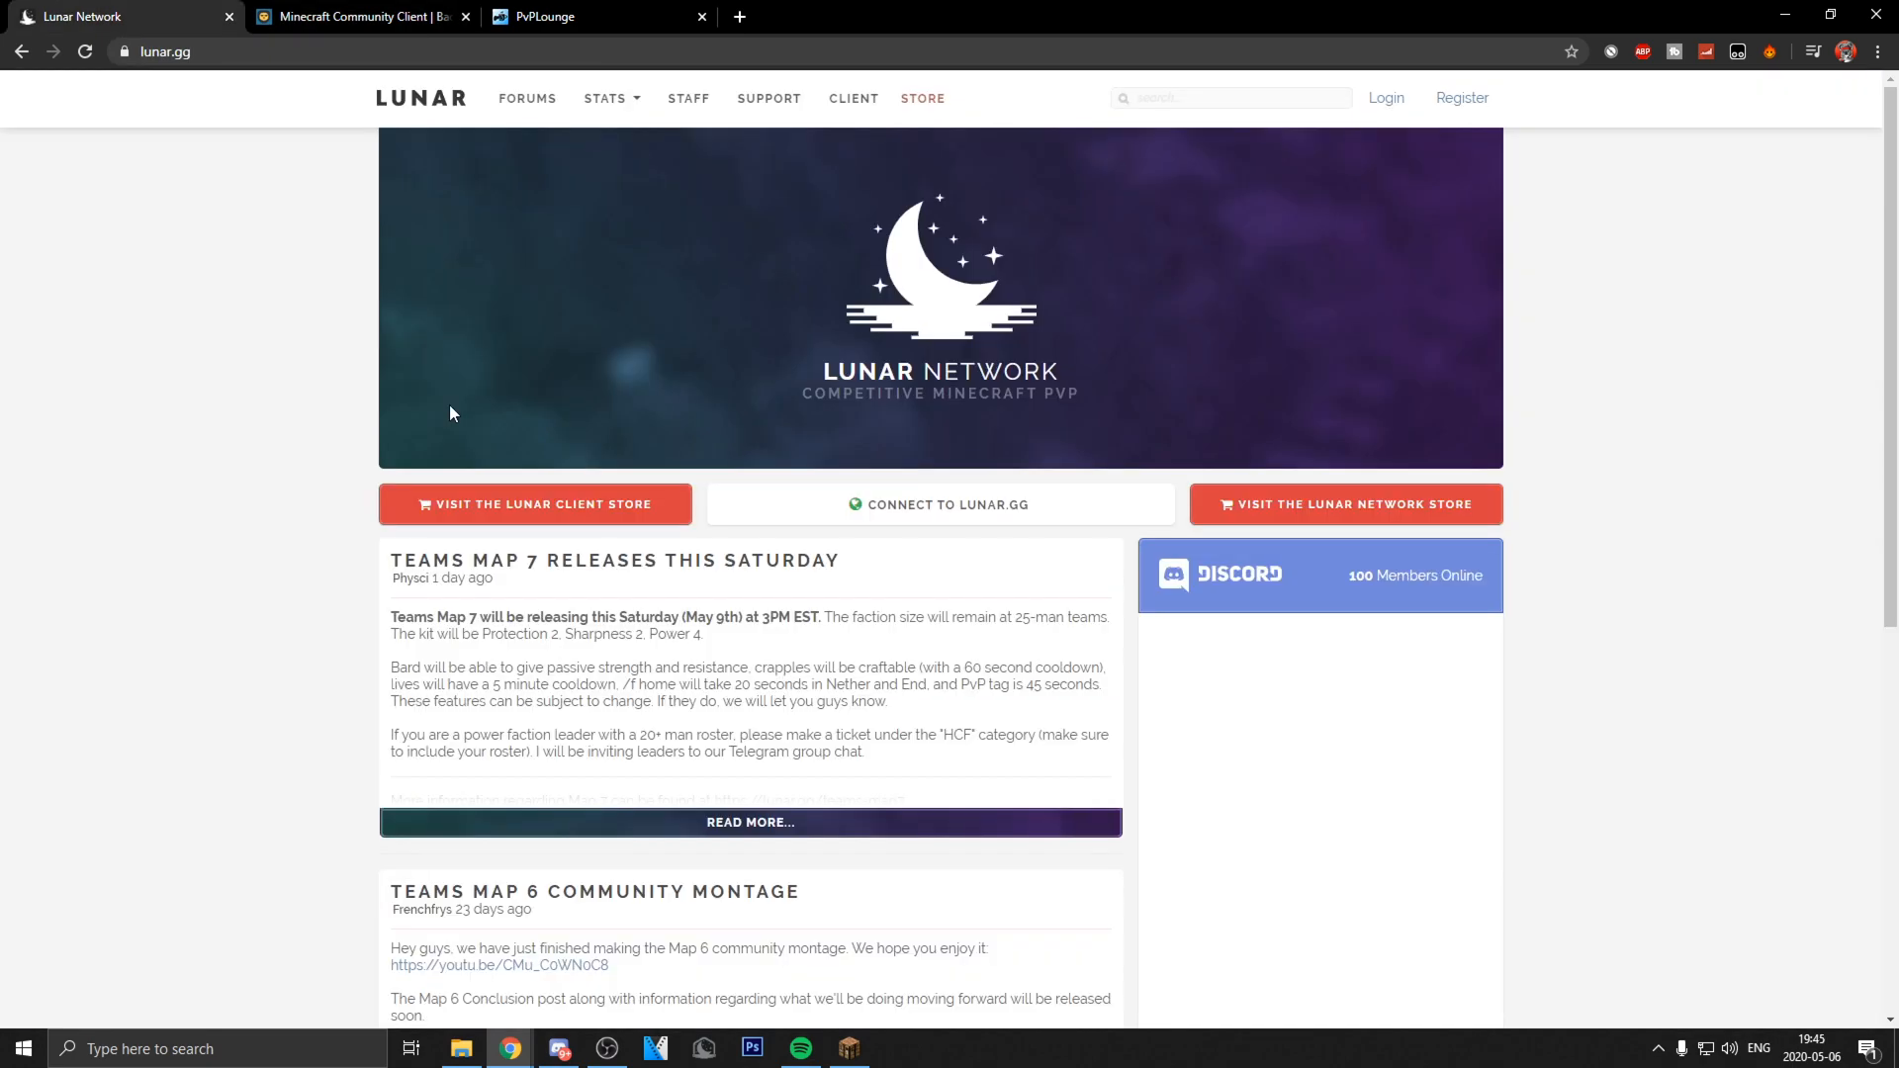
mouse_move(457, 410)
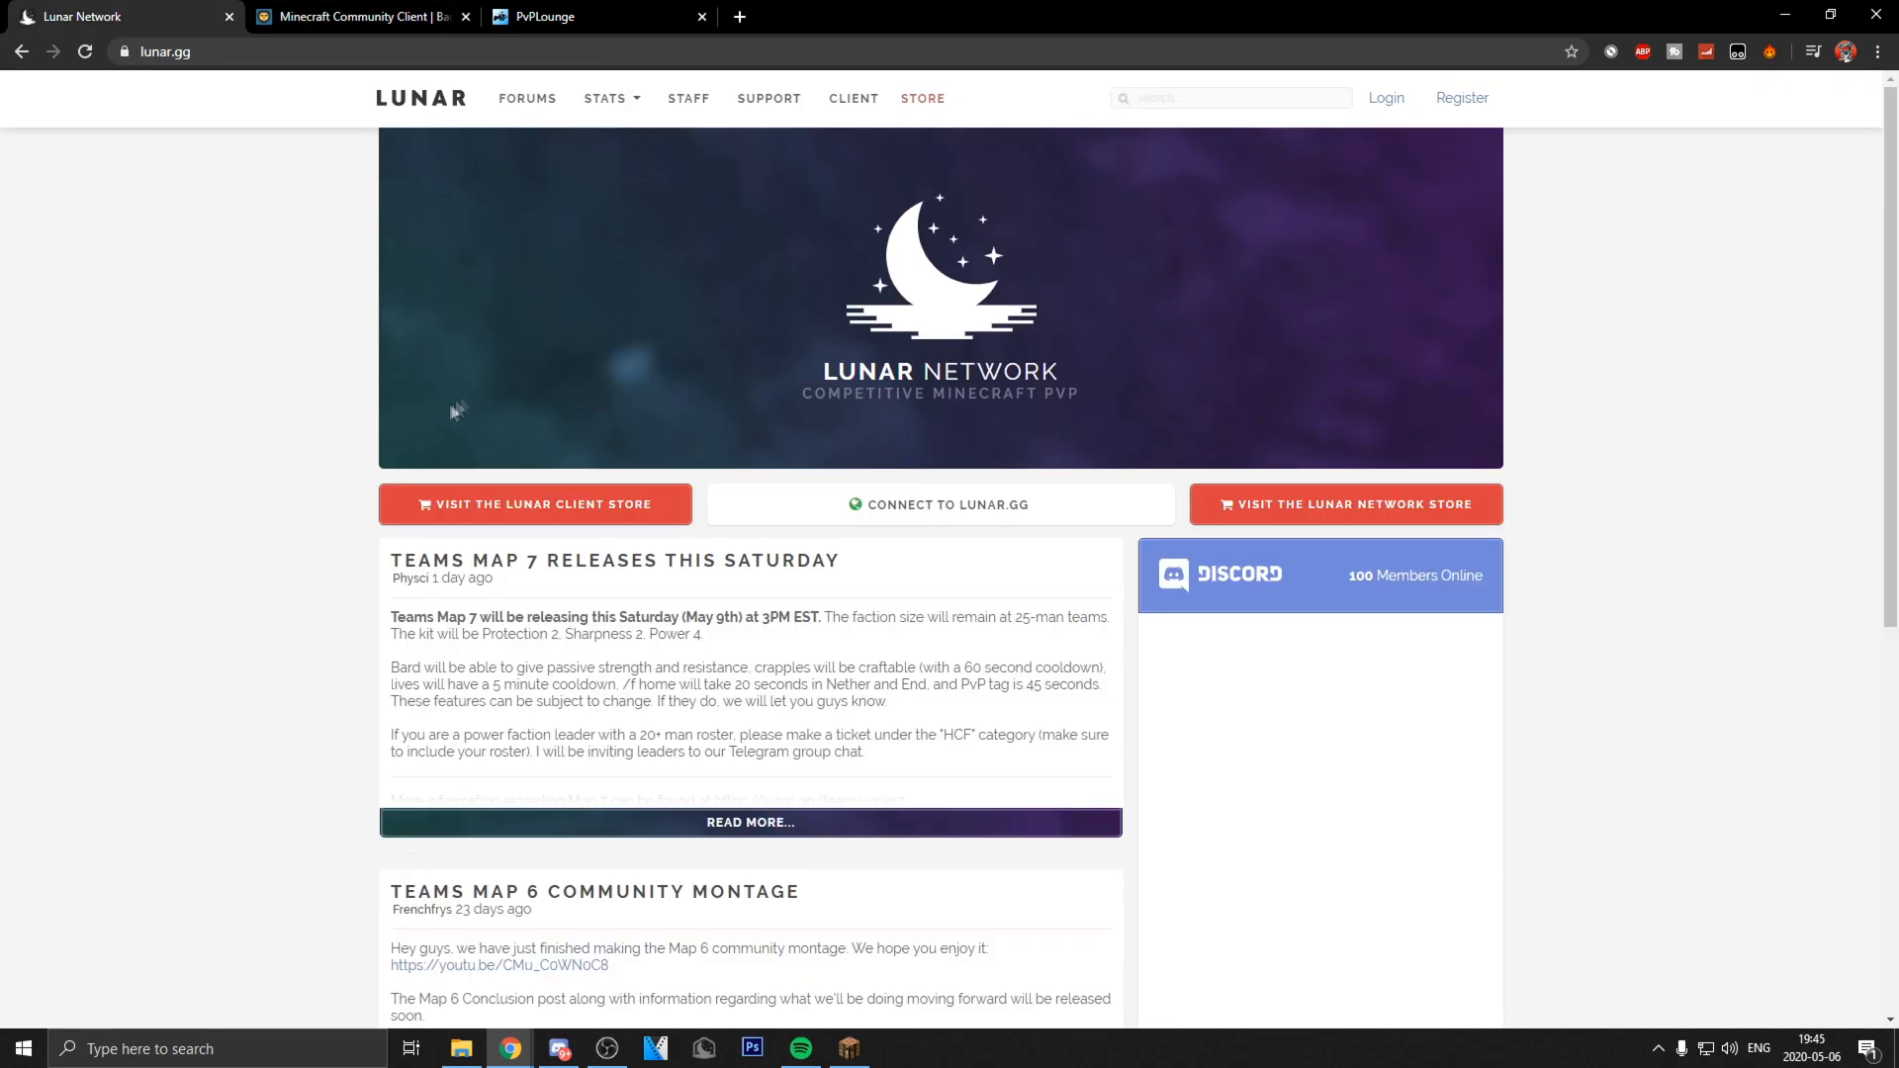
mouse_move(898, 445)
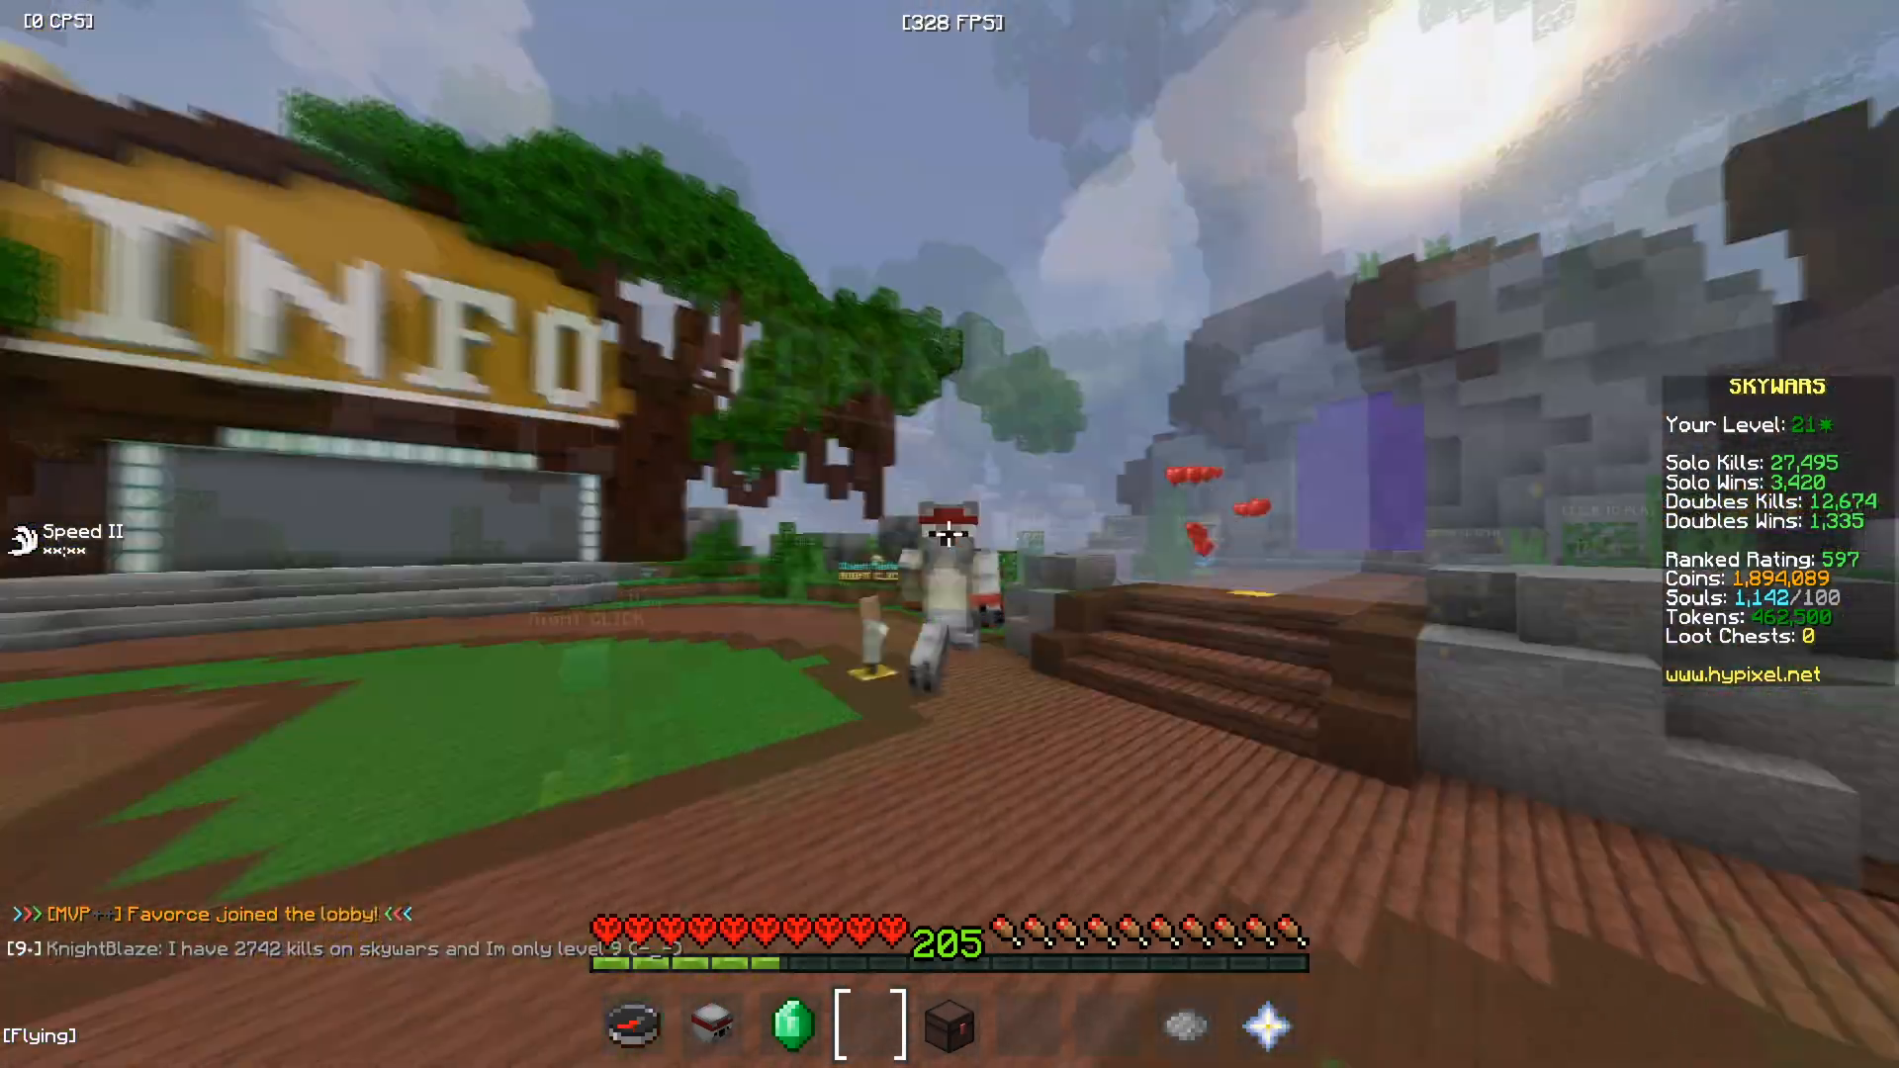
mouse_move(950, 534)
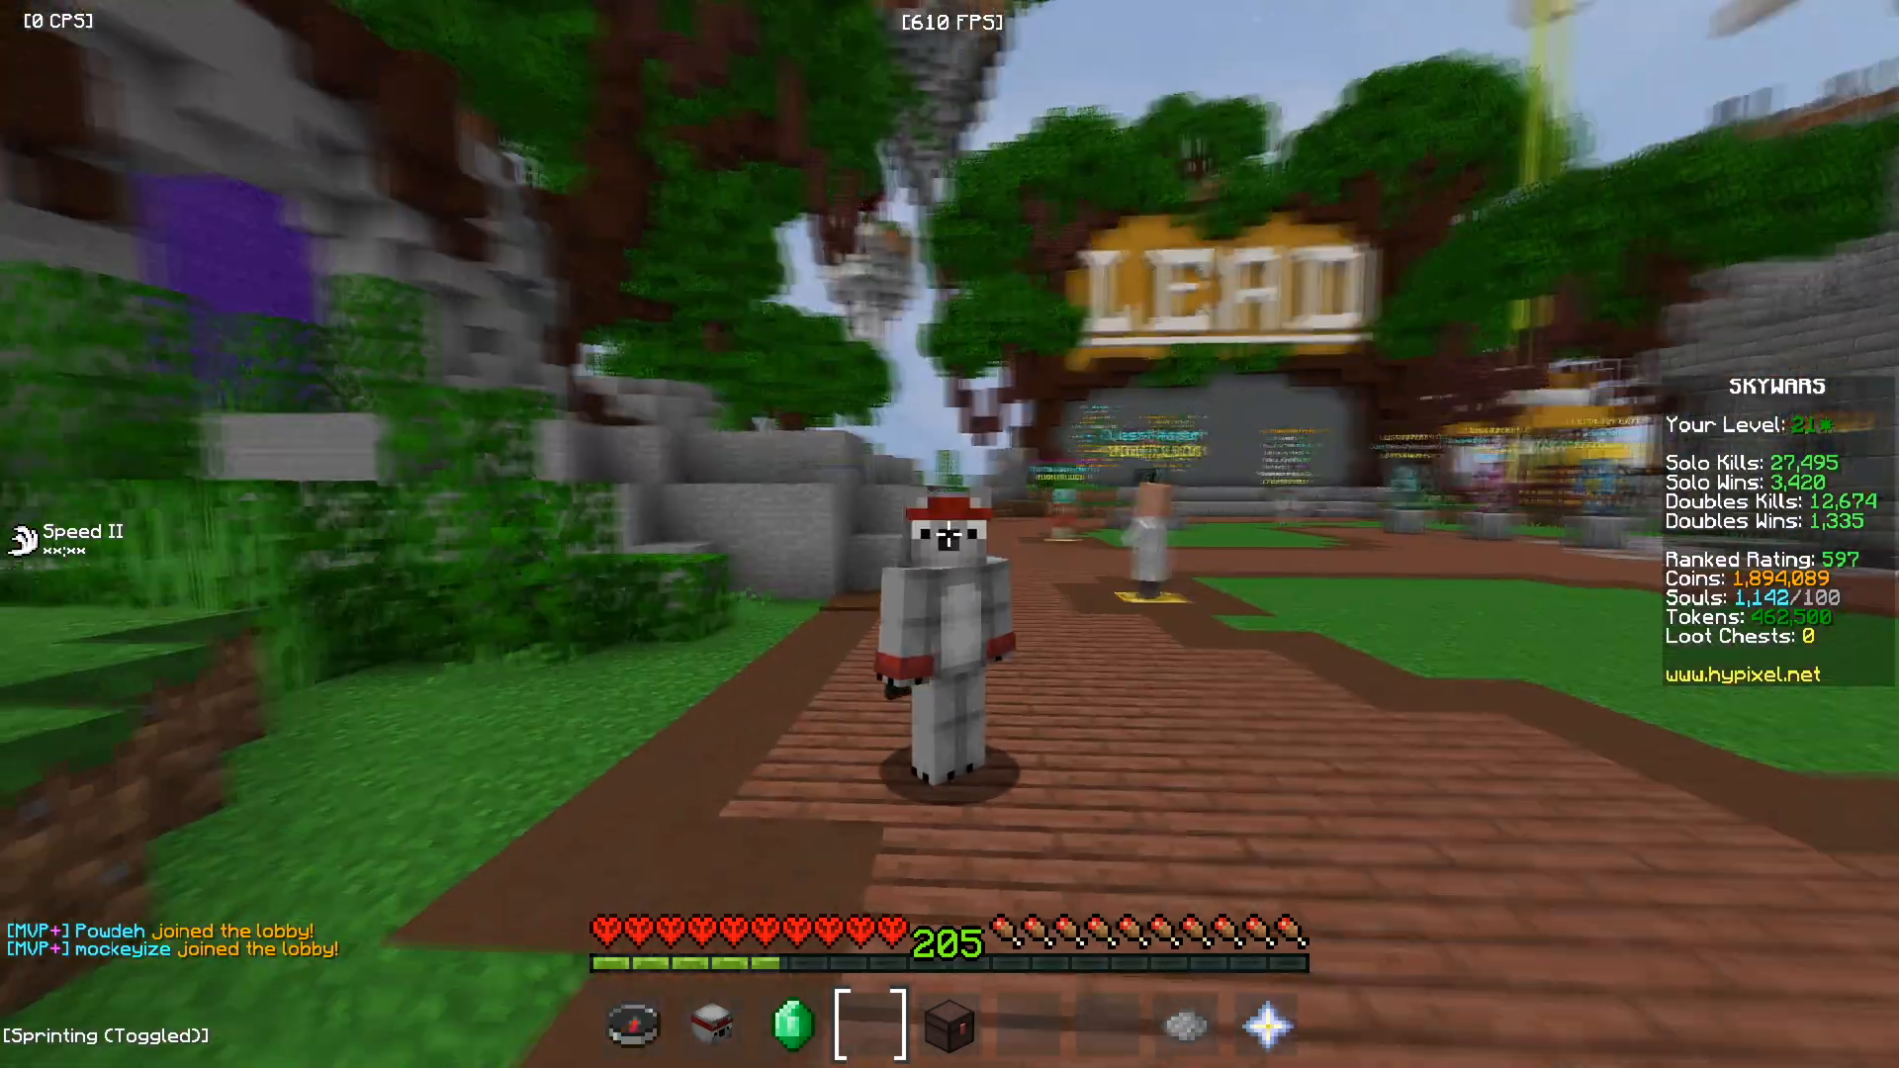
mouse_move(950, 534)
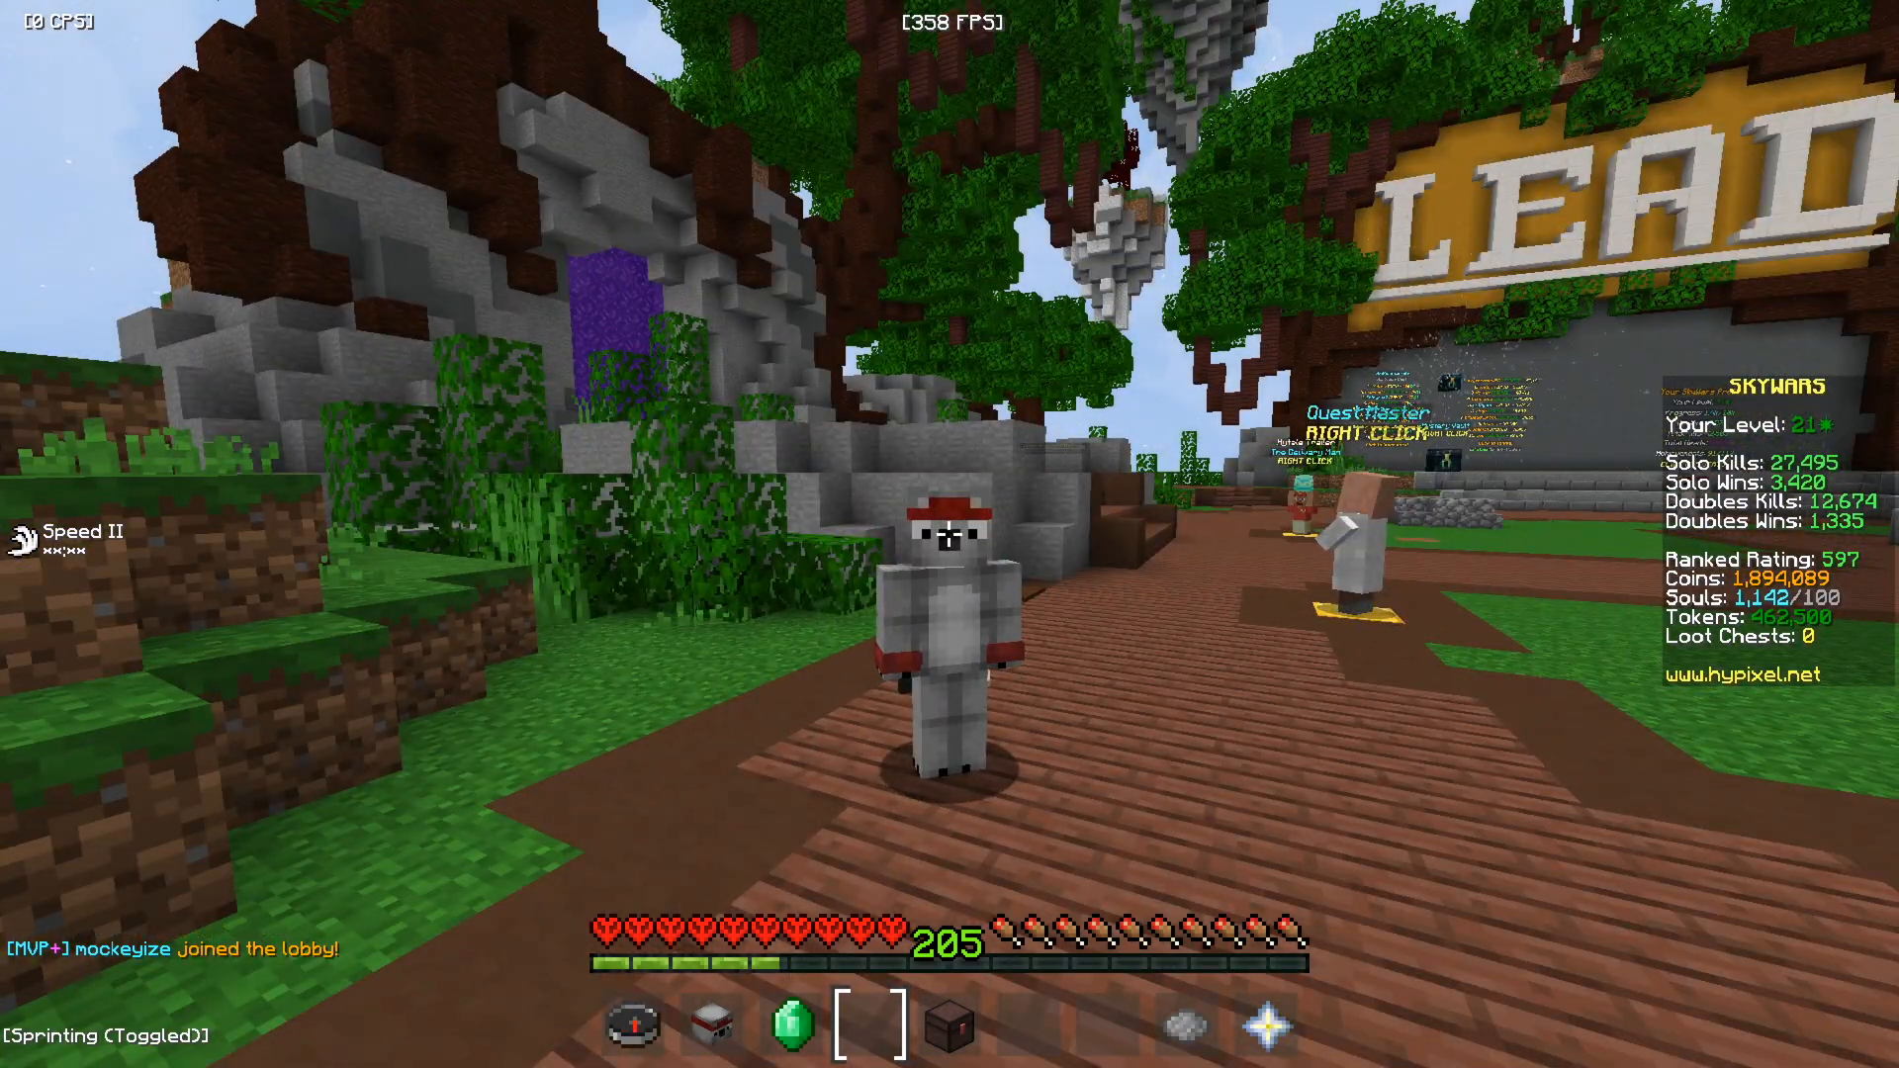